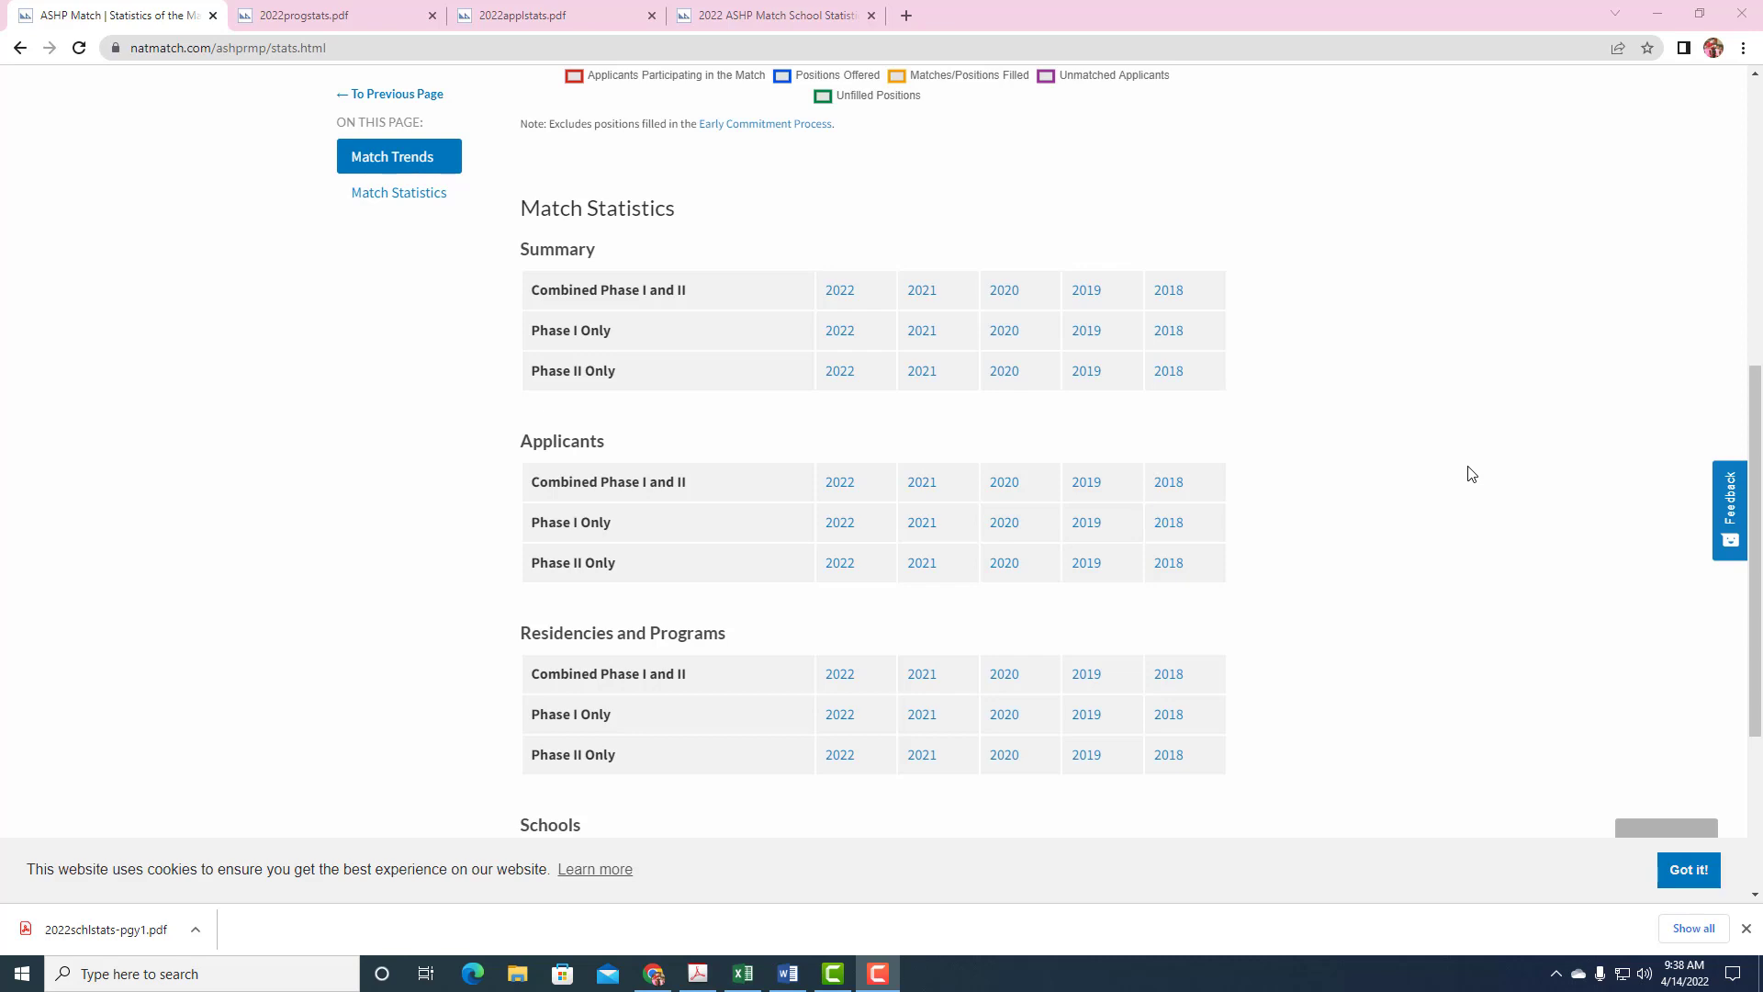
mouse_move(1317, 437)
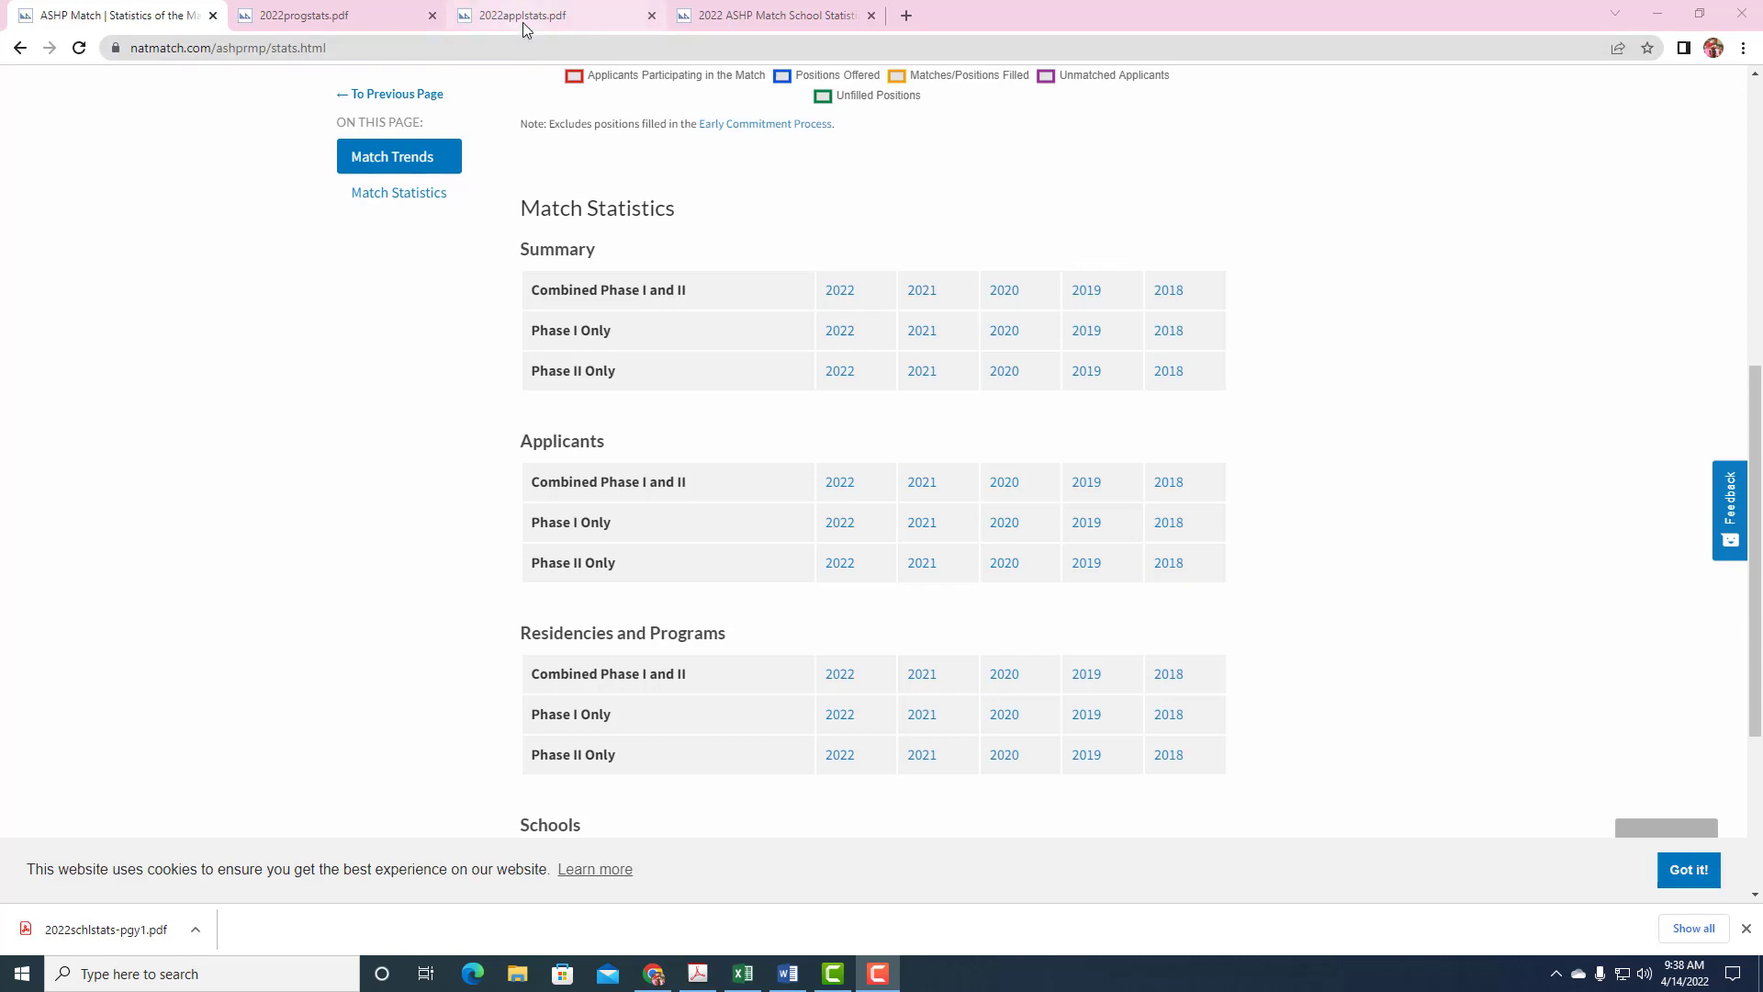
- Bring up the 2022progstats.pdf tab showing participation, match results and 95.8% fill rate
click(327, 15)
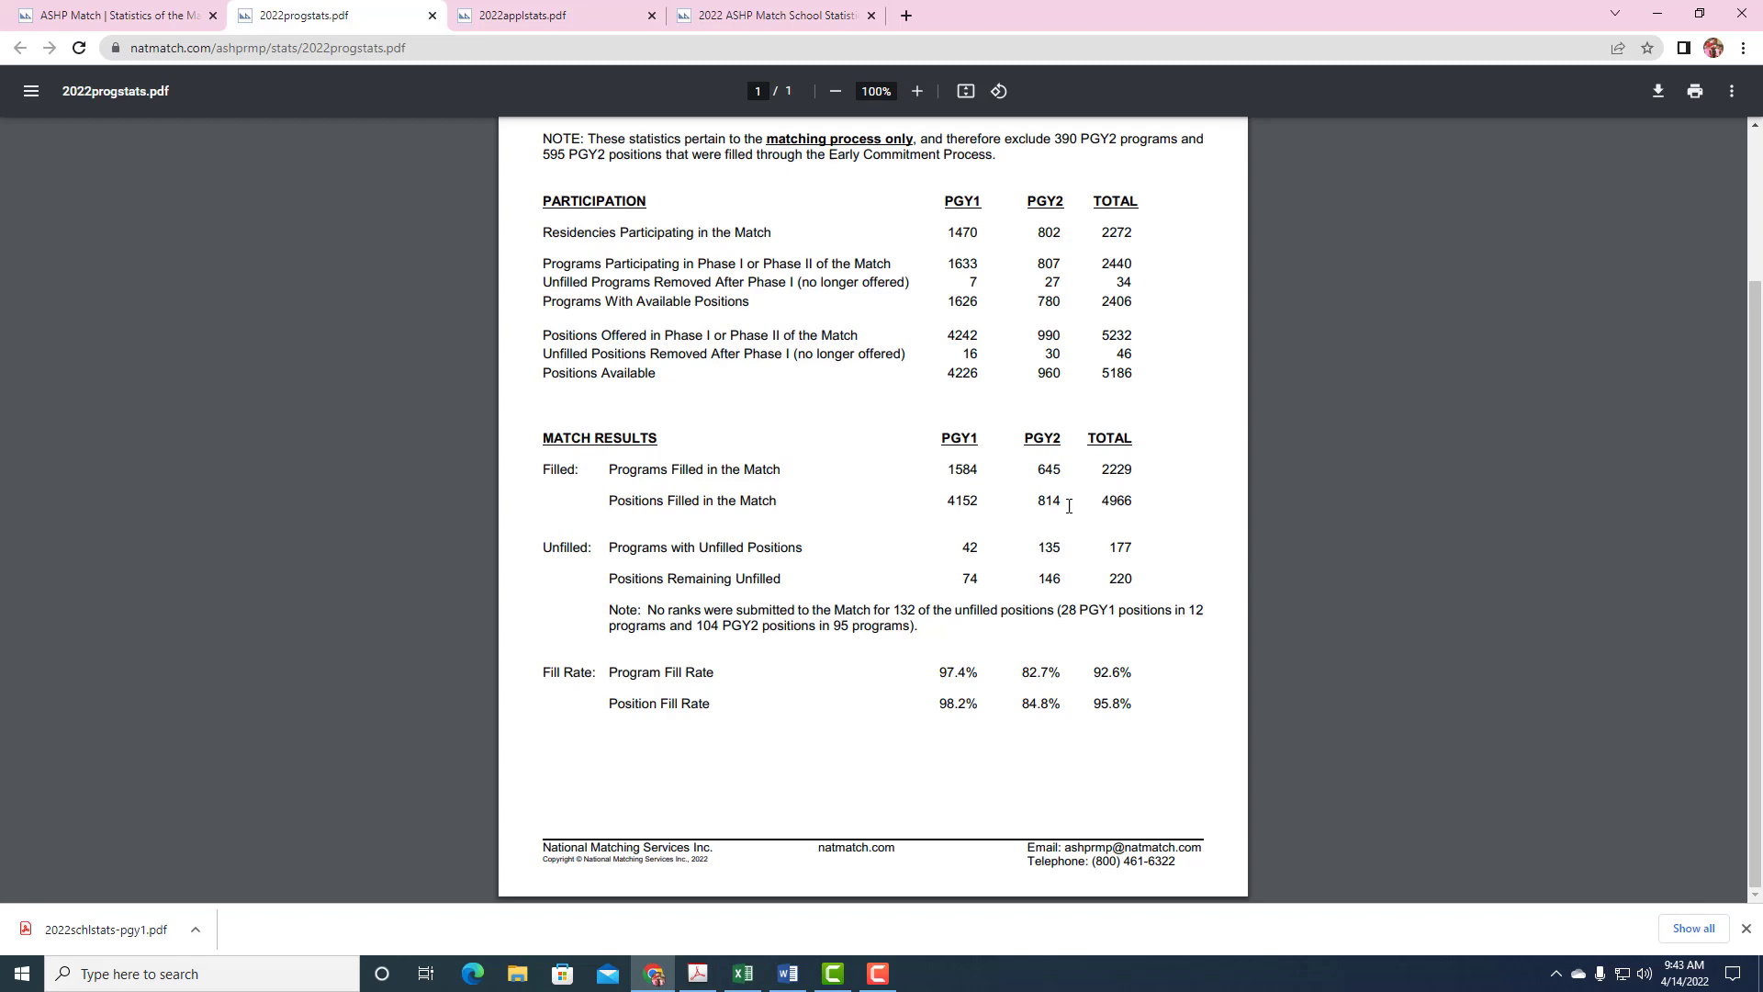
mouse_move(922, 430)
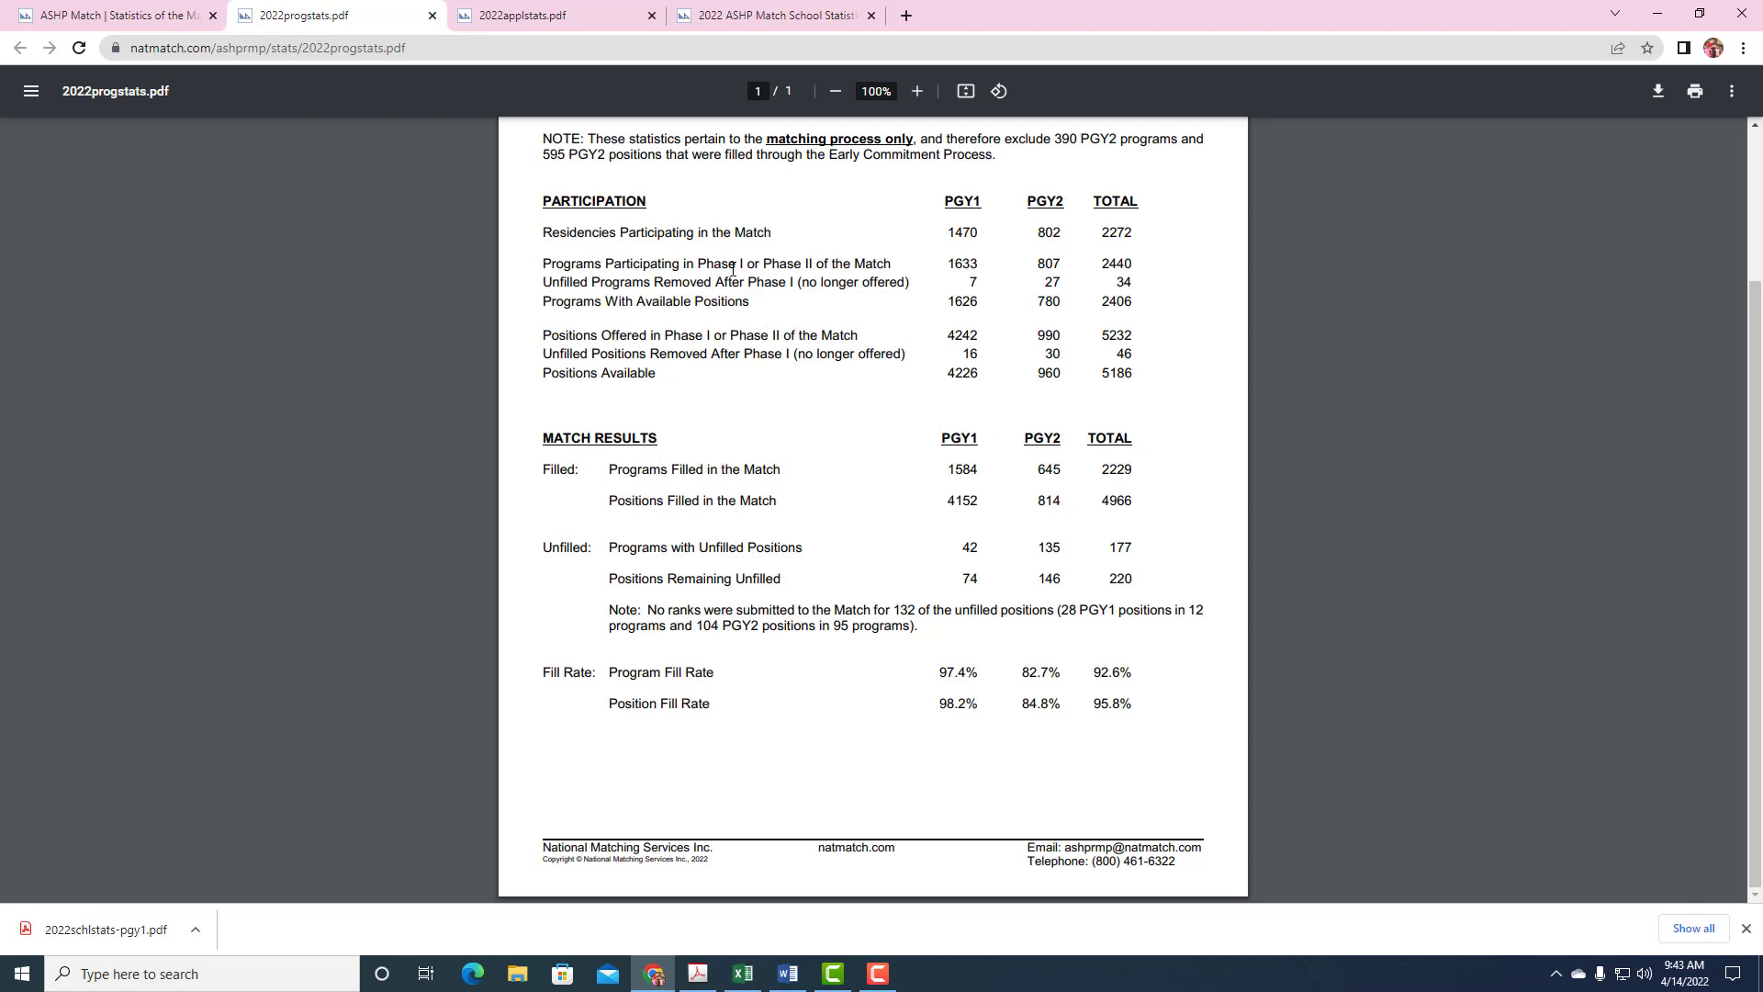
- Review the 2022 applicant stats (1,451 unmatched), then from the ASHP Match page load the 2021 combined program summary
click(540, 14)
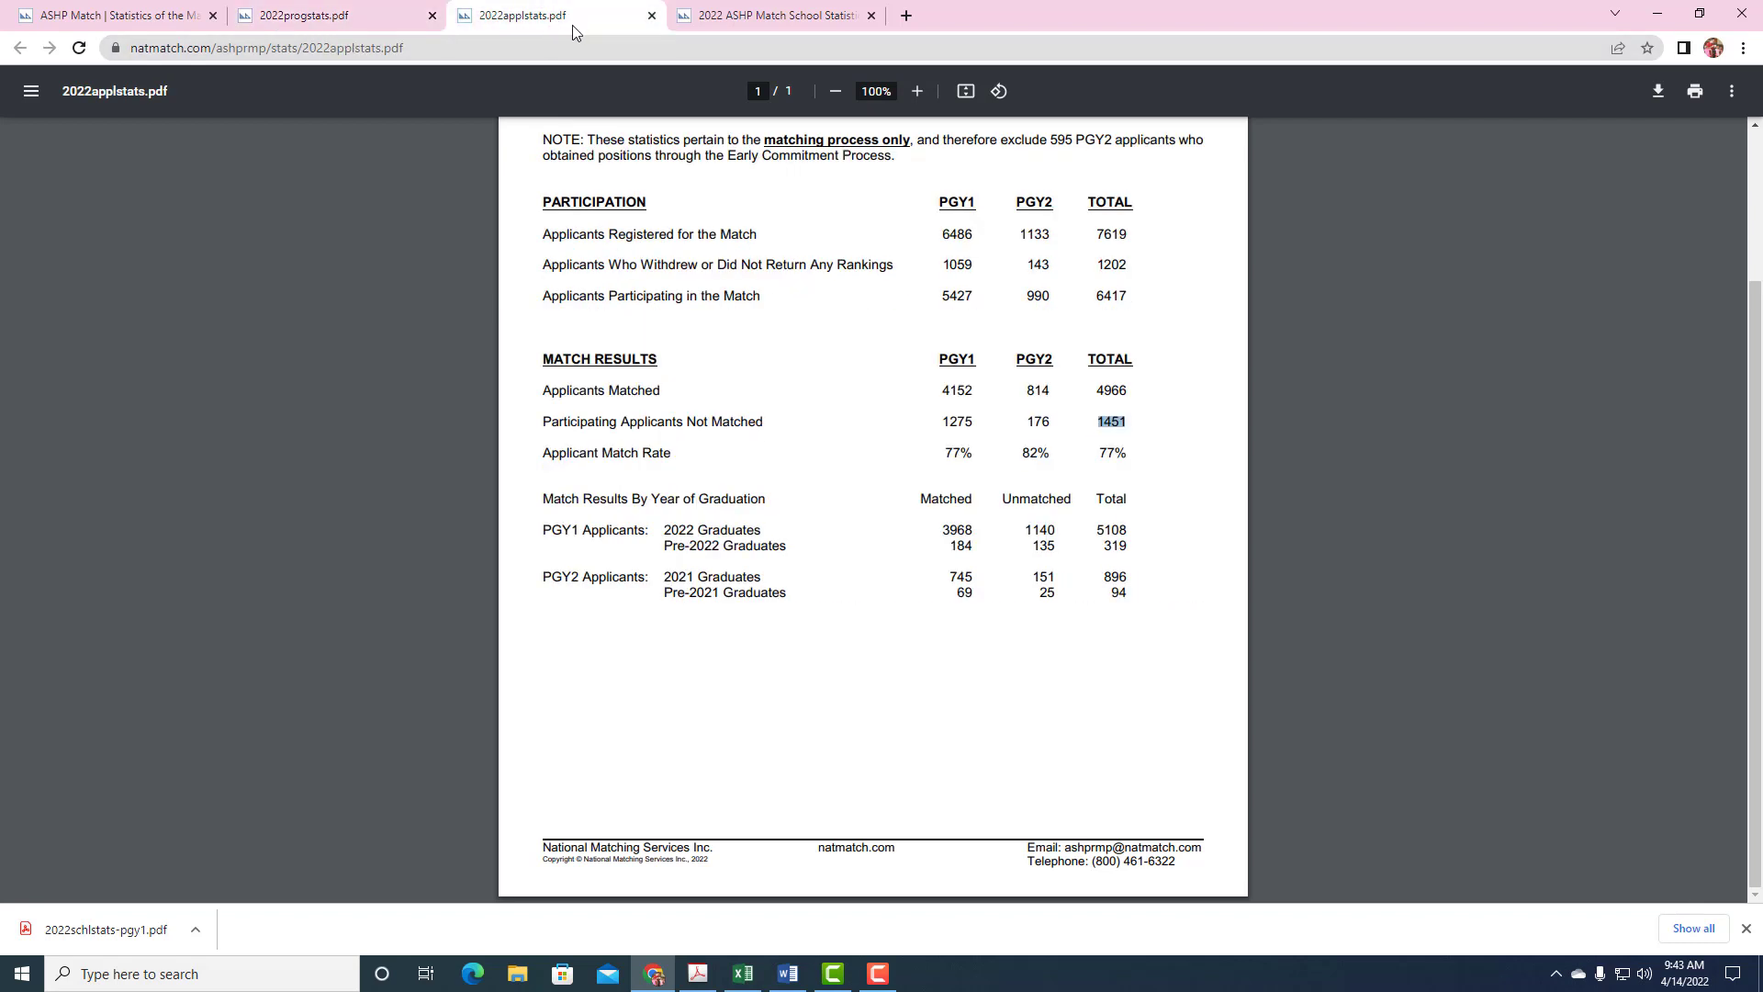
mouse_move(1014, 430)
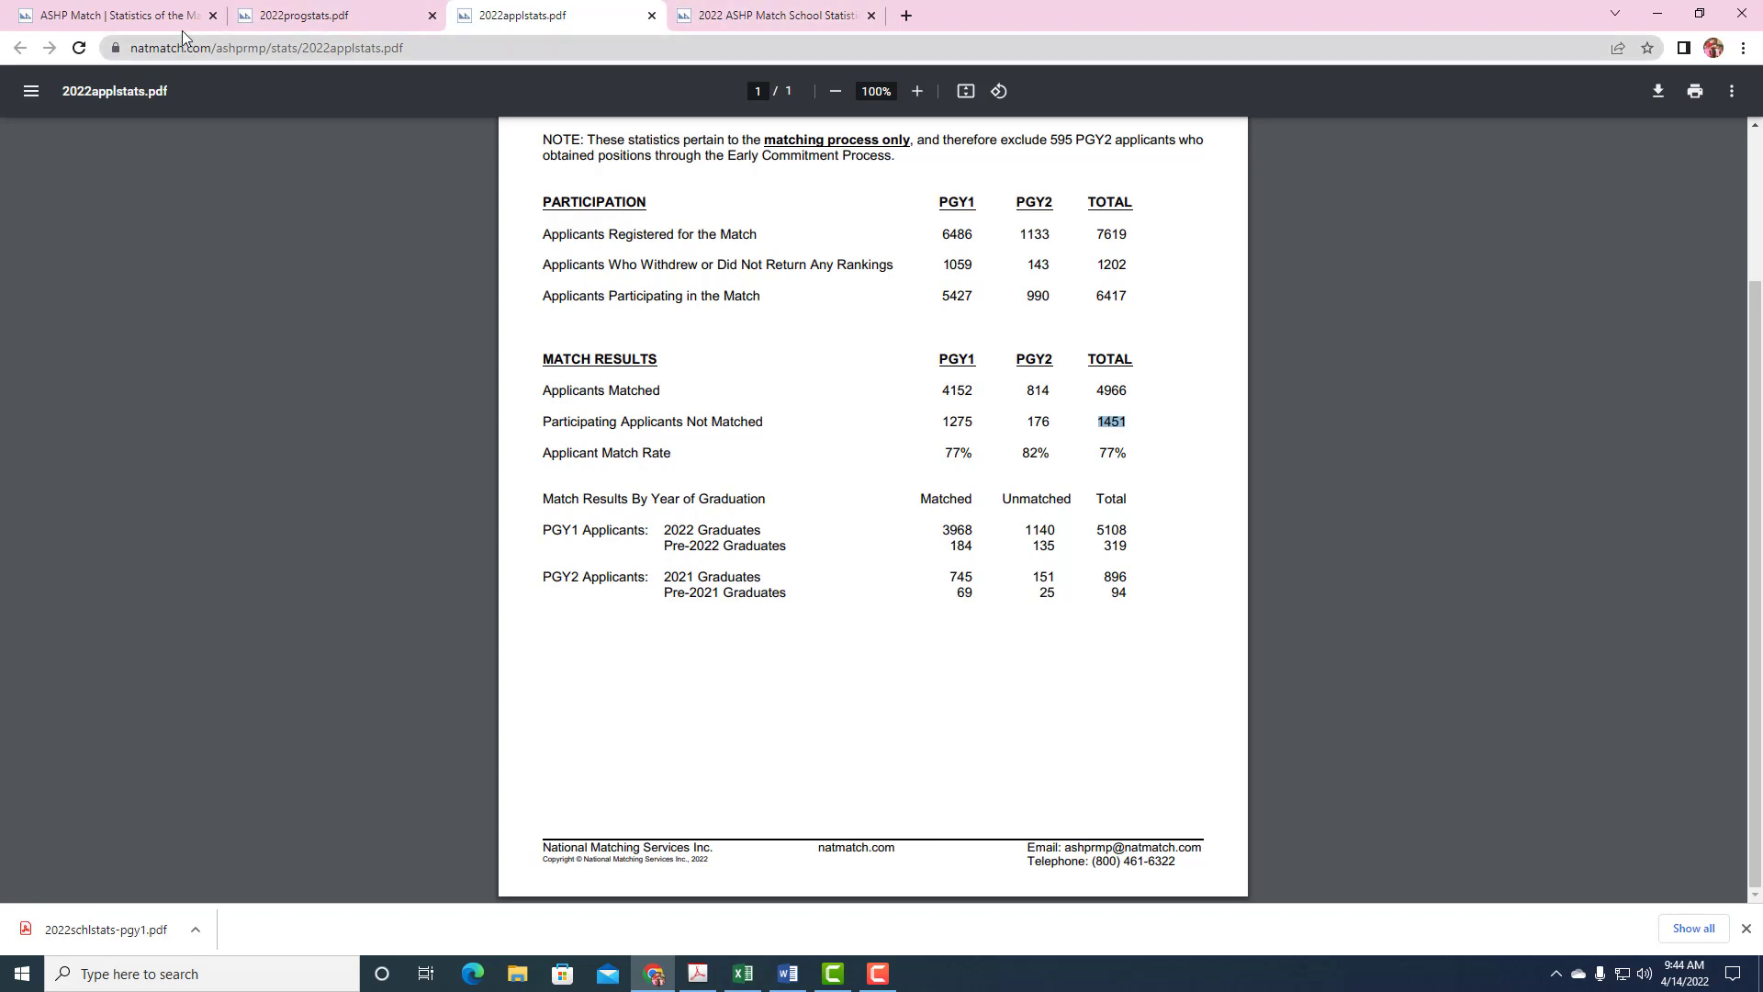
click(112, 14)
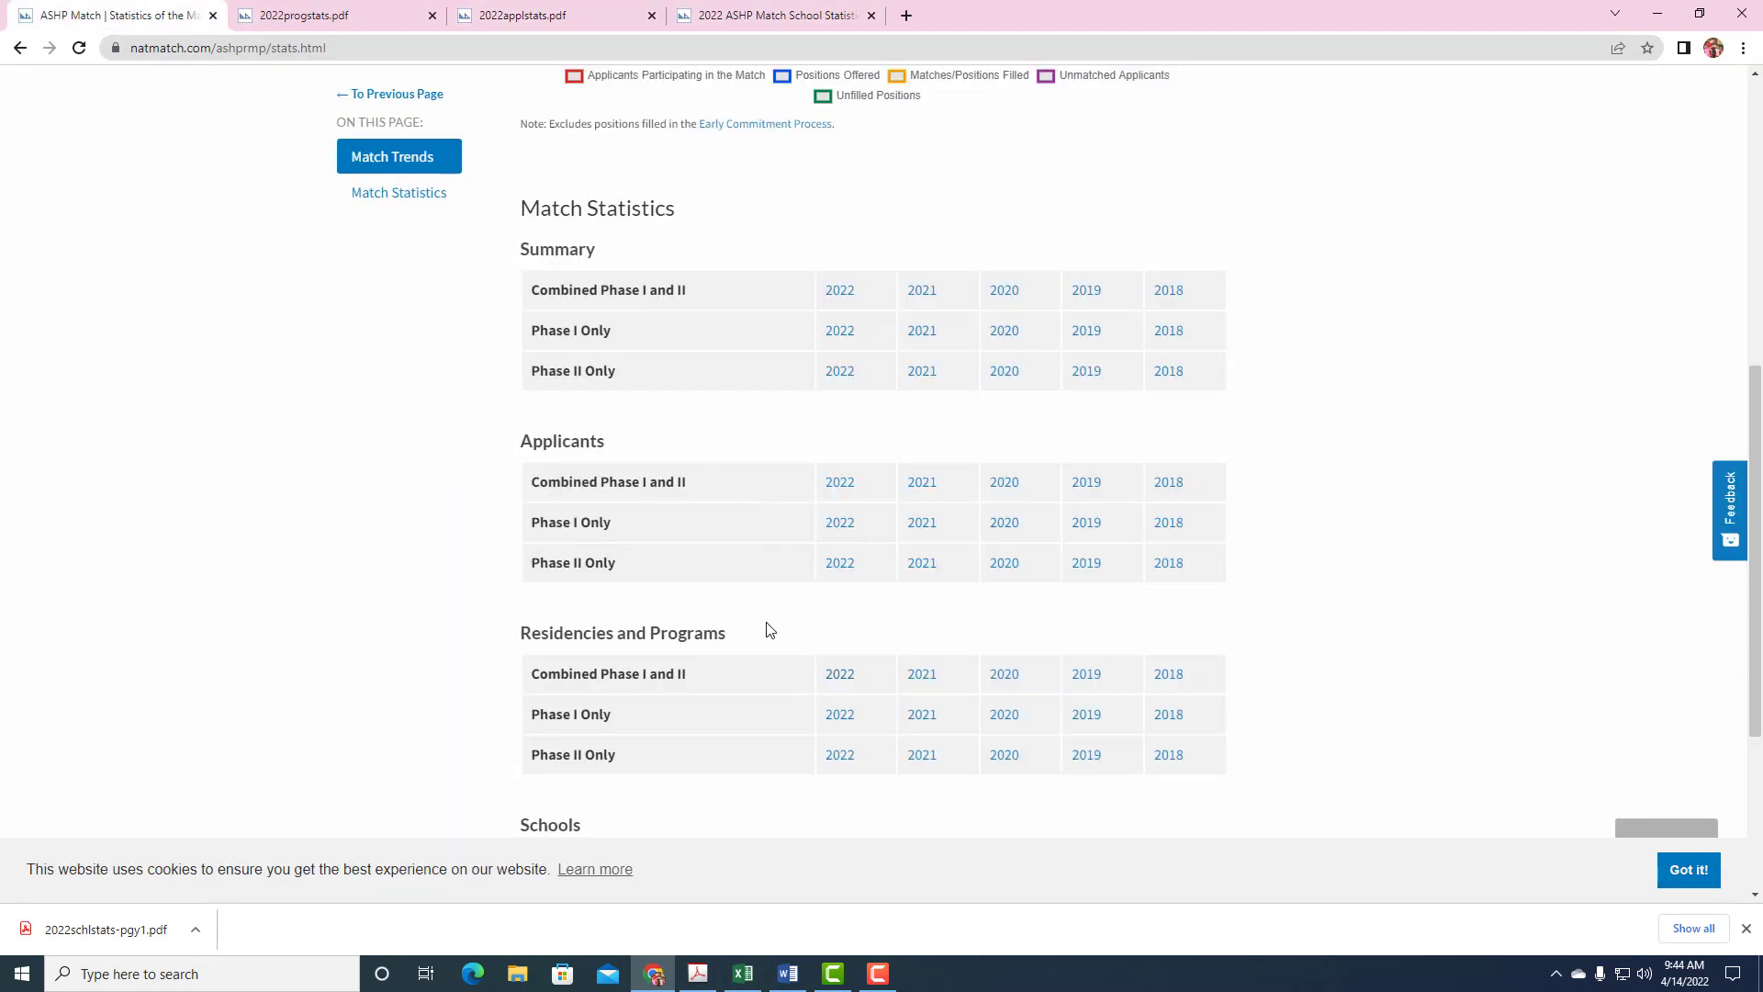
click(920, 674)
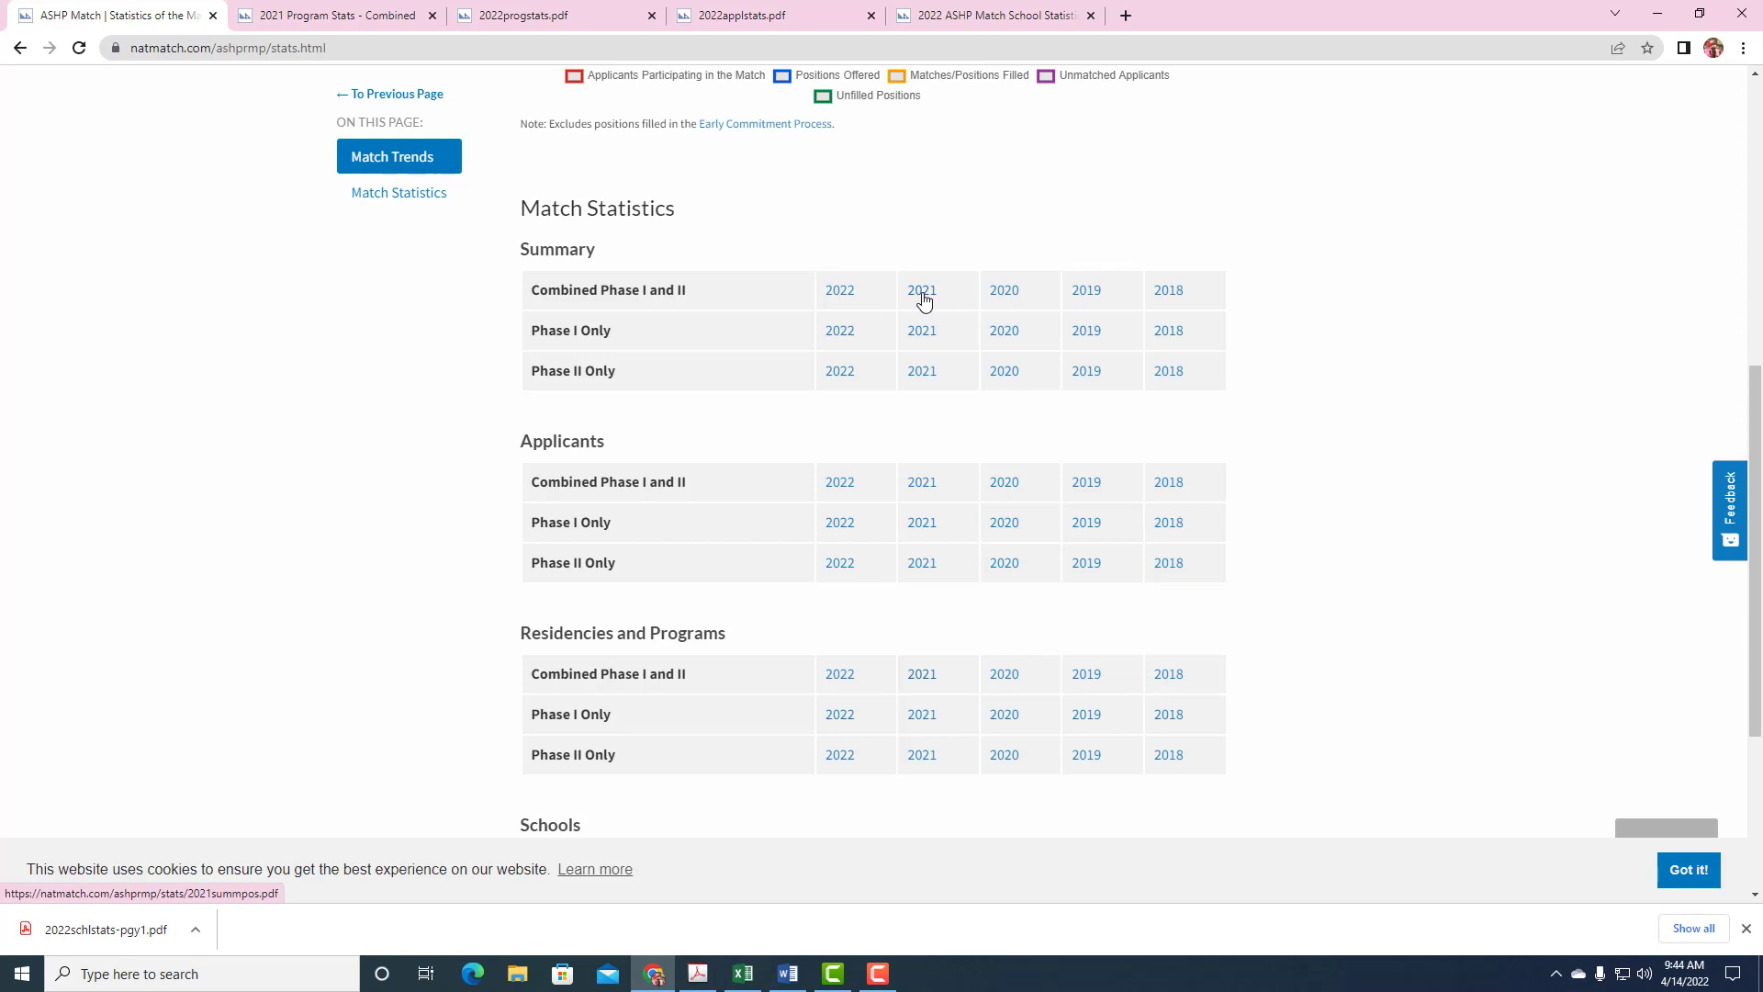
click(920, 289)
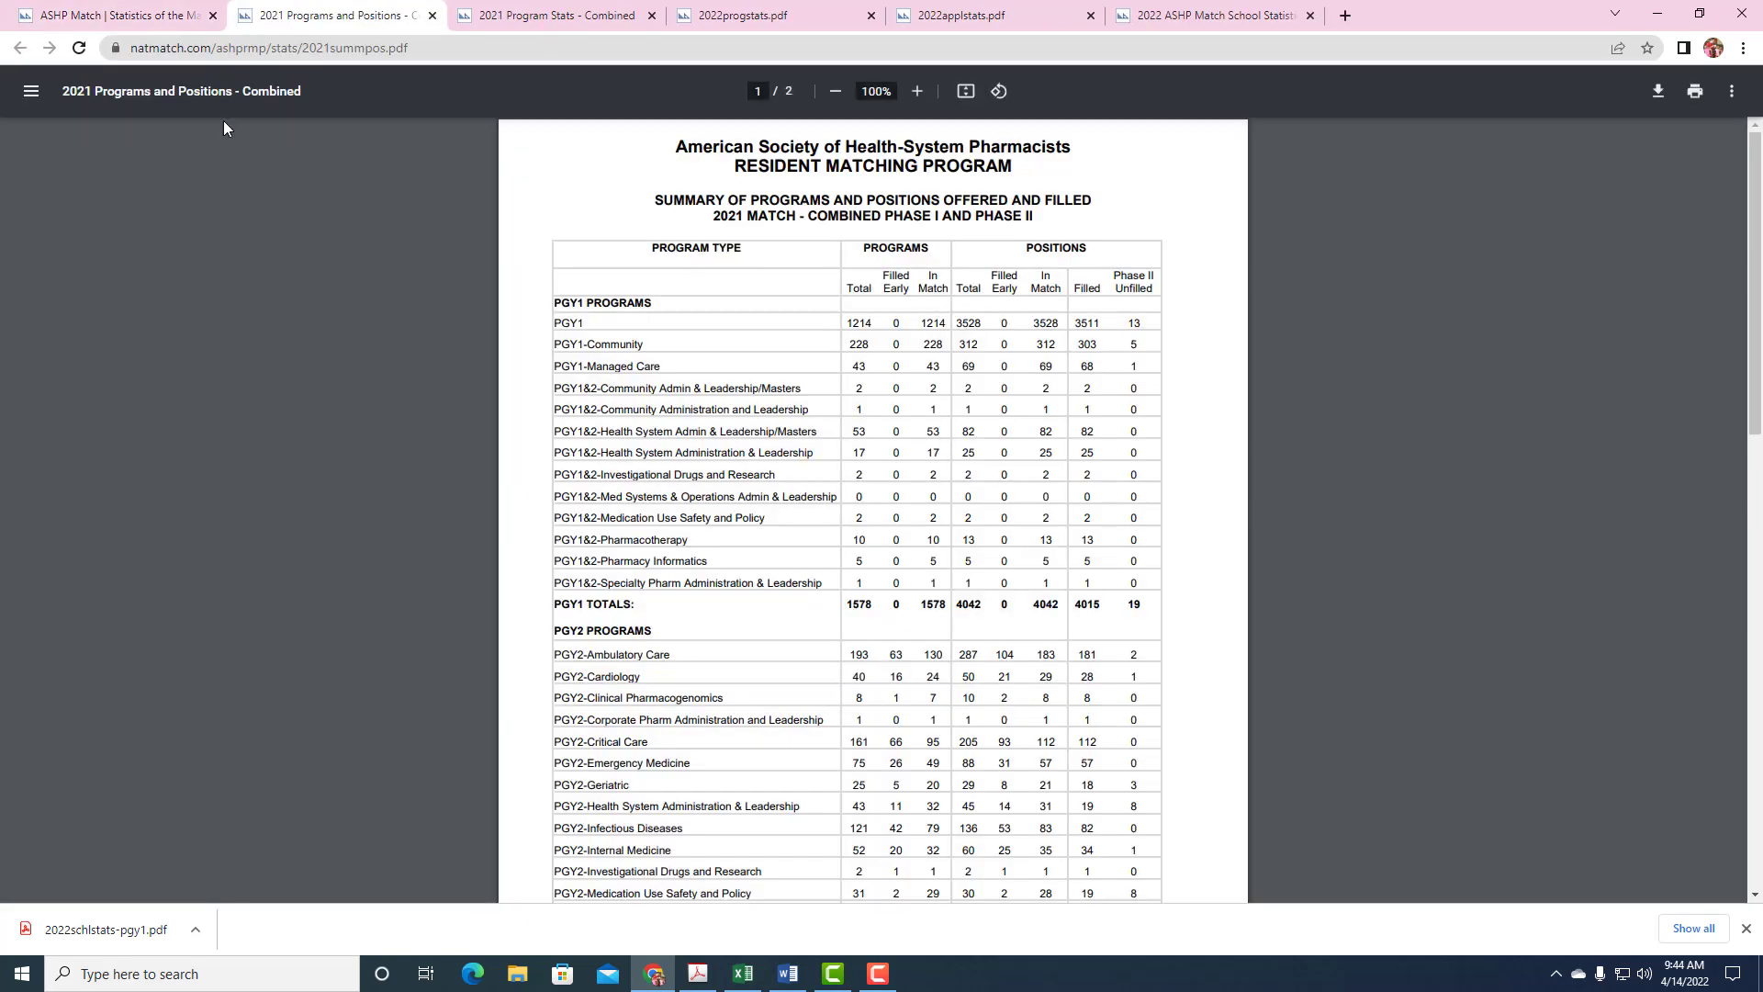
click(112, 15)
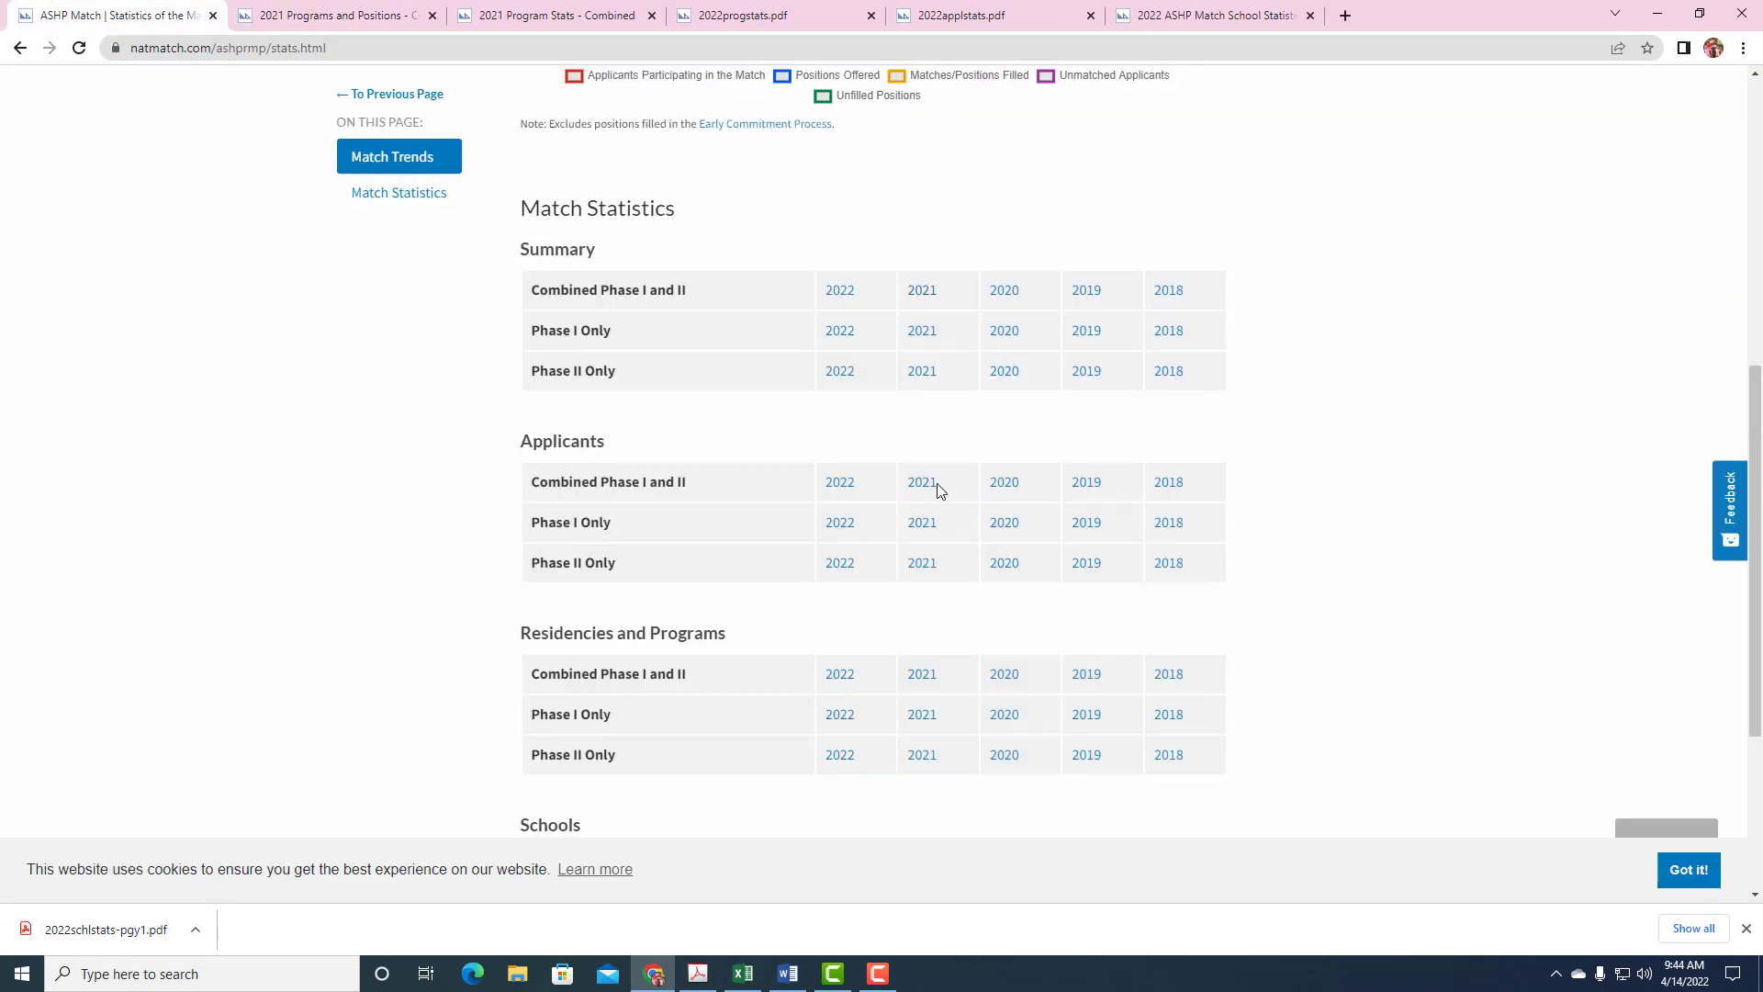
click(920, 481)
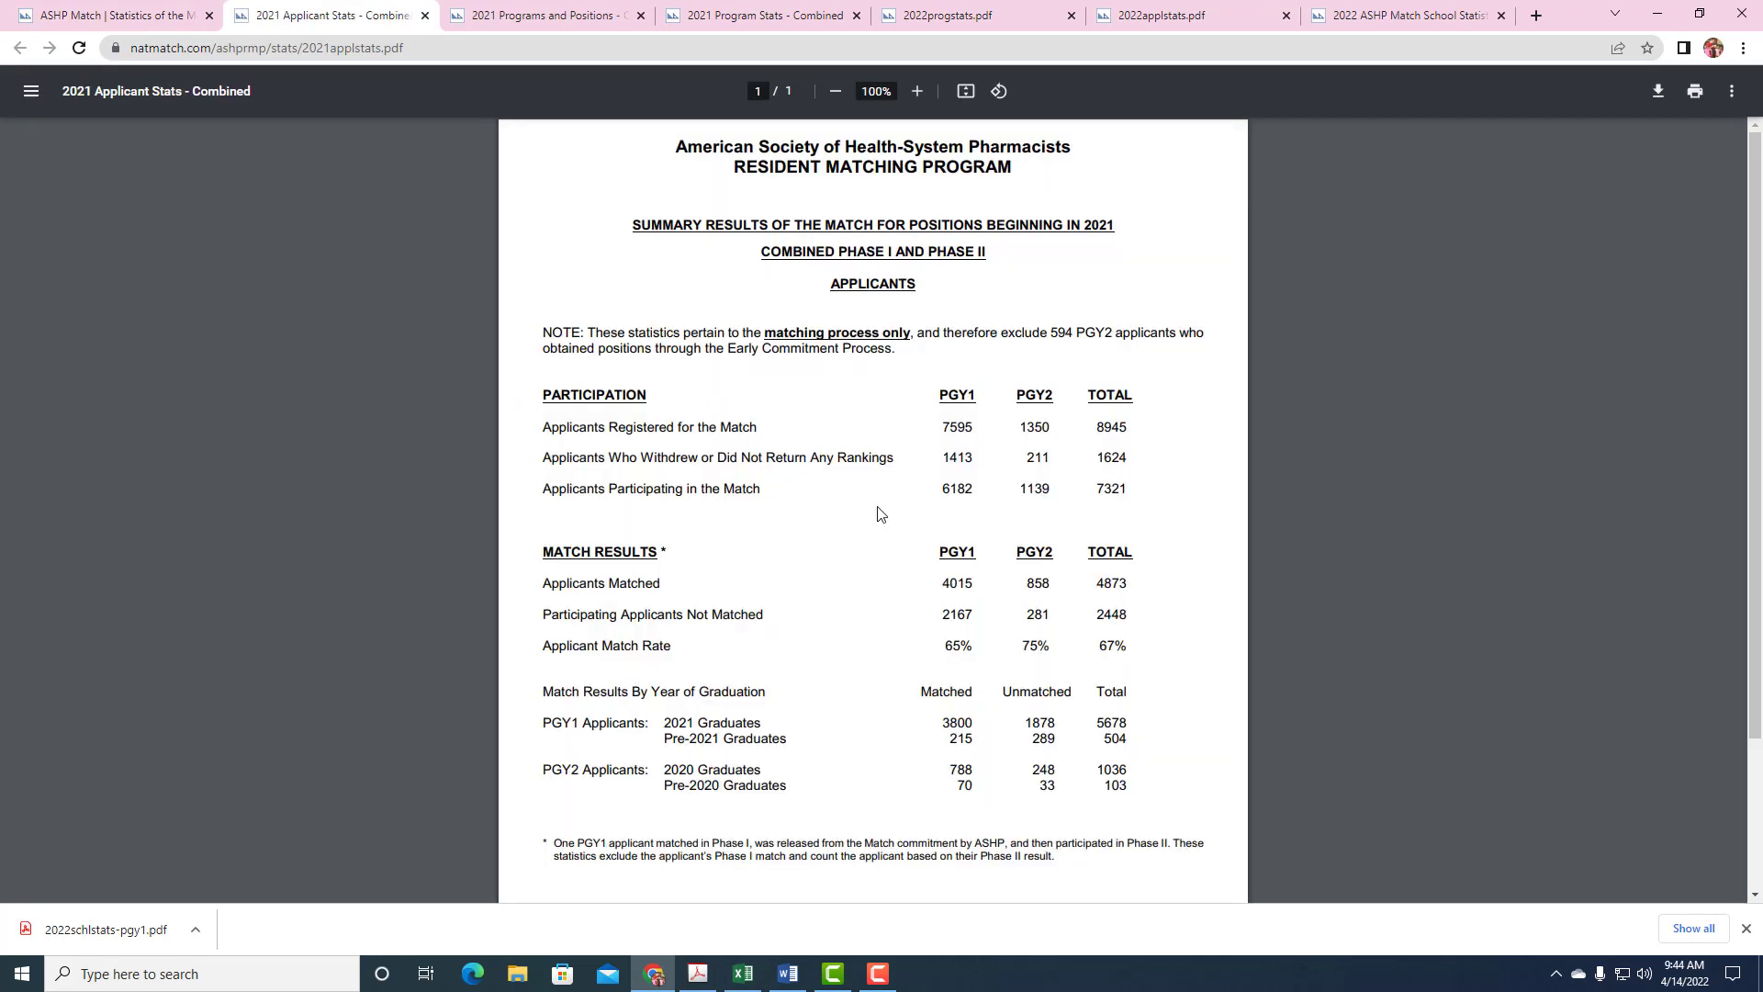
mouse_move(950, 645)
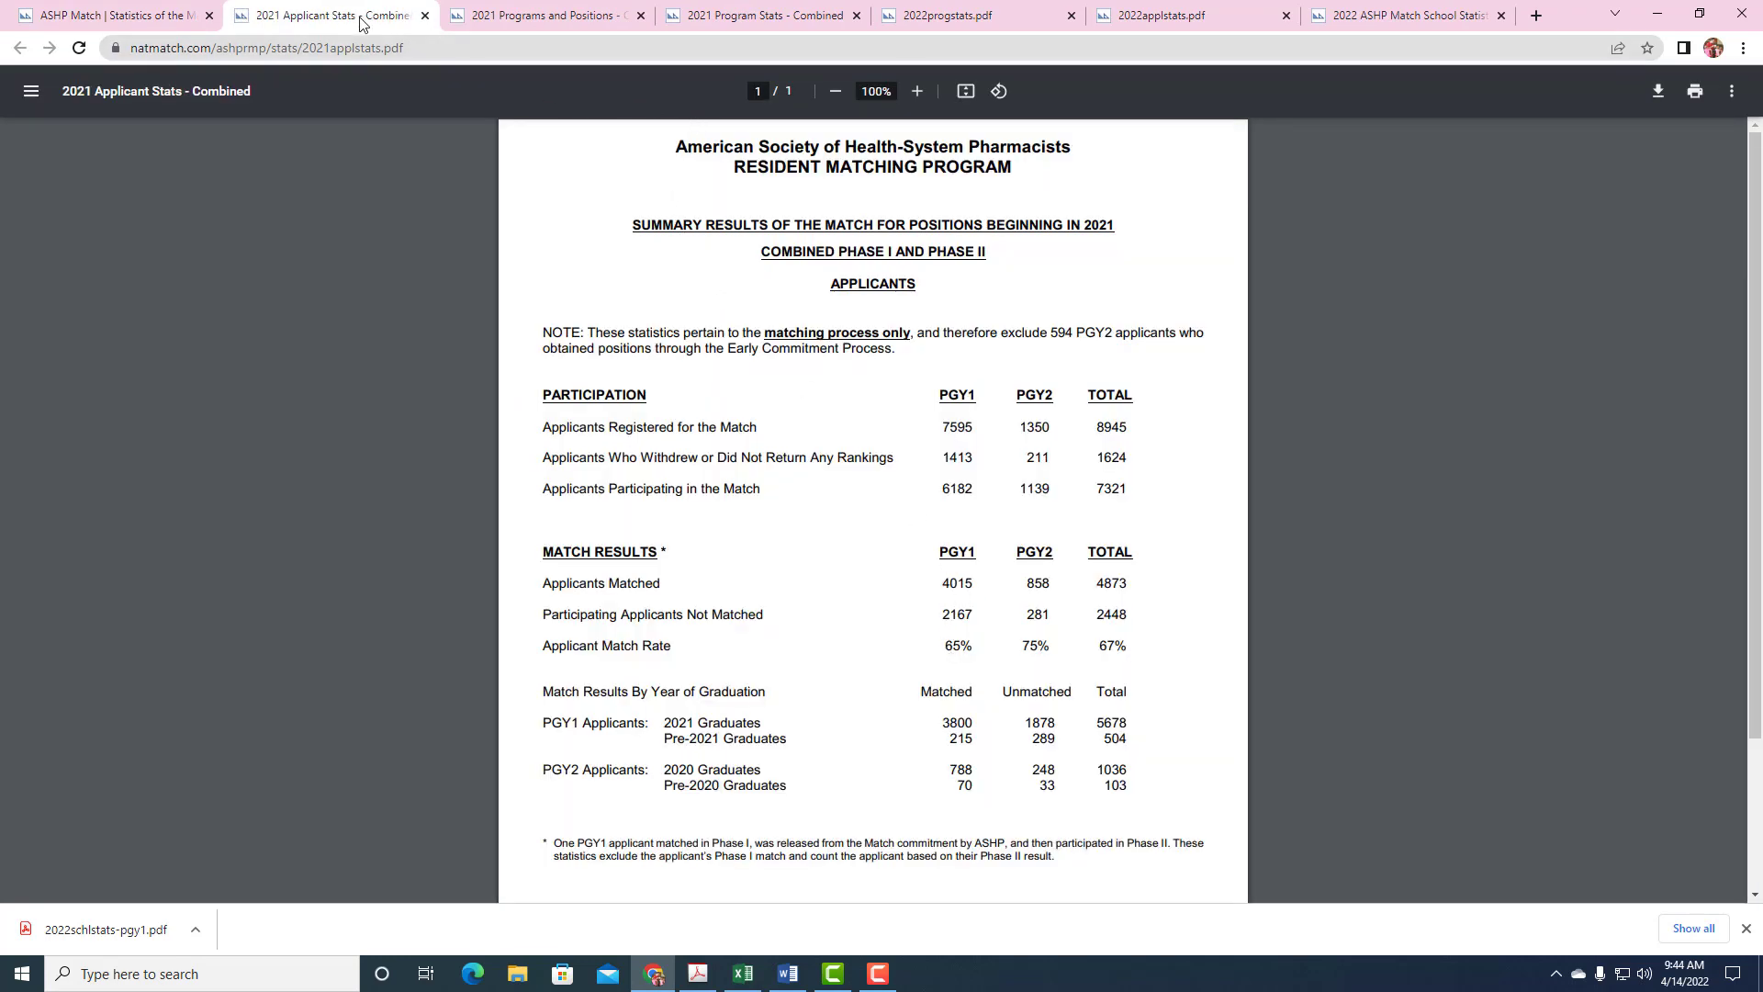
drag(327, 14, 975, 14)
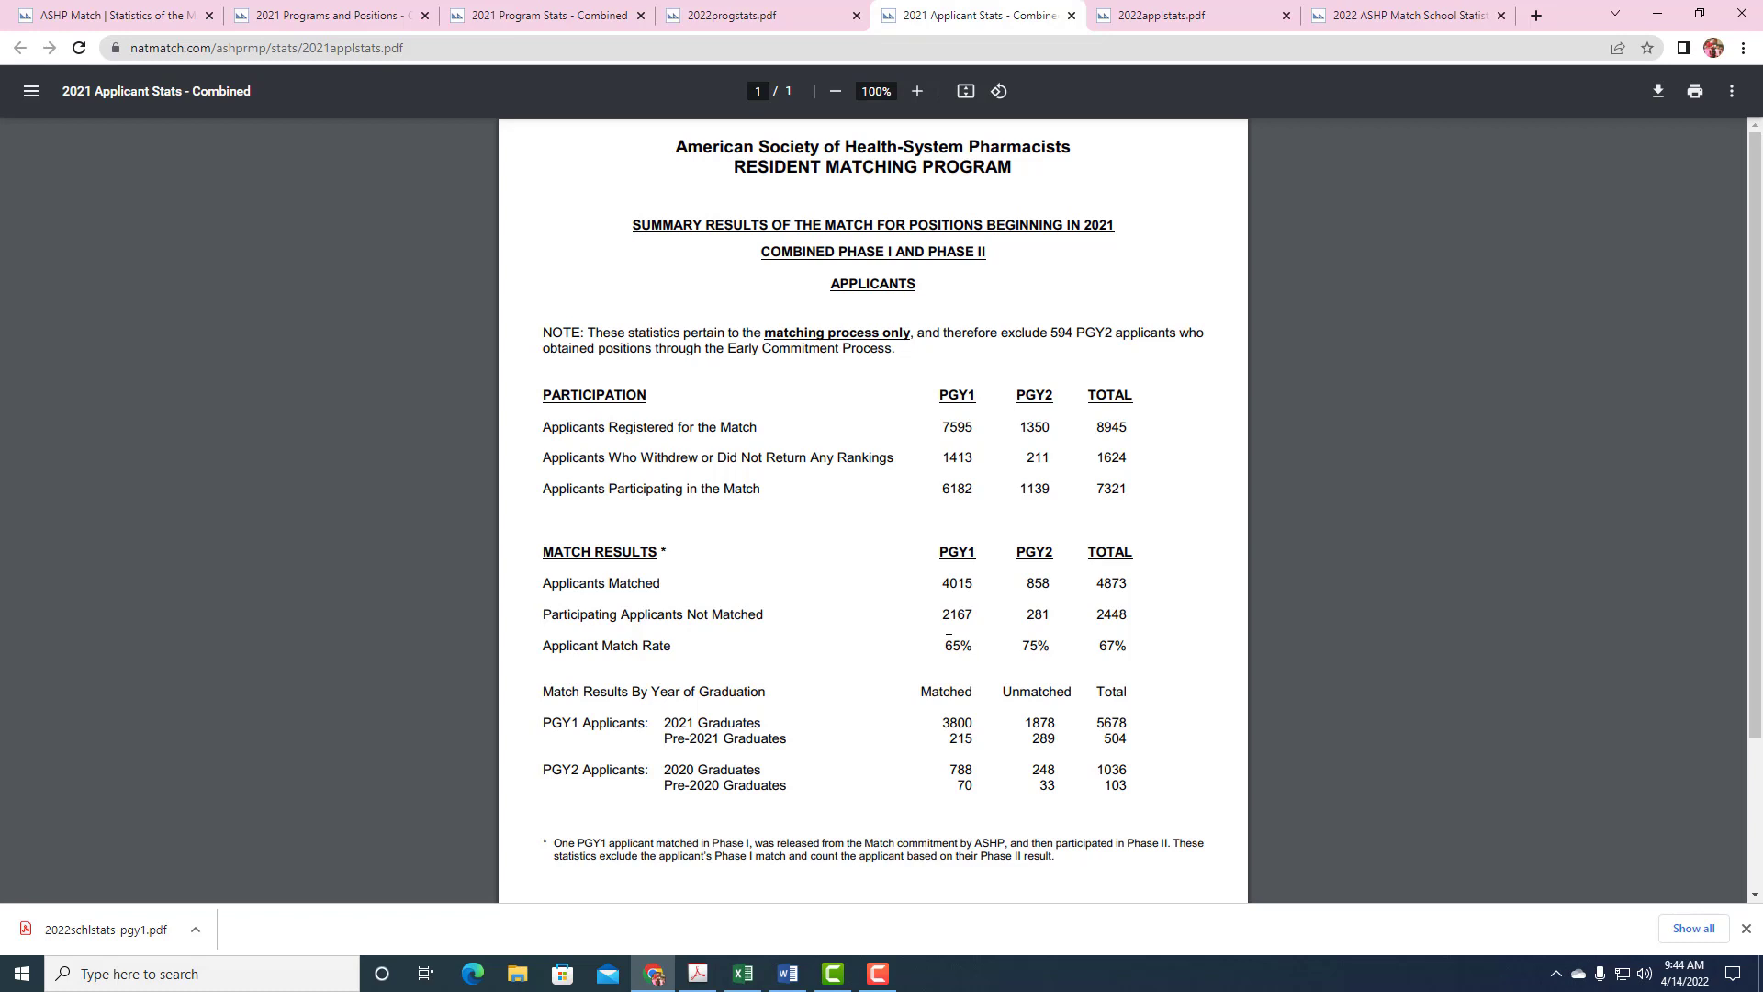
mouse_move(1002, 544)
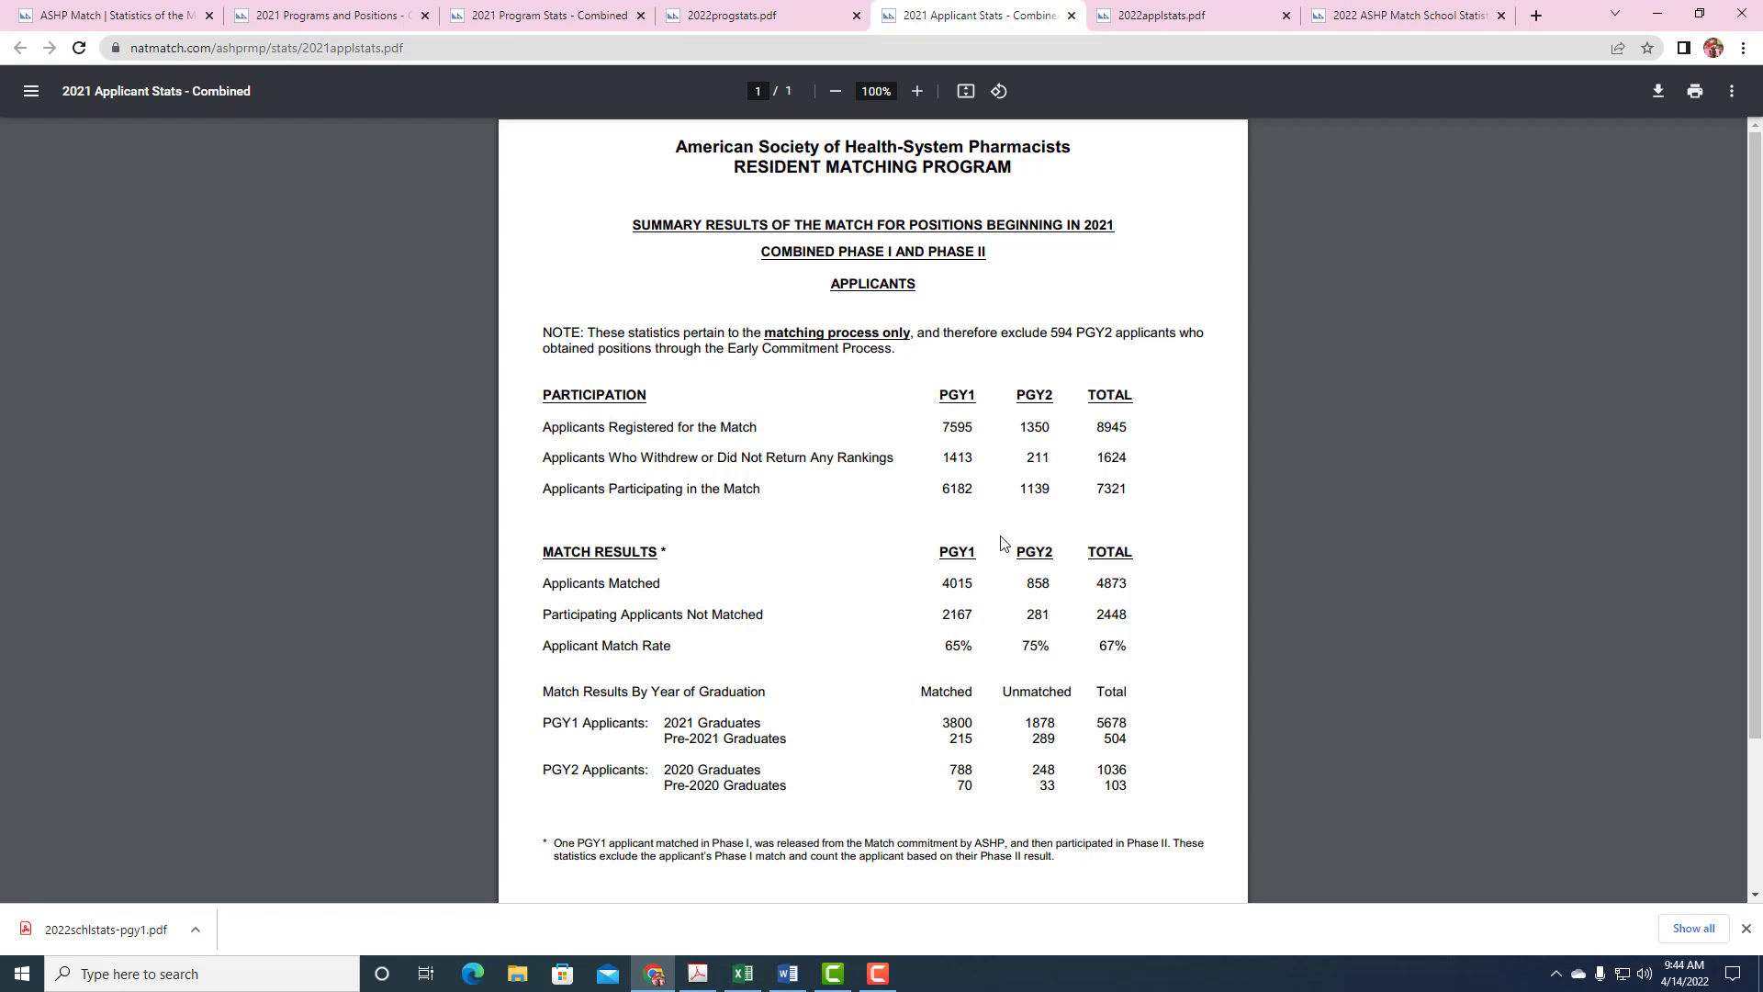
mouse_move(1168, 123)
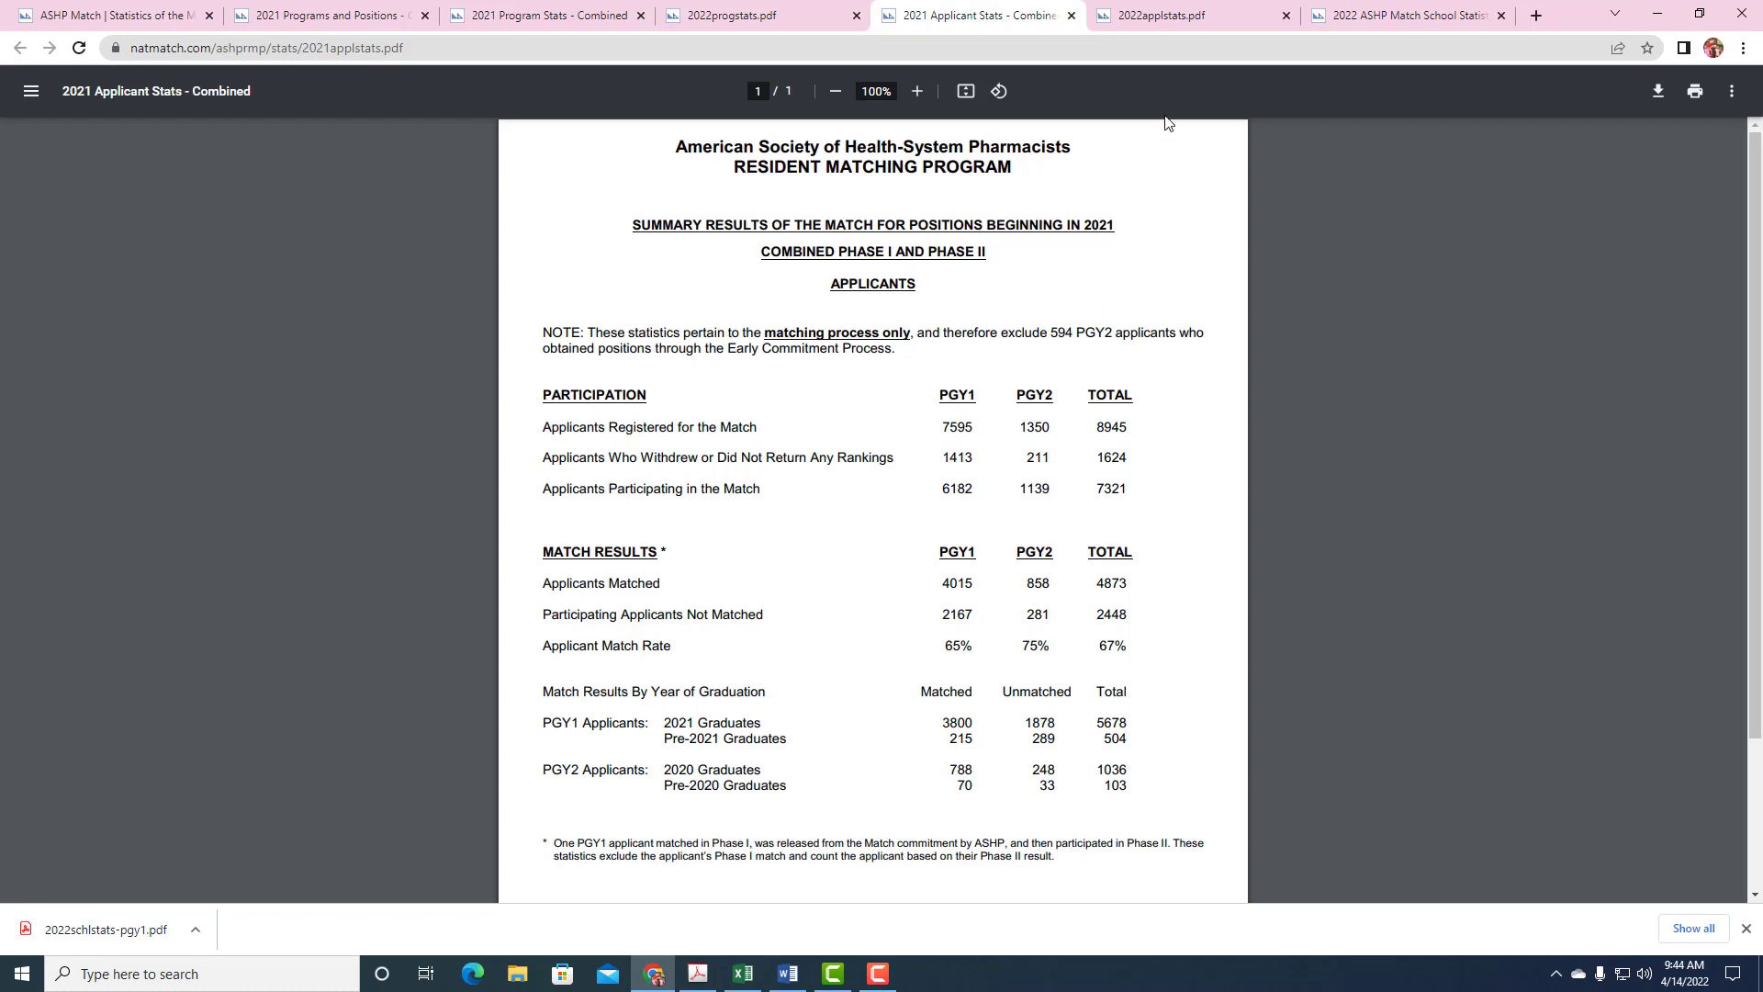
click(1146, 15)
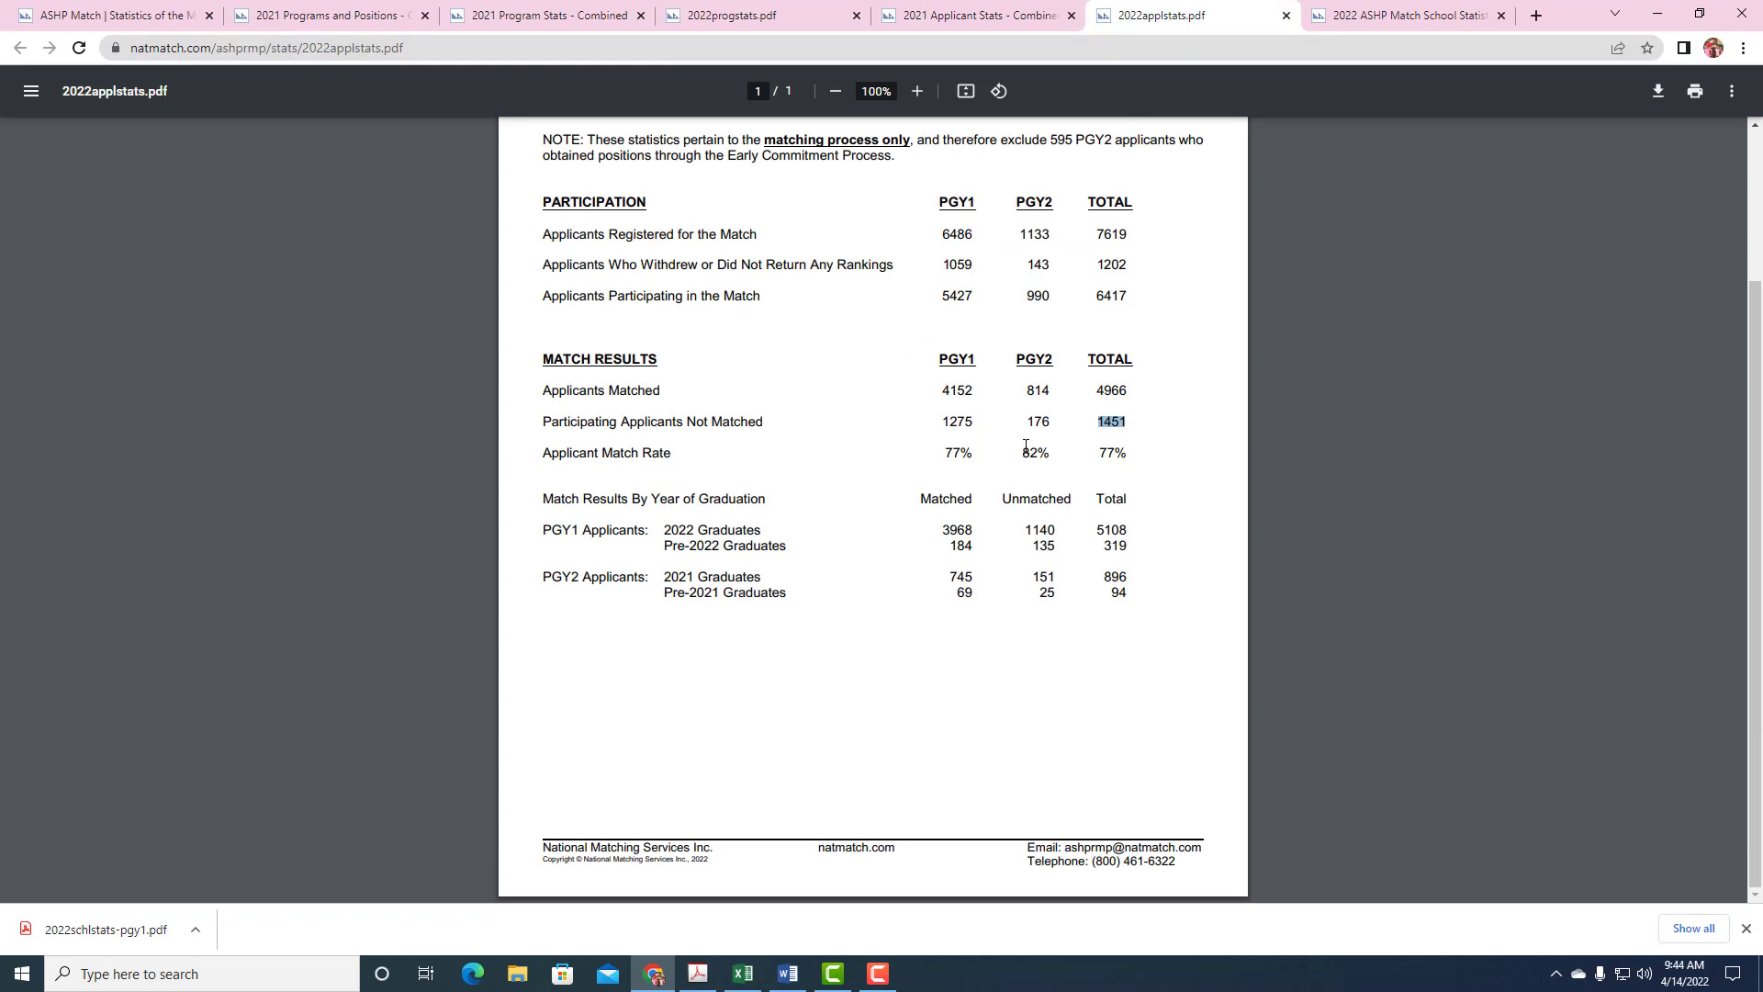
scroll(up, 3)
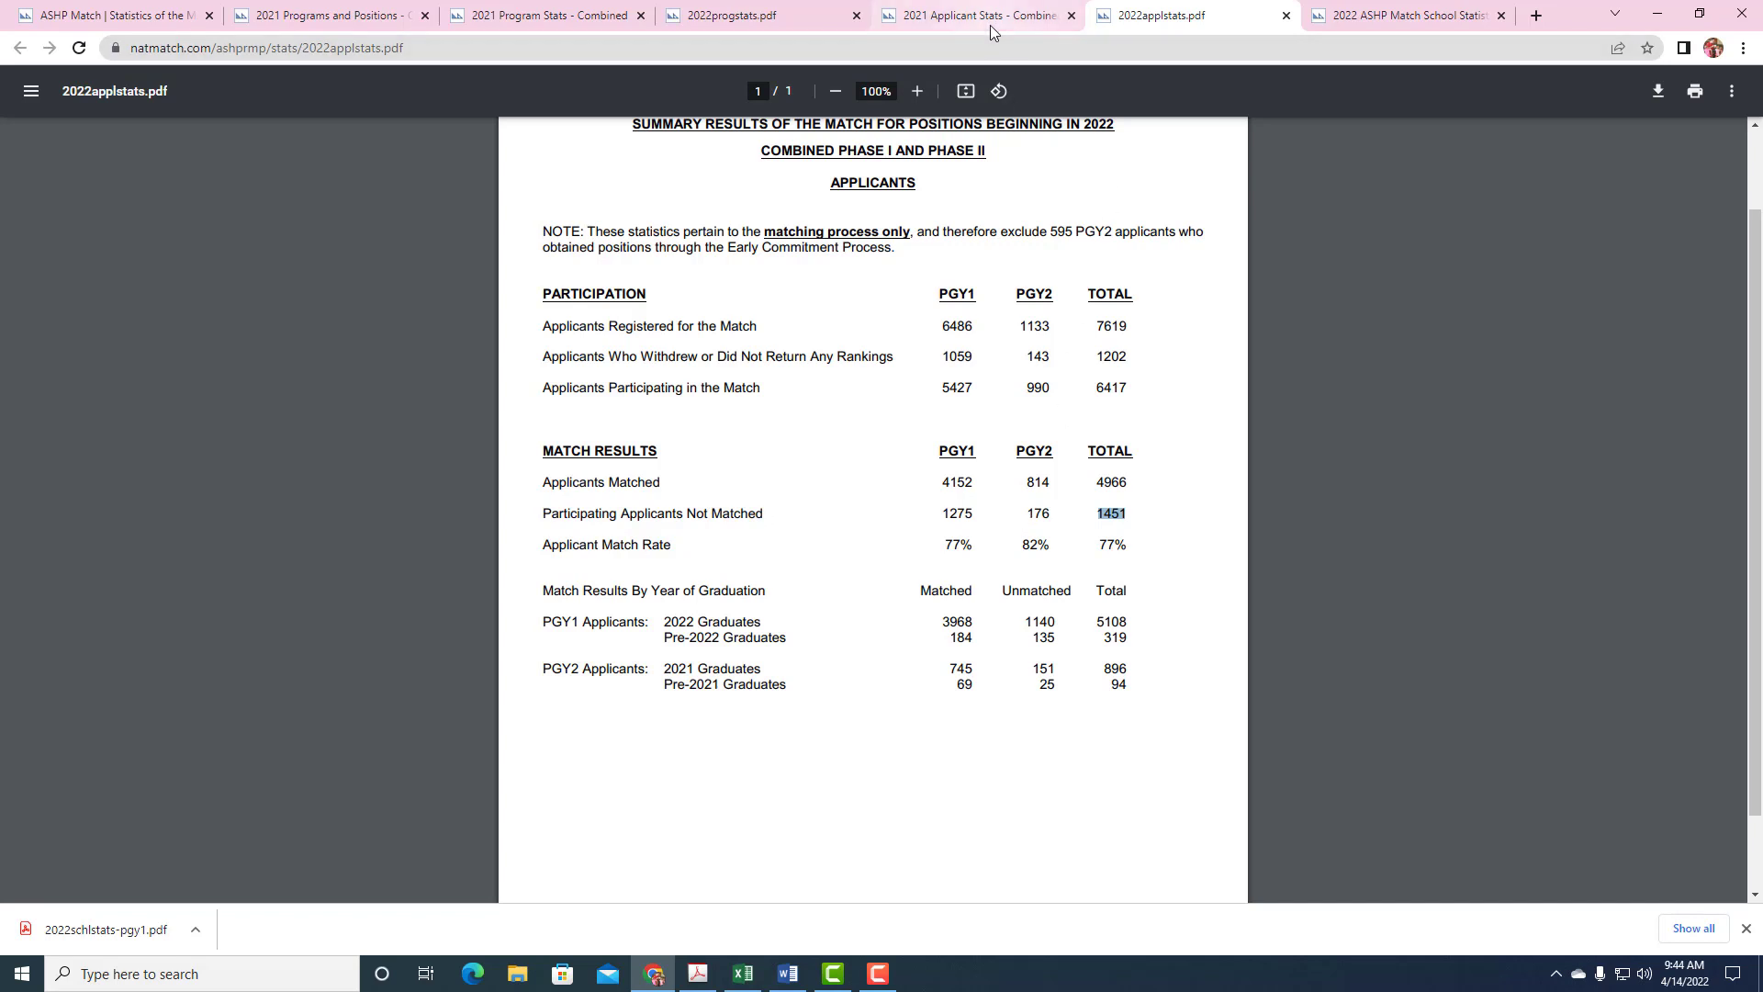
click(975, 15)
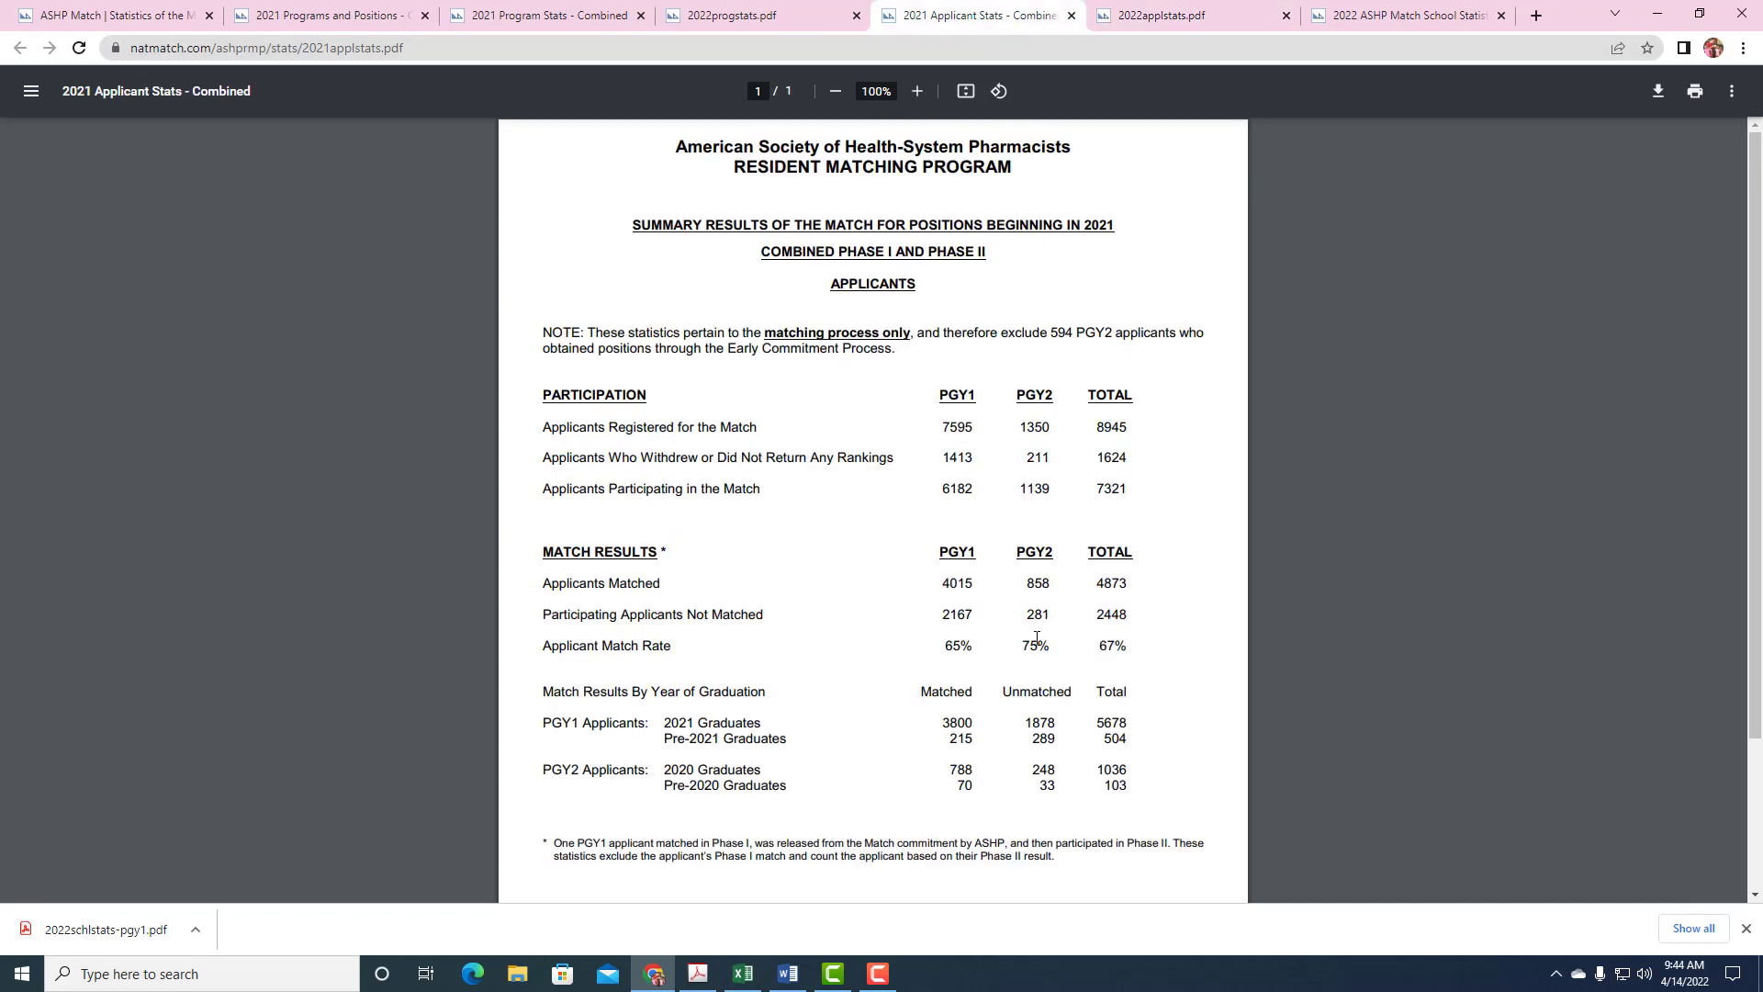
mouse_move(1037, 588)
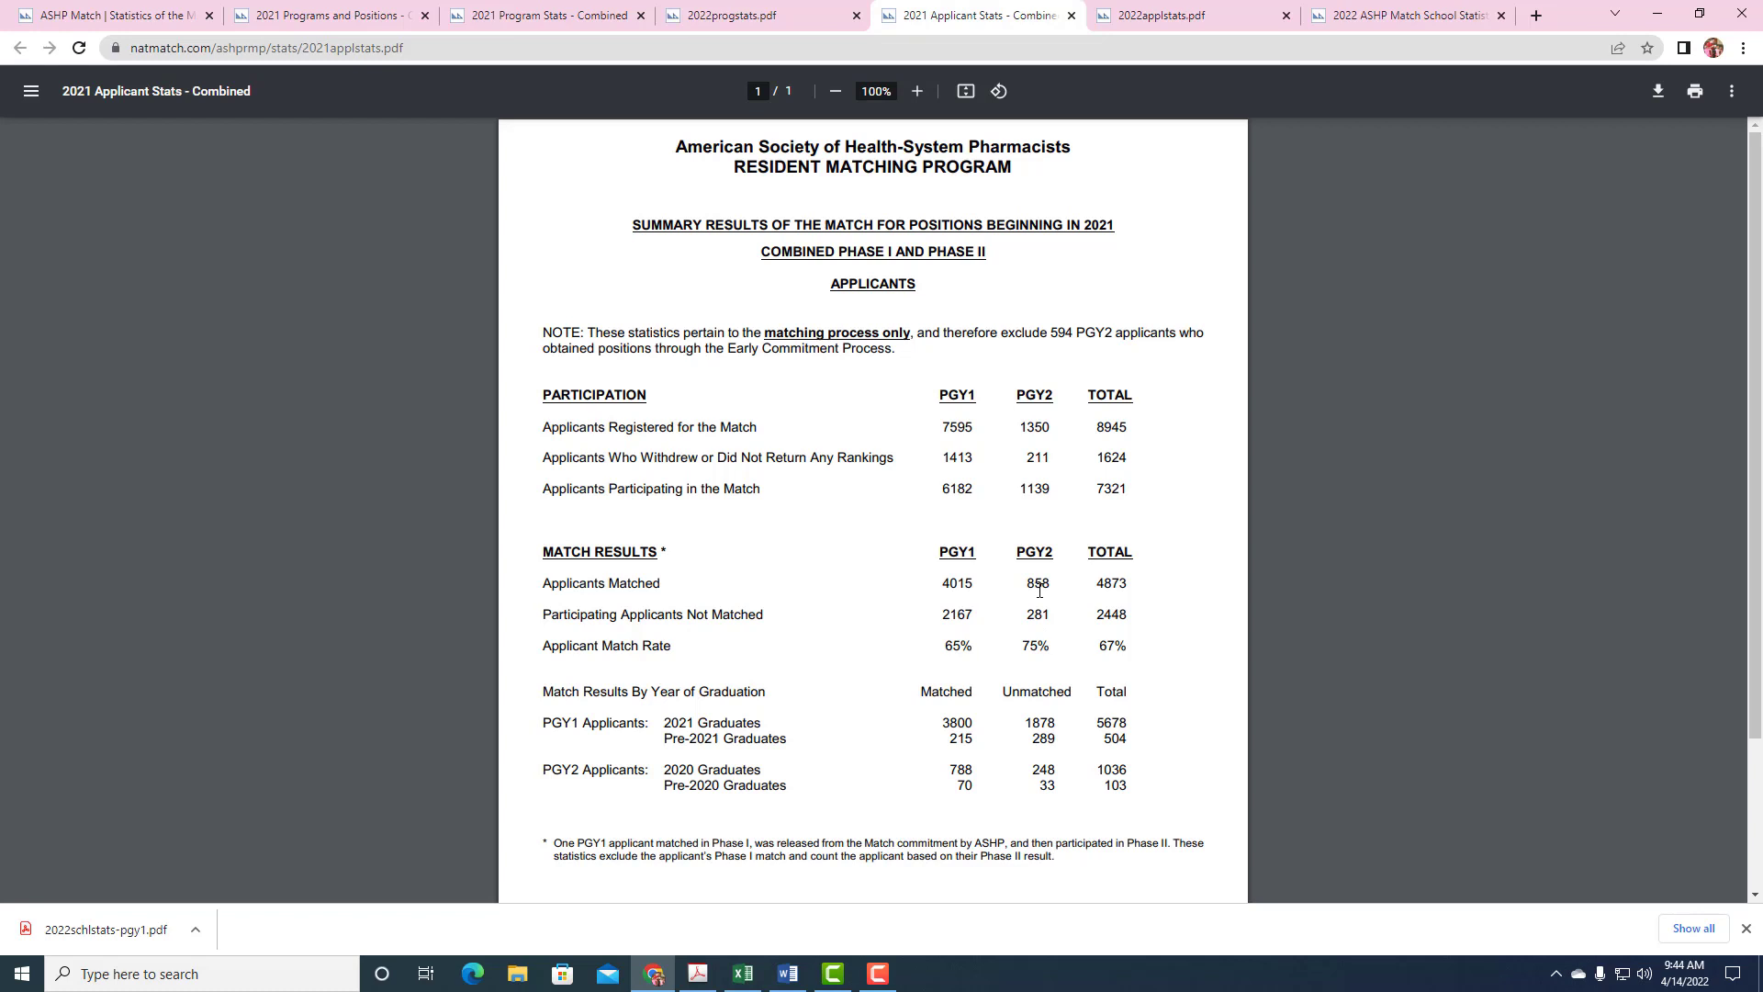
mouse_move(1034, 477)
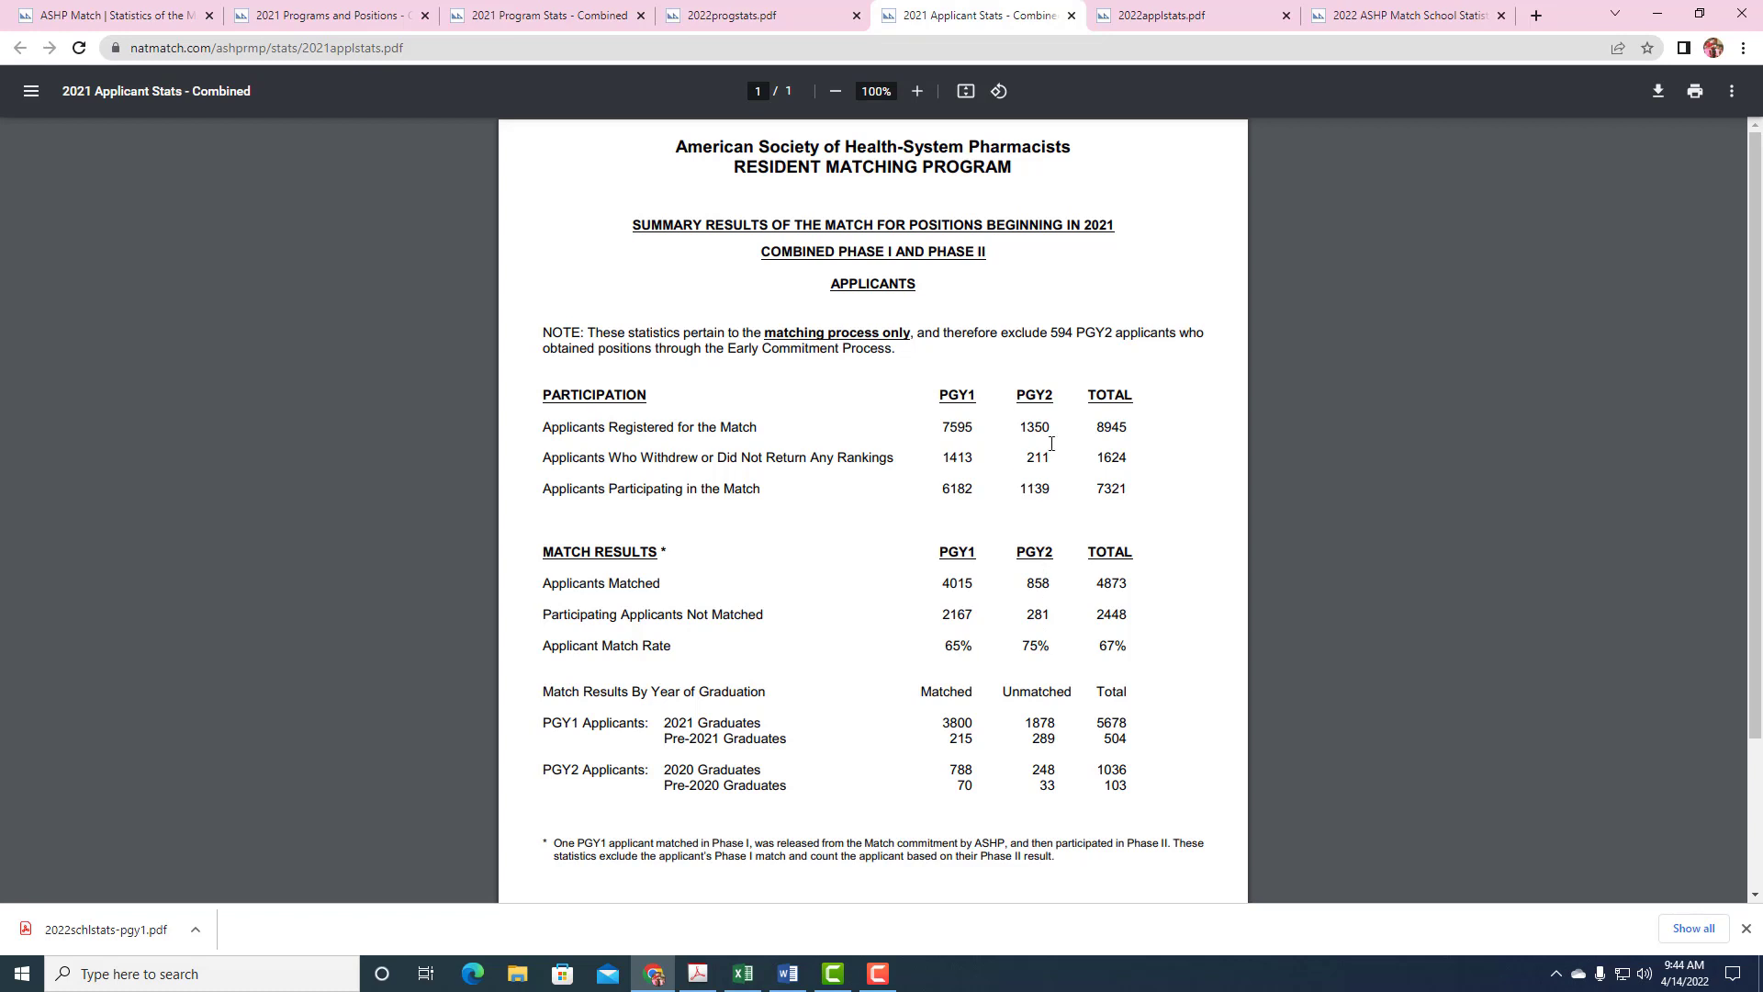
mouse_move(1179, 415)
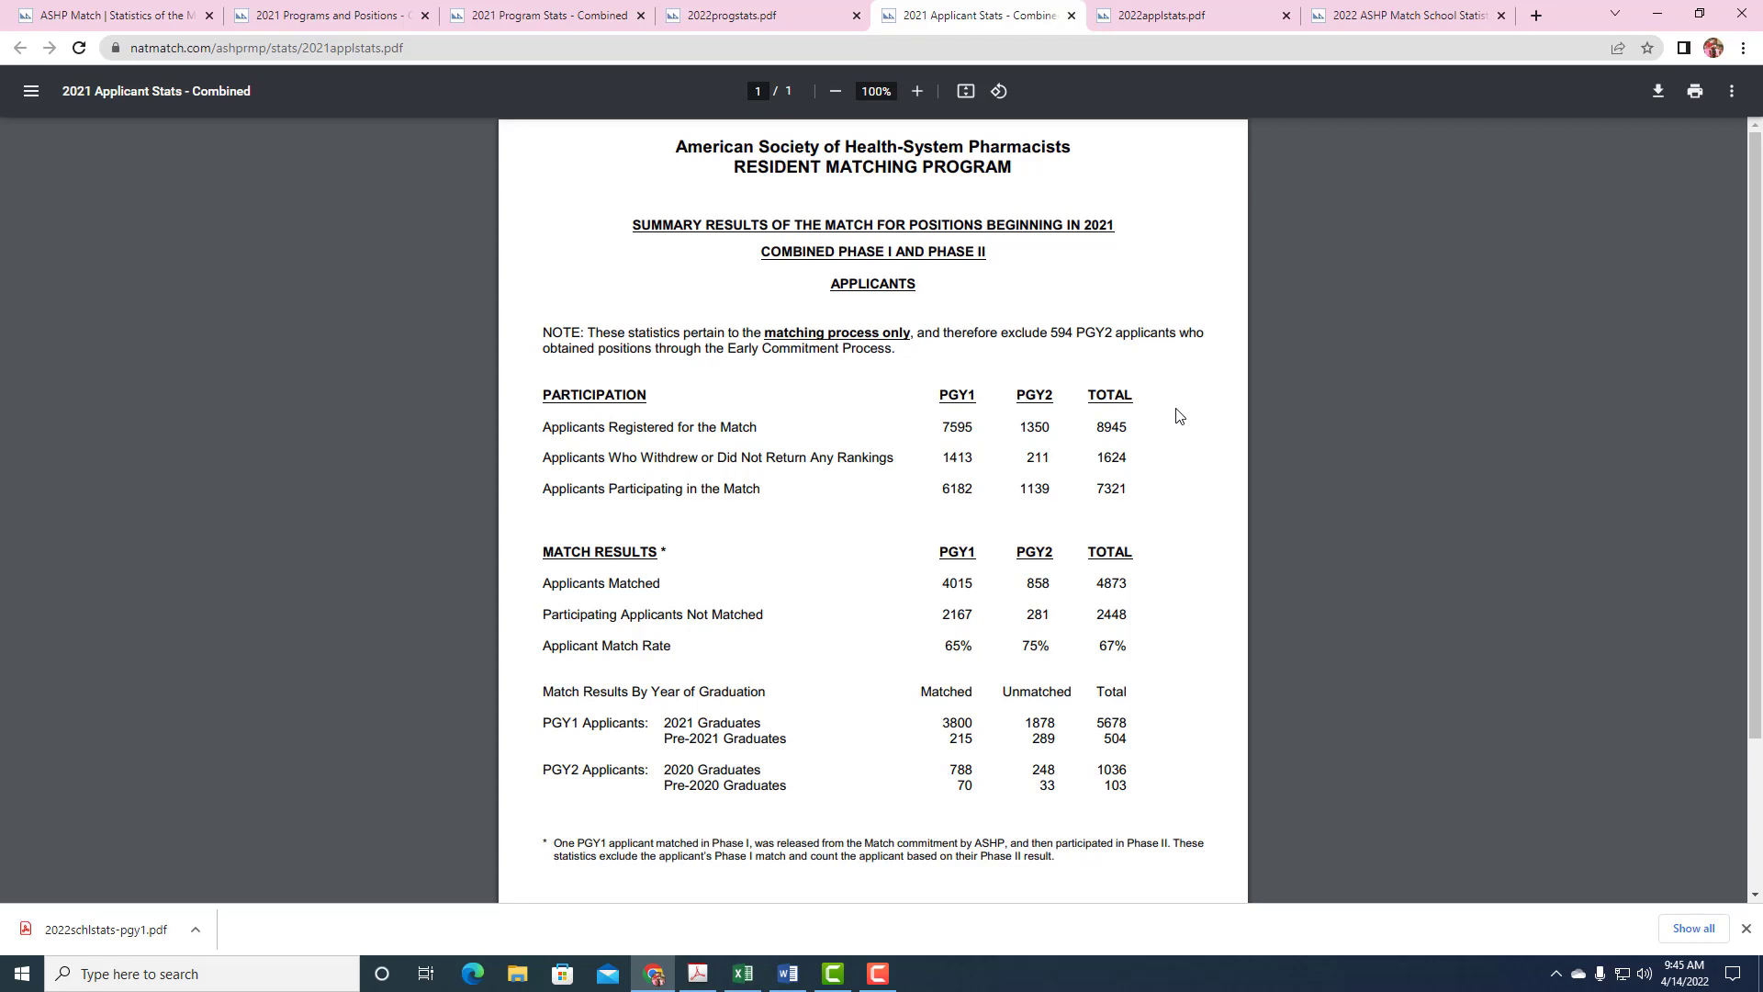
mouse_move(1173, 273)
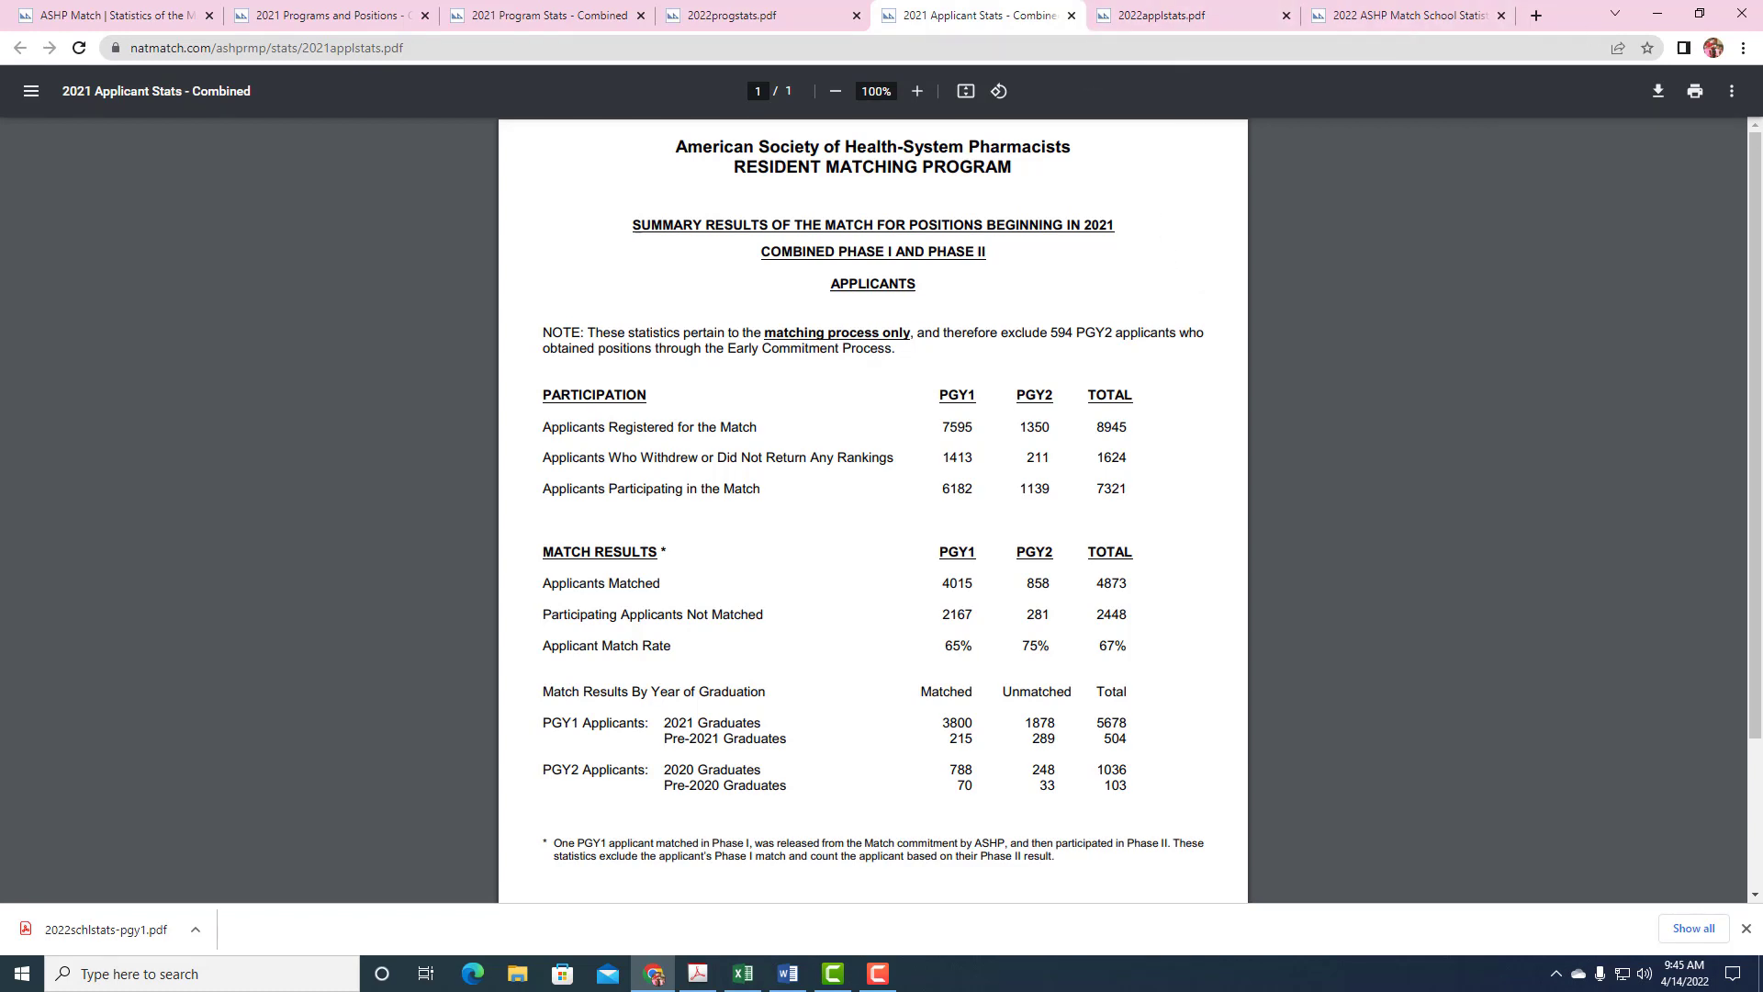
- Maximize Book1, look over the Original sheet, then switch to the Match Rate sheet
click(740, 973)
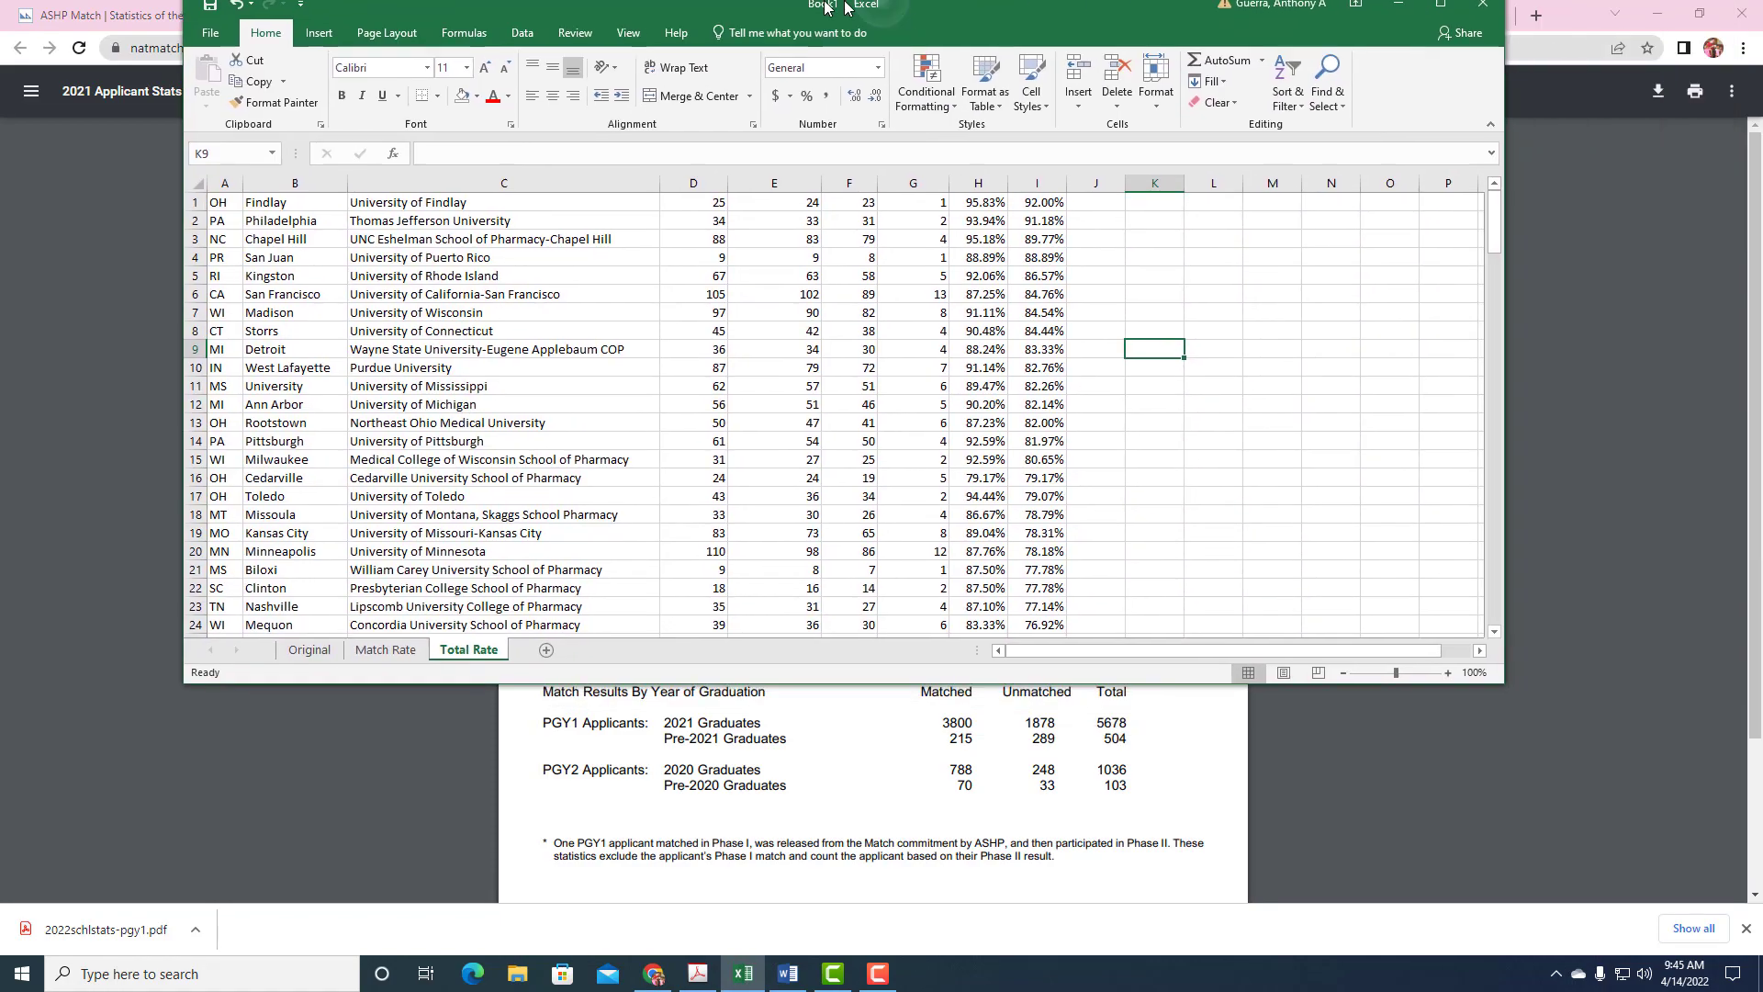
click(127, 920)
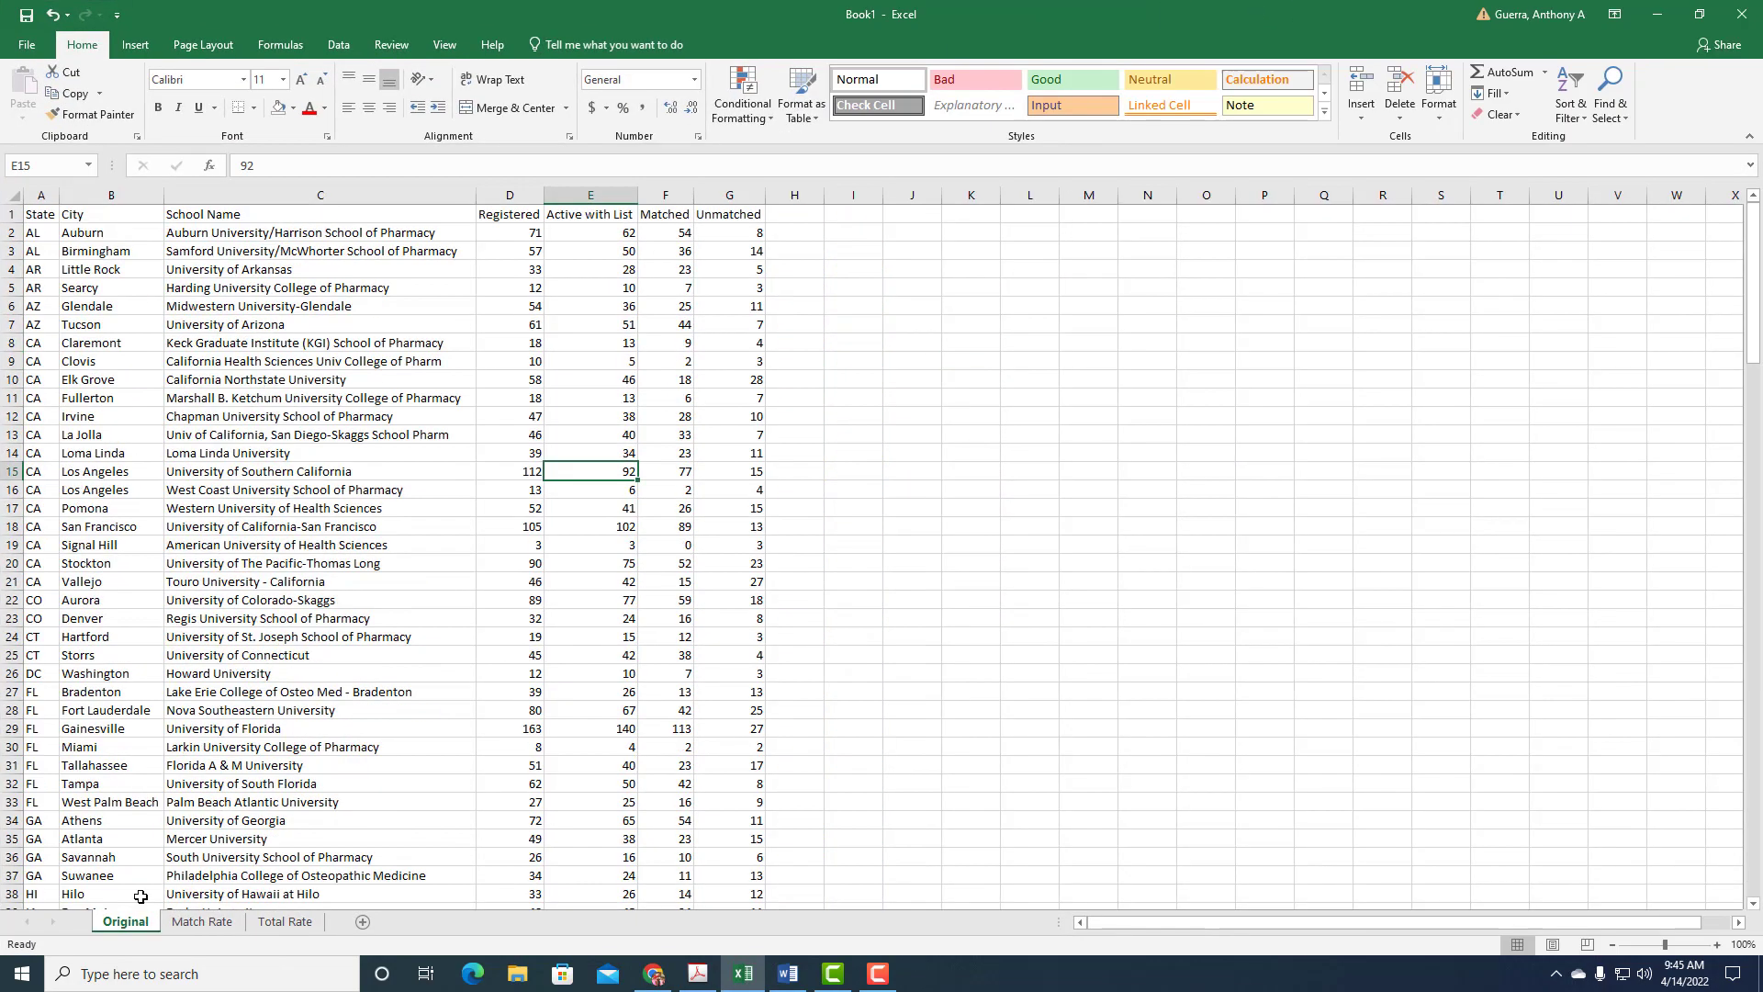
click(589, 379)
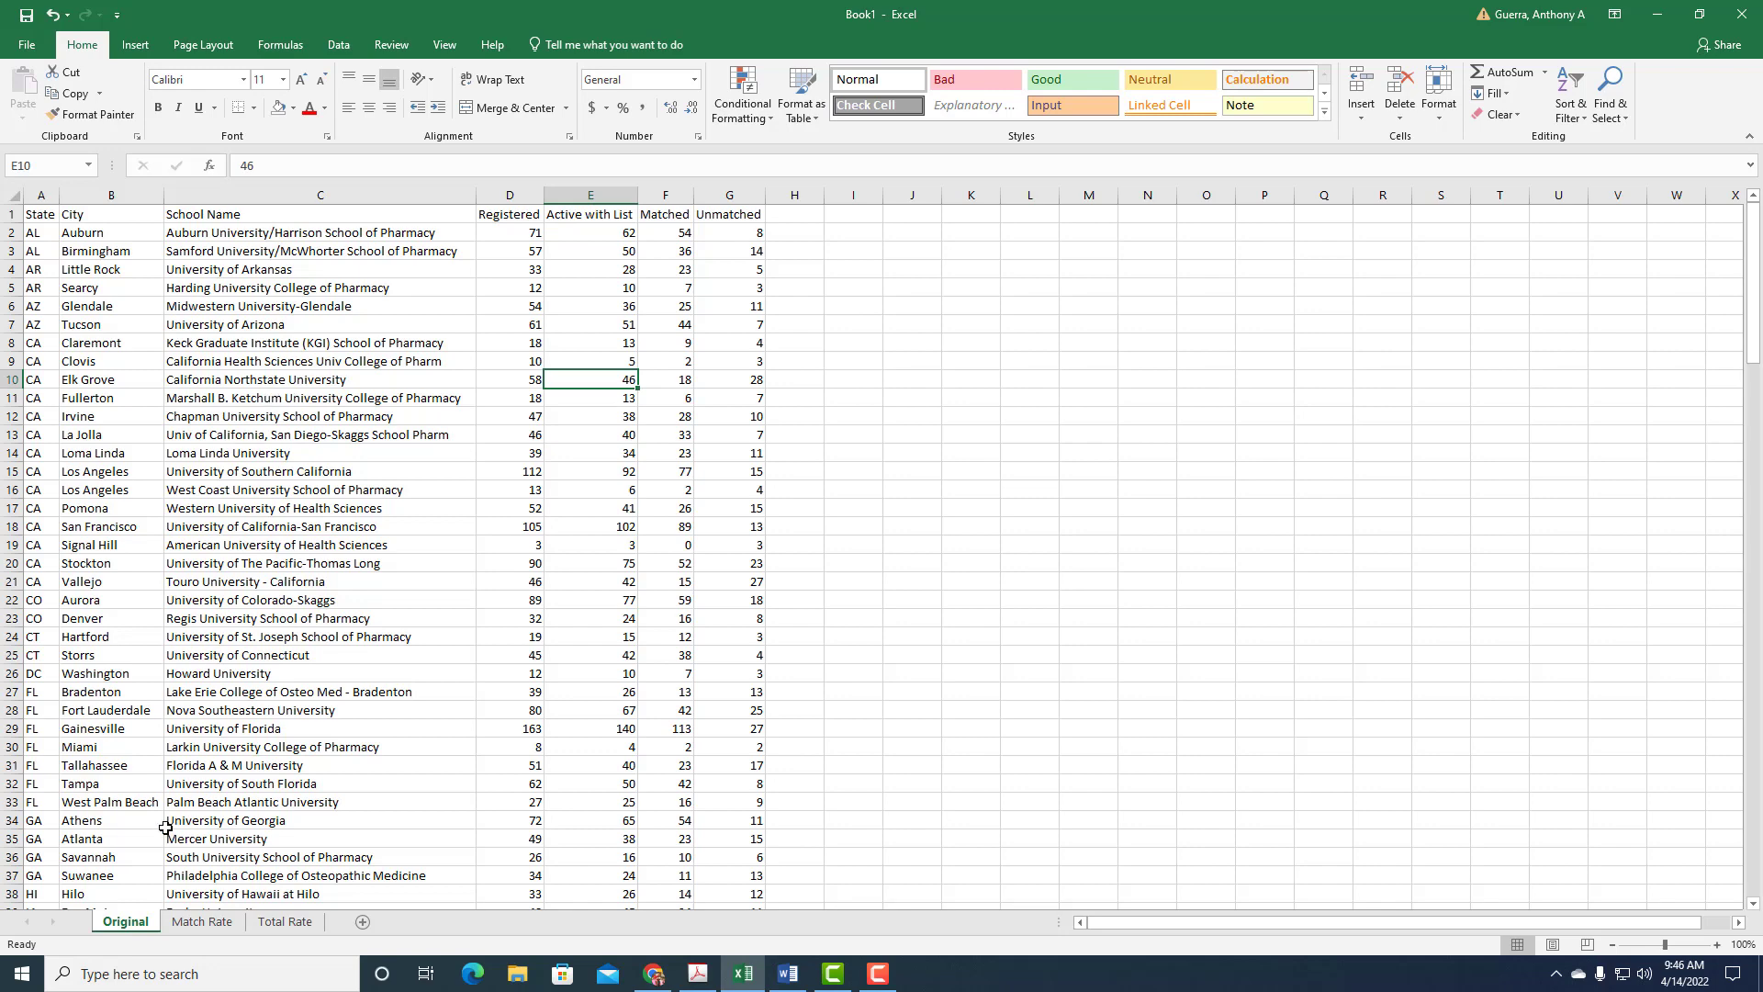
click(202, 920)
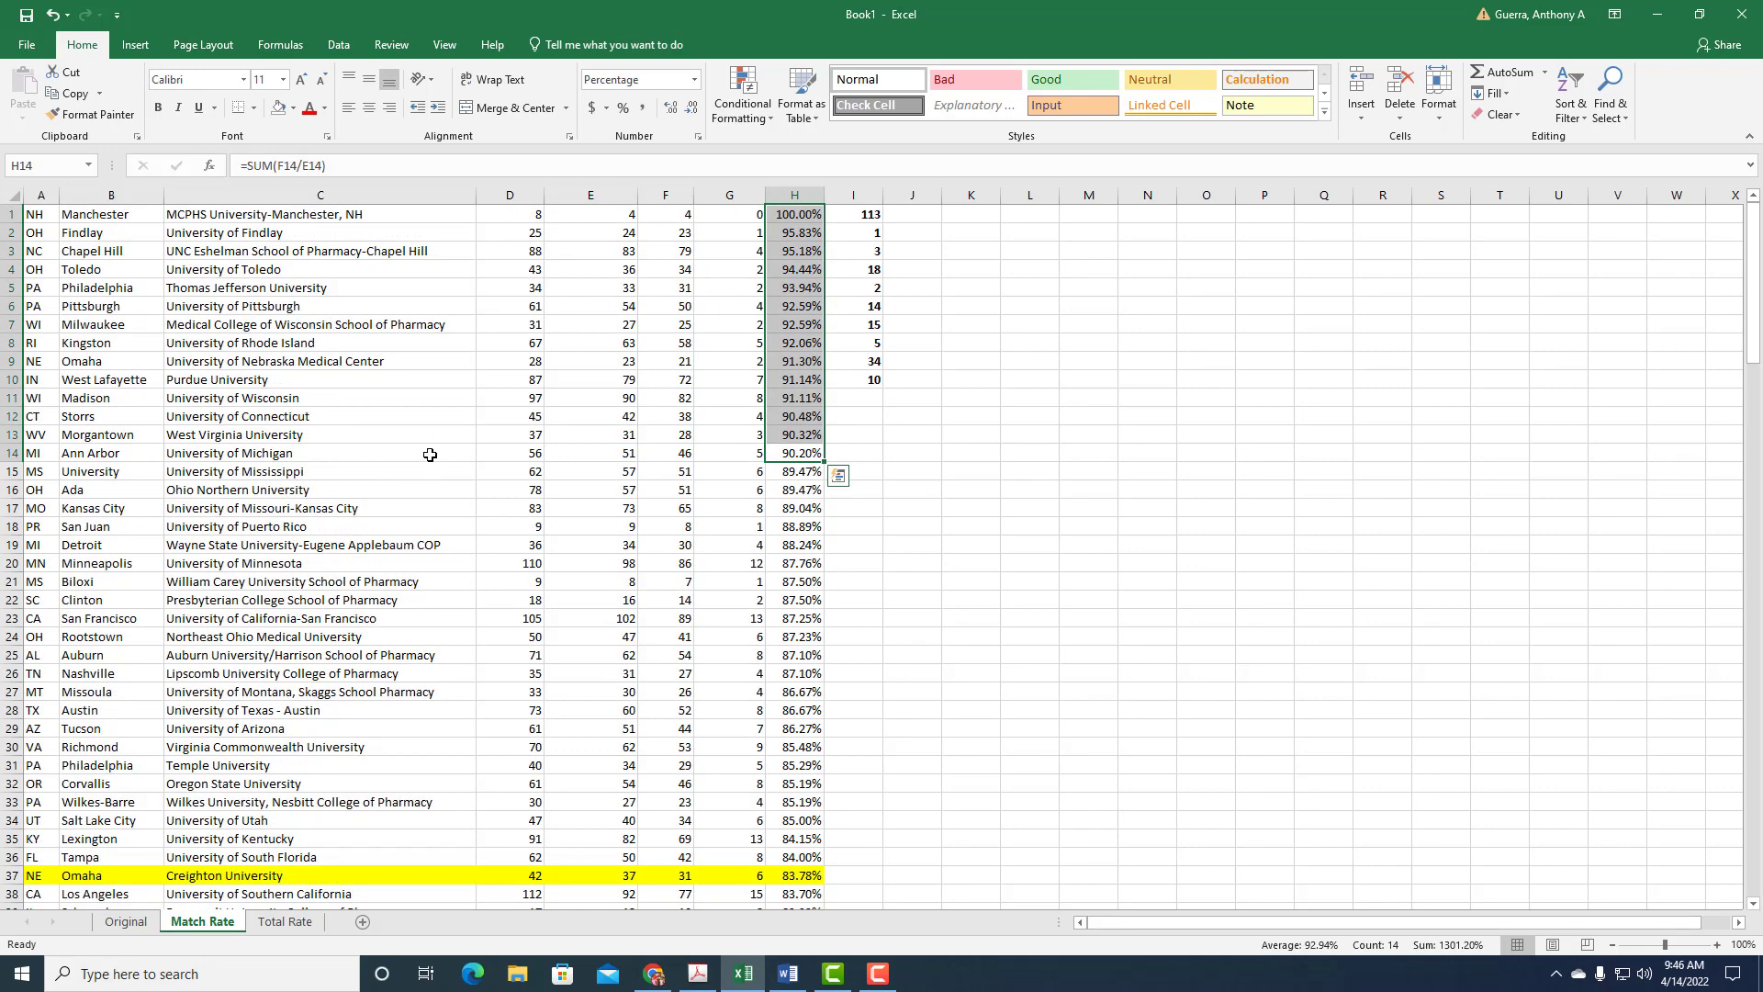
click(509, 323)
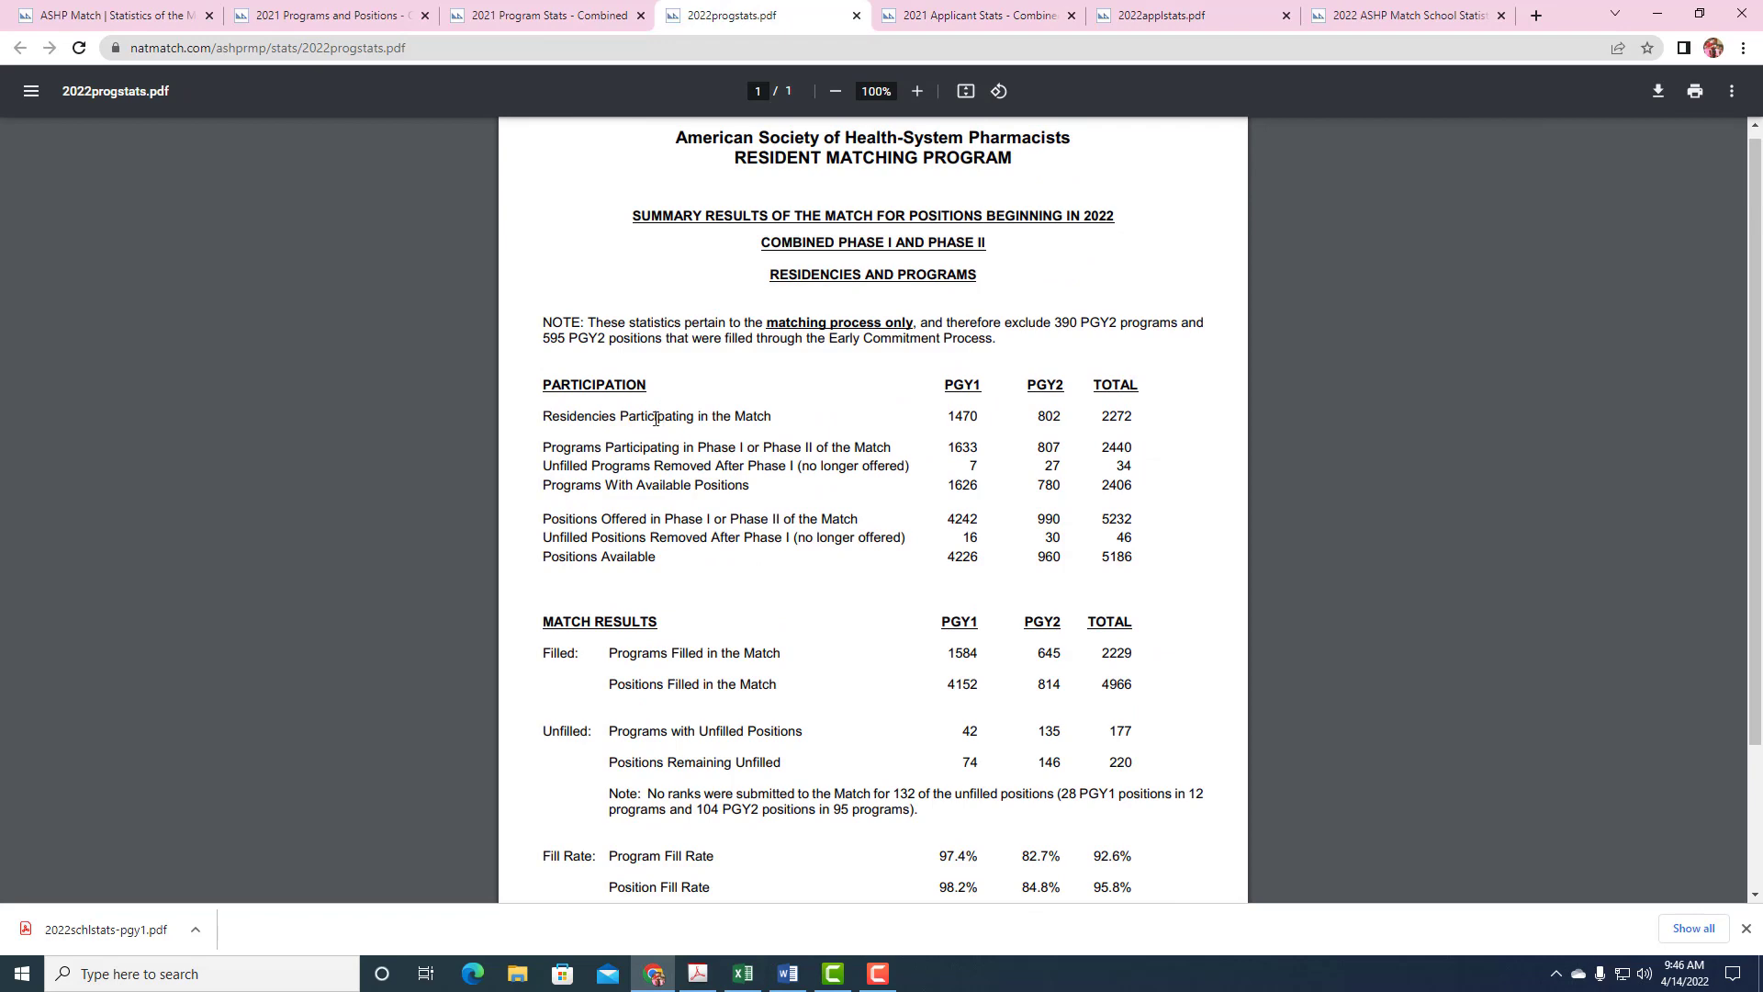
- Flip between the 2021 program stats and match page tabs, ending on the 2022 applicant PDF with 77% match rate
click(545, 15)
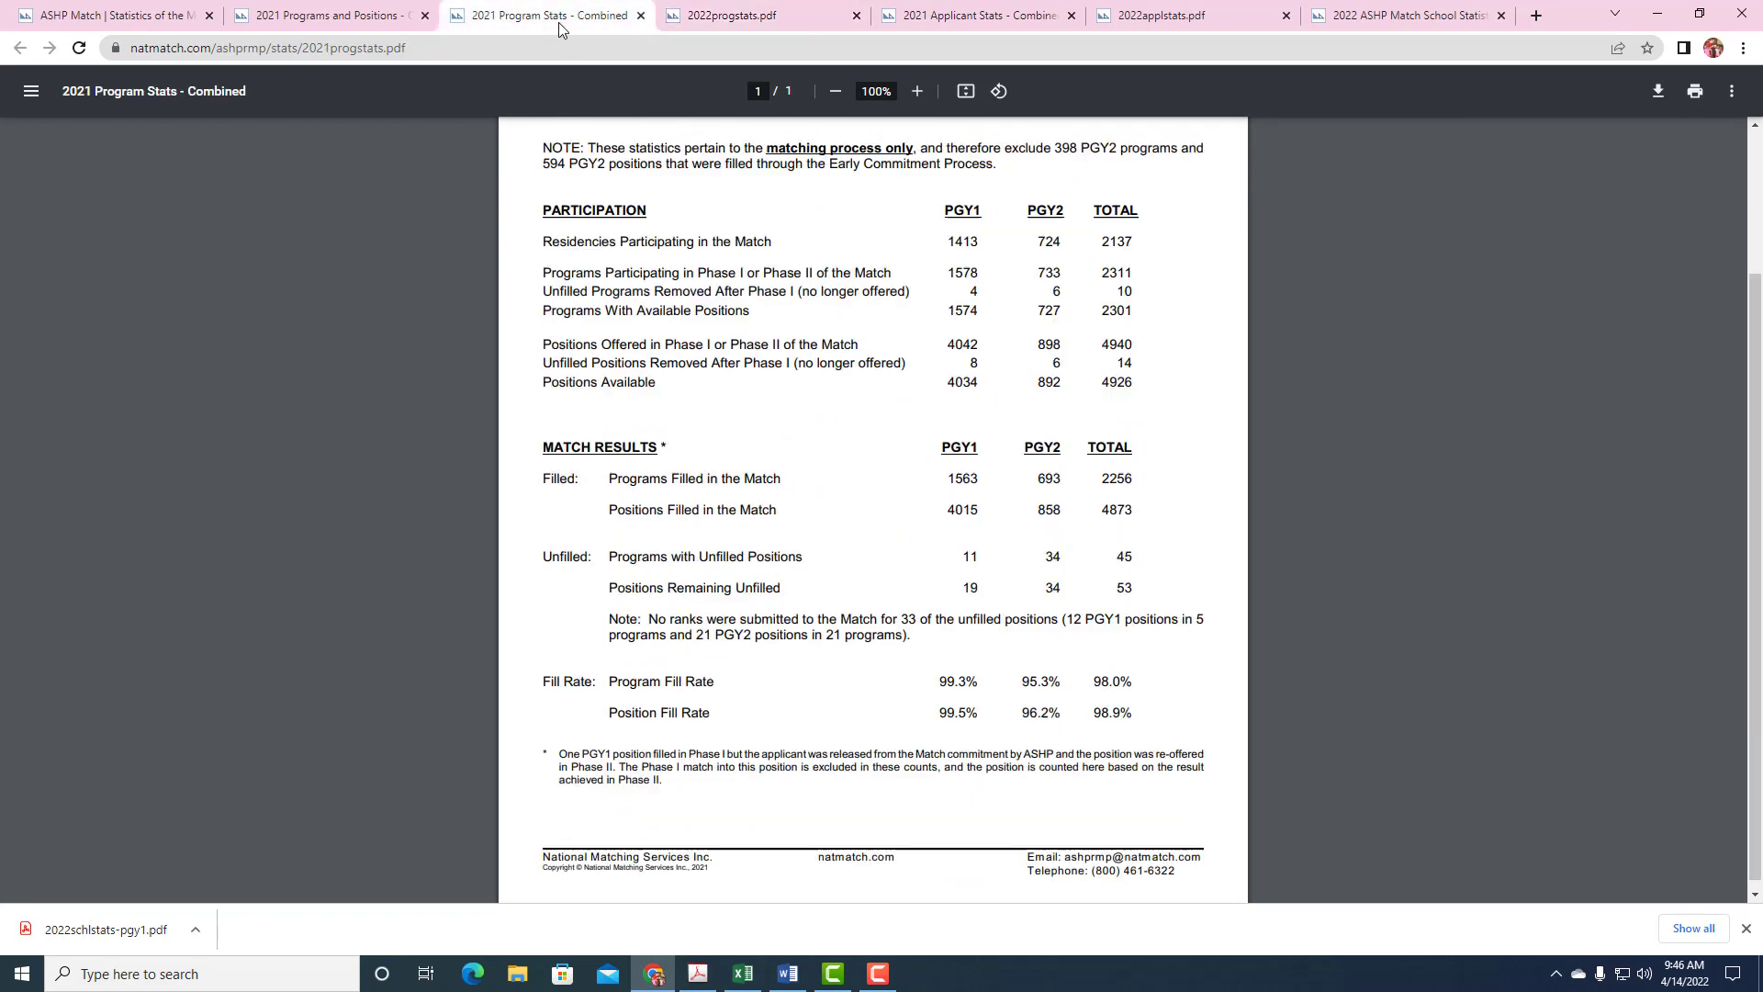
click(329, 14)
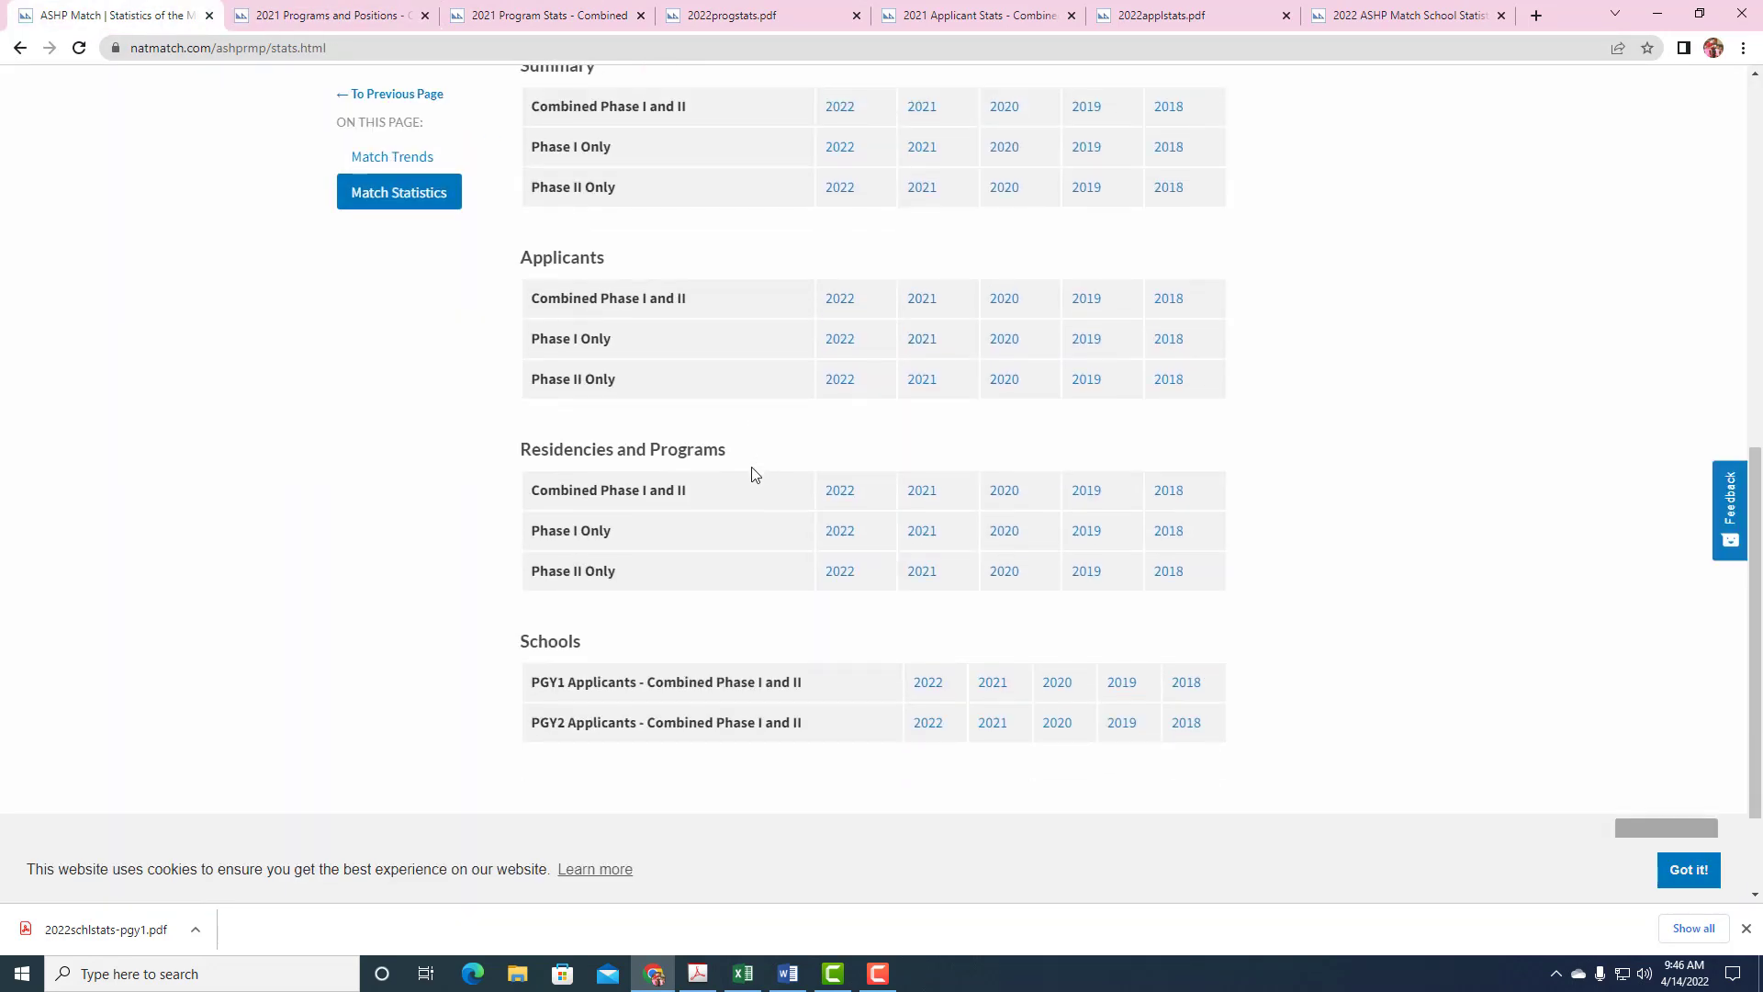
mouse_move(928, 683)
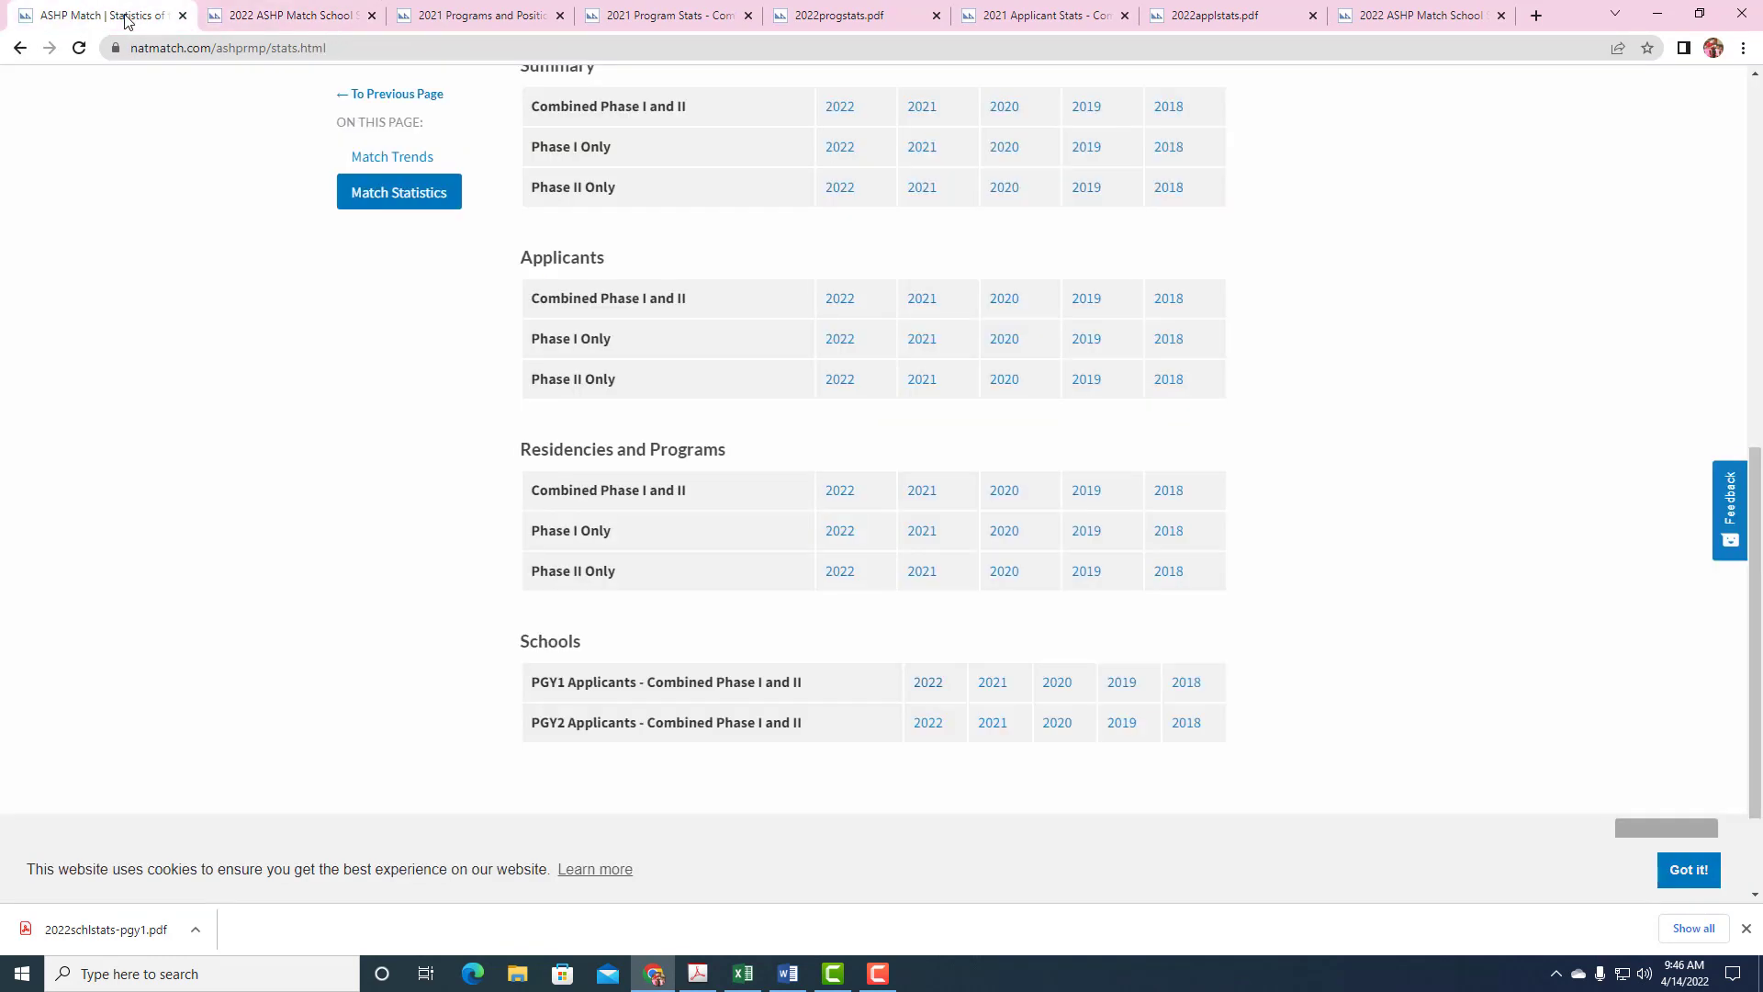
click(839, 489)
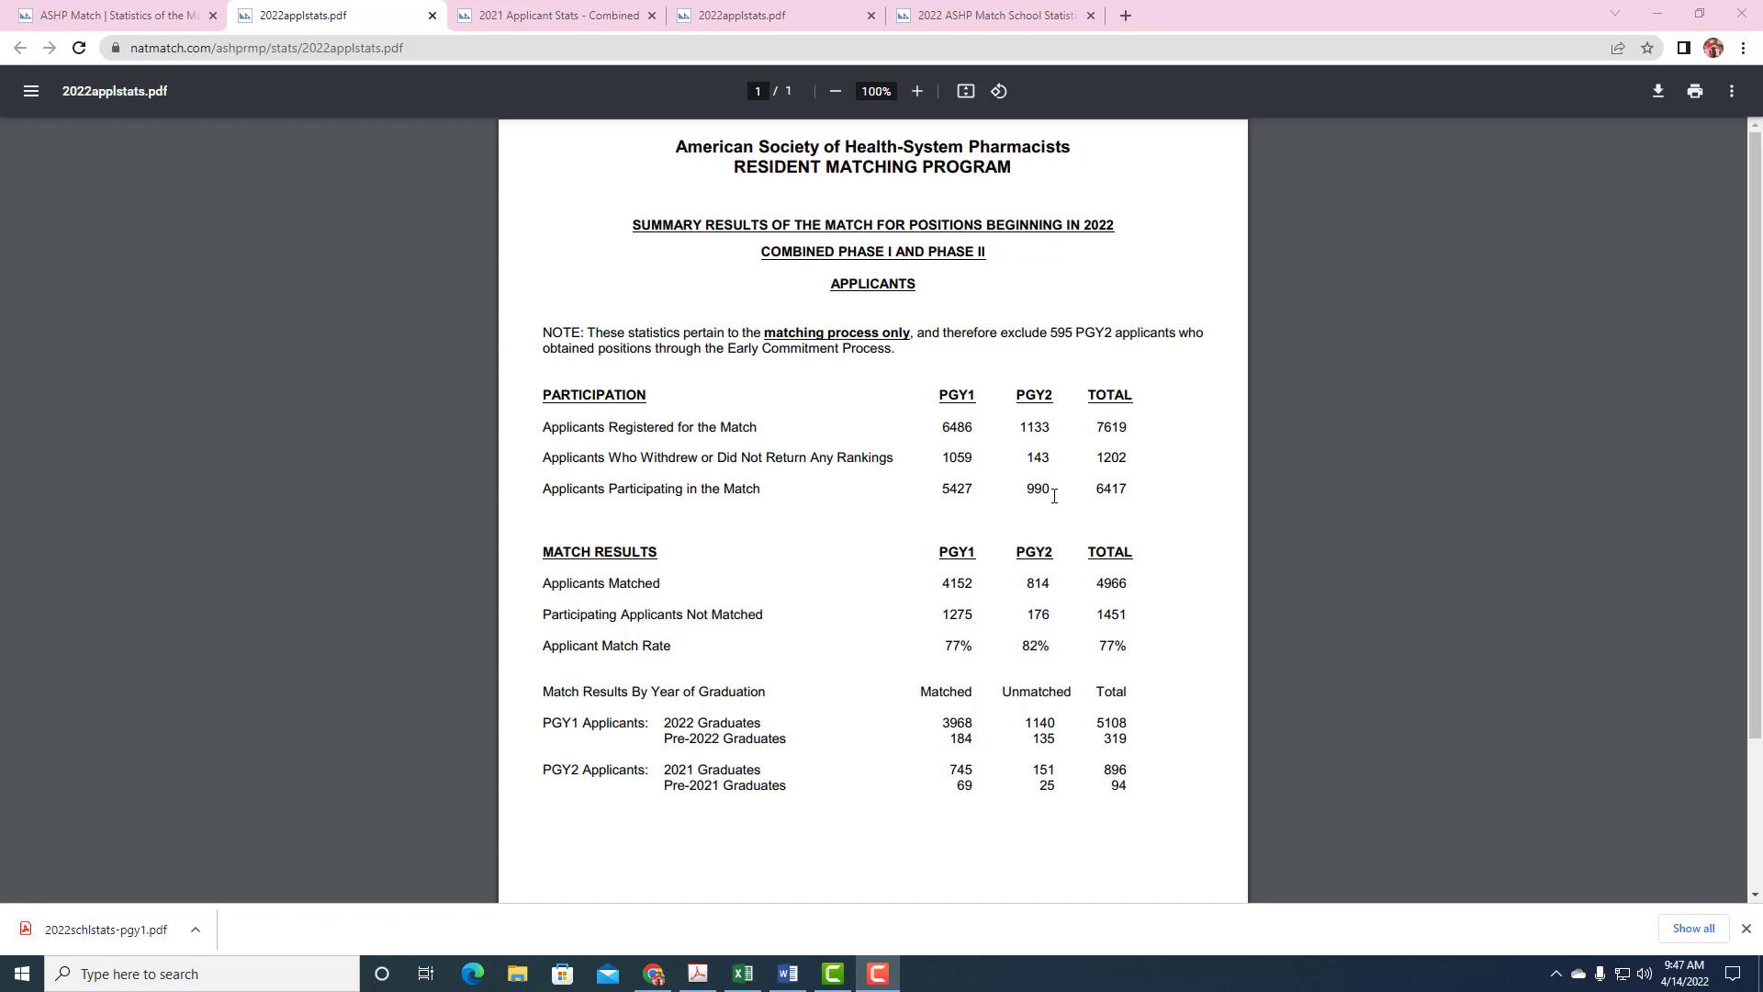
double_click(573, 426)
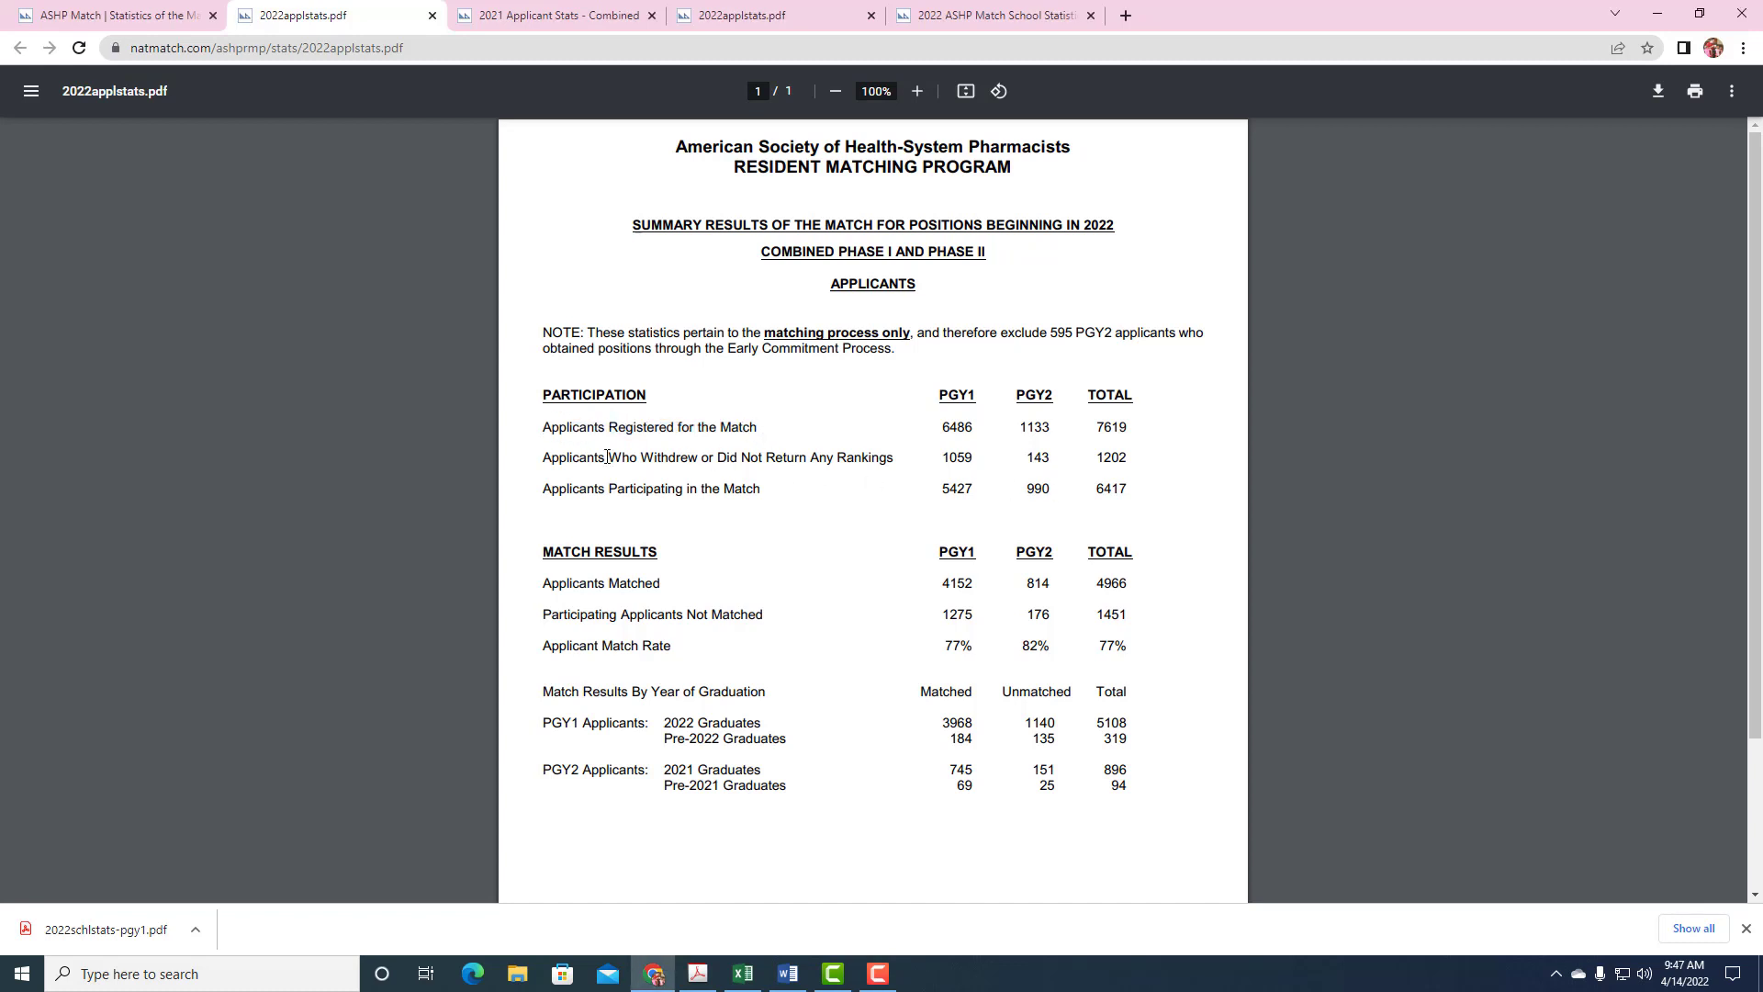
mouse_move(928, 470)
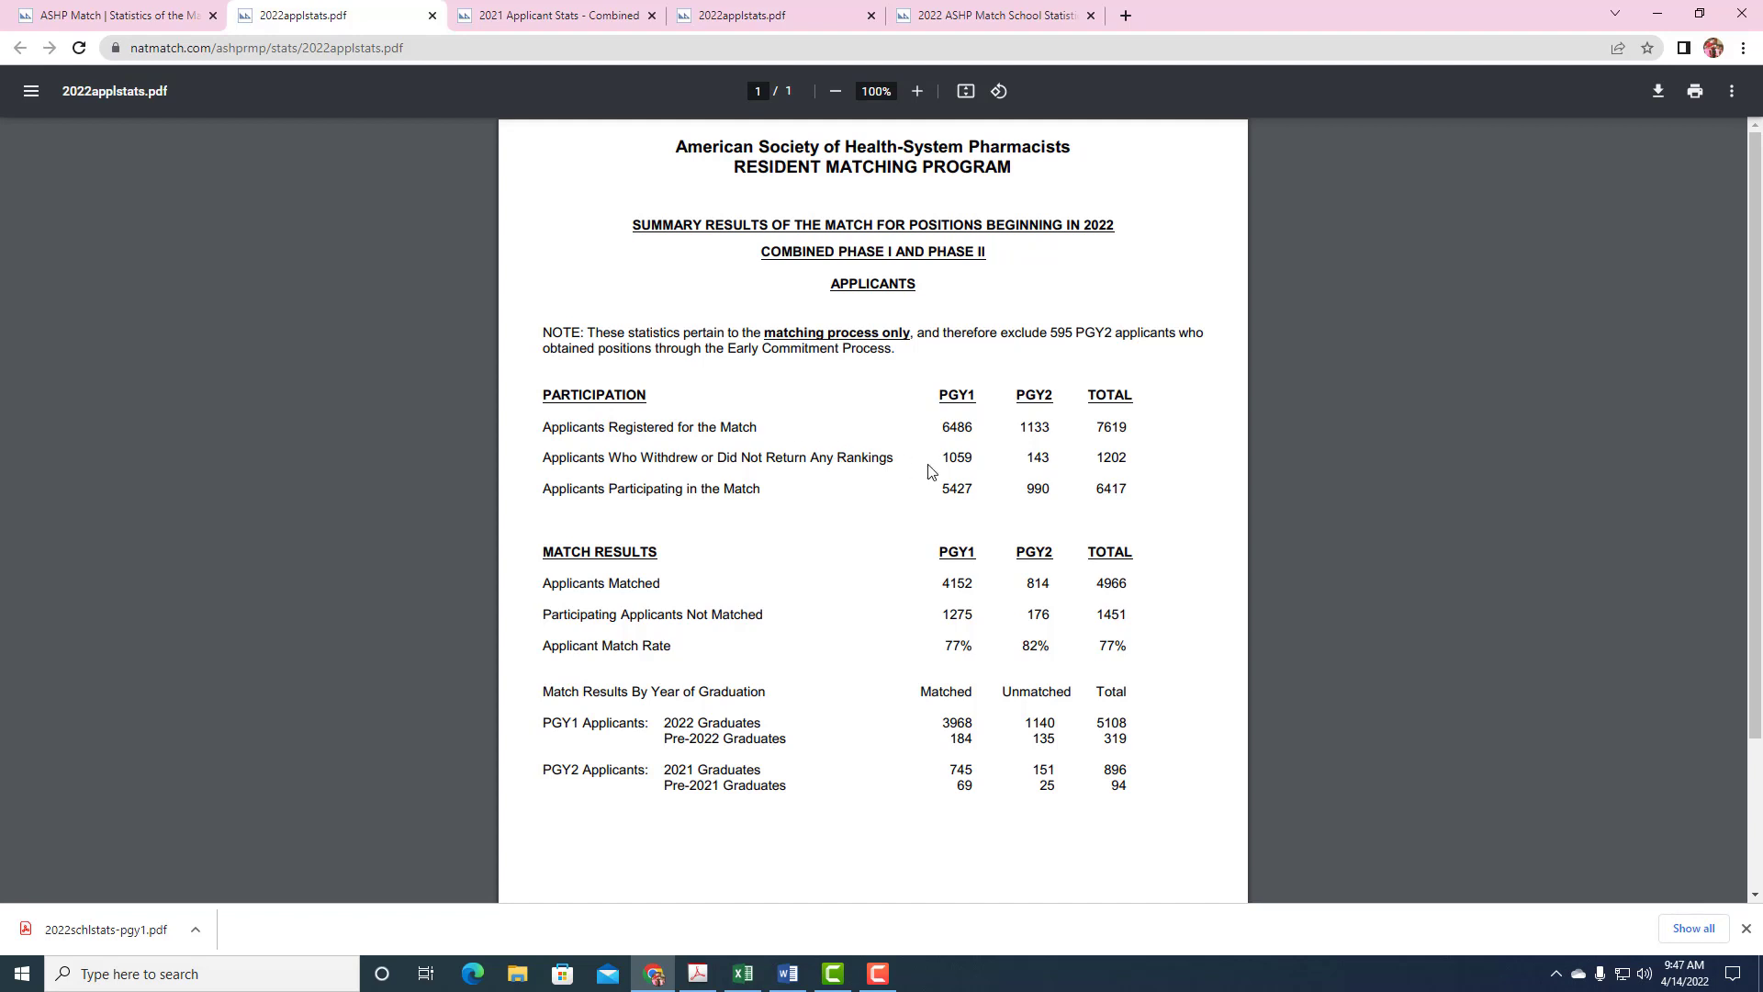
mouse_move(968, 457)
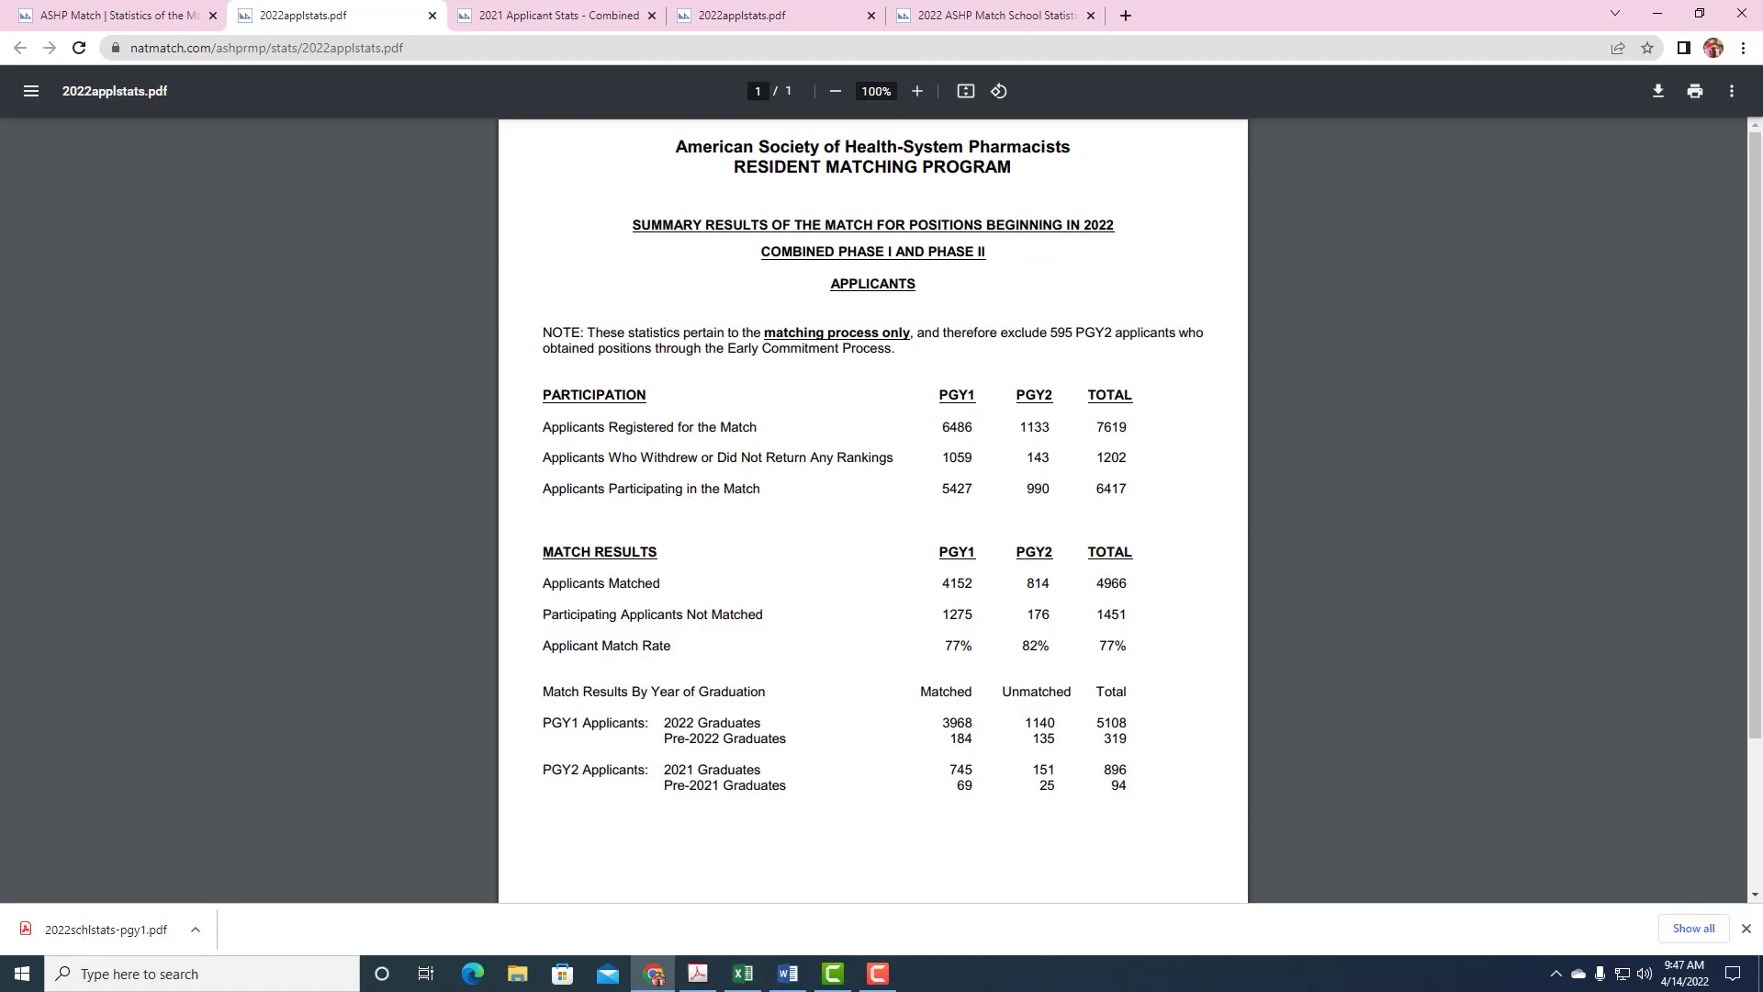
click(740, 973)
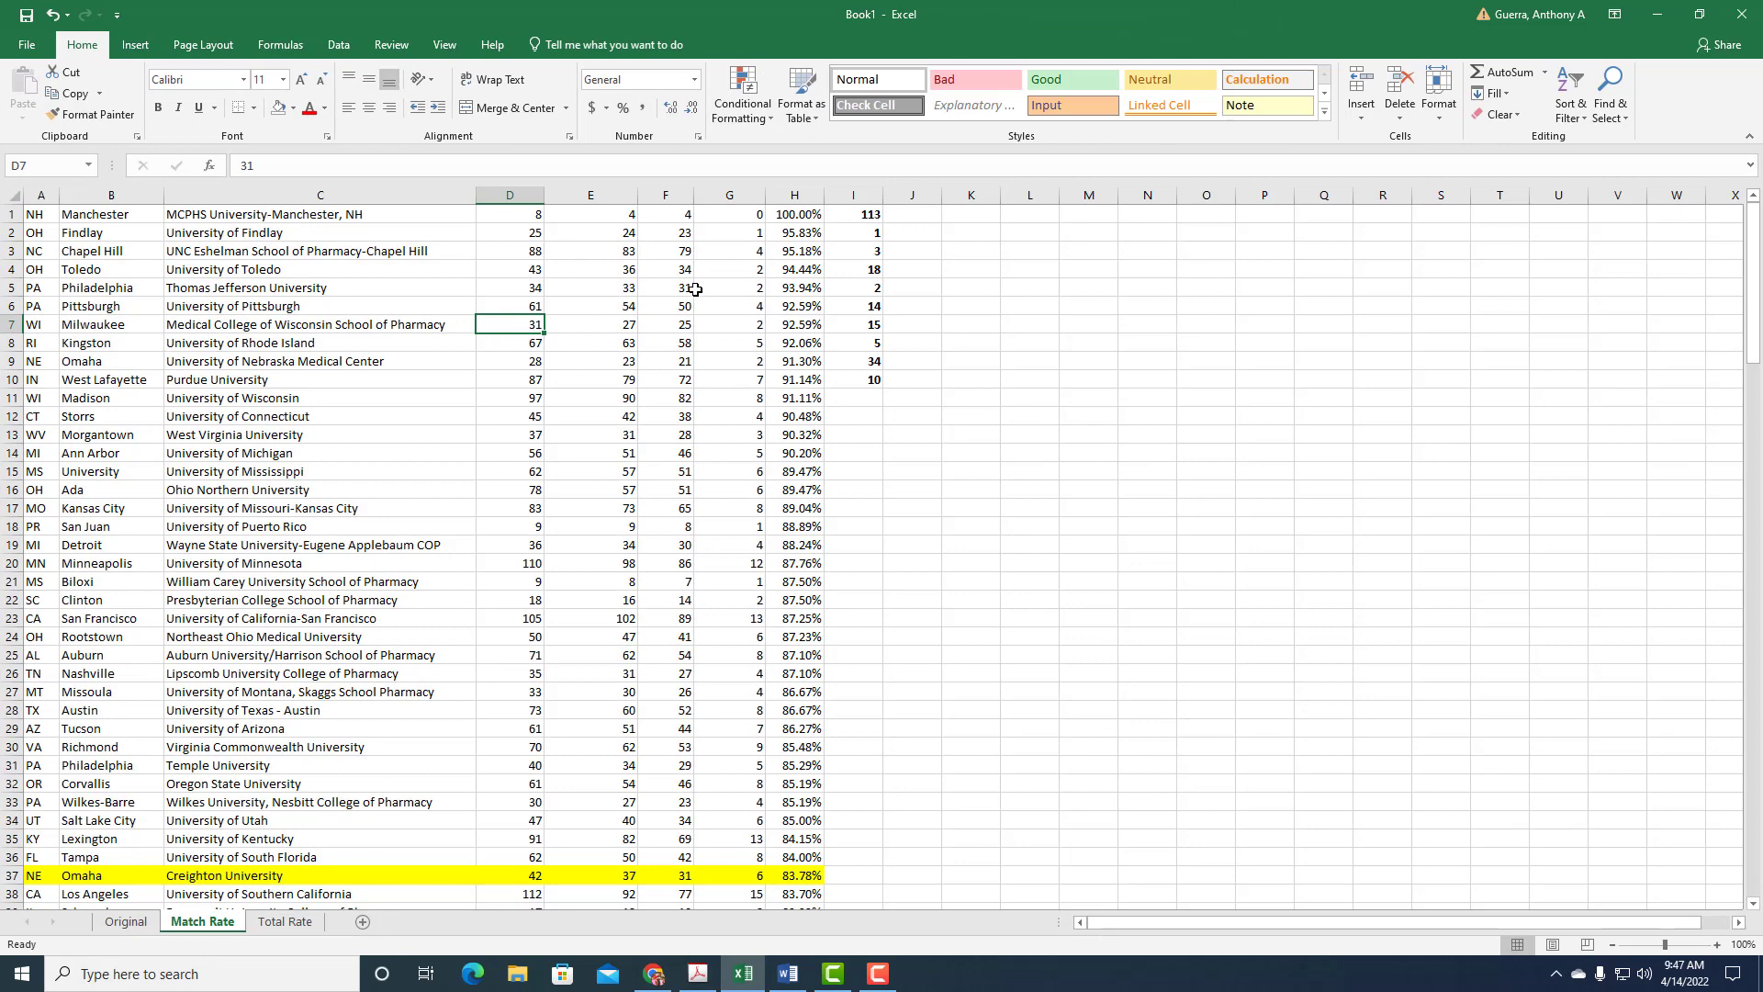
mouse_move(543, 277)
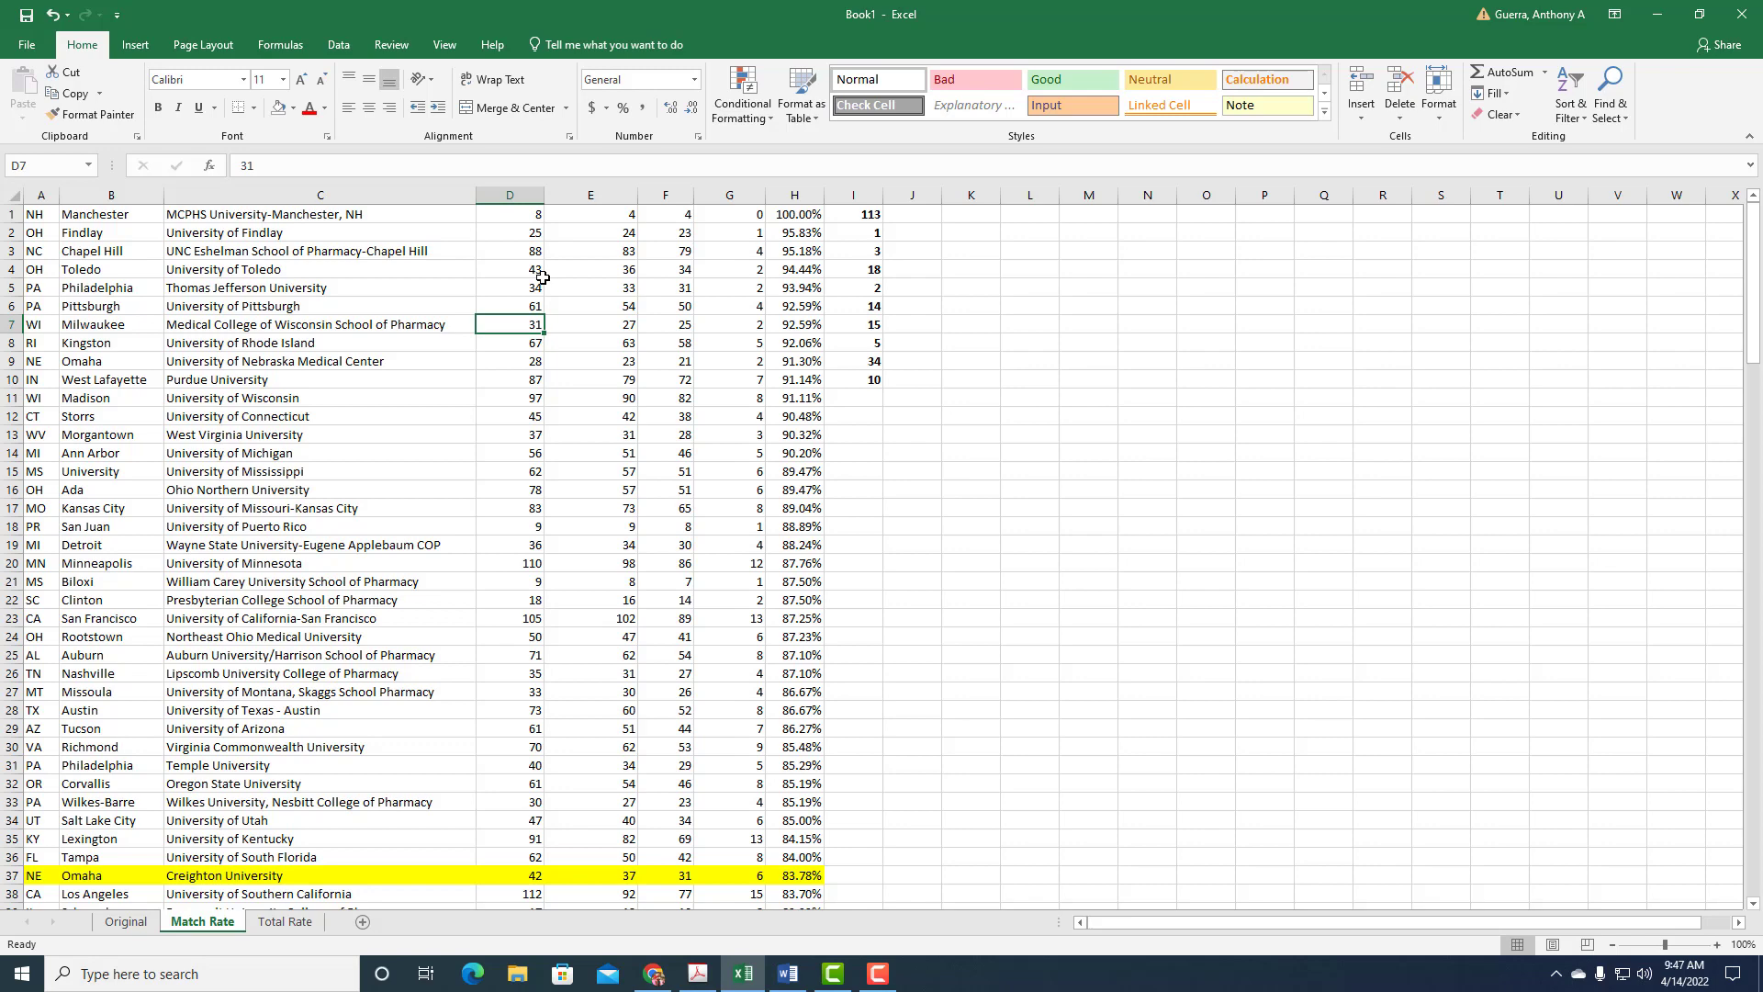
mouse_move(598, 265)
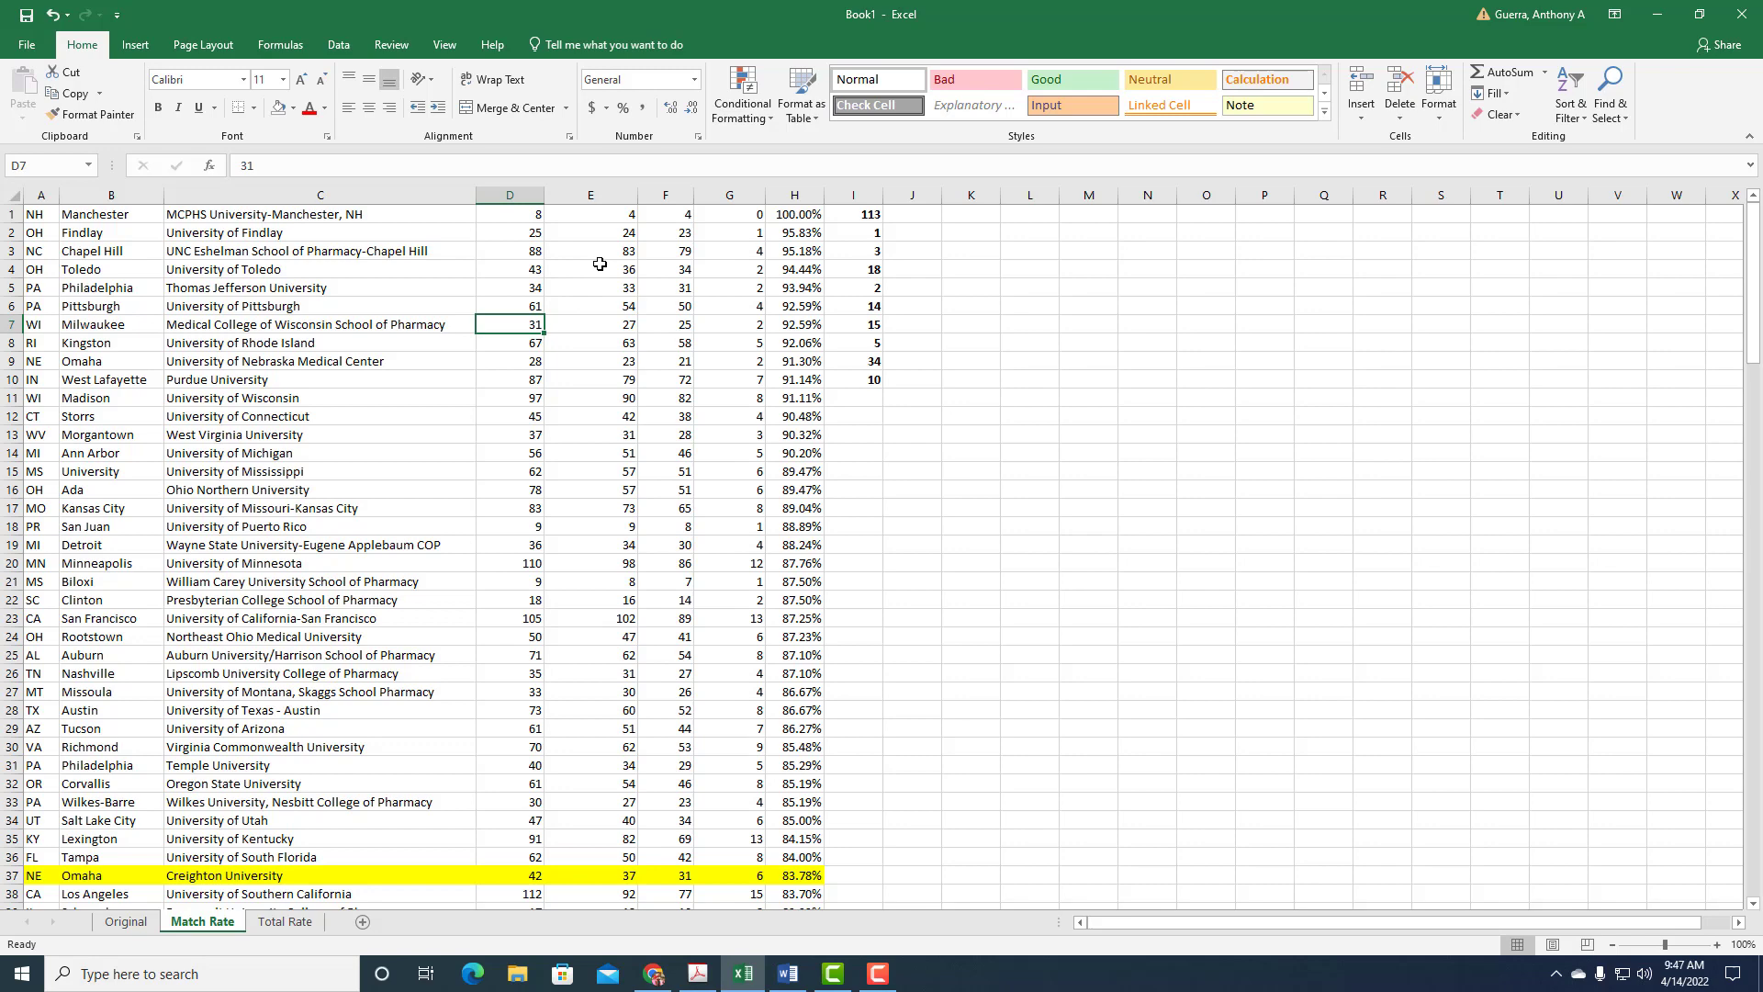
mouse_move(228, 218)
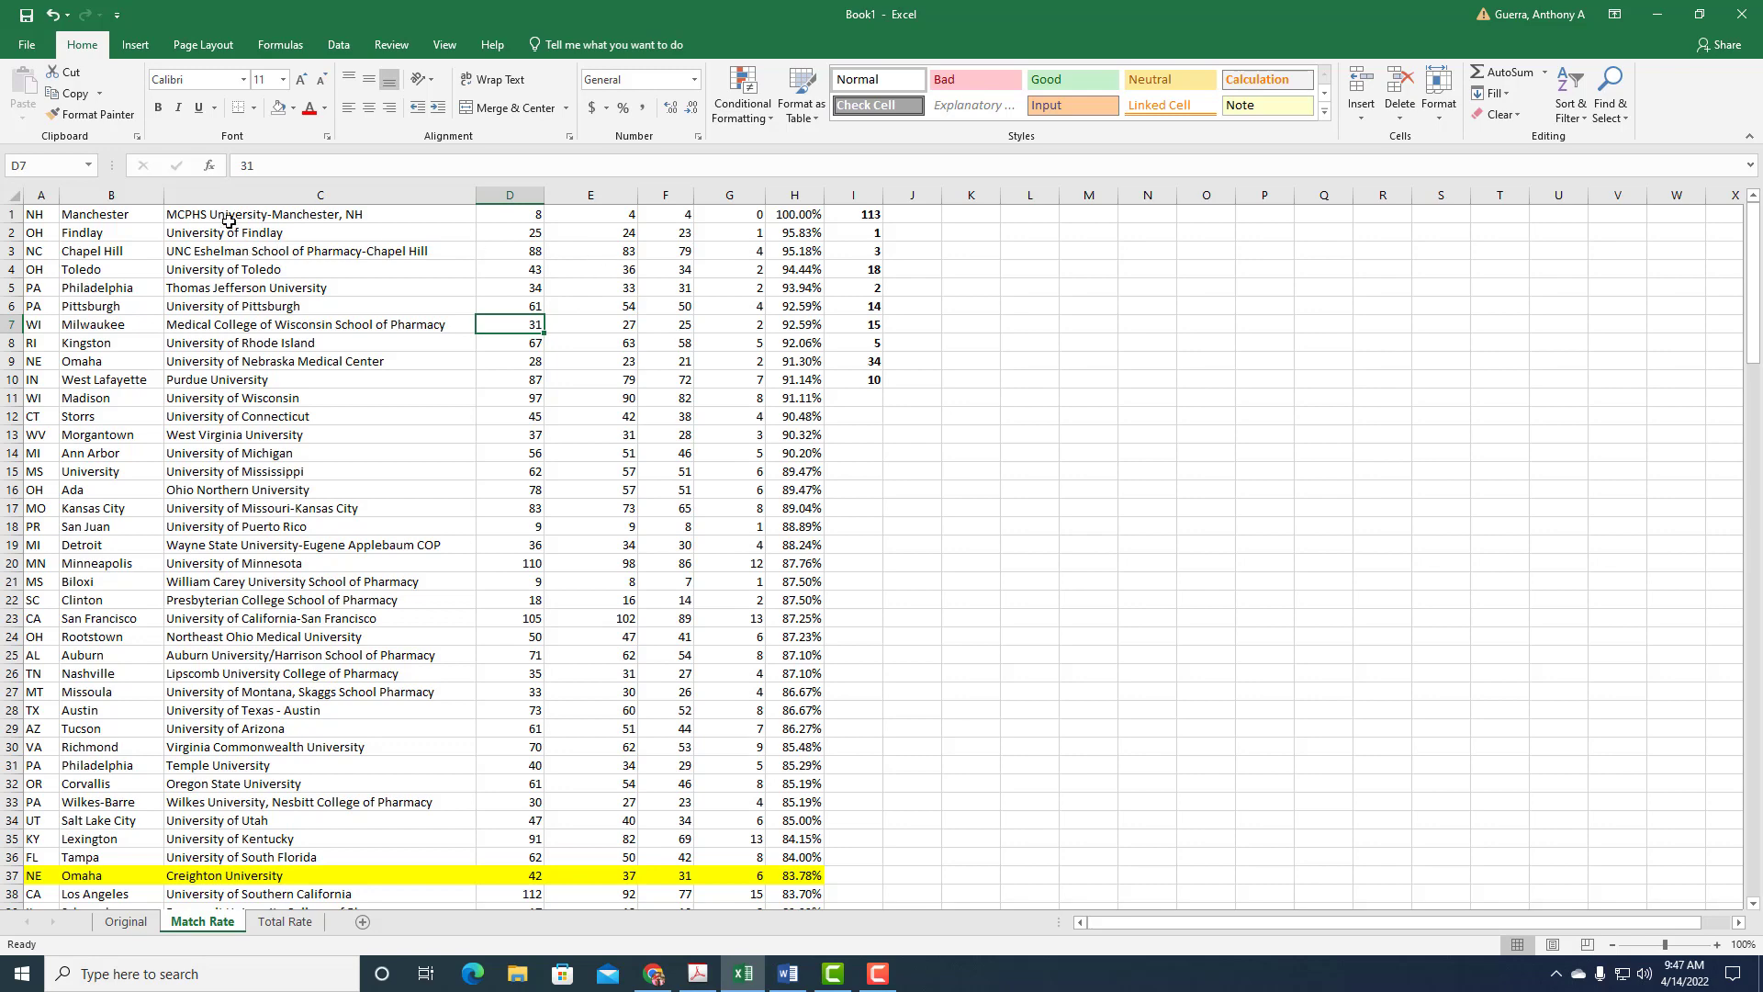
mouse_move(608, 223)
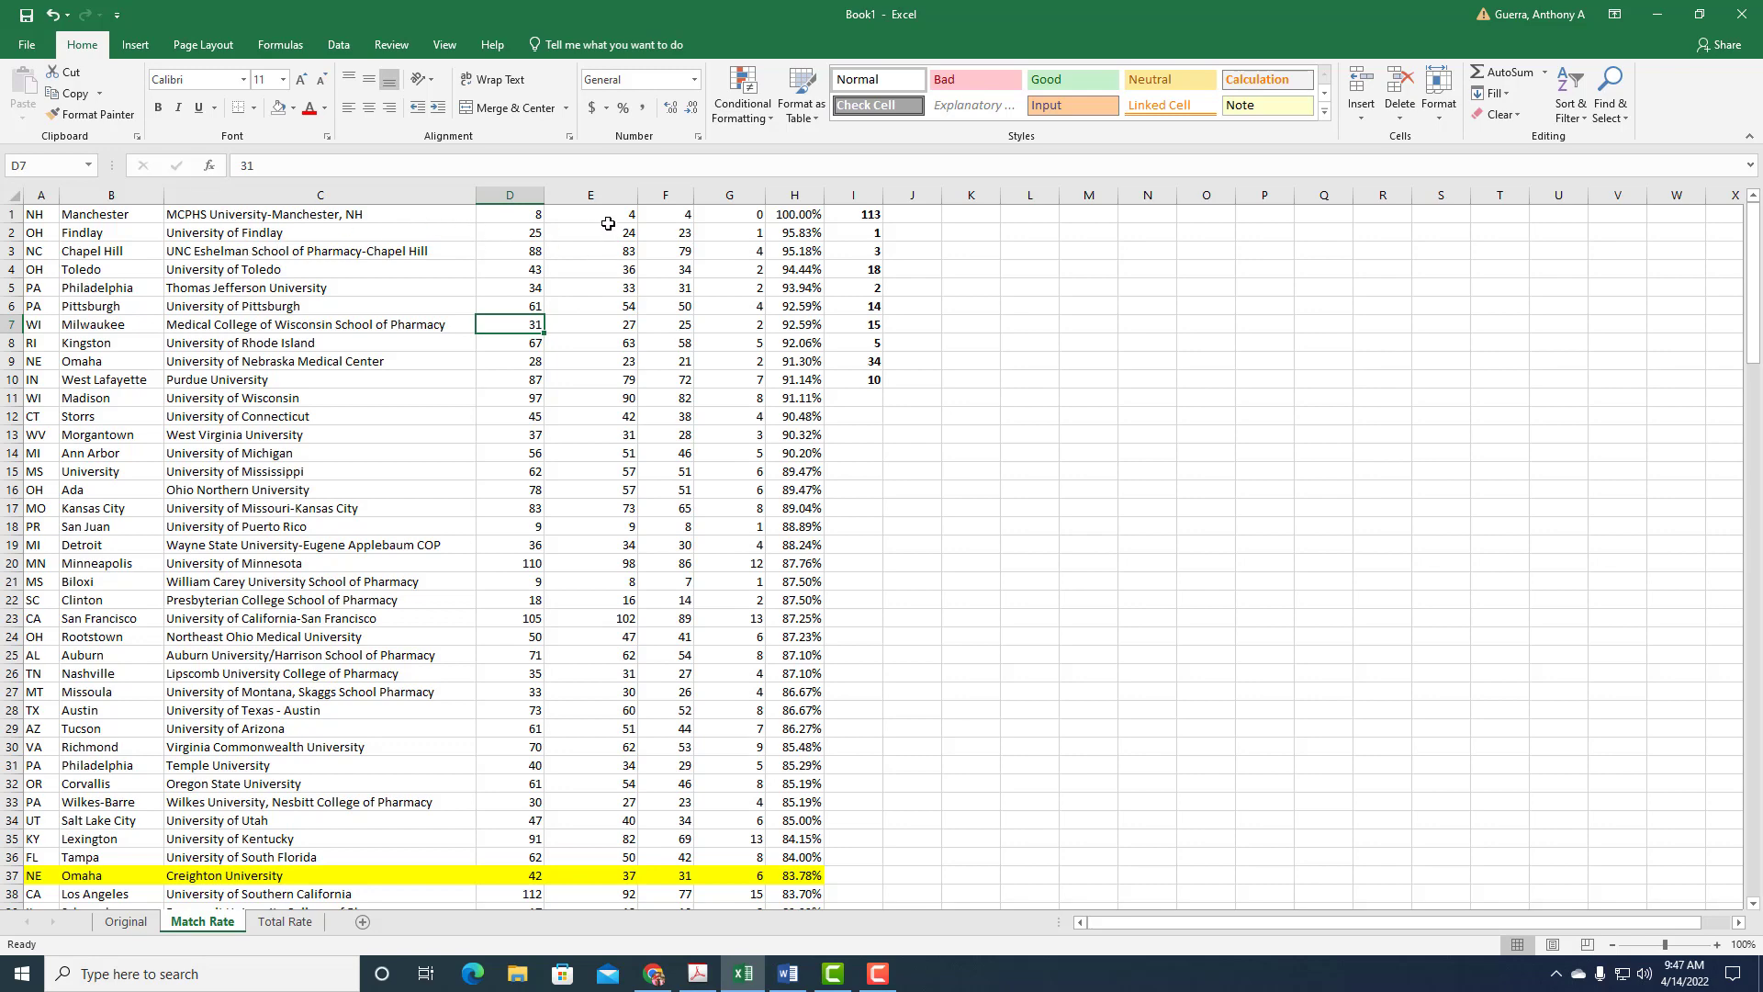
mouse_move(604, 219)
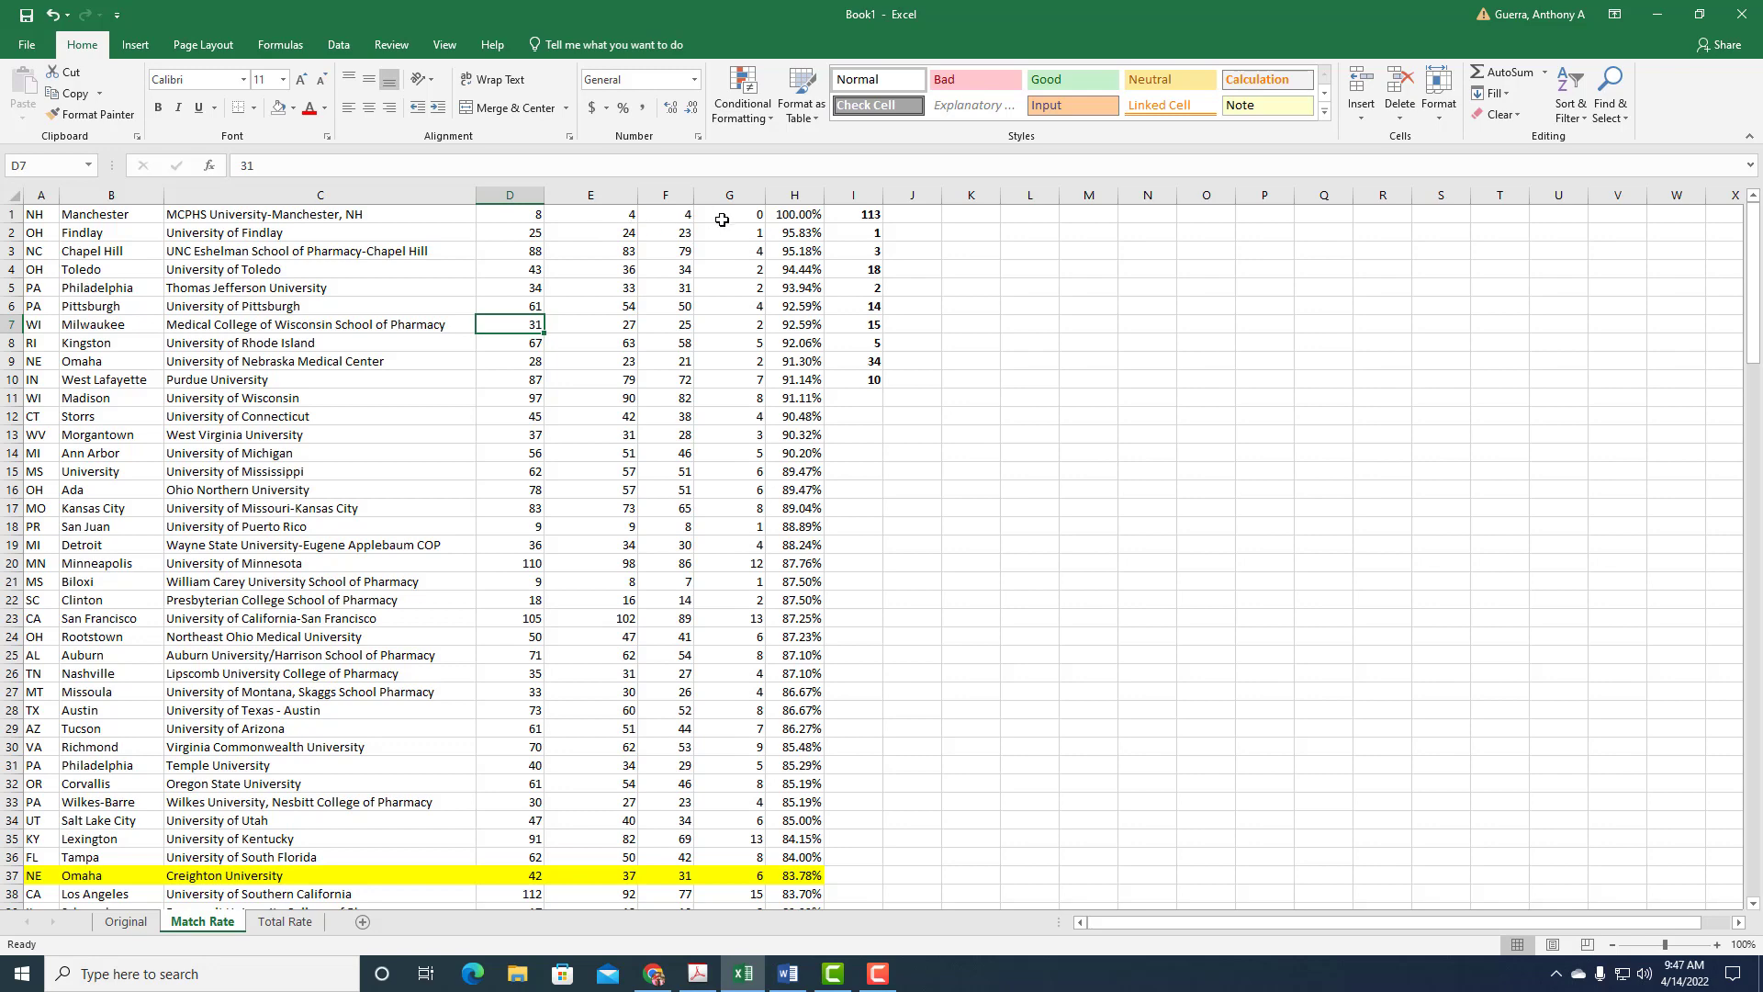
mouse_move(716, 216)
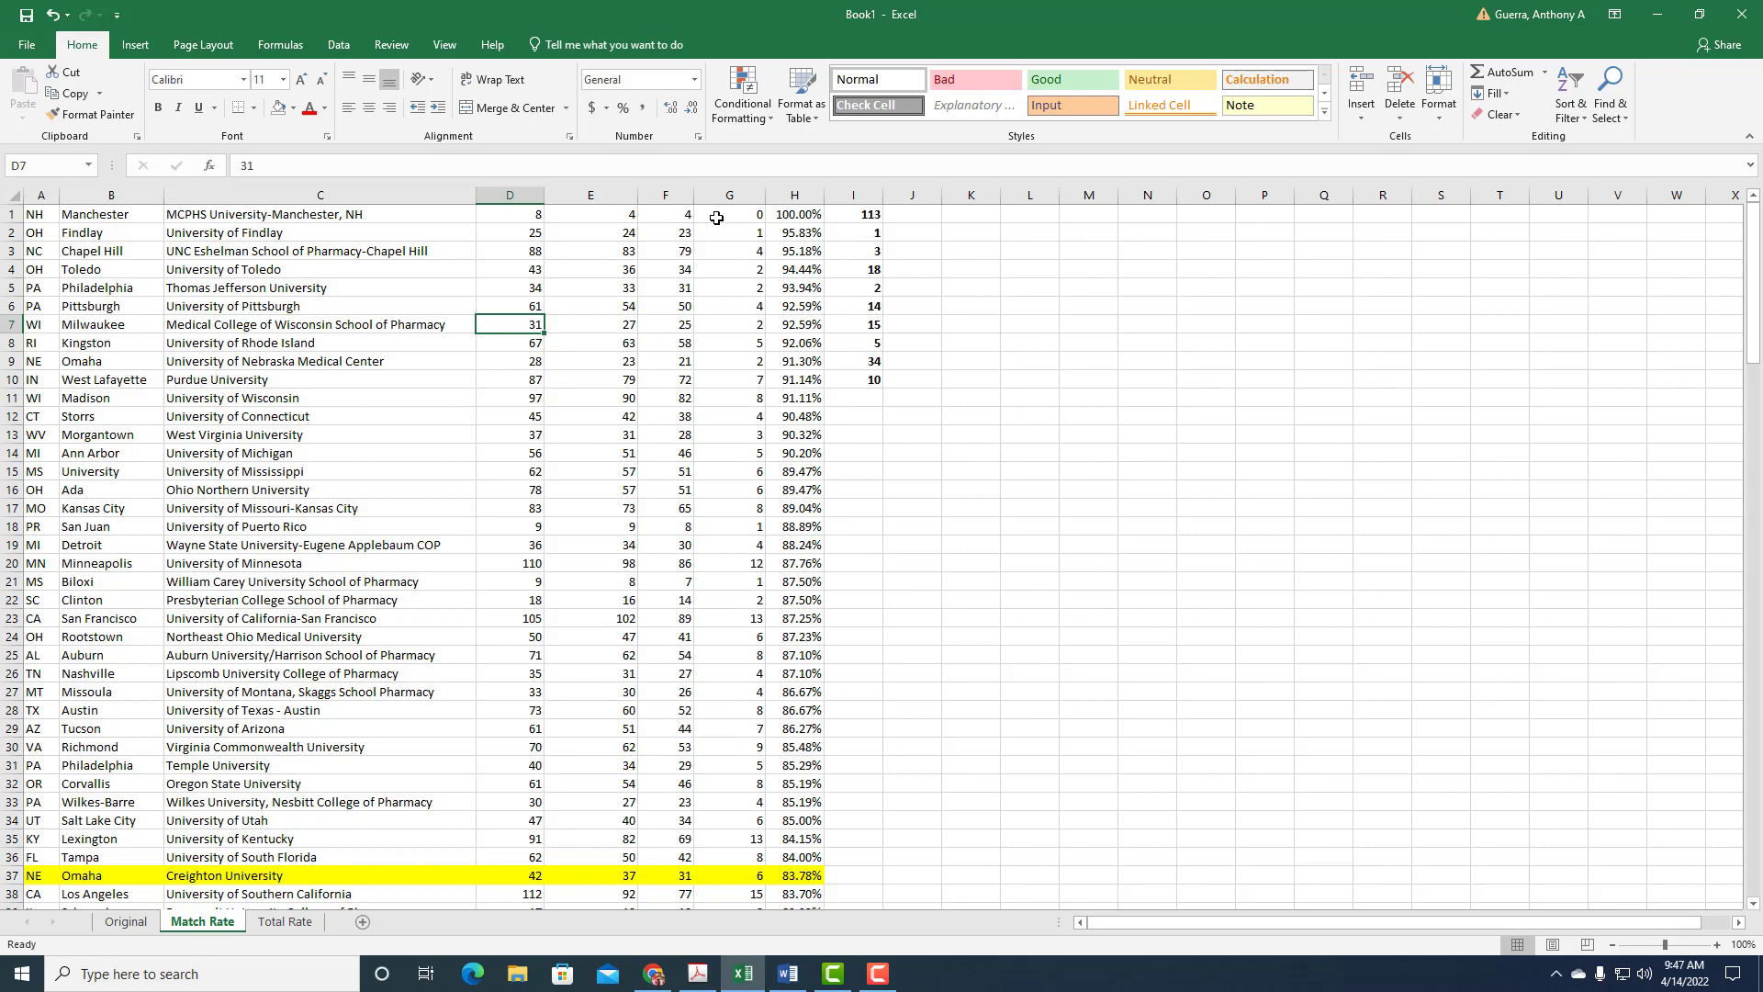
mouse_move(628, 237)
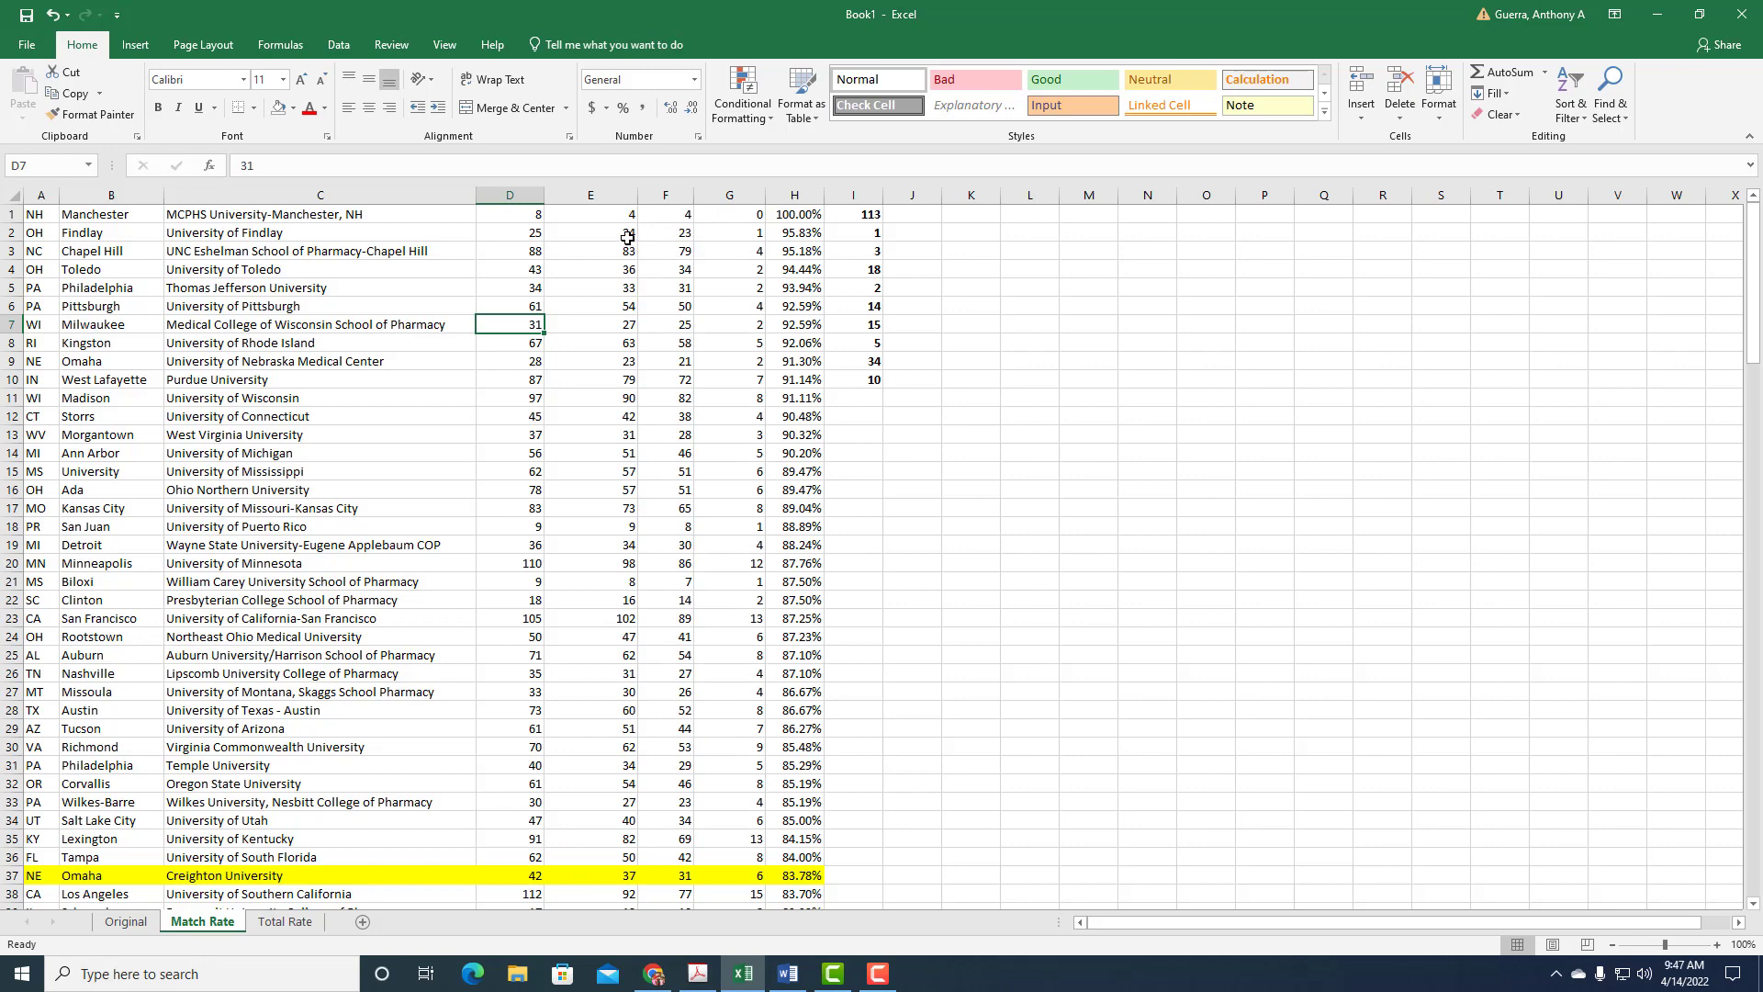
mouse_move(654, 239)
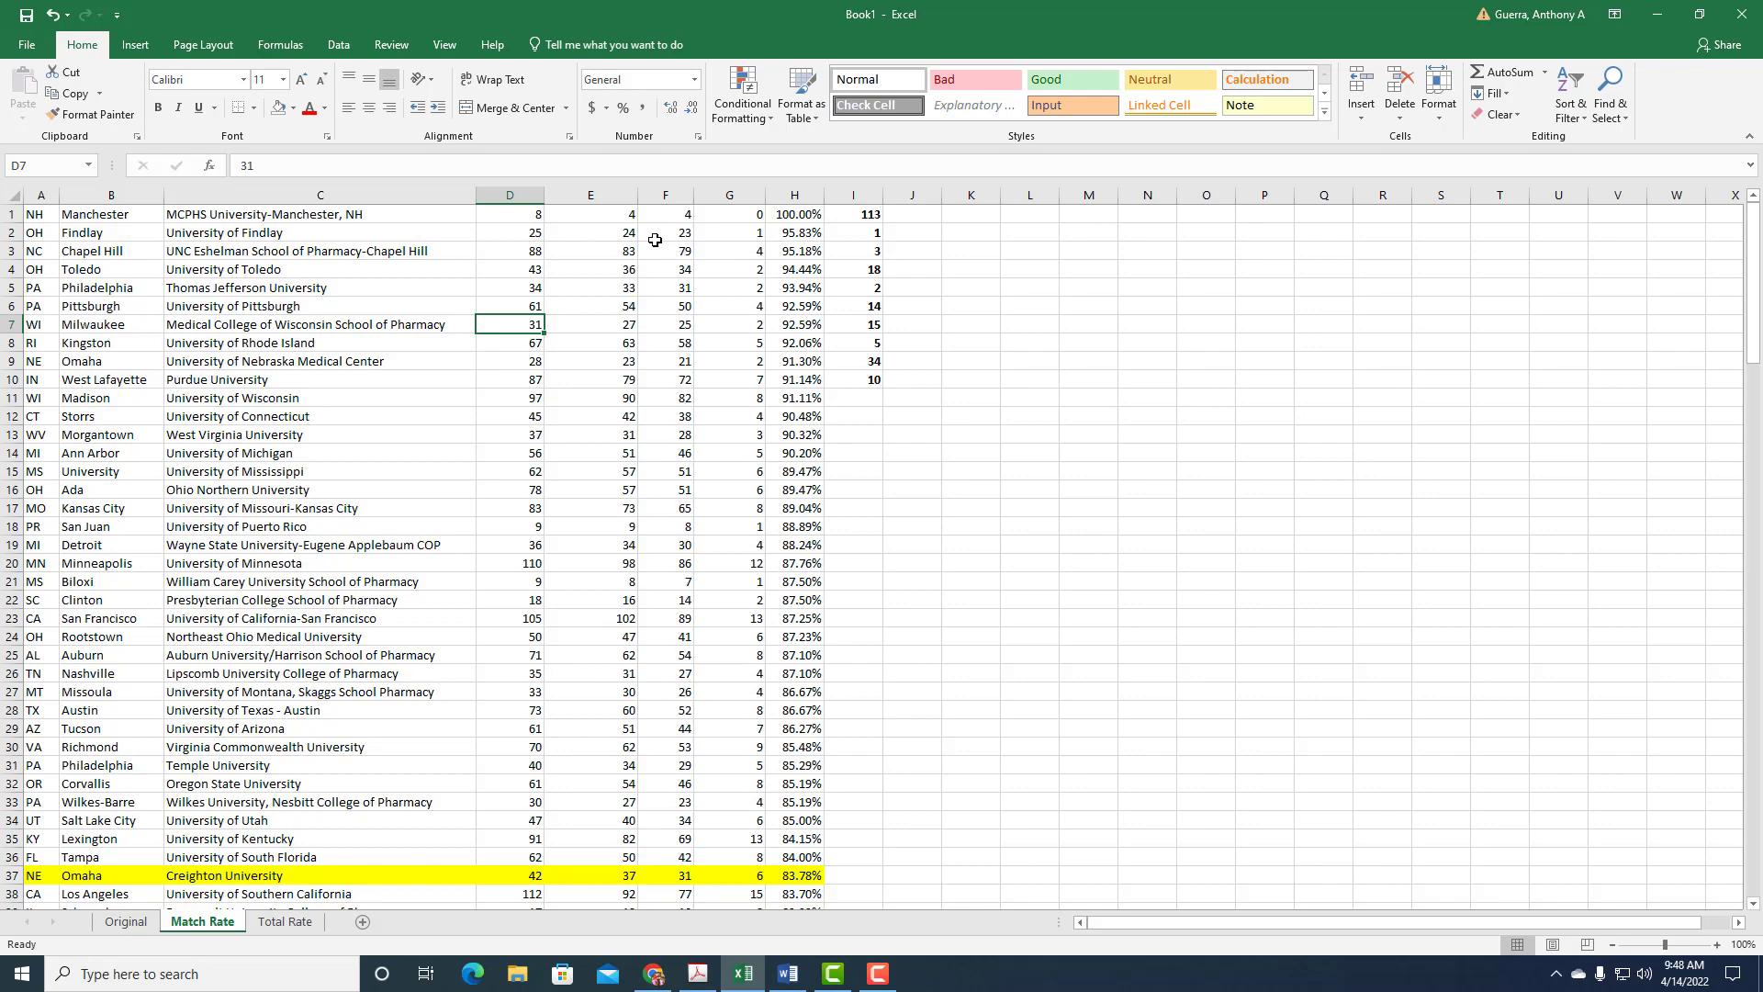
mouse_move(600, 235)
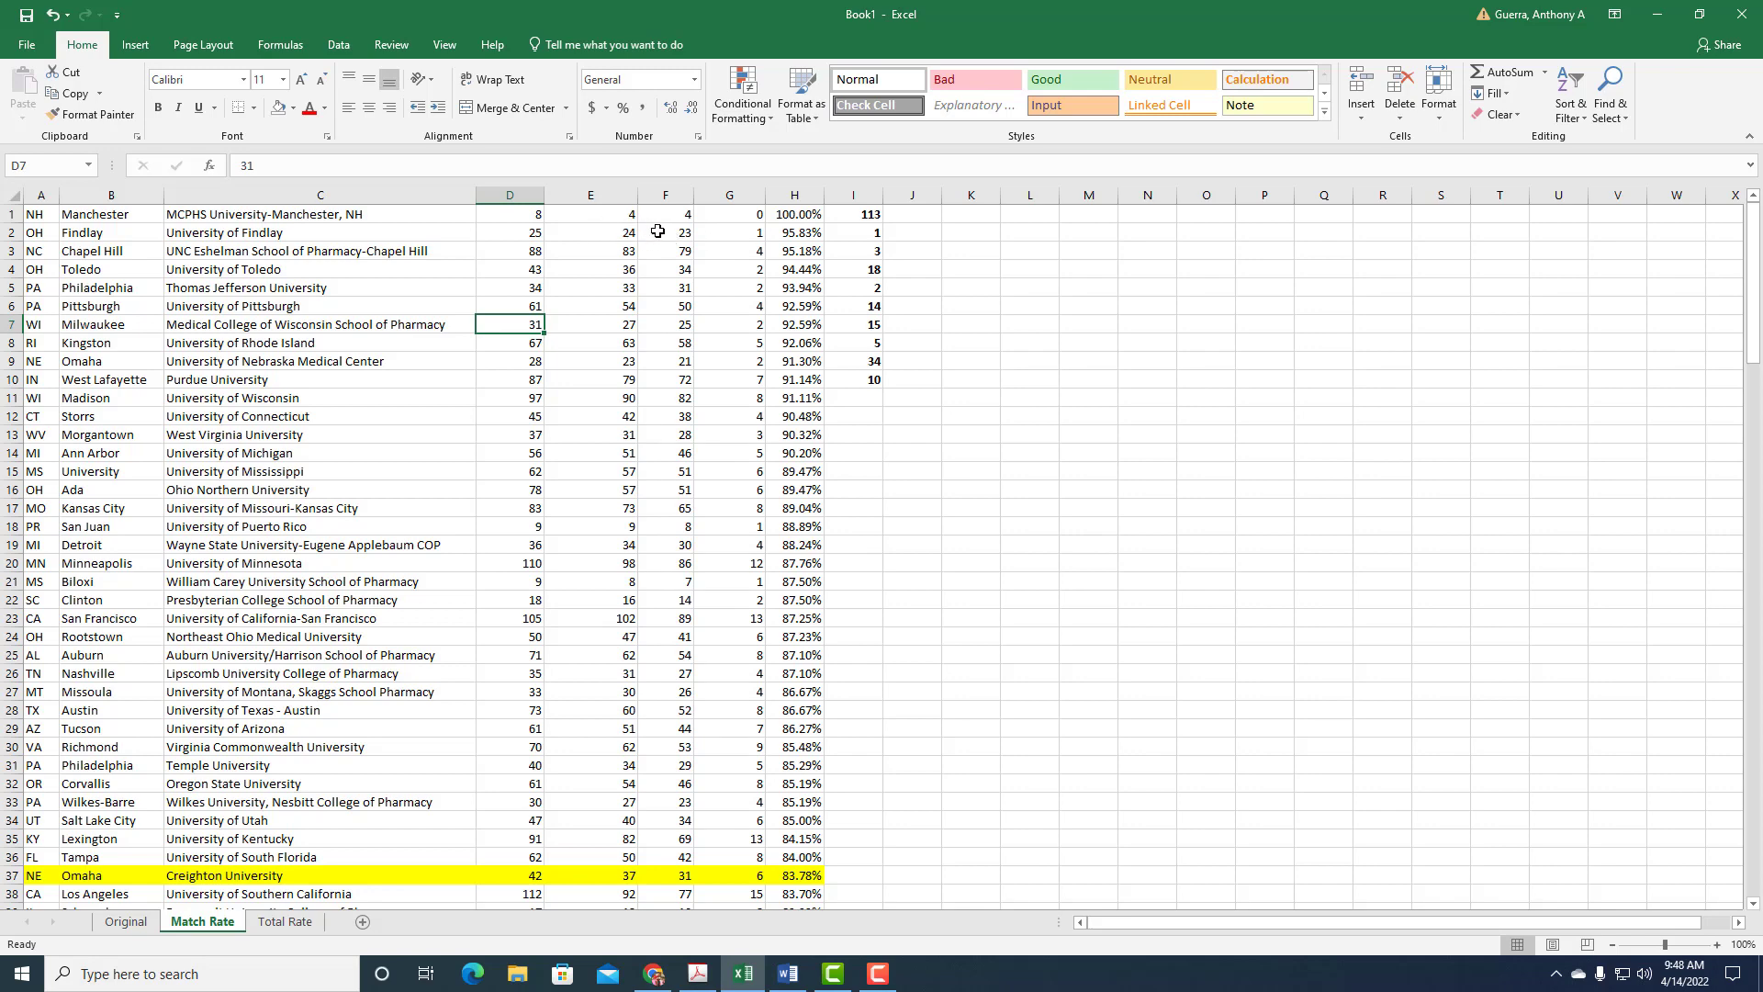
mouse_move(793, 222)
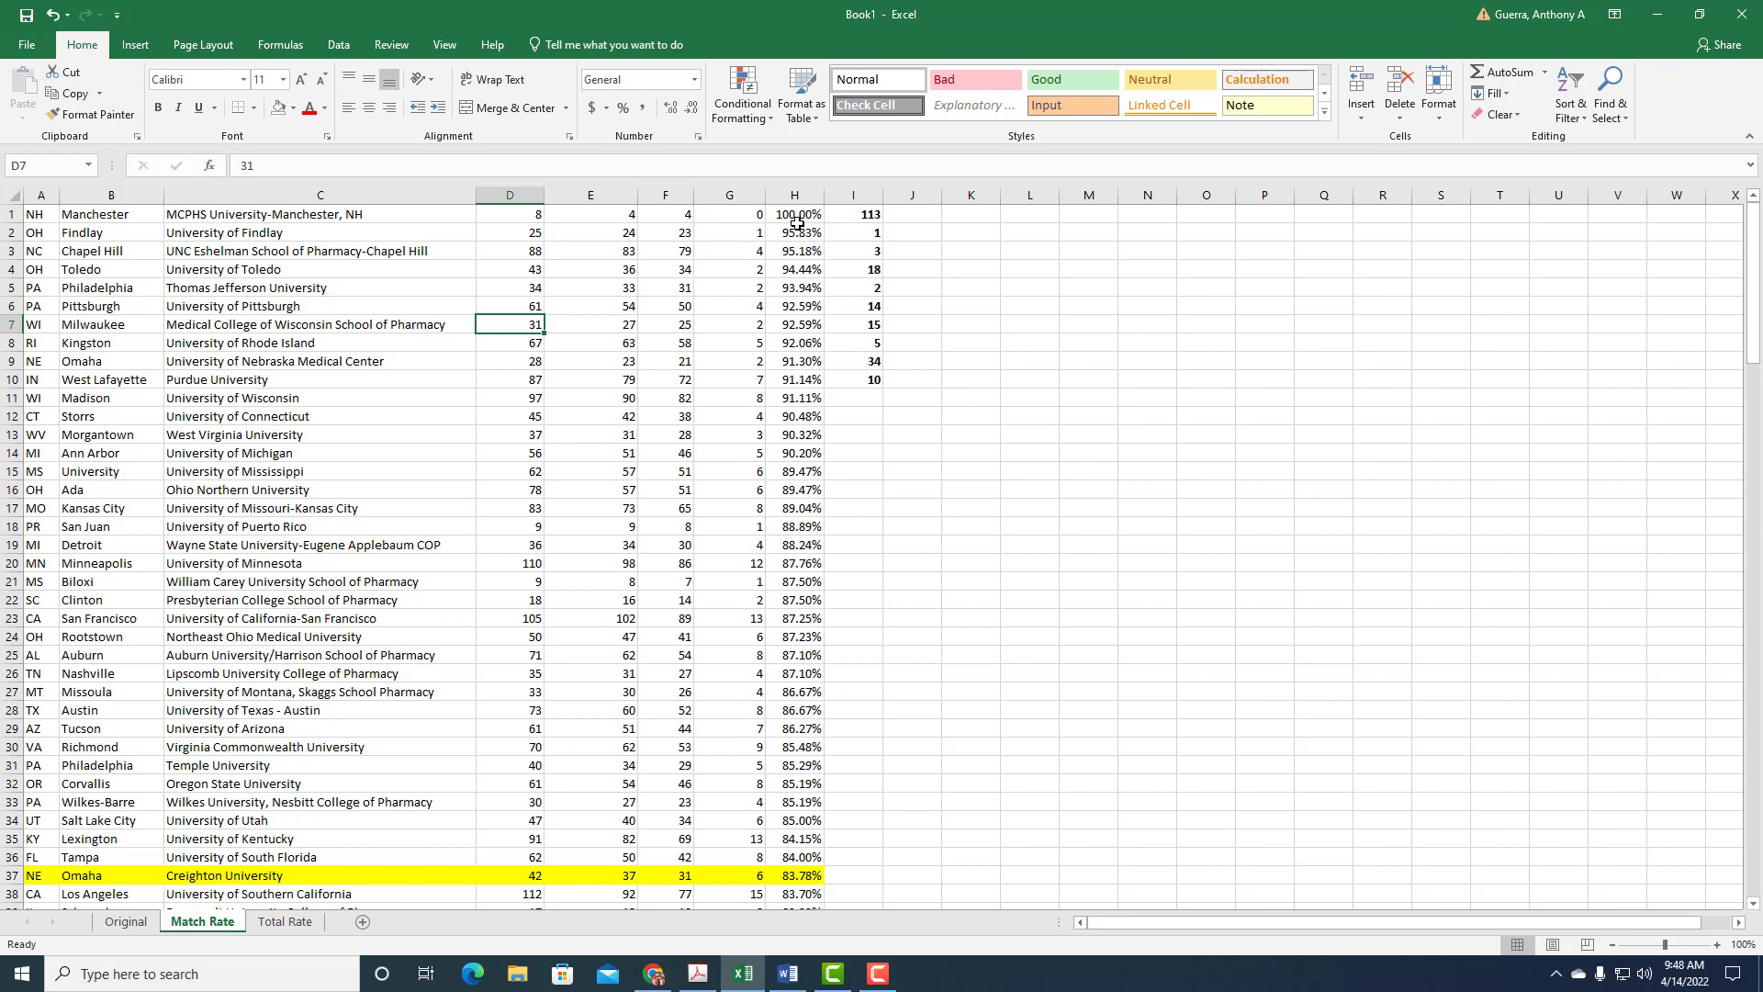
mouse_move(608, 213)
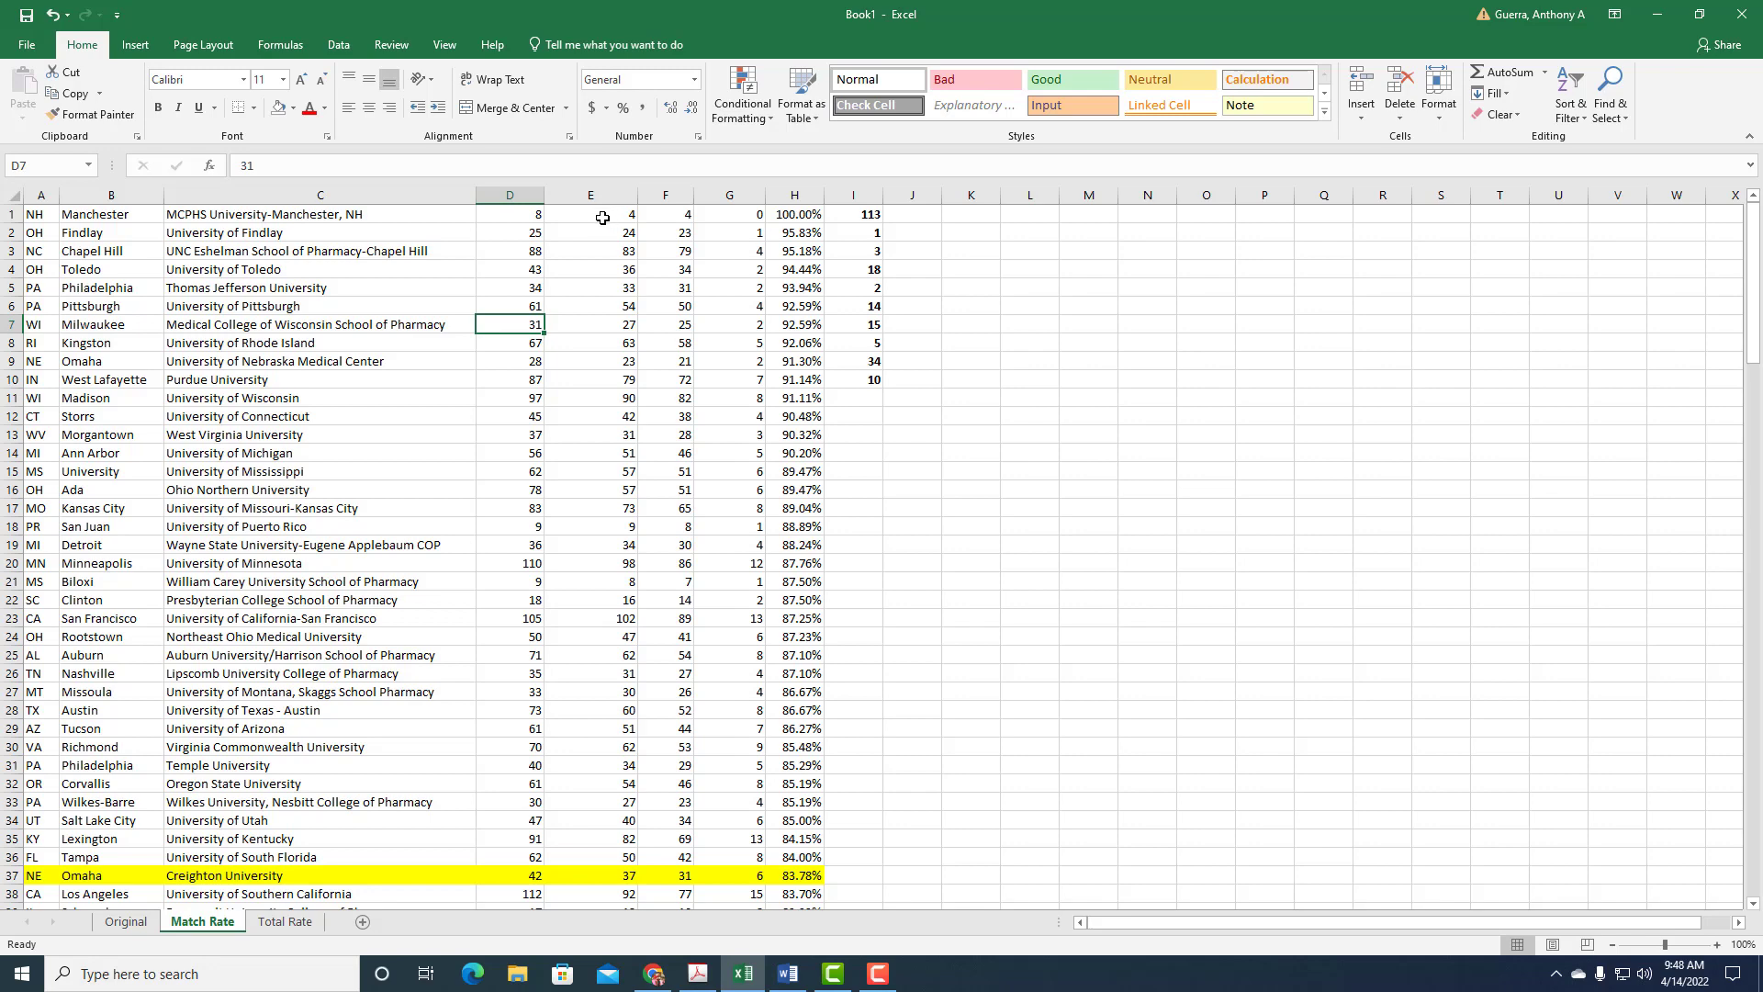
click(509, 193)
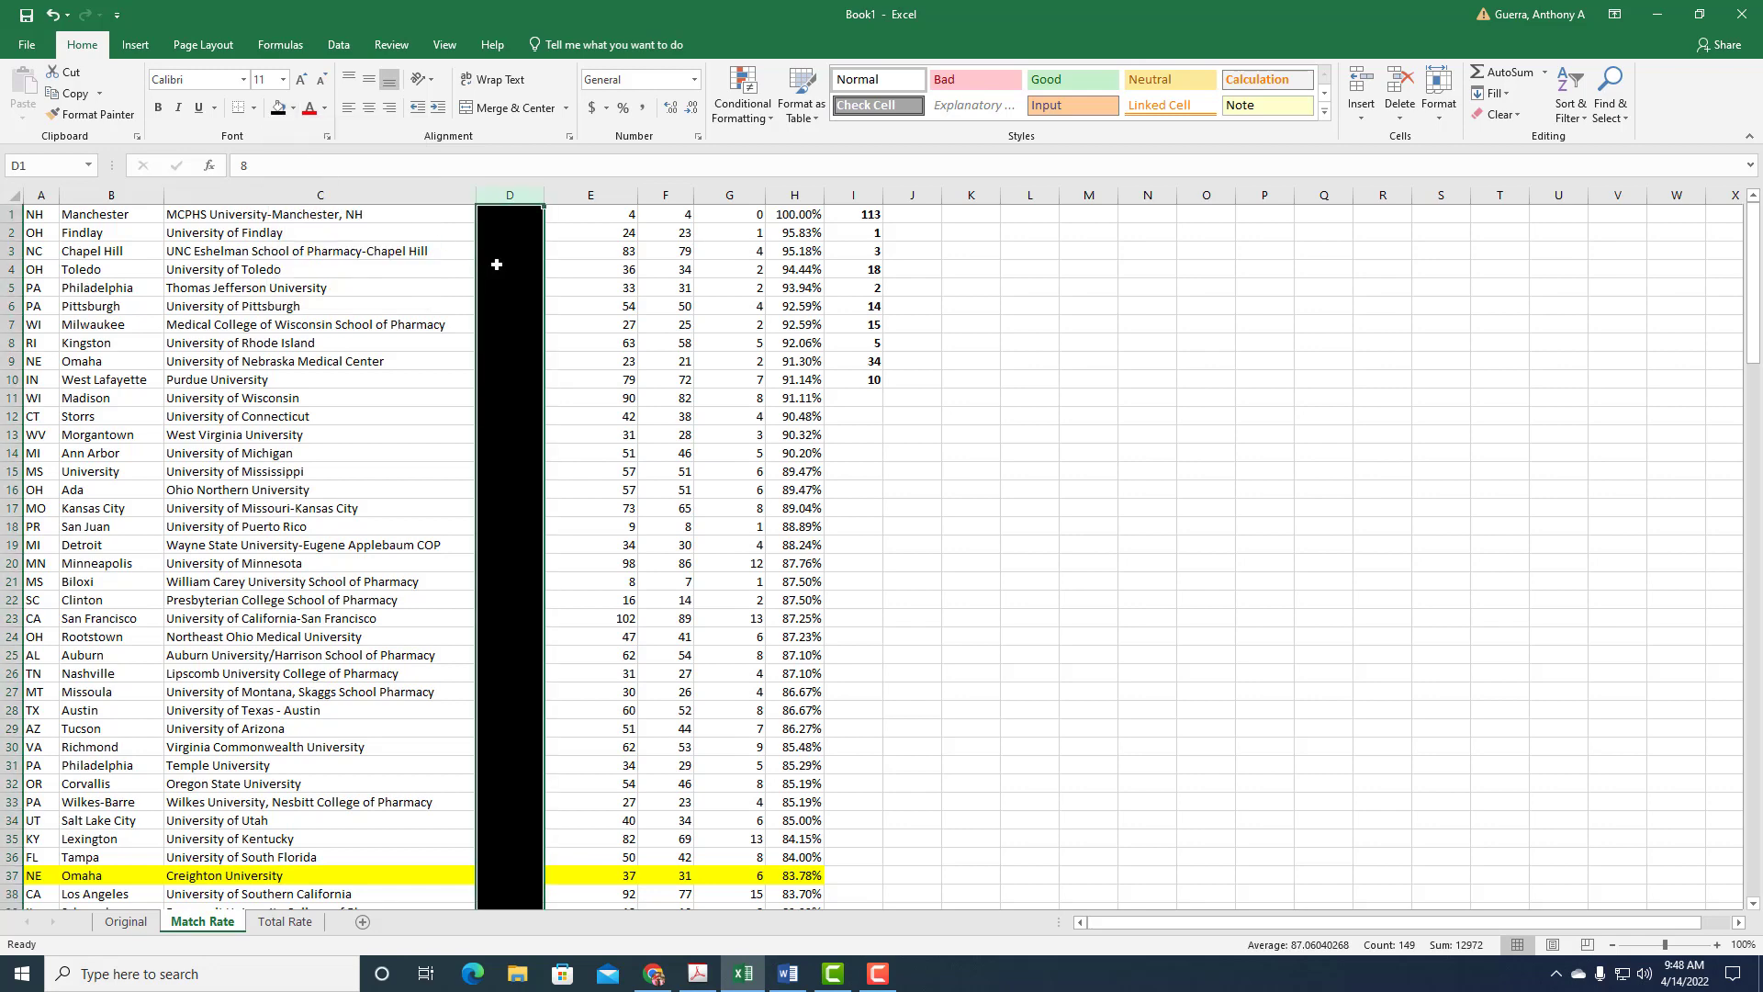
mouse_move(503, 261)
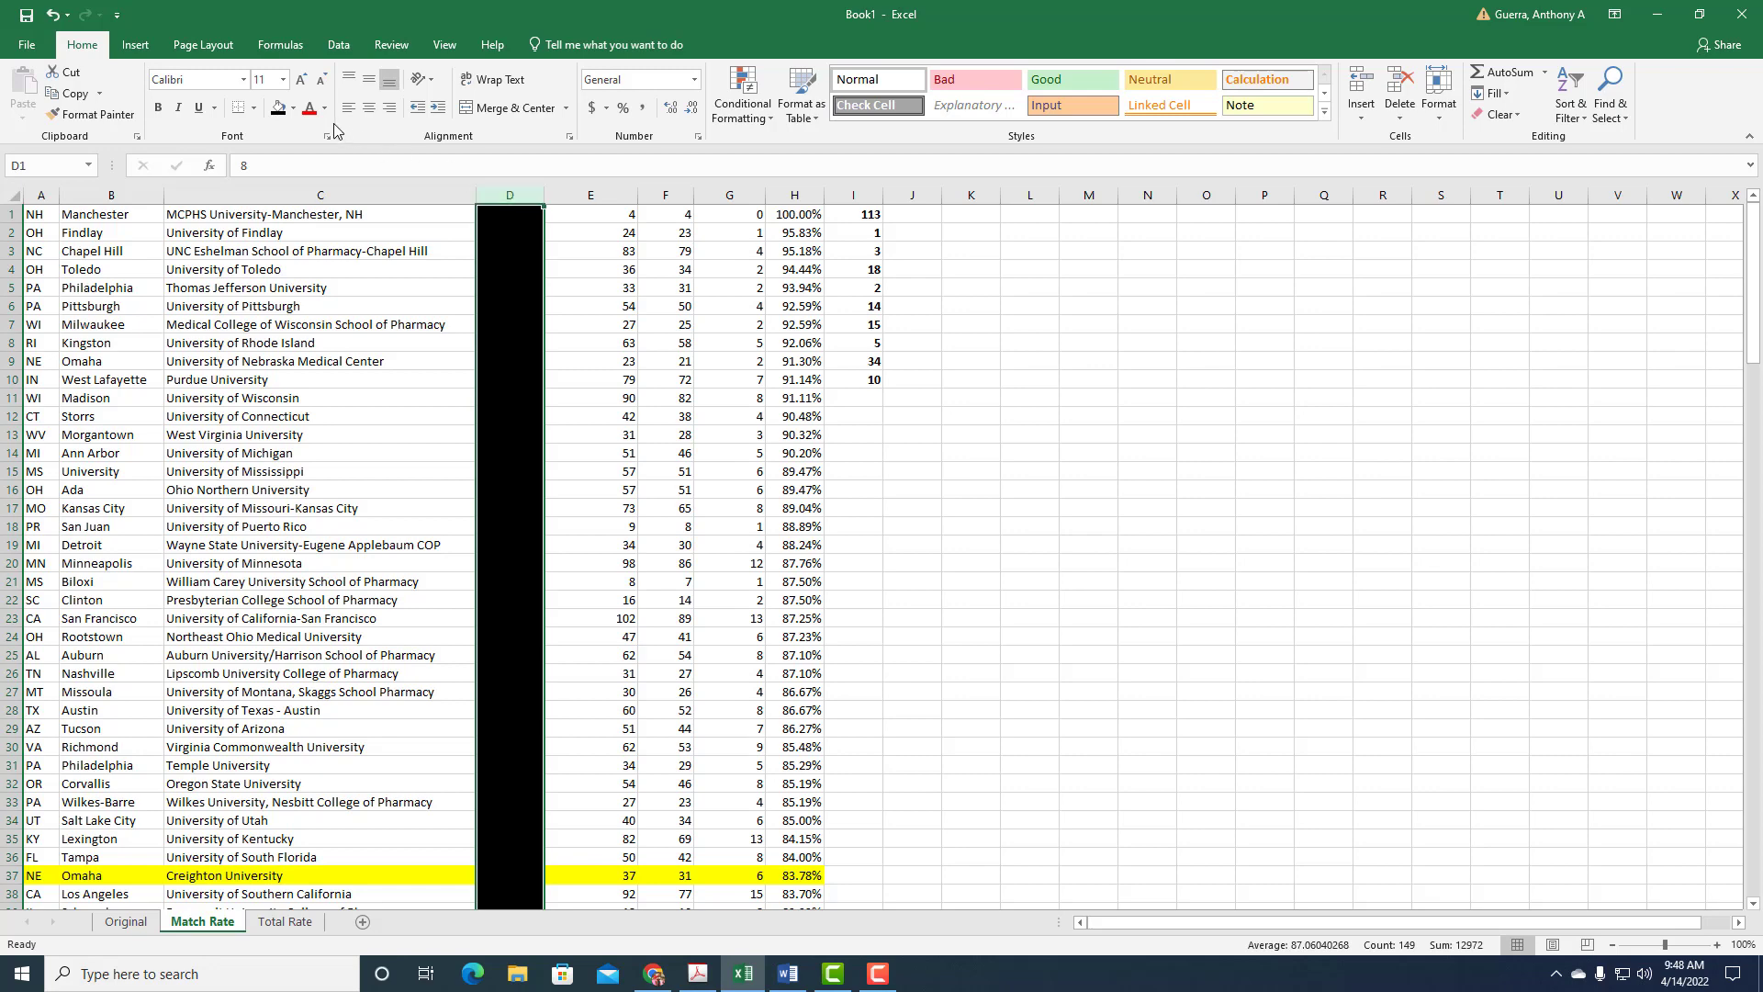
click(297, 107)
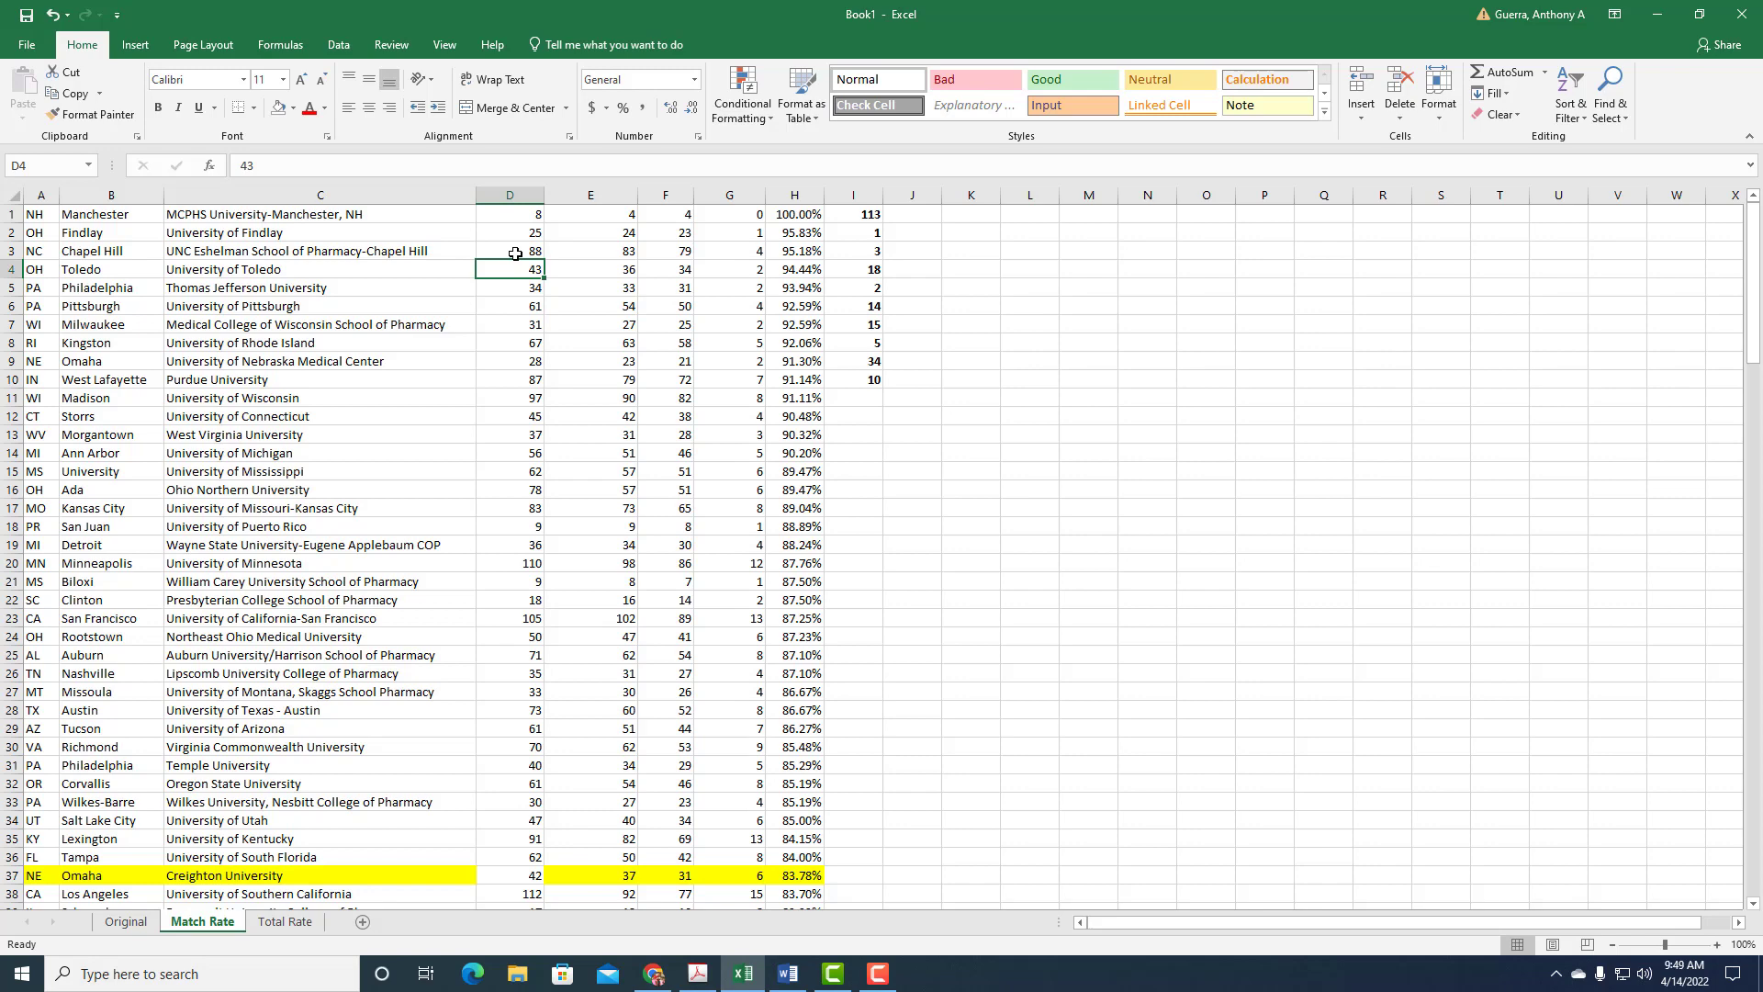
mouse_move(483, 213)
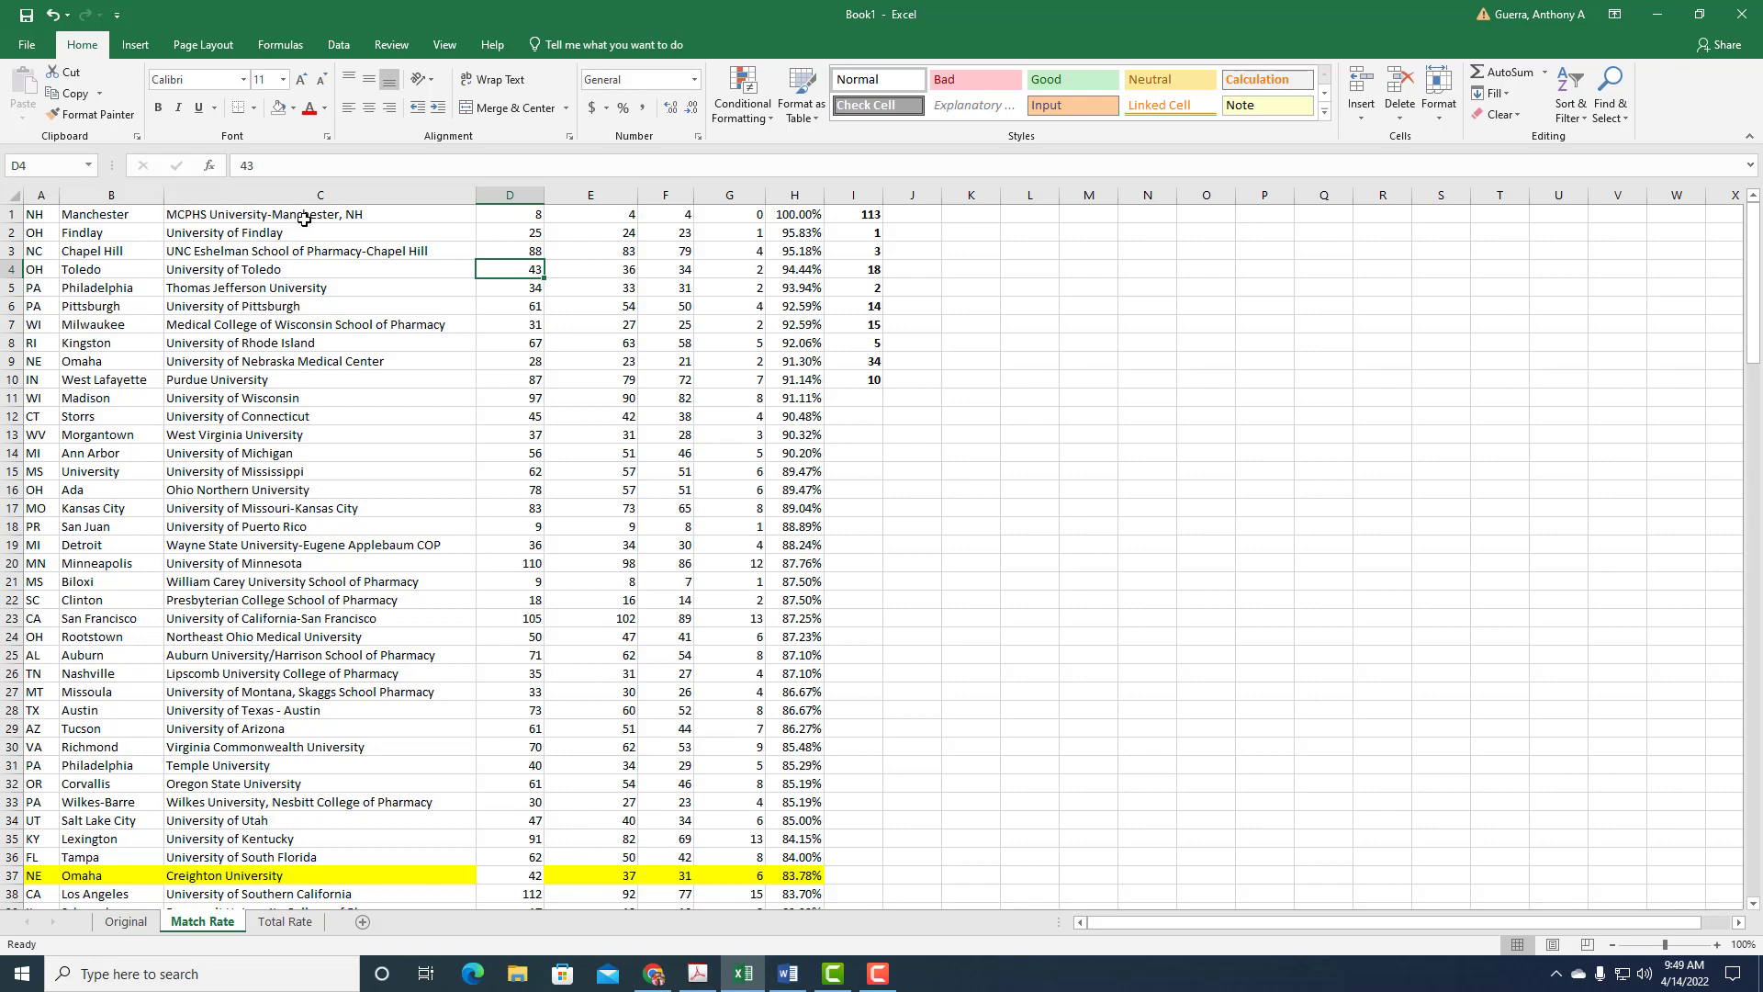
mouse_move(600, 226)
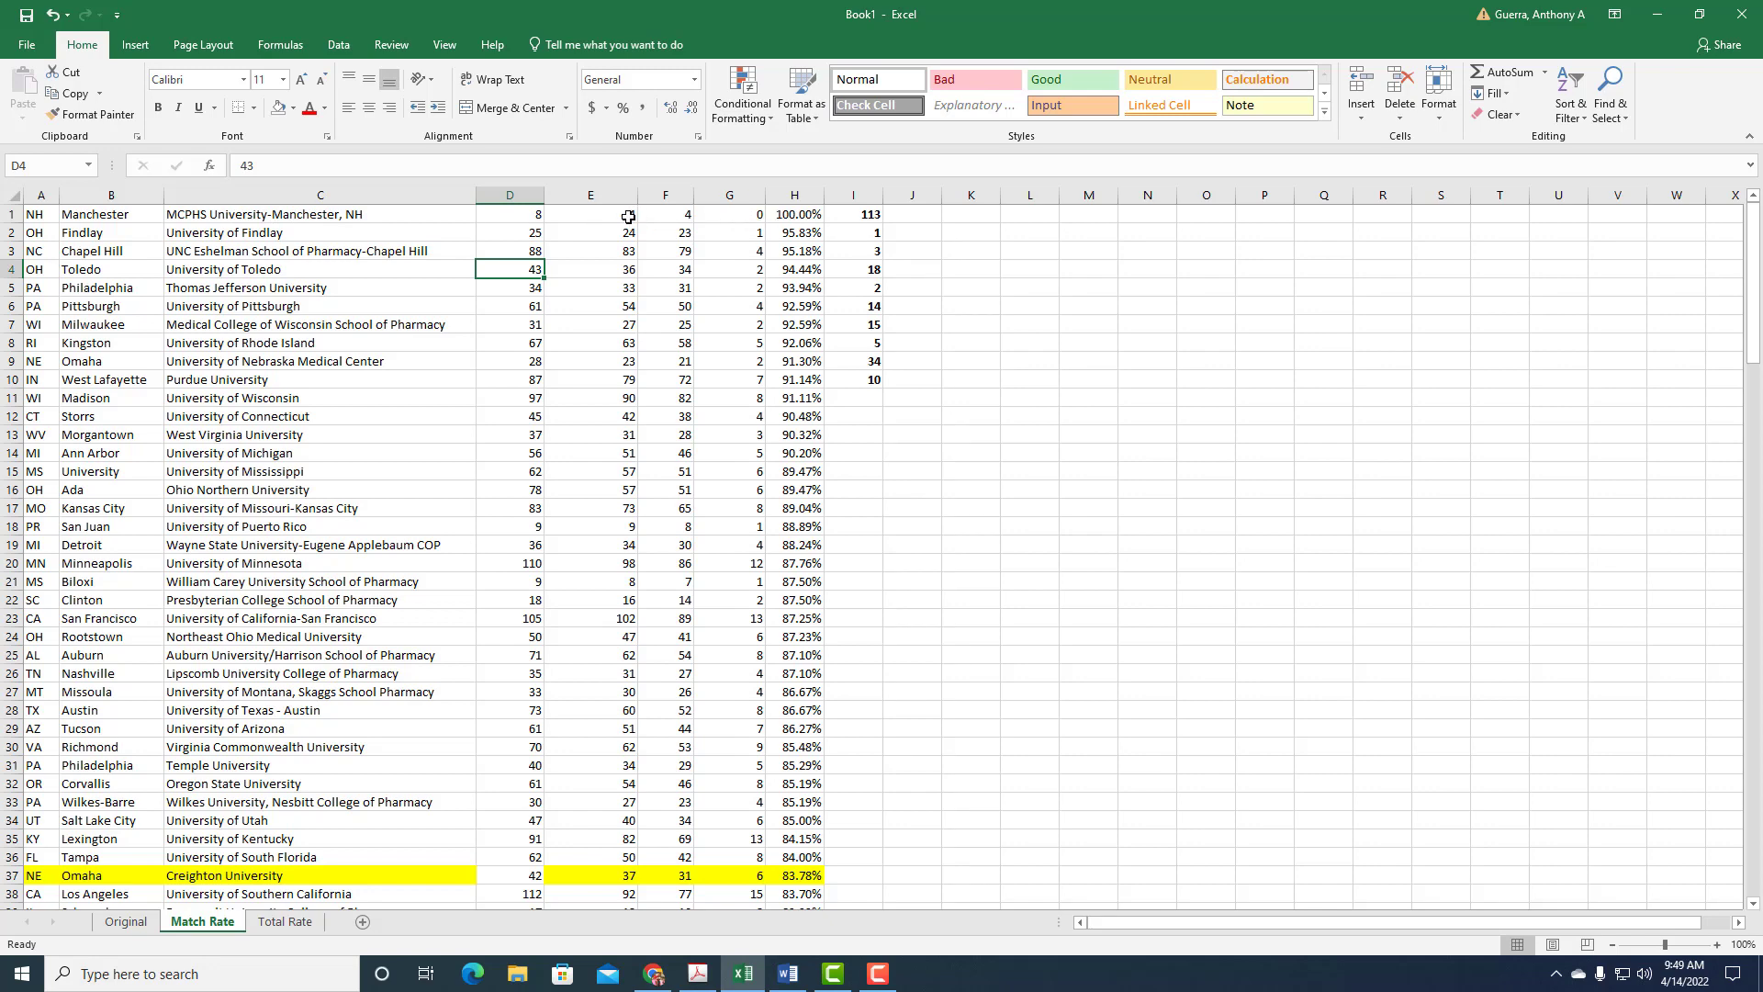
mouse_move(523, 213)
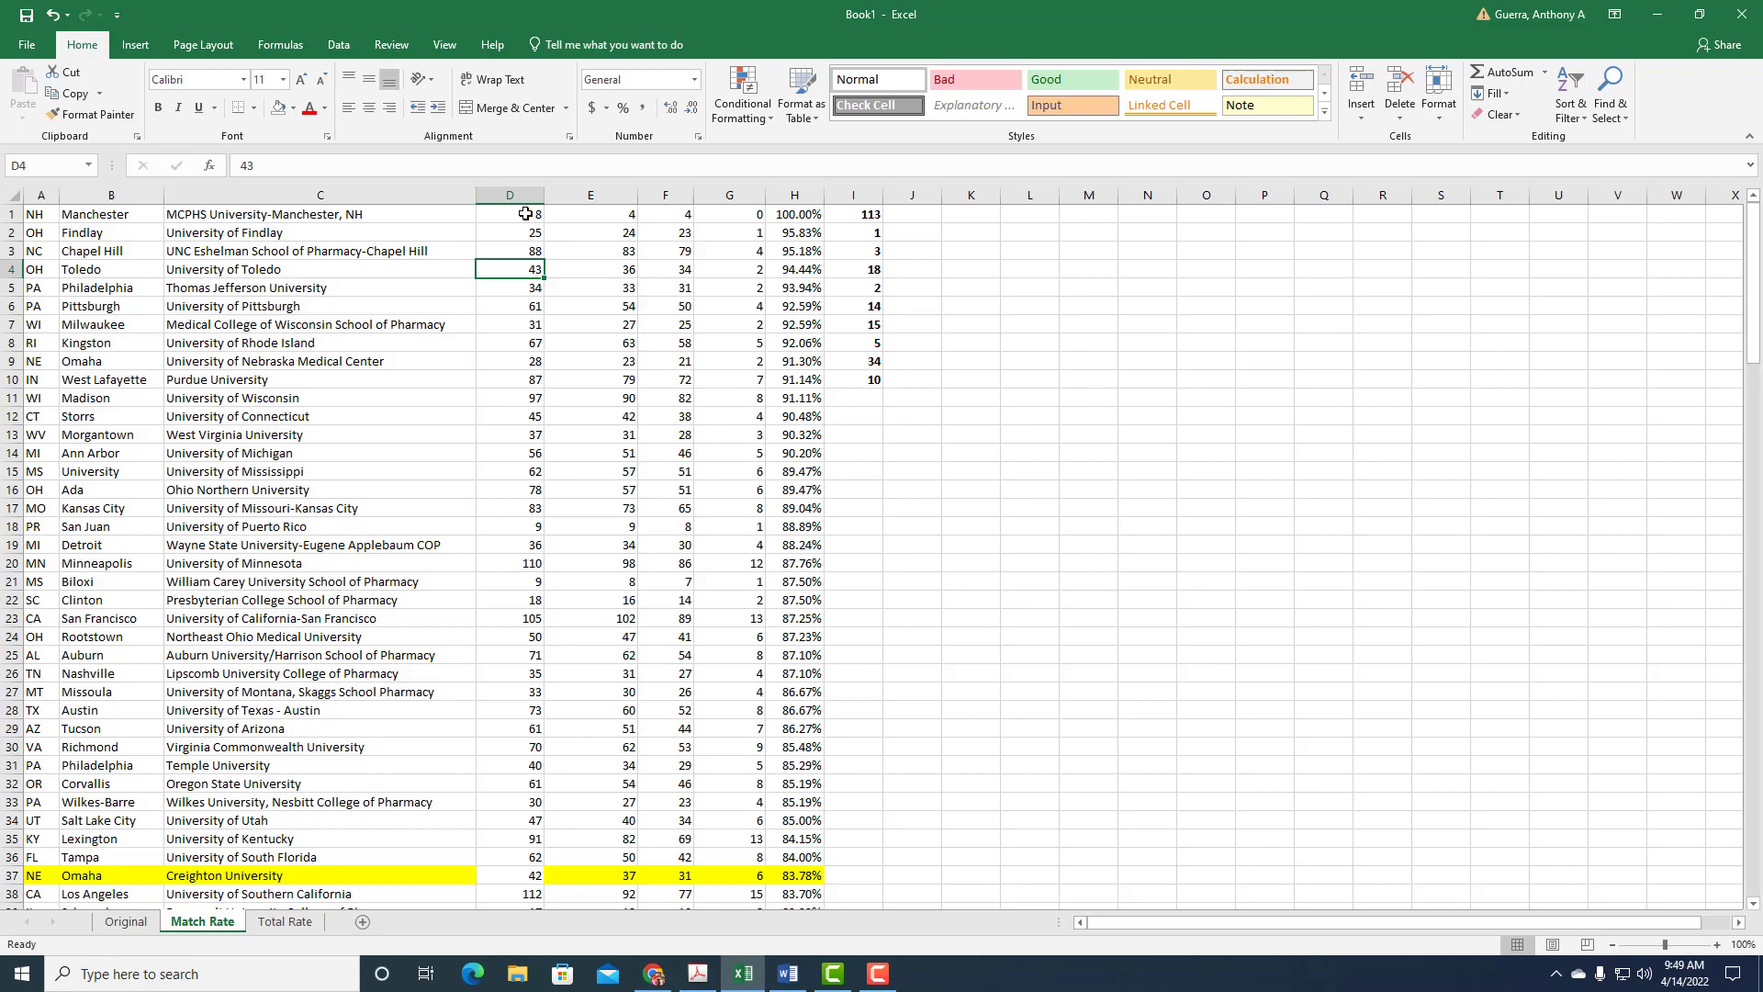
click(696, 974)
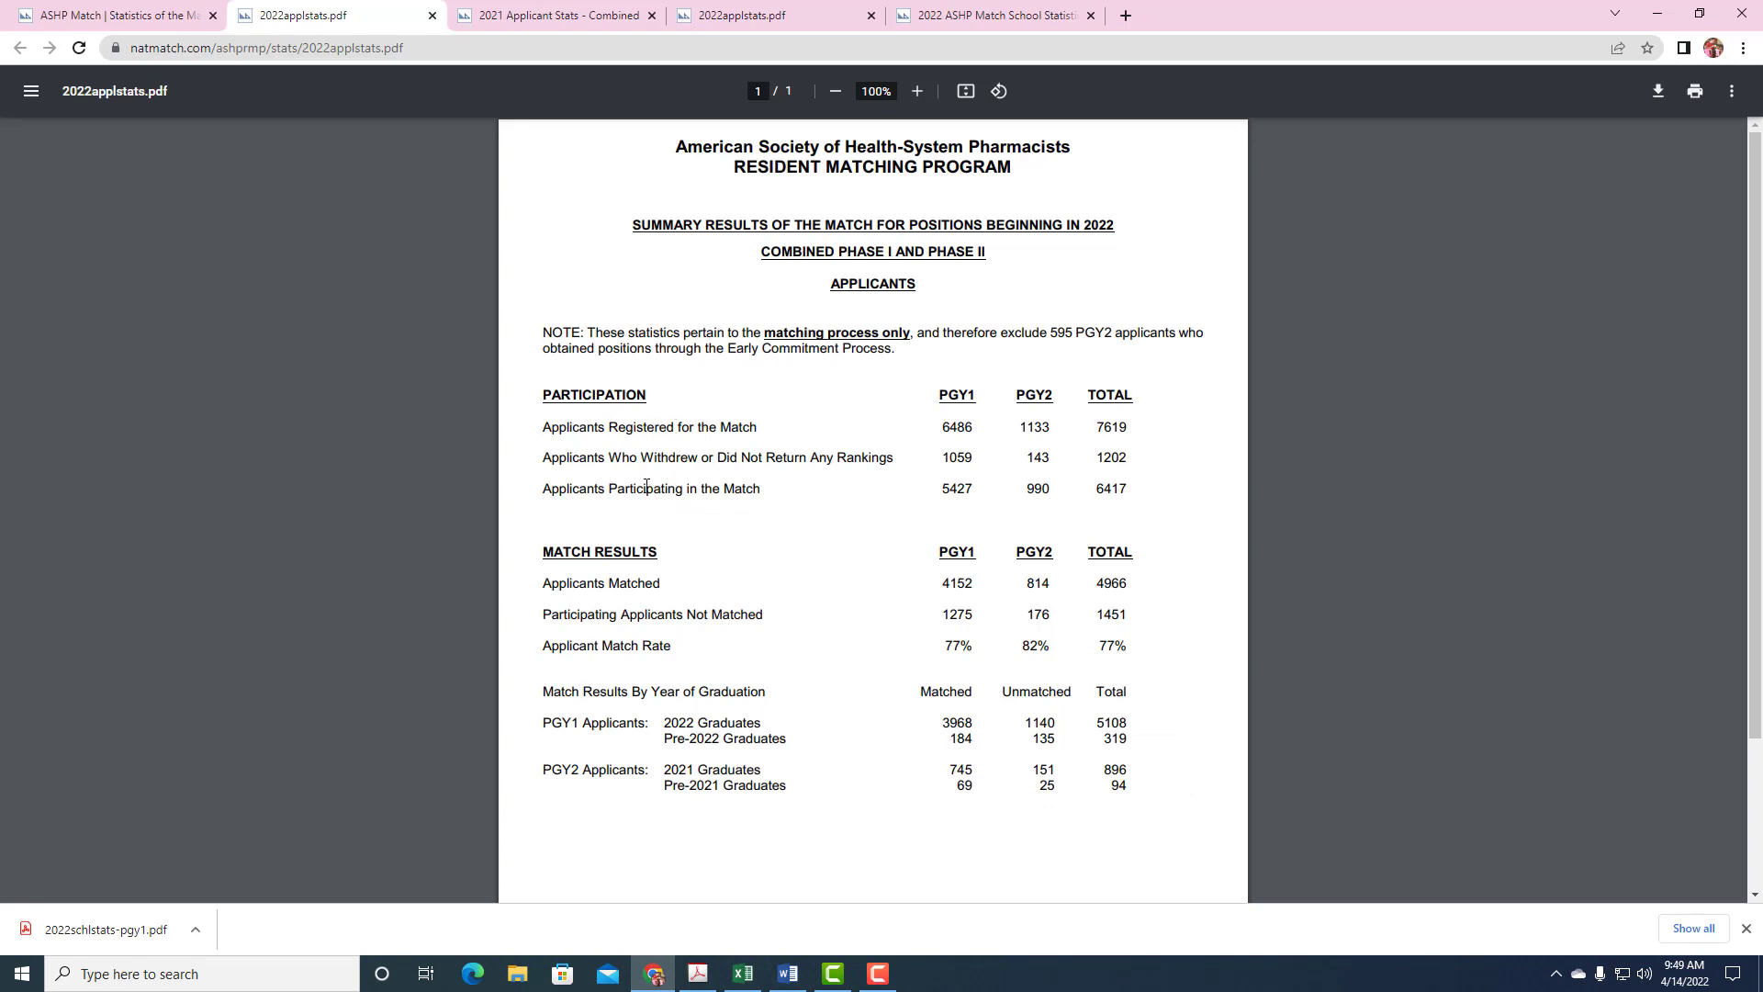
mouse_move(740, 974)
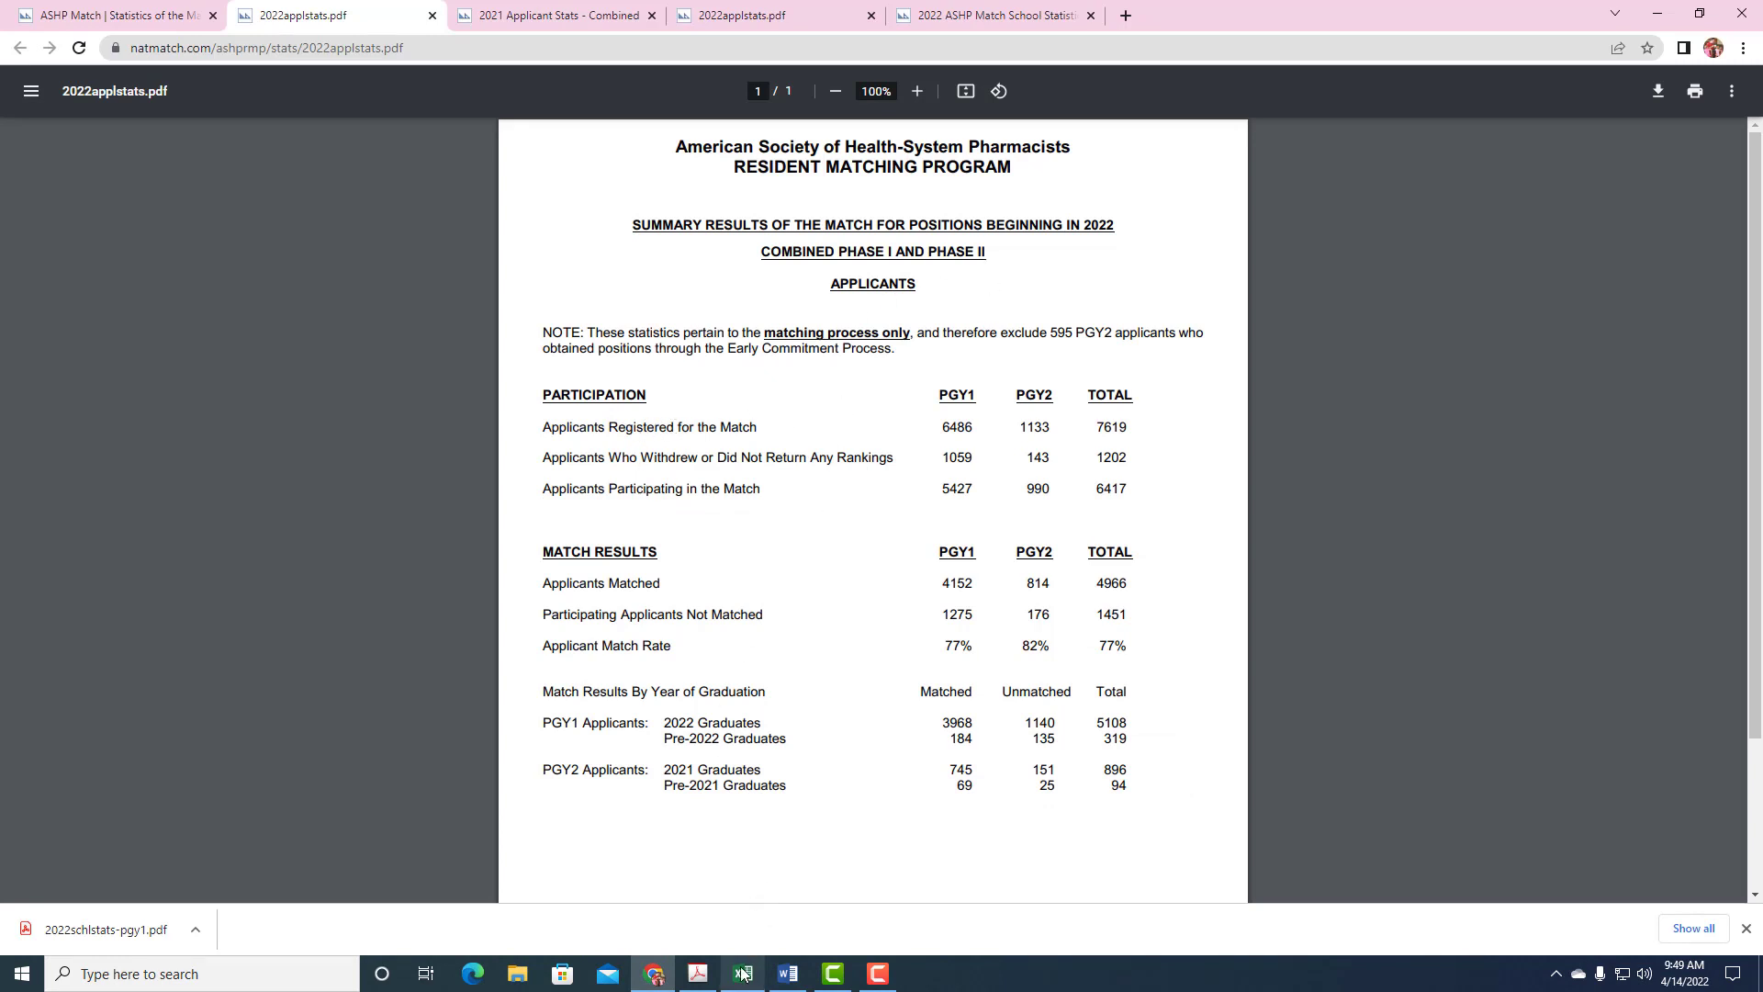
- Return from Chrome to the Excel workbook's Match Rate sheet
click(740, 973)
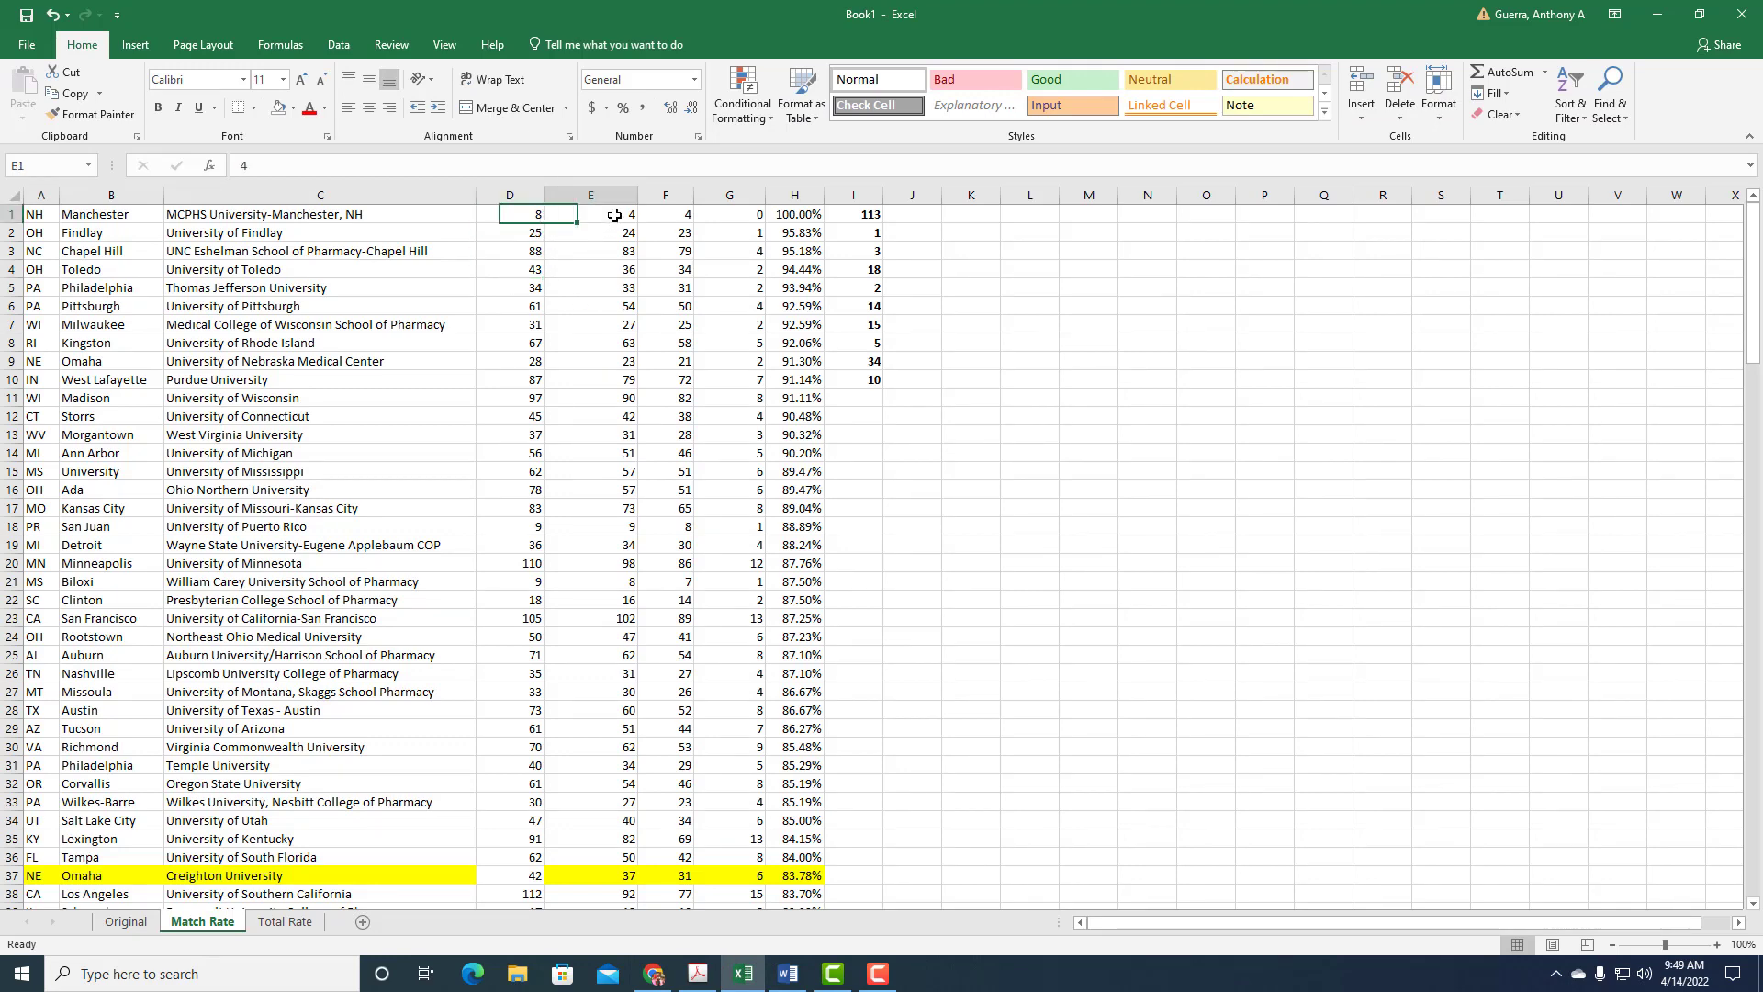
click(589, 213)
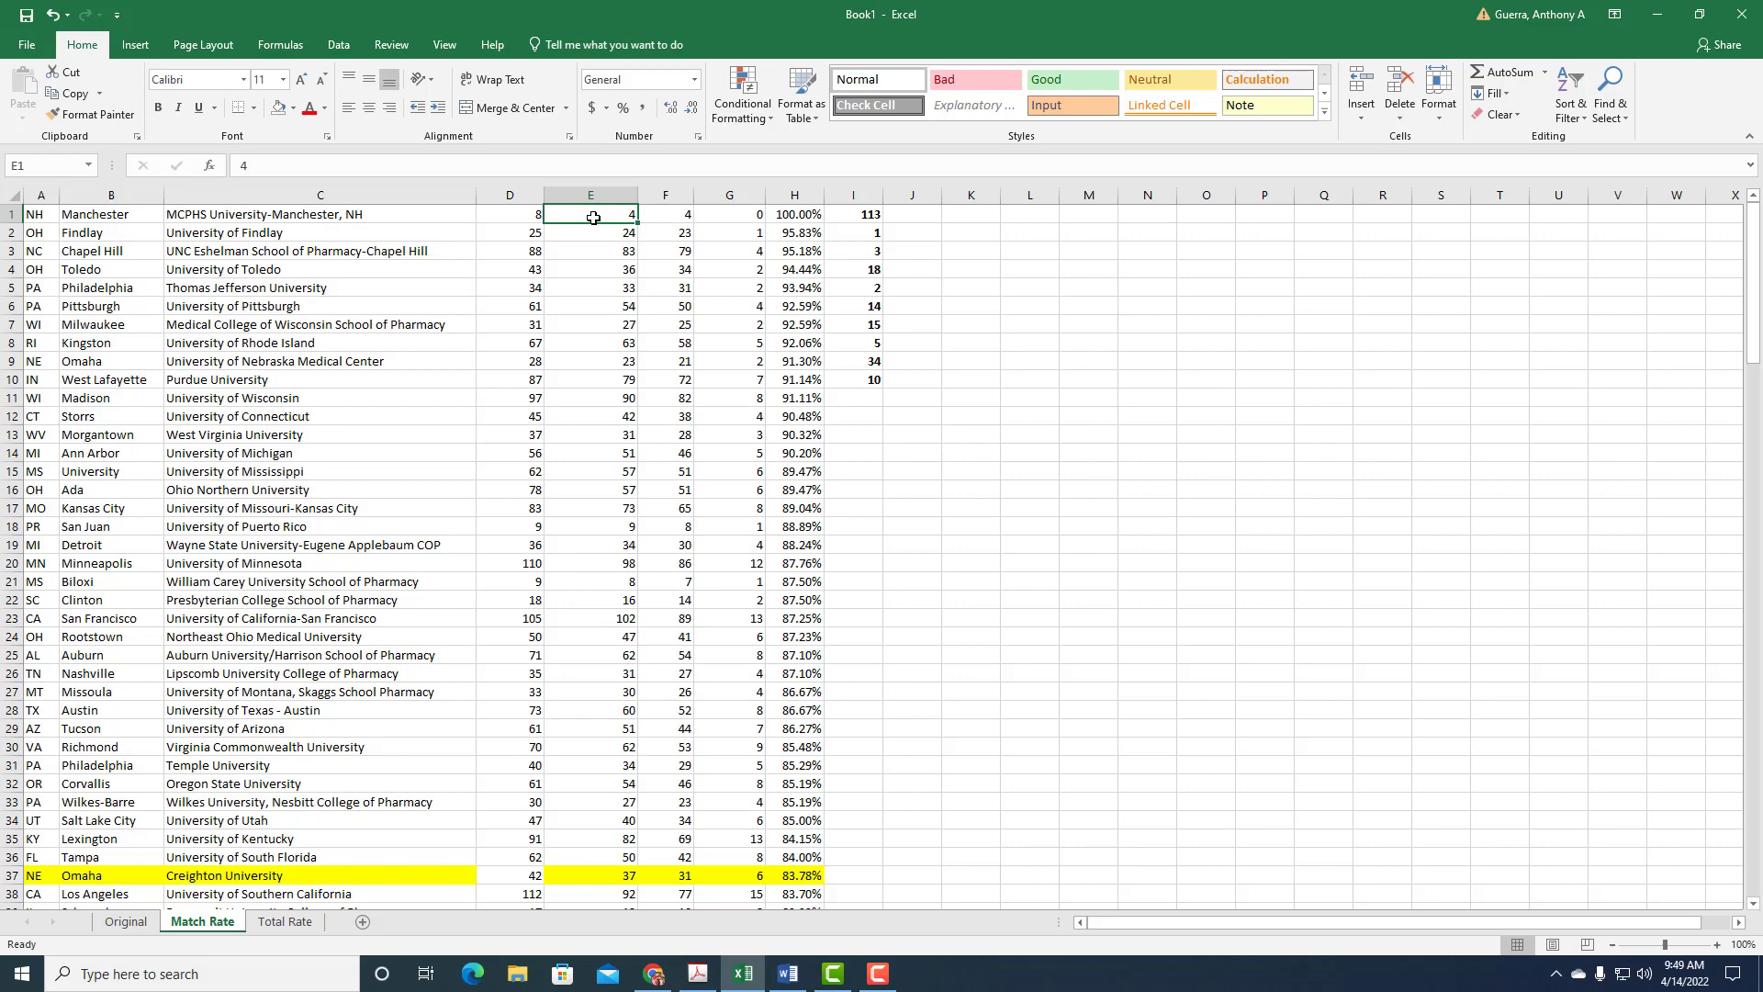
click(509, 213)
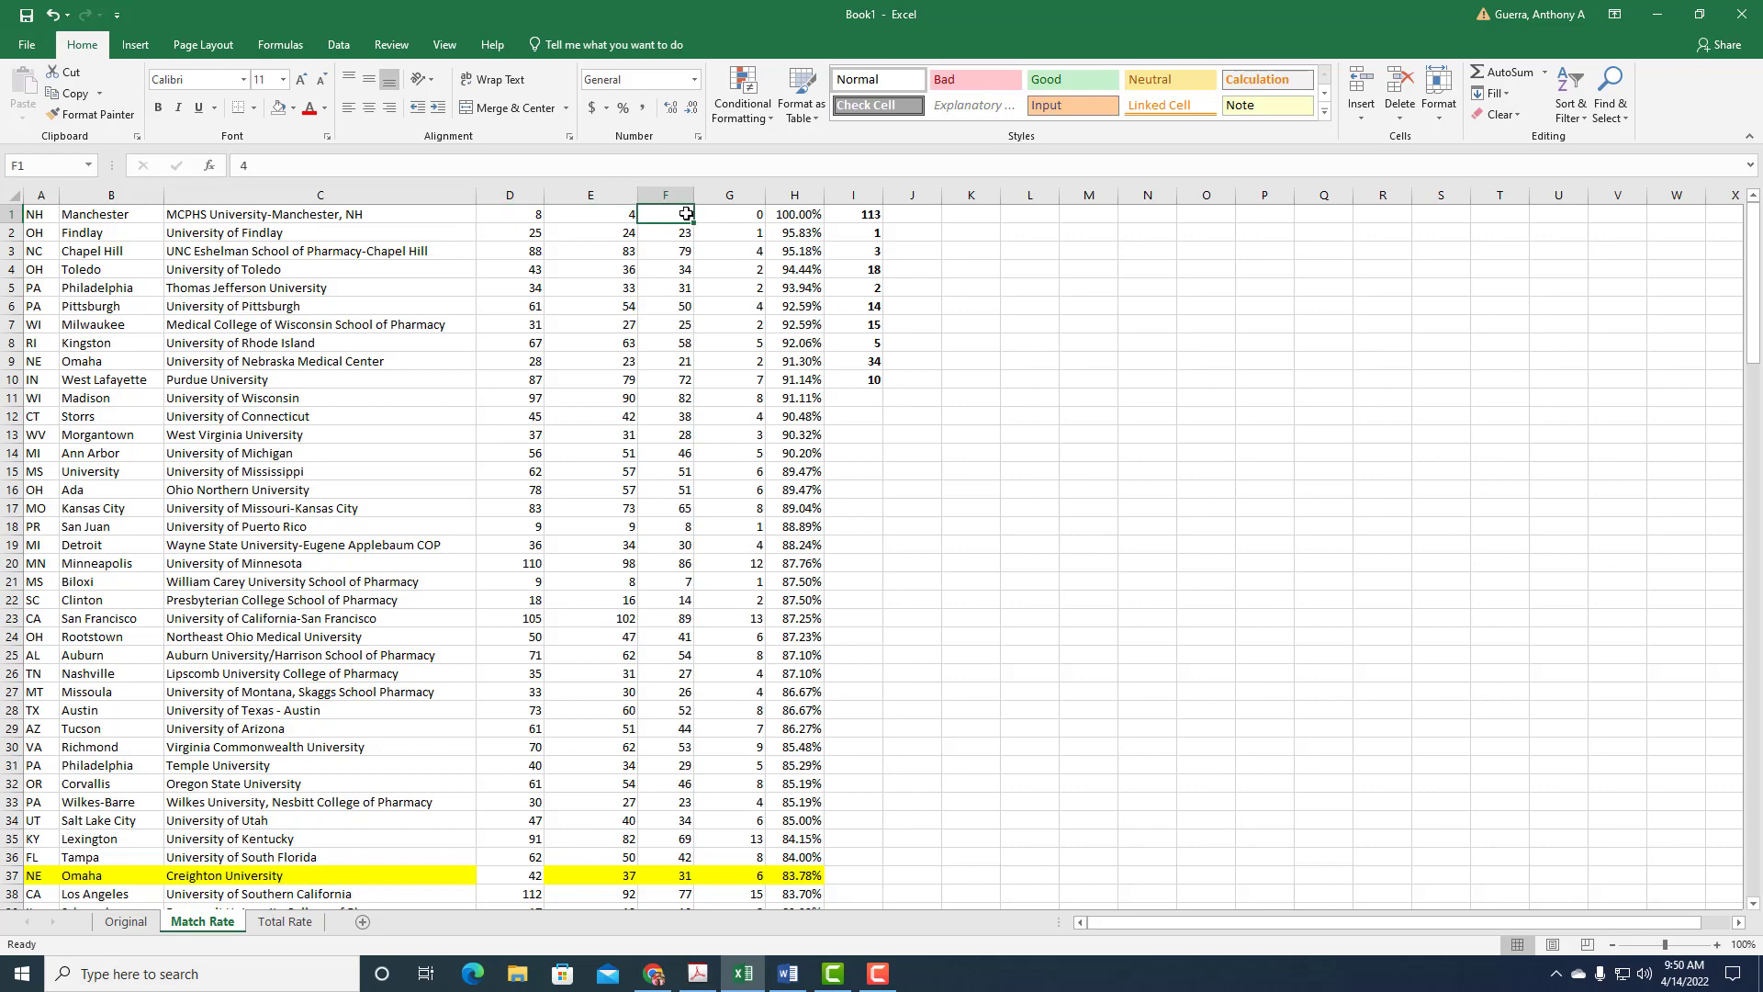
- Check D1, I1 and C2 on Match Rate while flipping to the Total Rate sheet and back
click(509, 213)
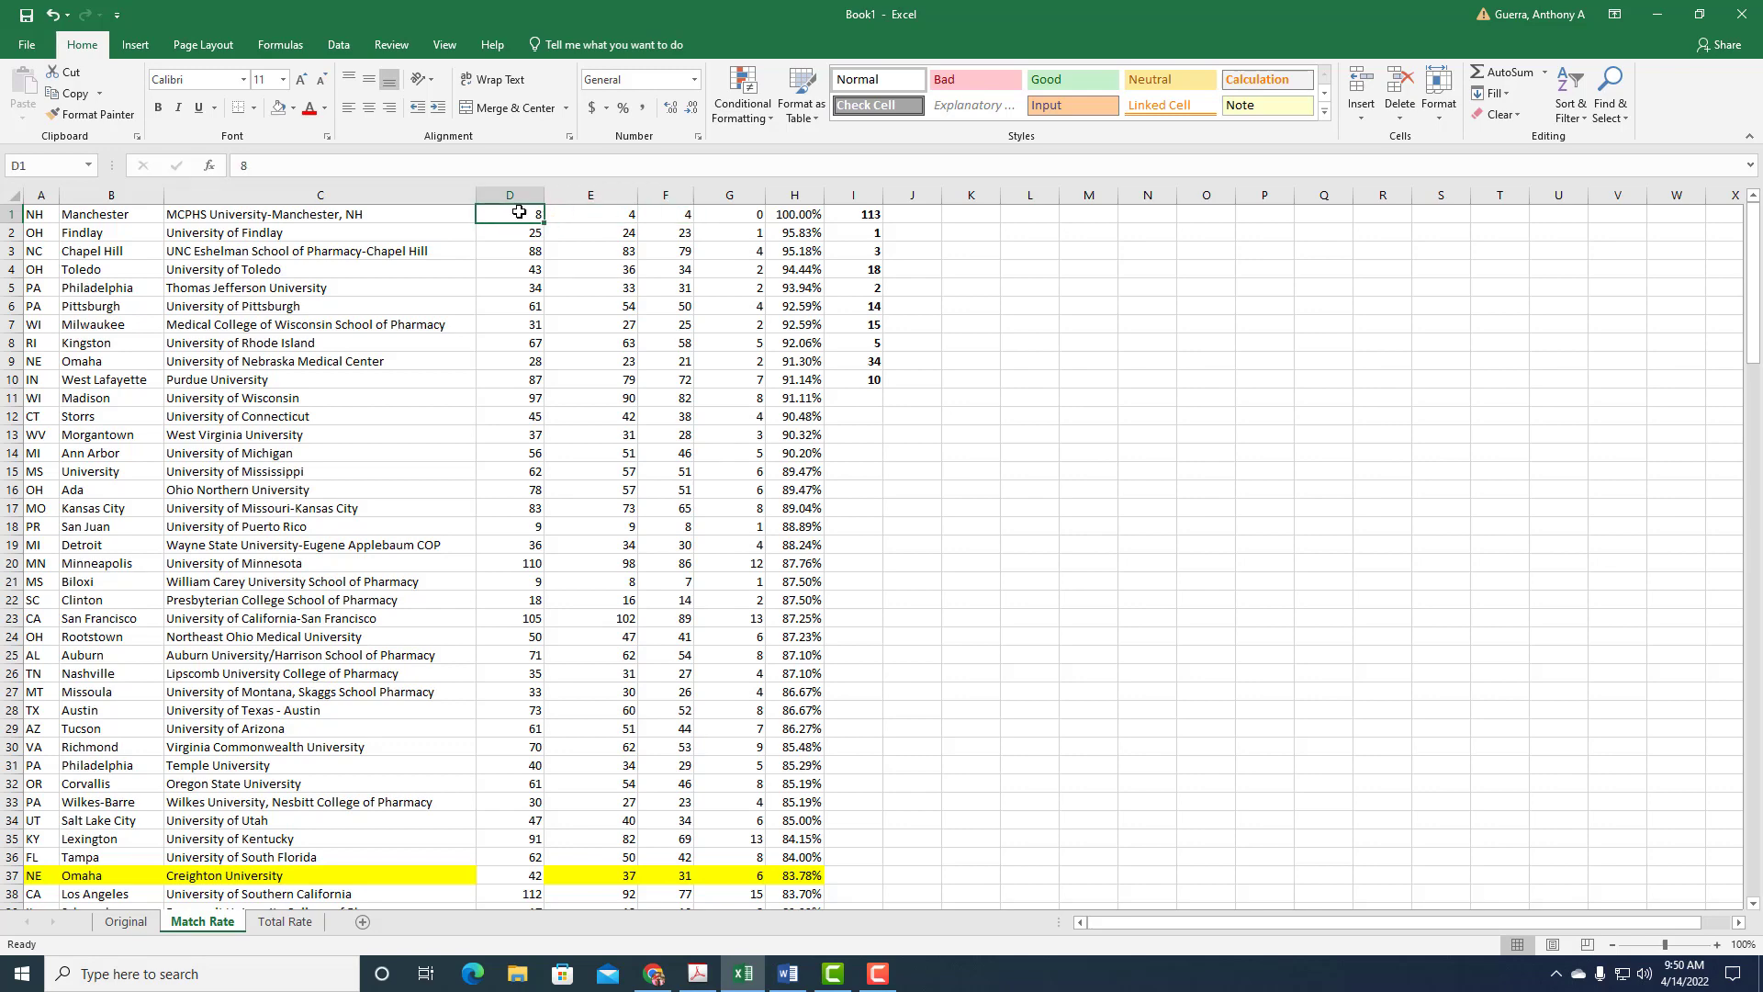
click(852, 213)
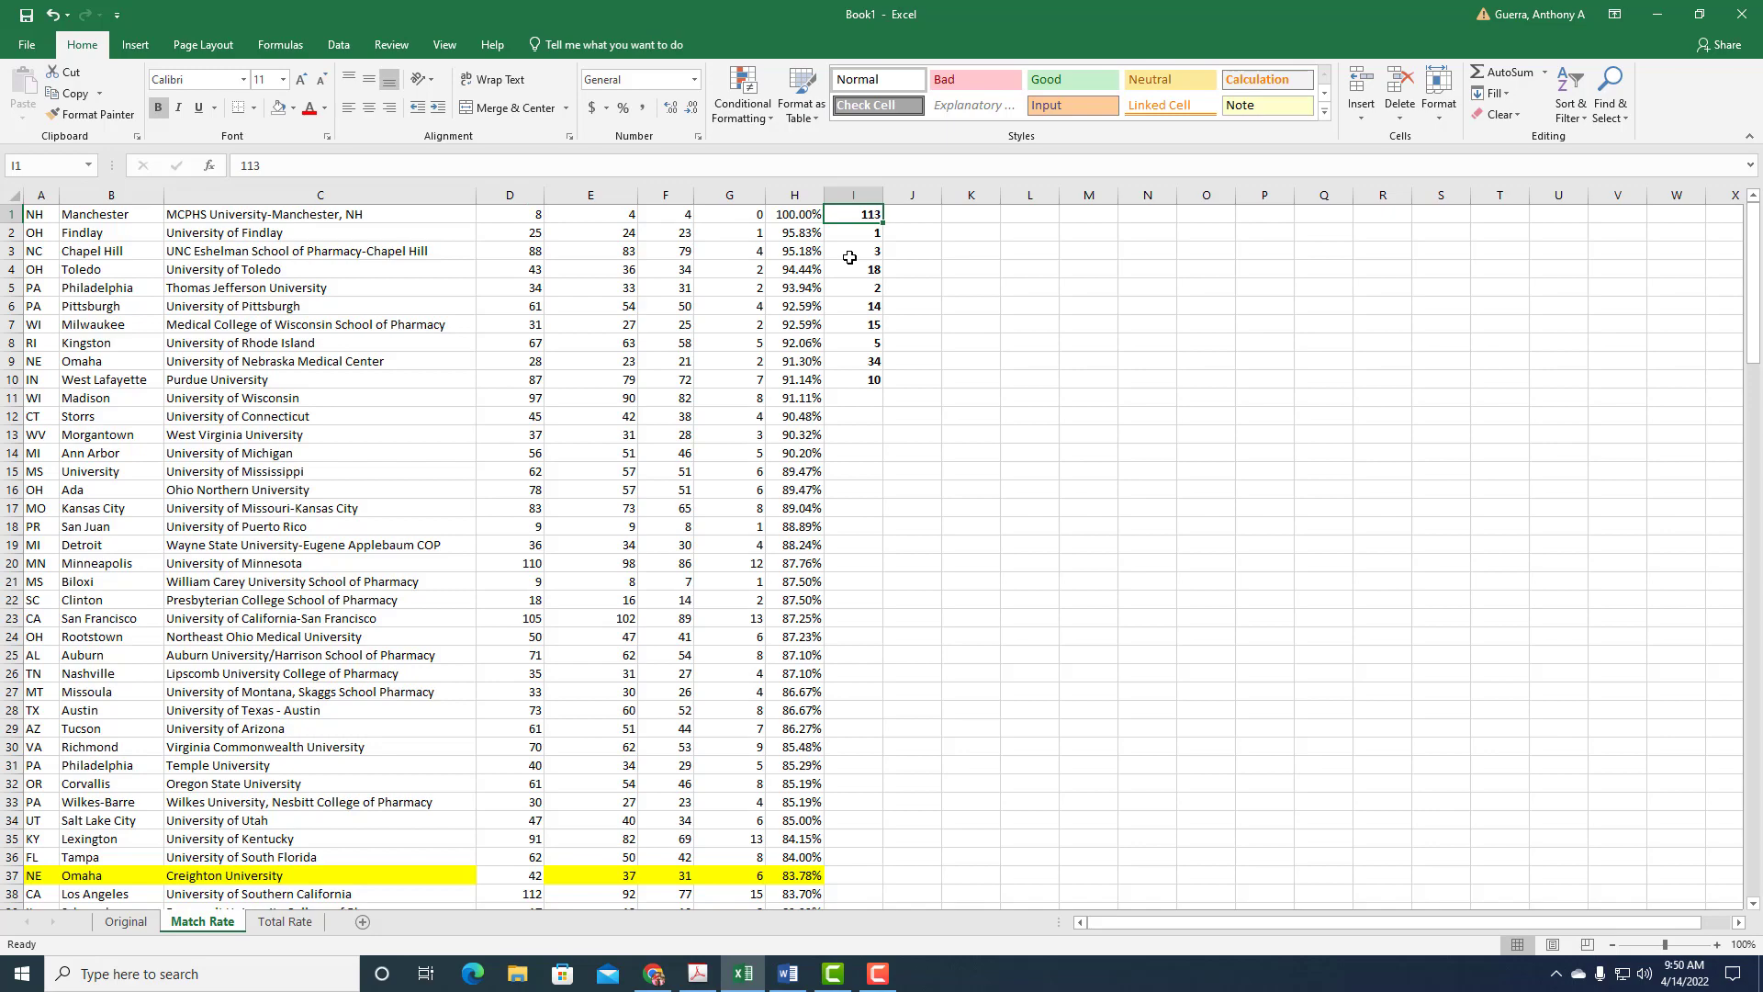
mouse_move(290, 895)
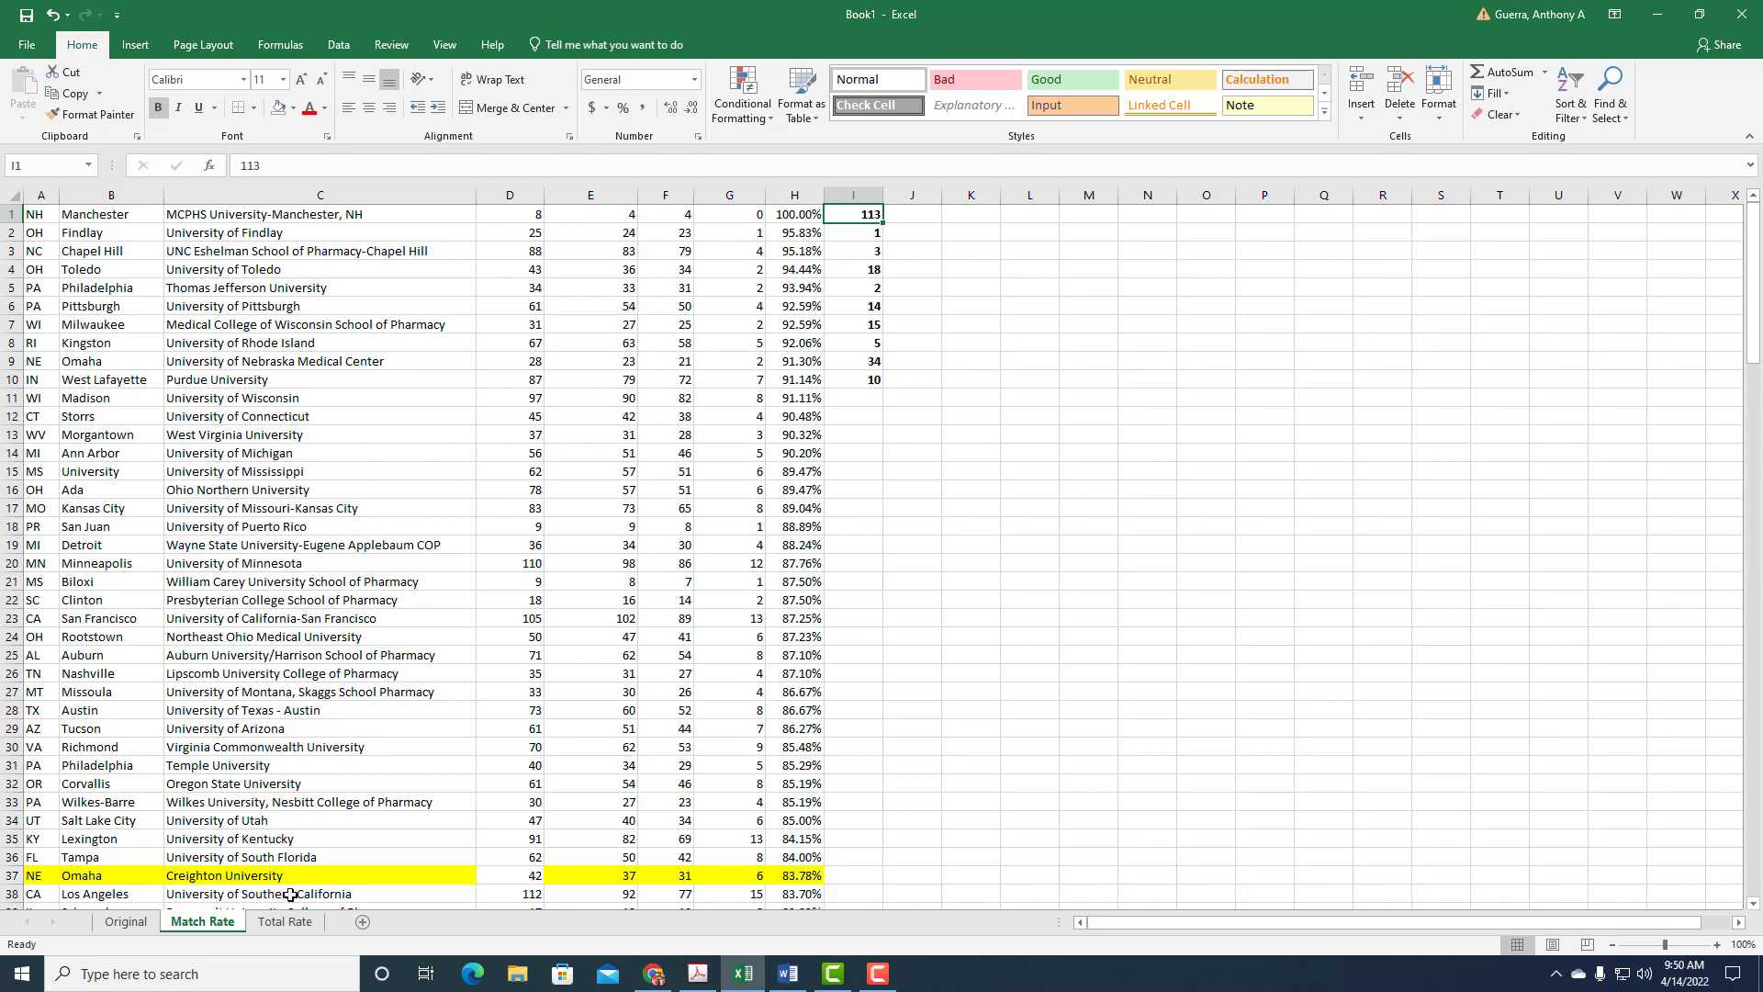
click(284, 920)
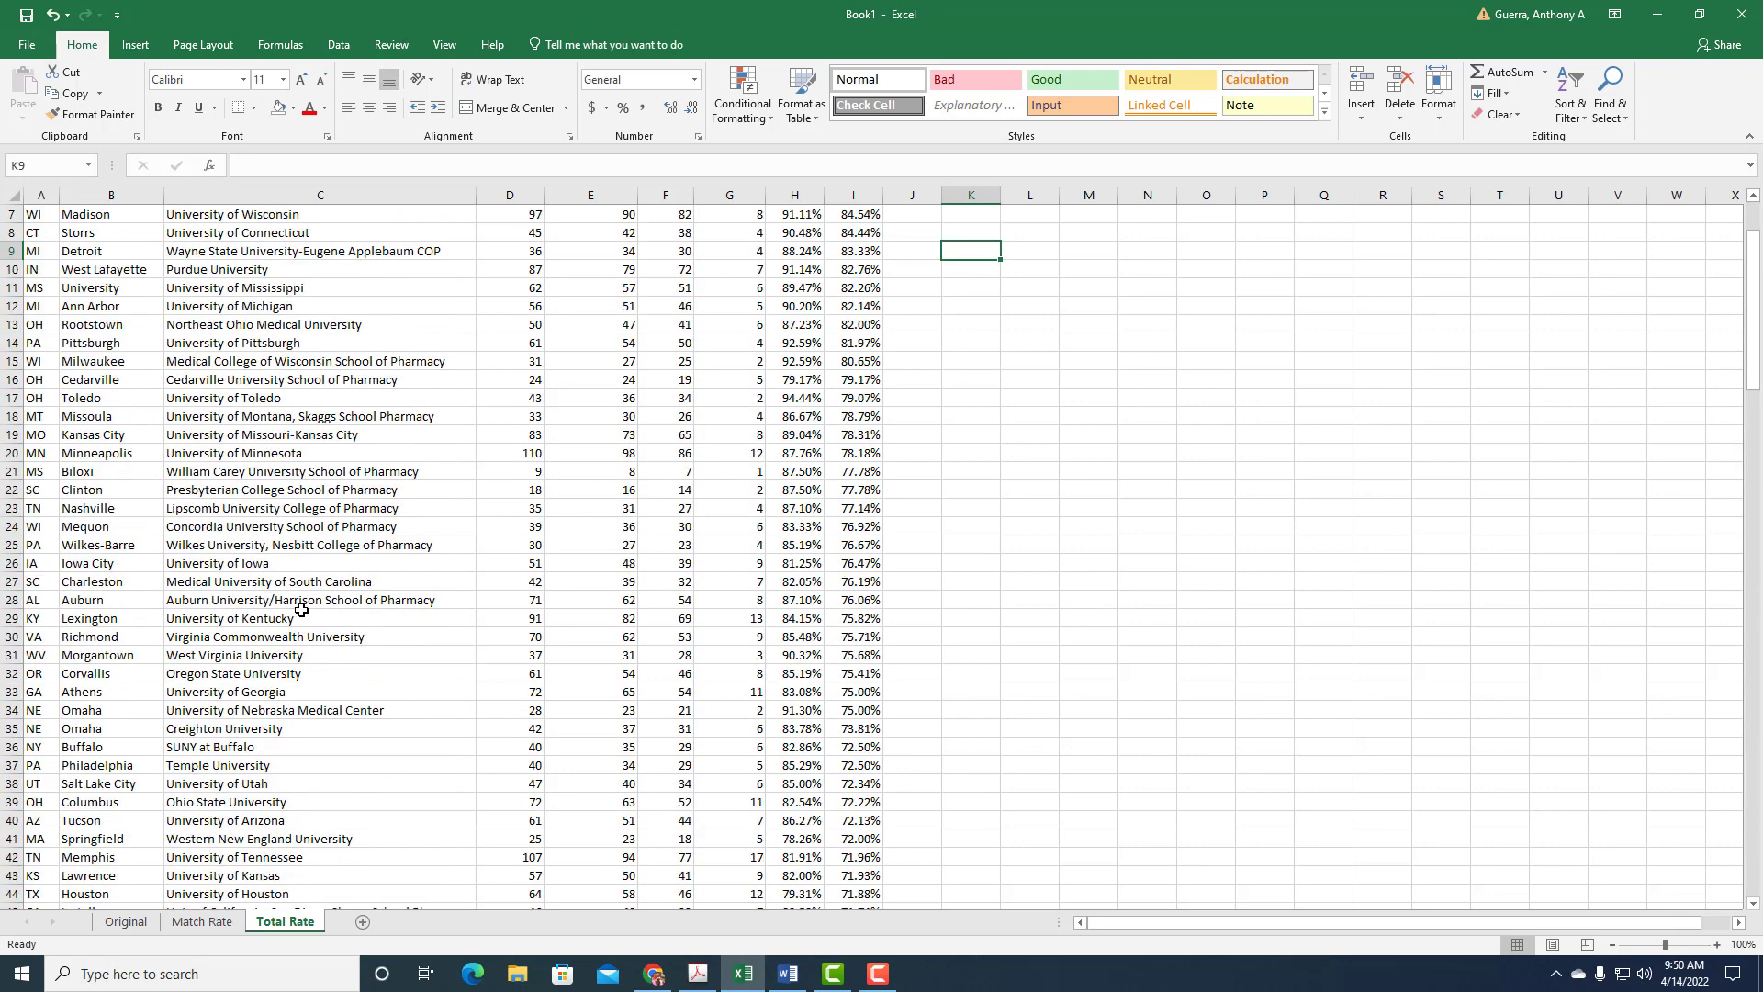
click(202, 920)
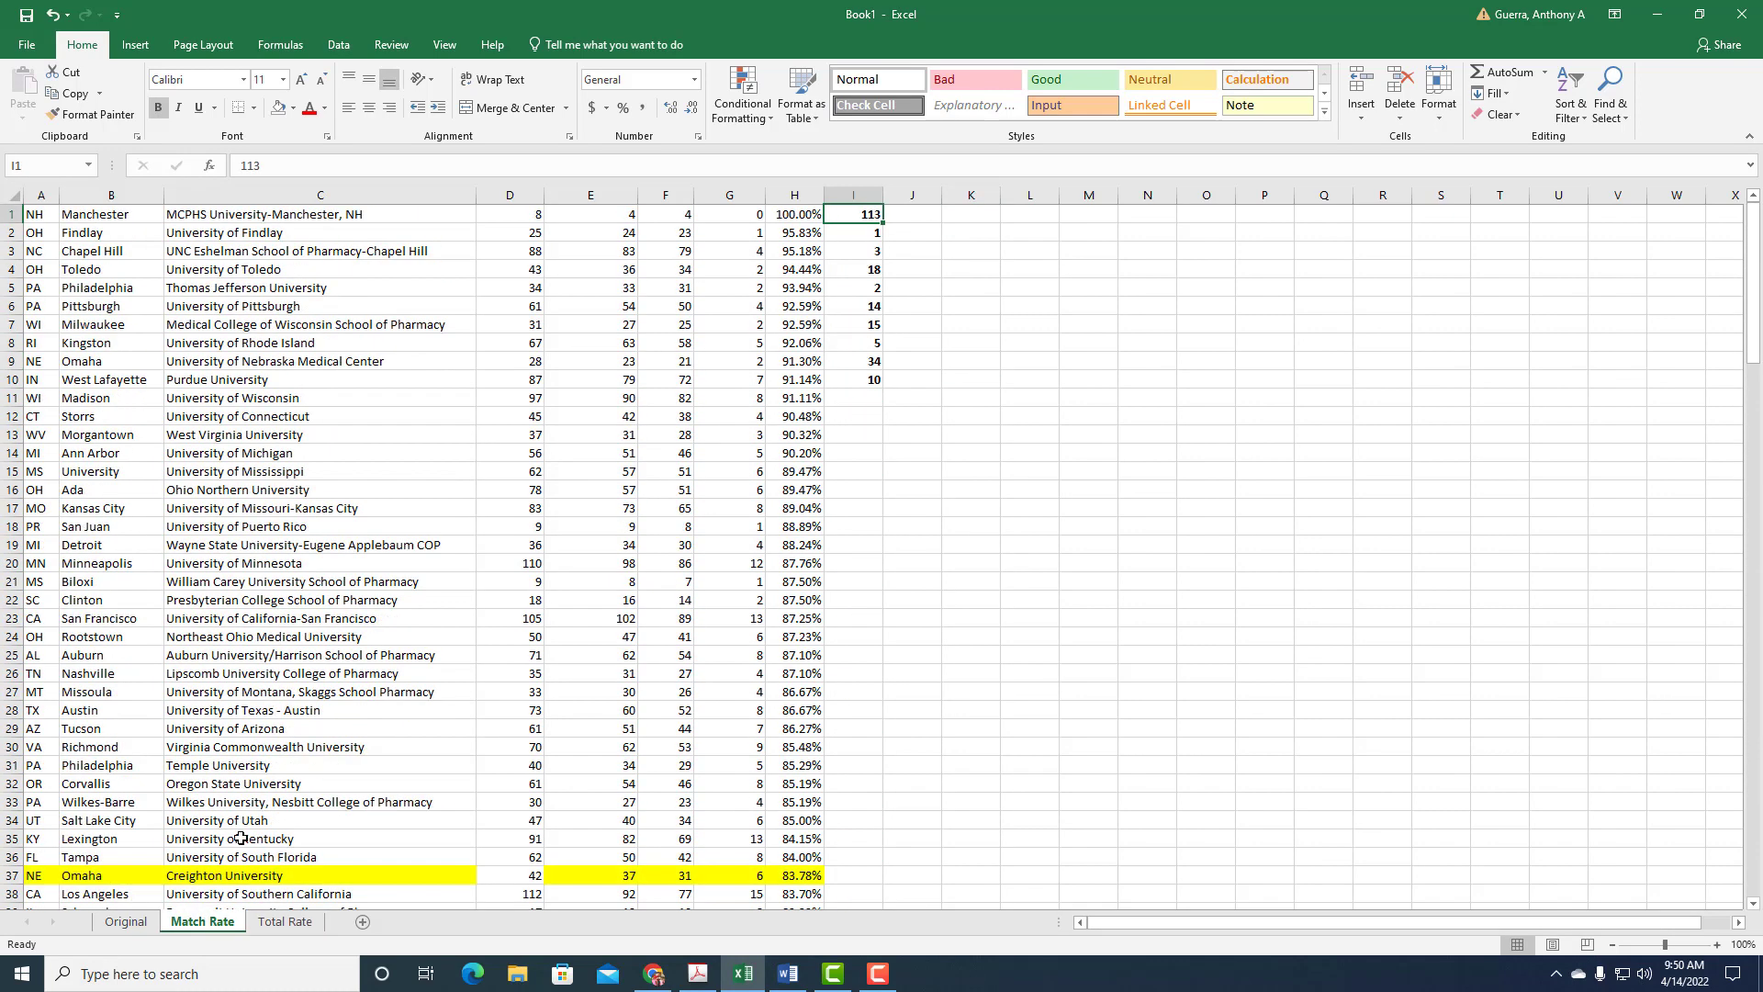
mouse_move(489, 347)
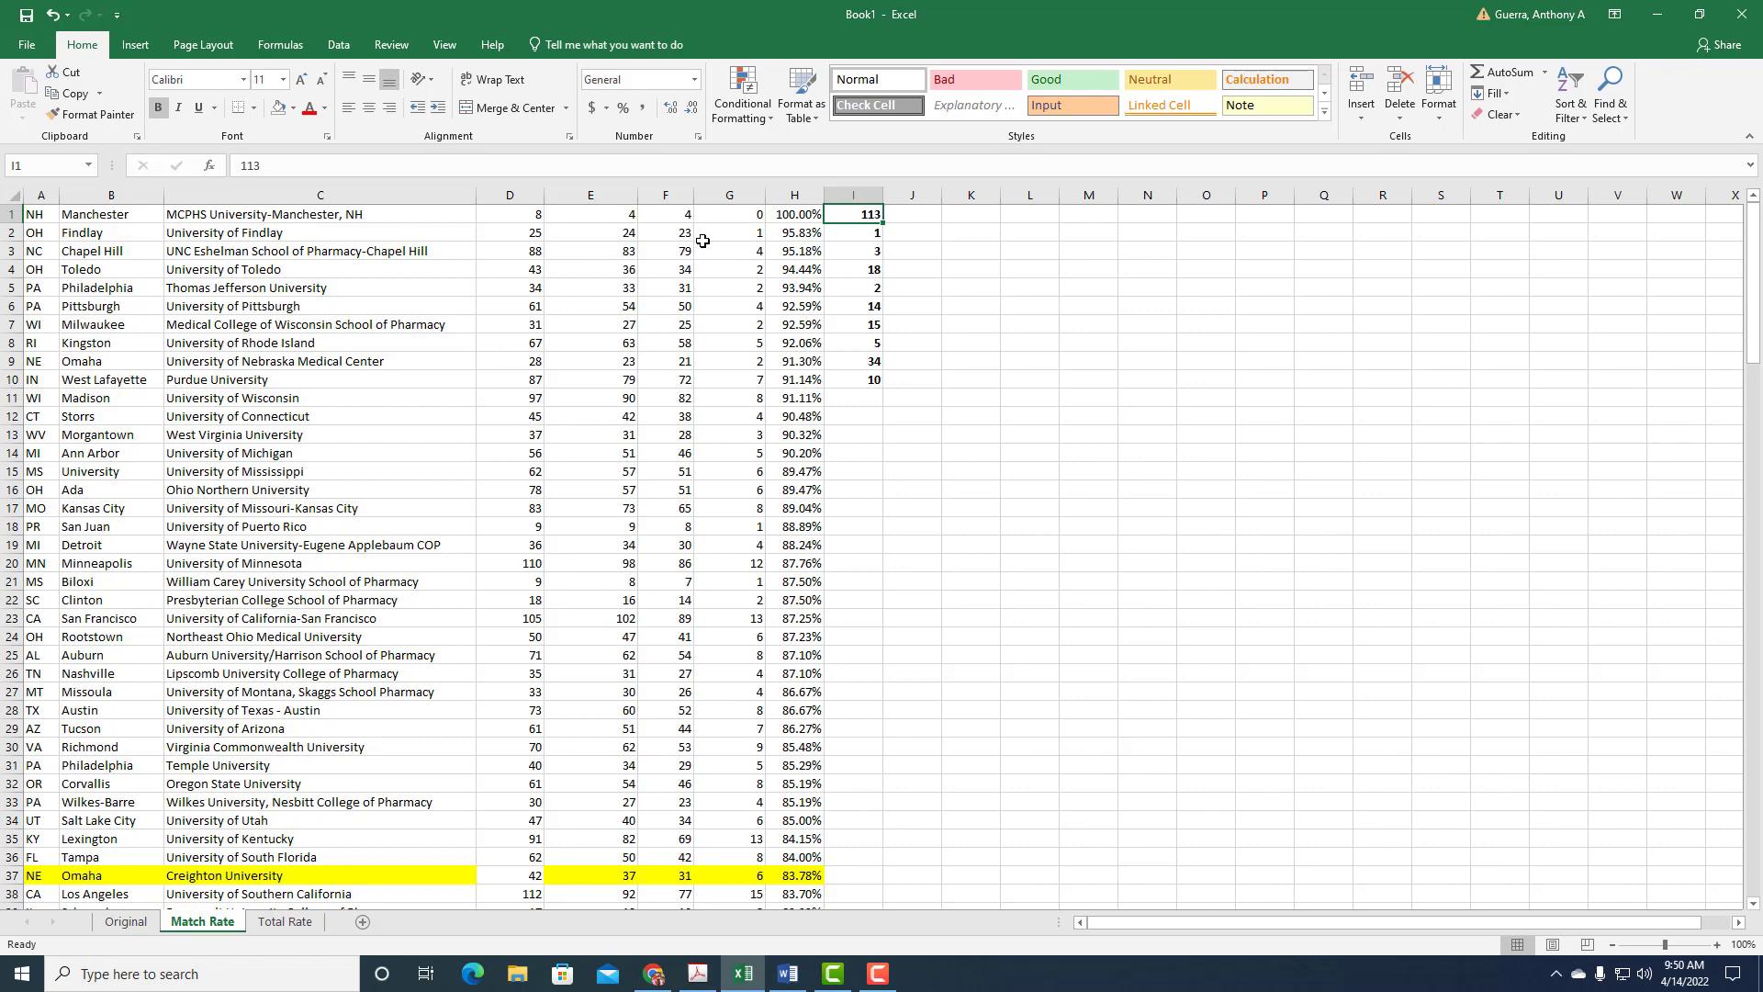
mouse_move(371, 243)
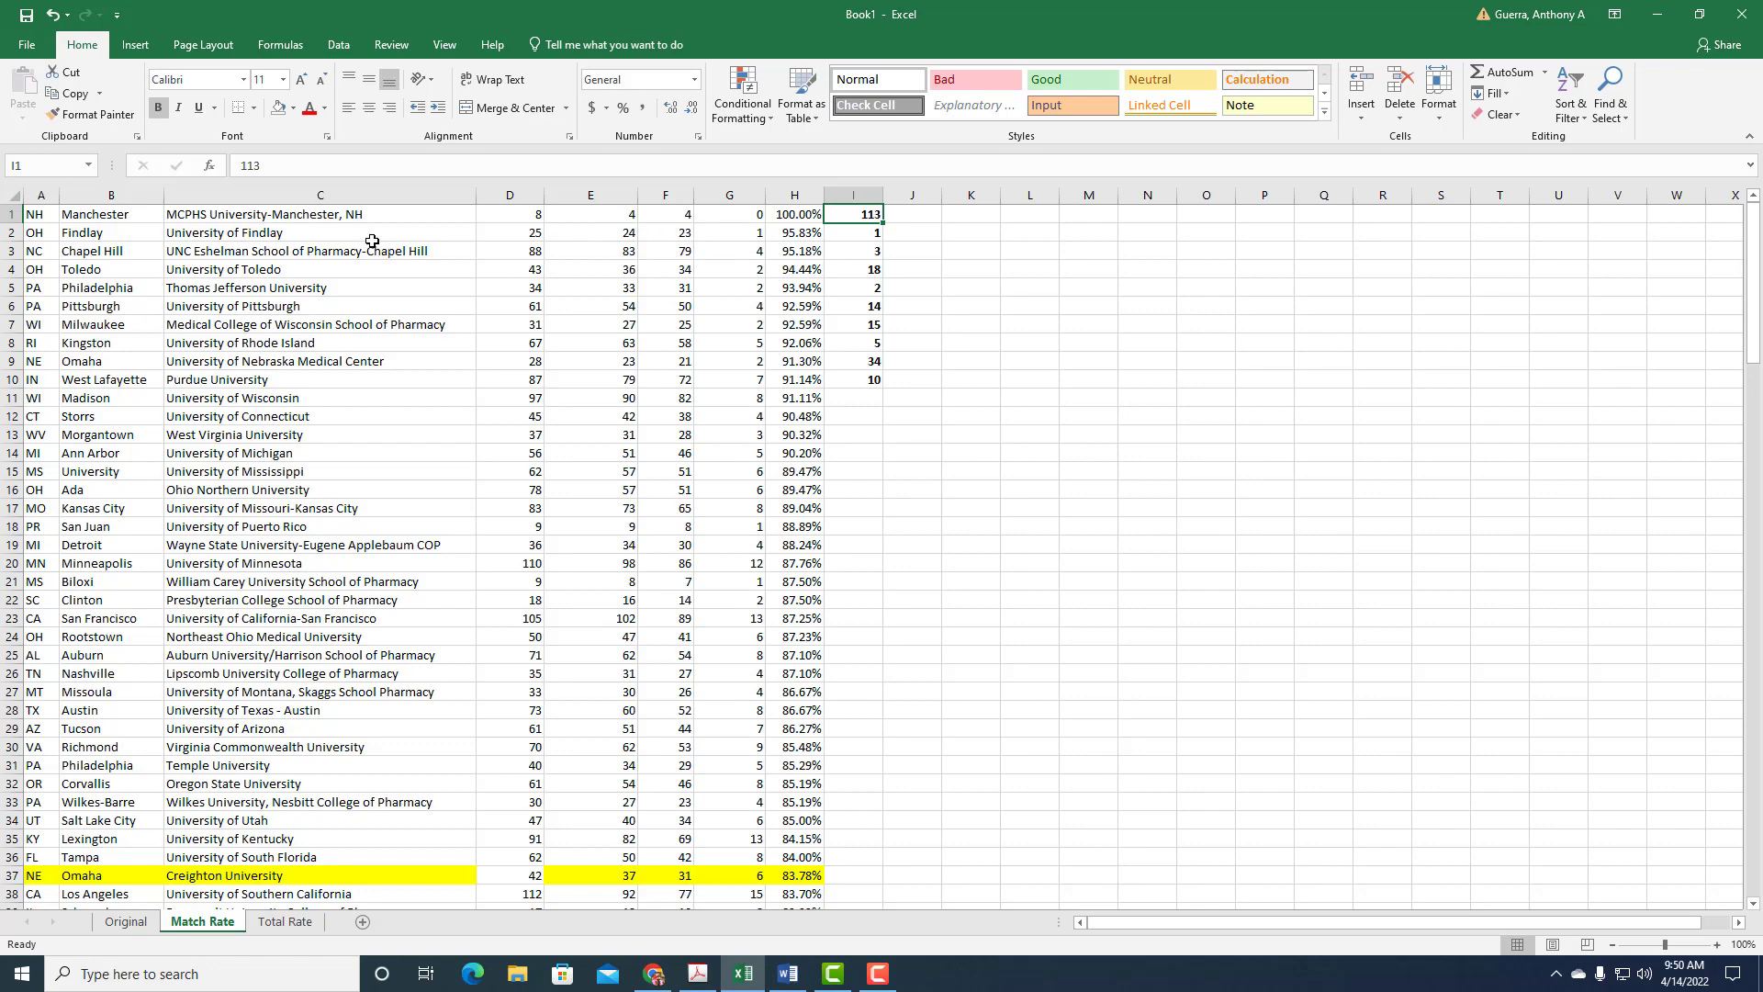
click(320, 234)
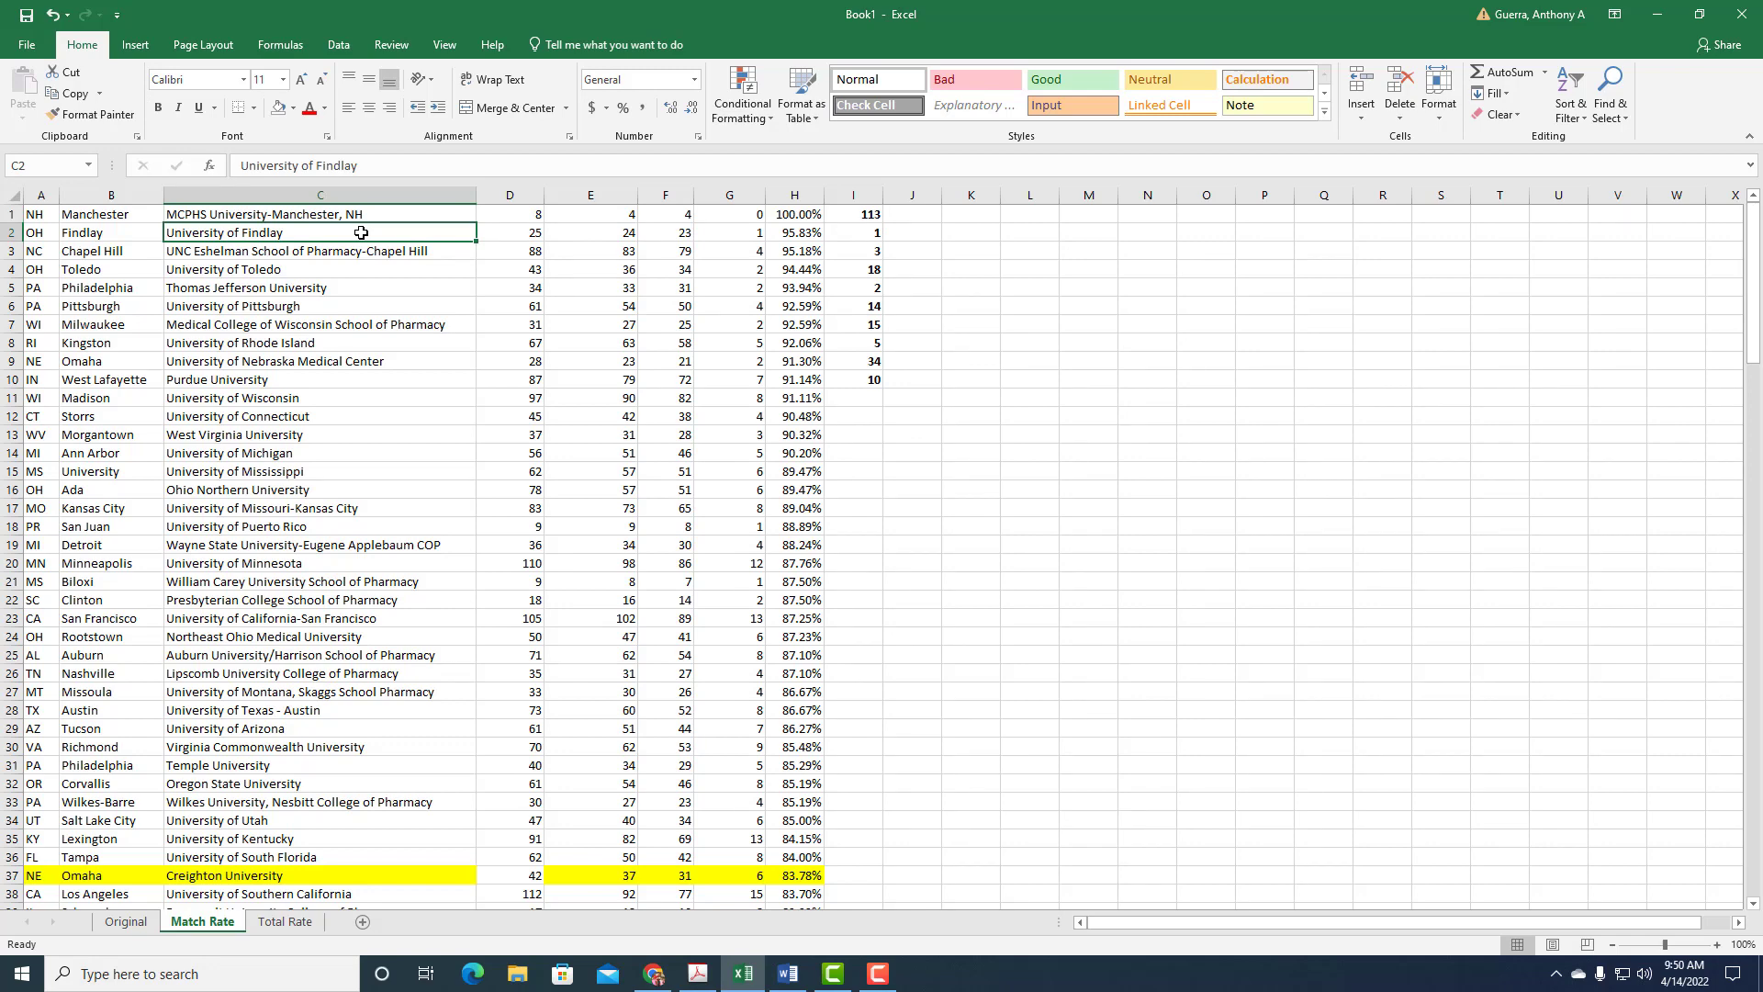
mouse_move(259, 900)
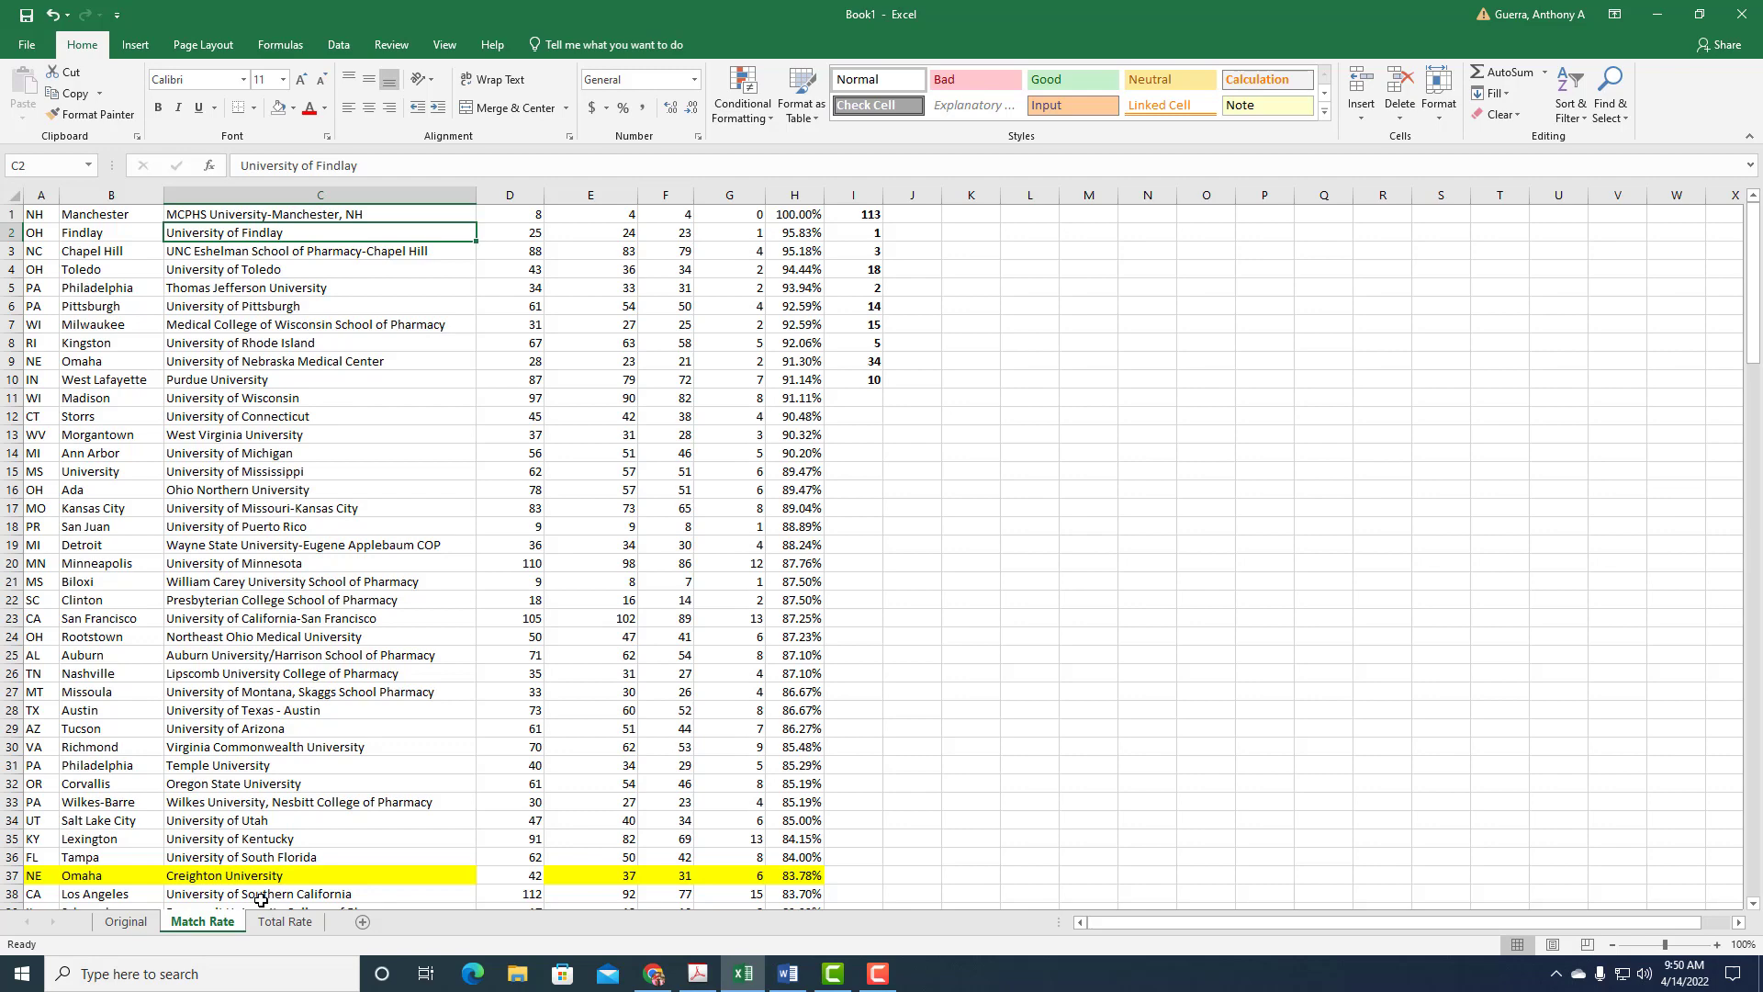
- On Total Rate, inspect D1, E1, F1 and the I1 formula dividing F1 by D1 for Findlay's 92.00%
click(285, 920)
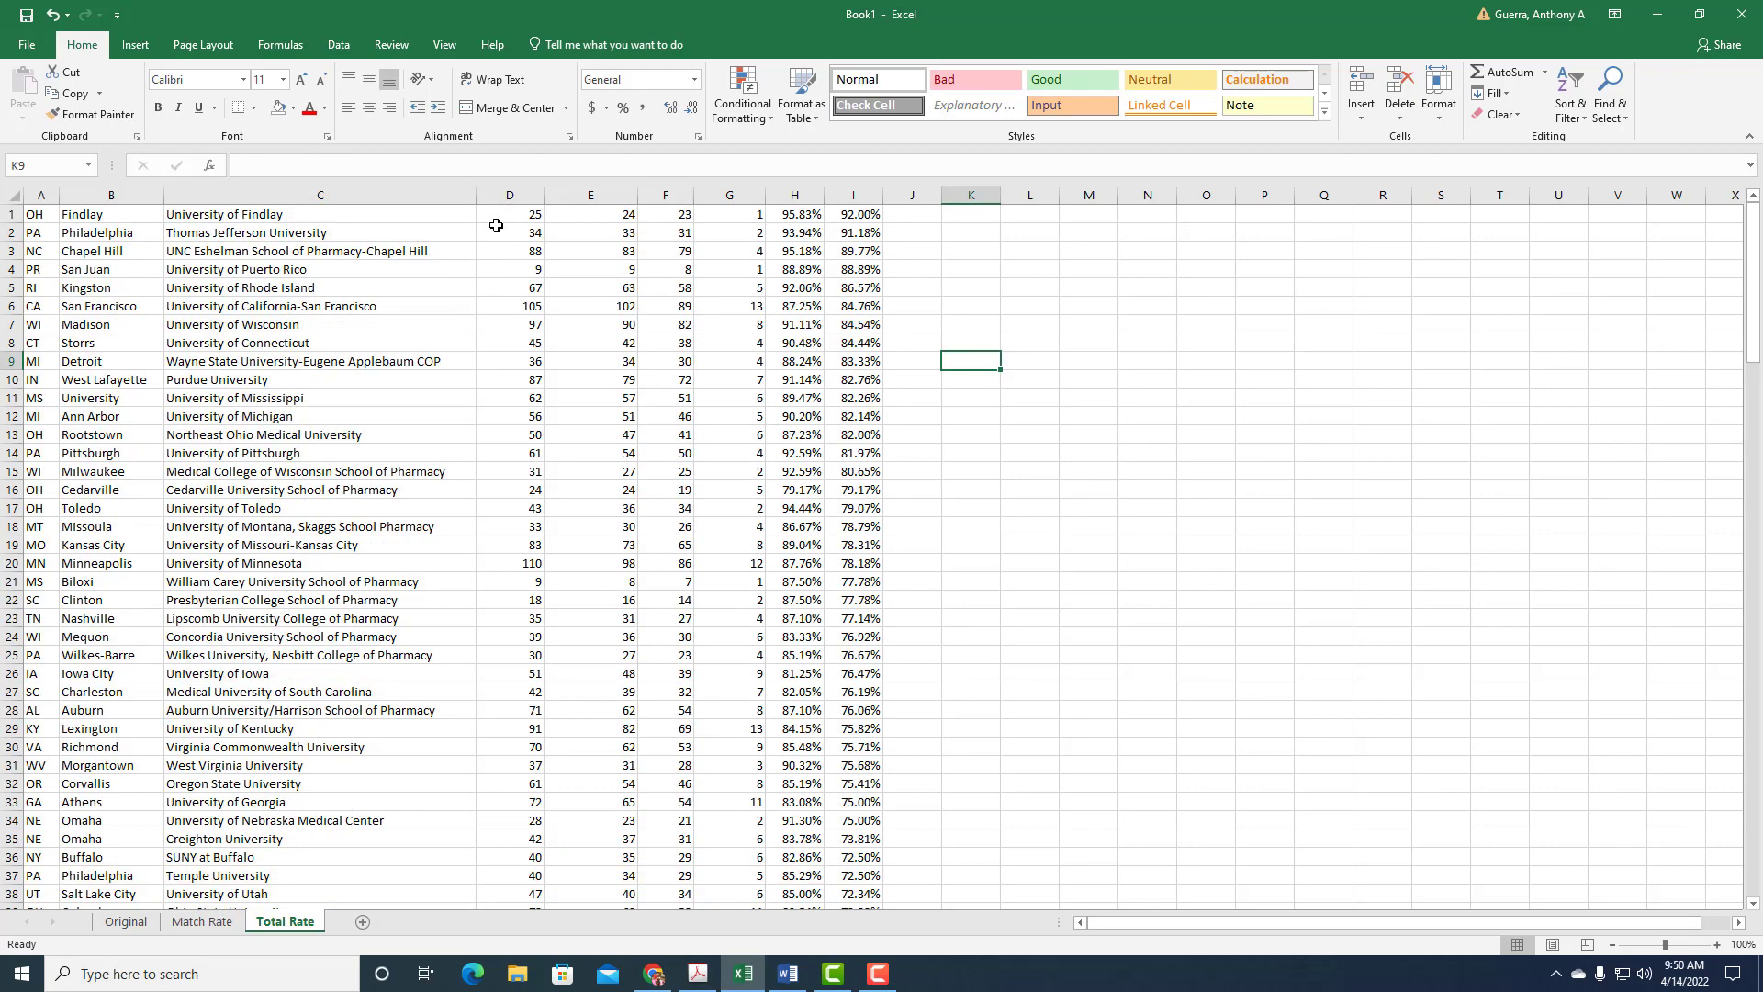
click(509, 213)
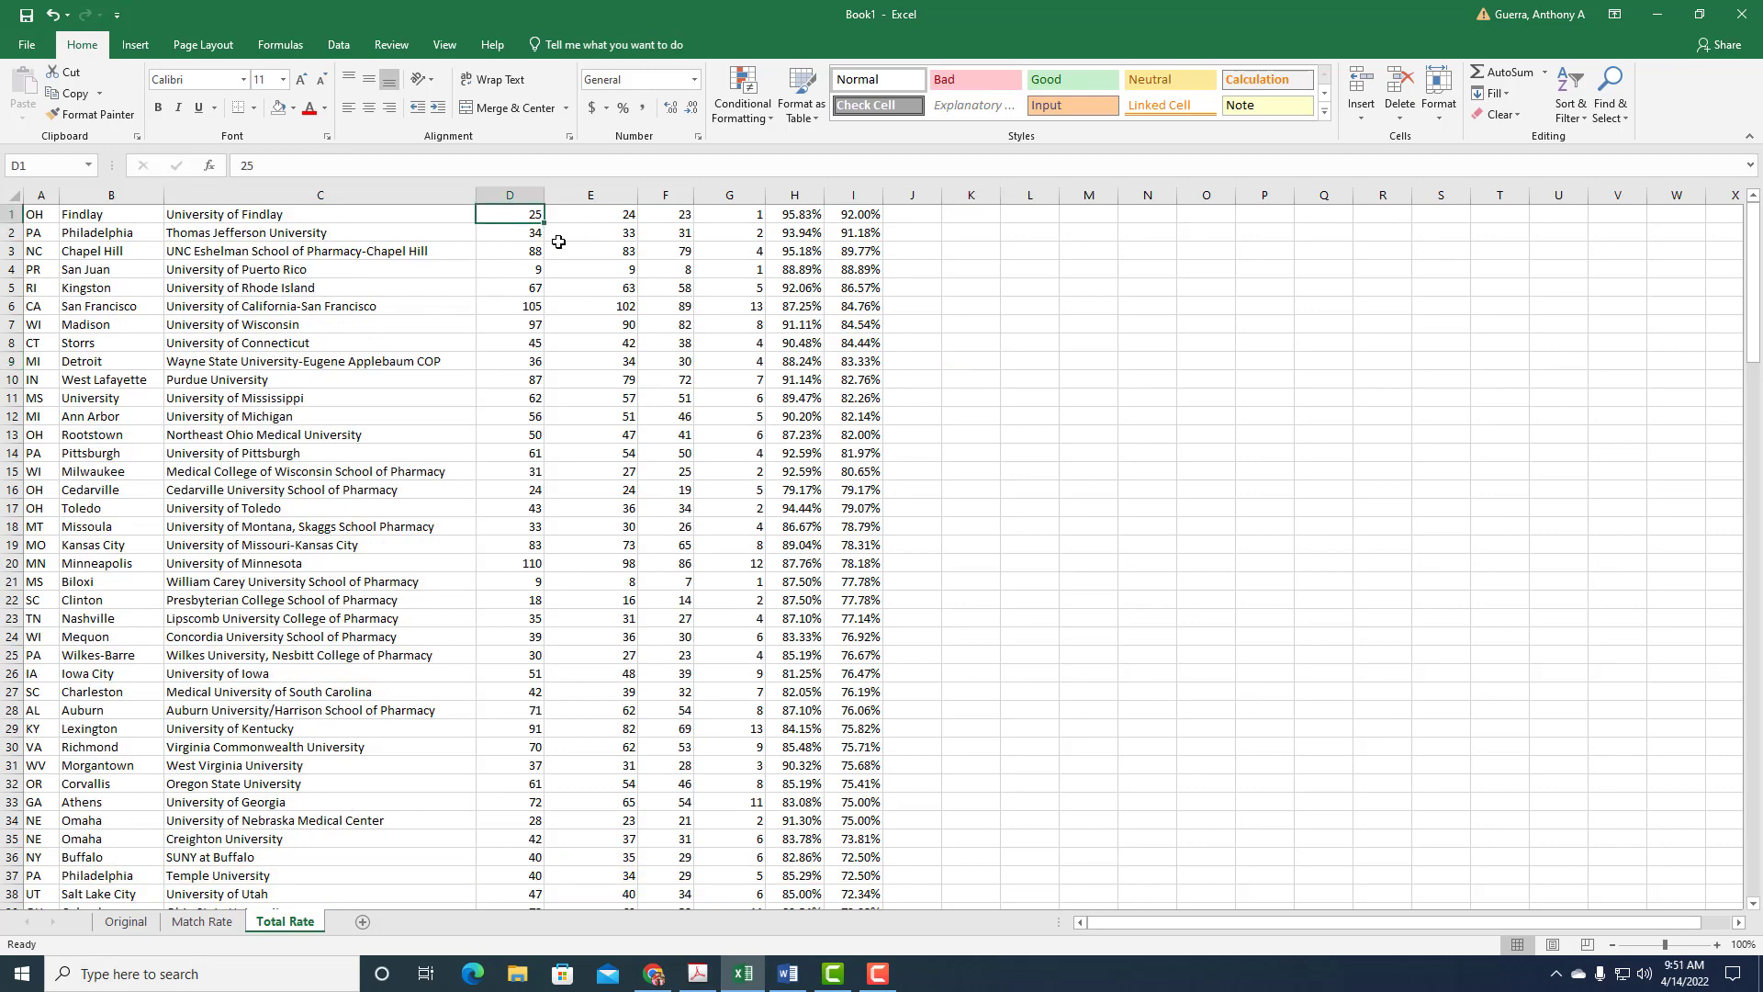
click(589, 213)
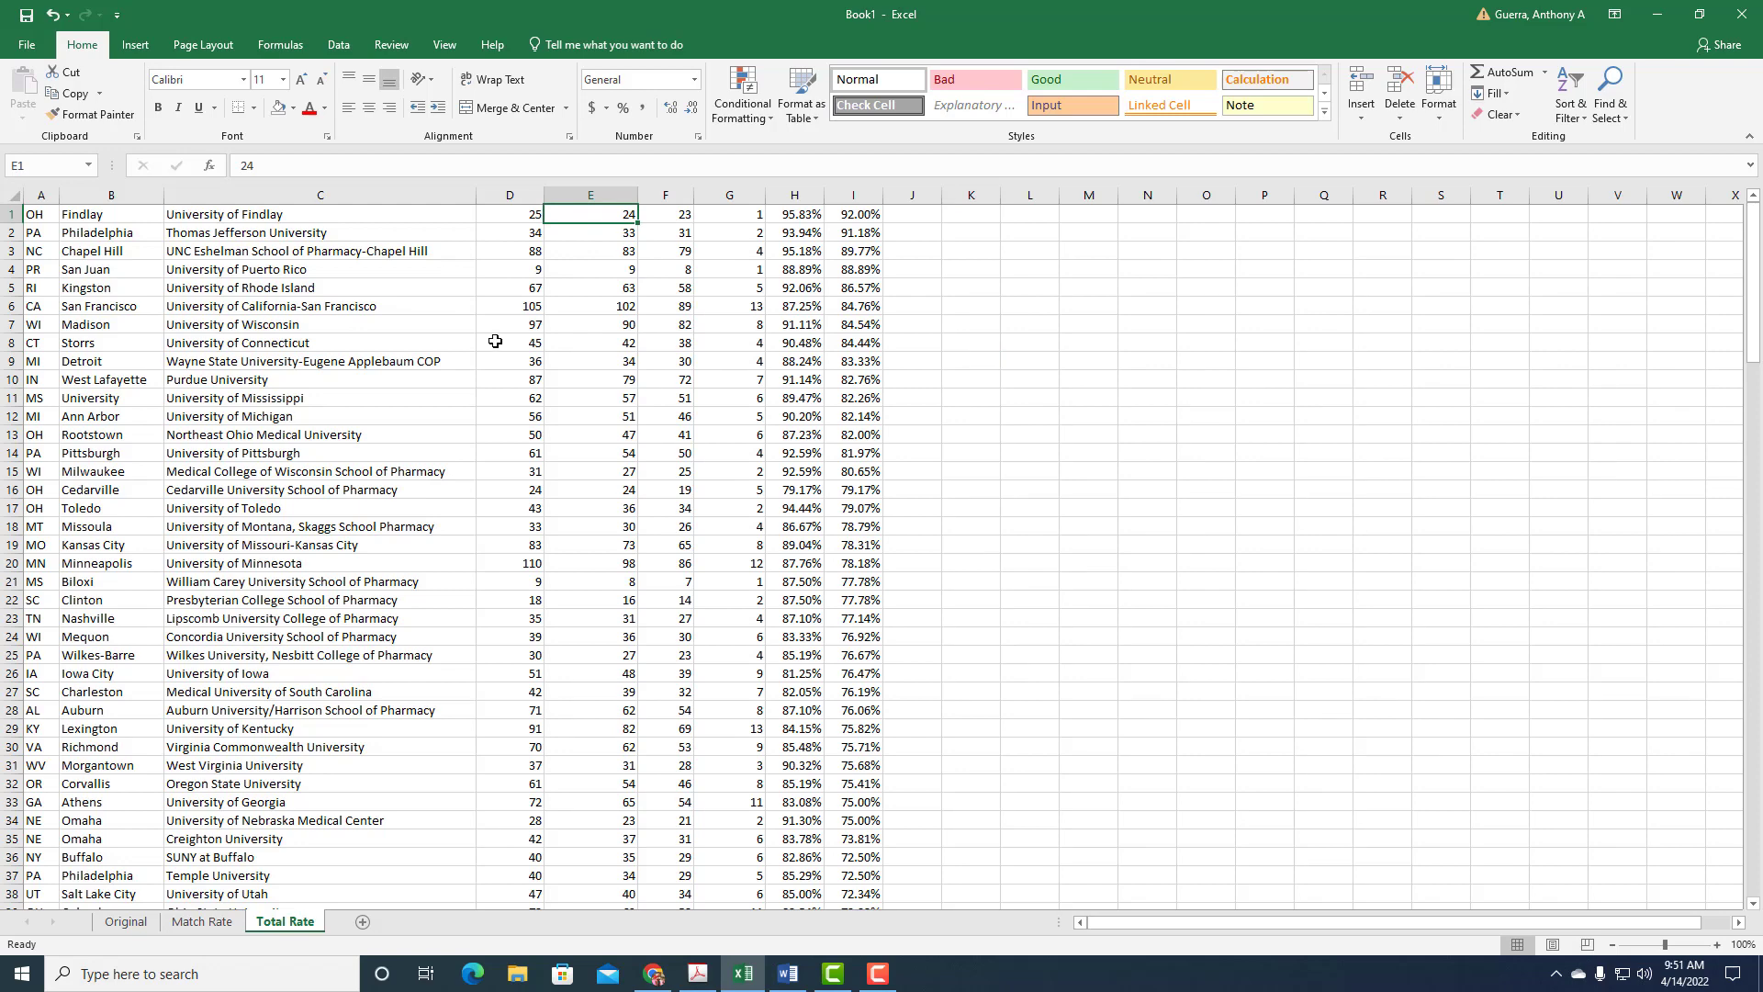
click(663, 213)
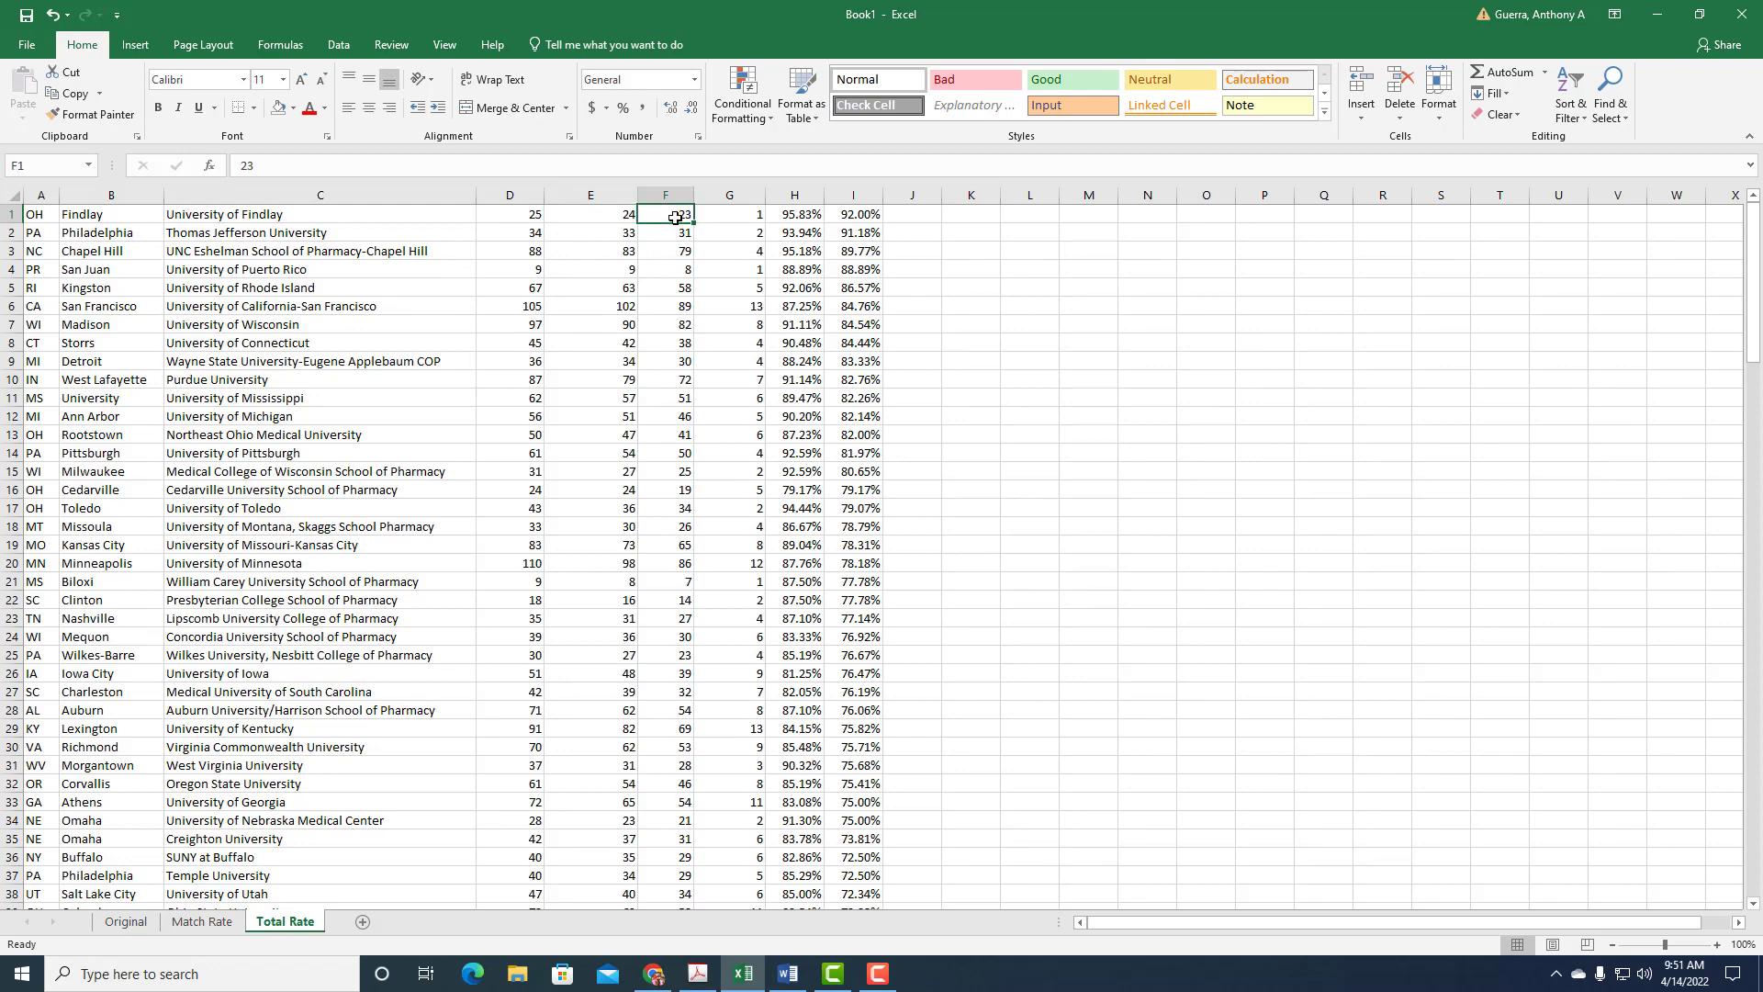
click(852, 213)
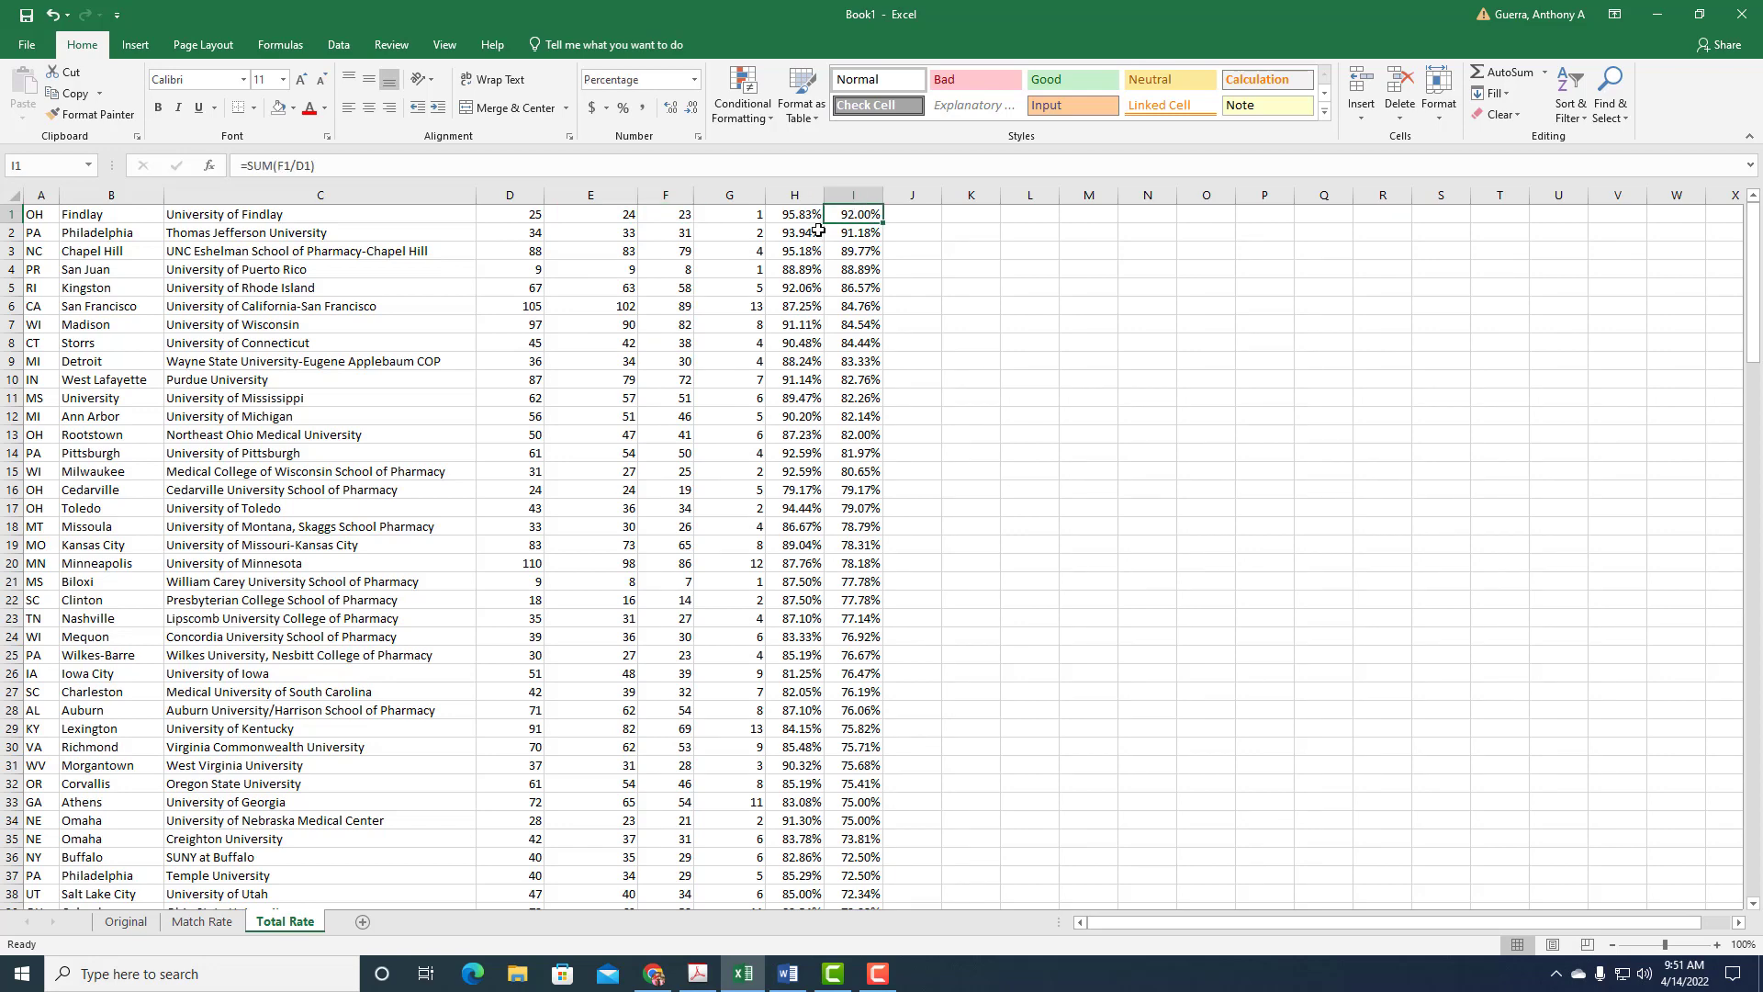
mouse_move(545, 213)
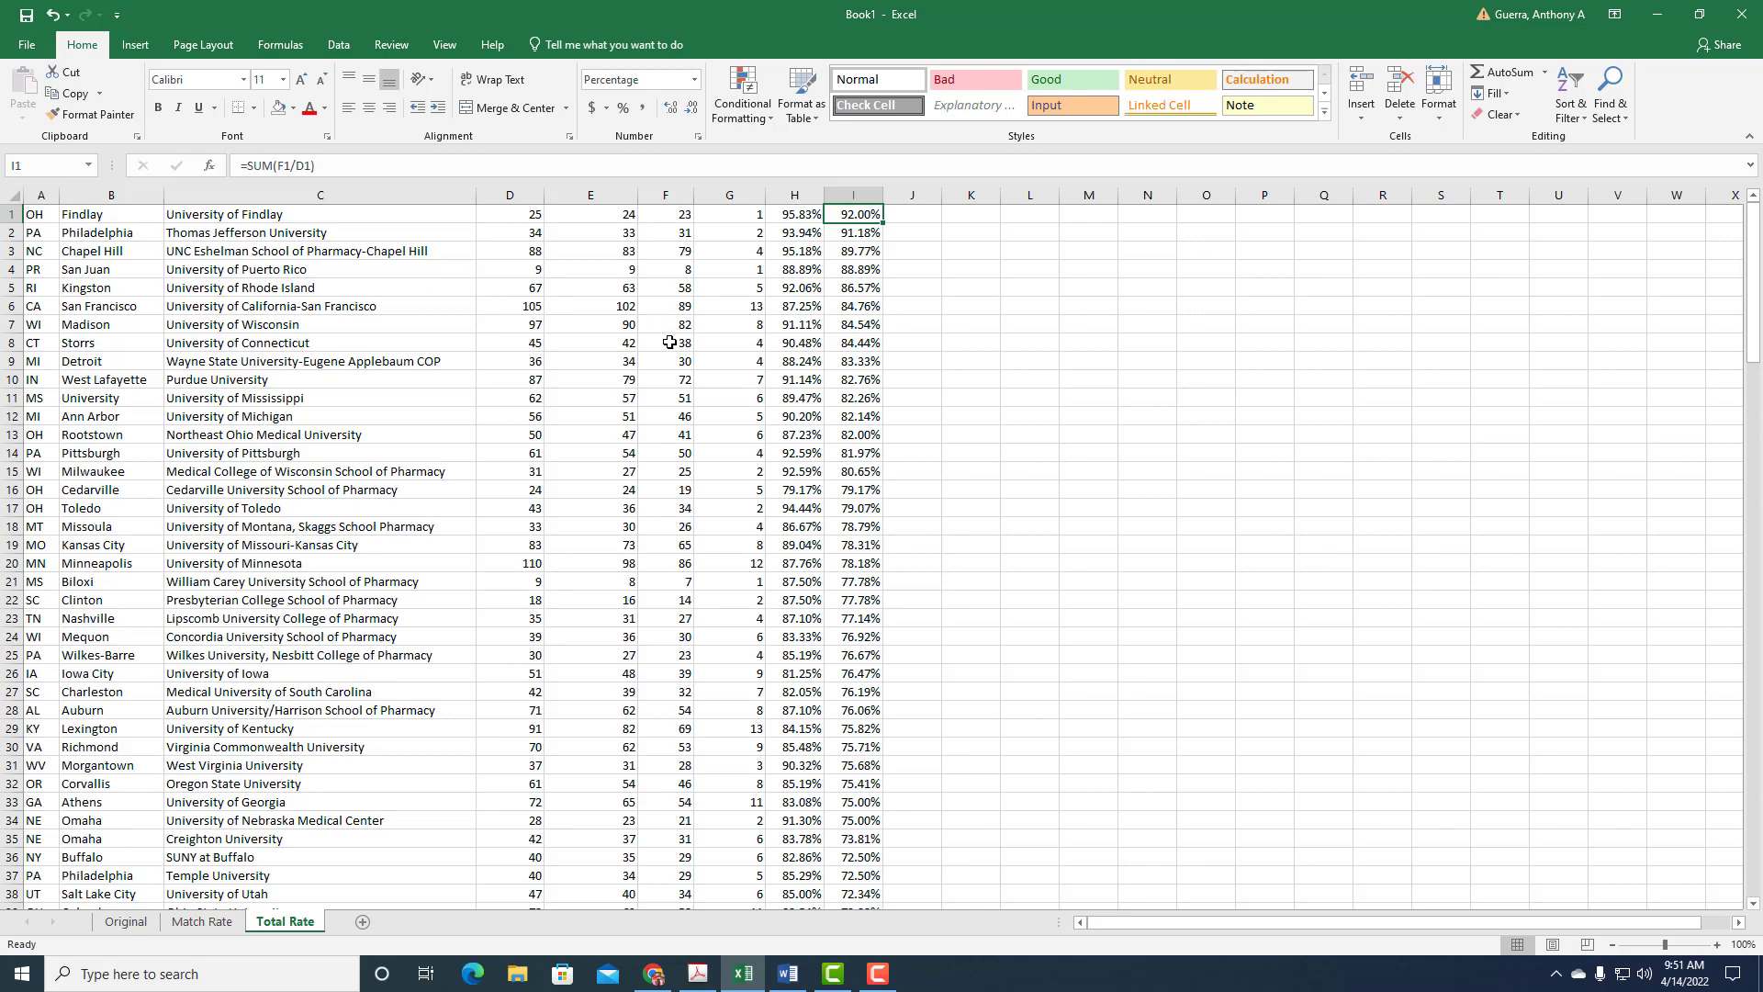
mouse_move(349, 864)
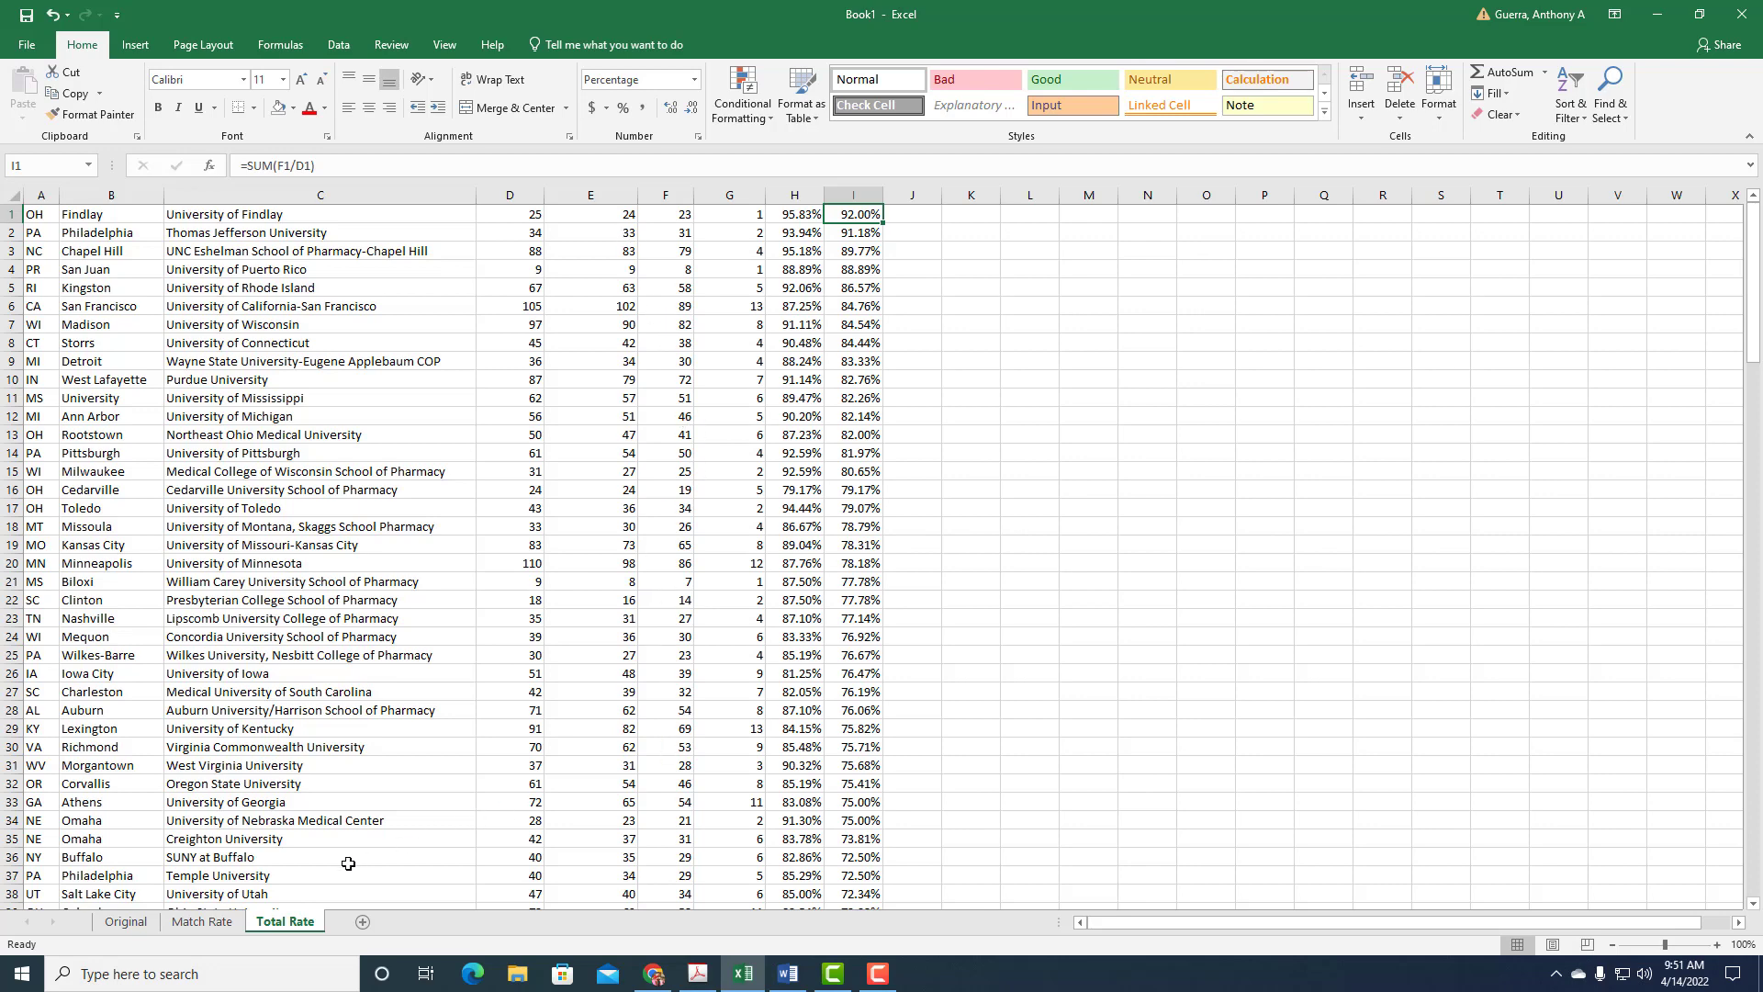
click(202, 920)
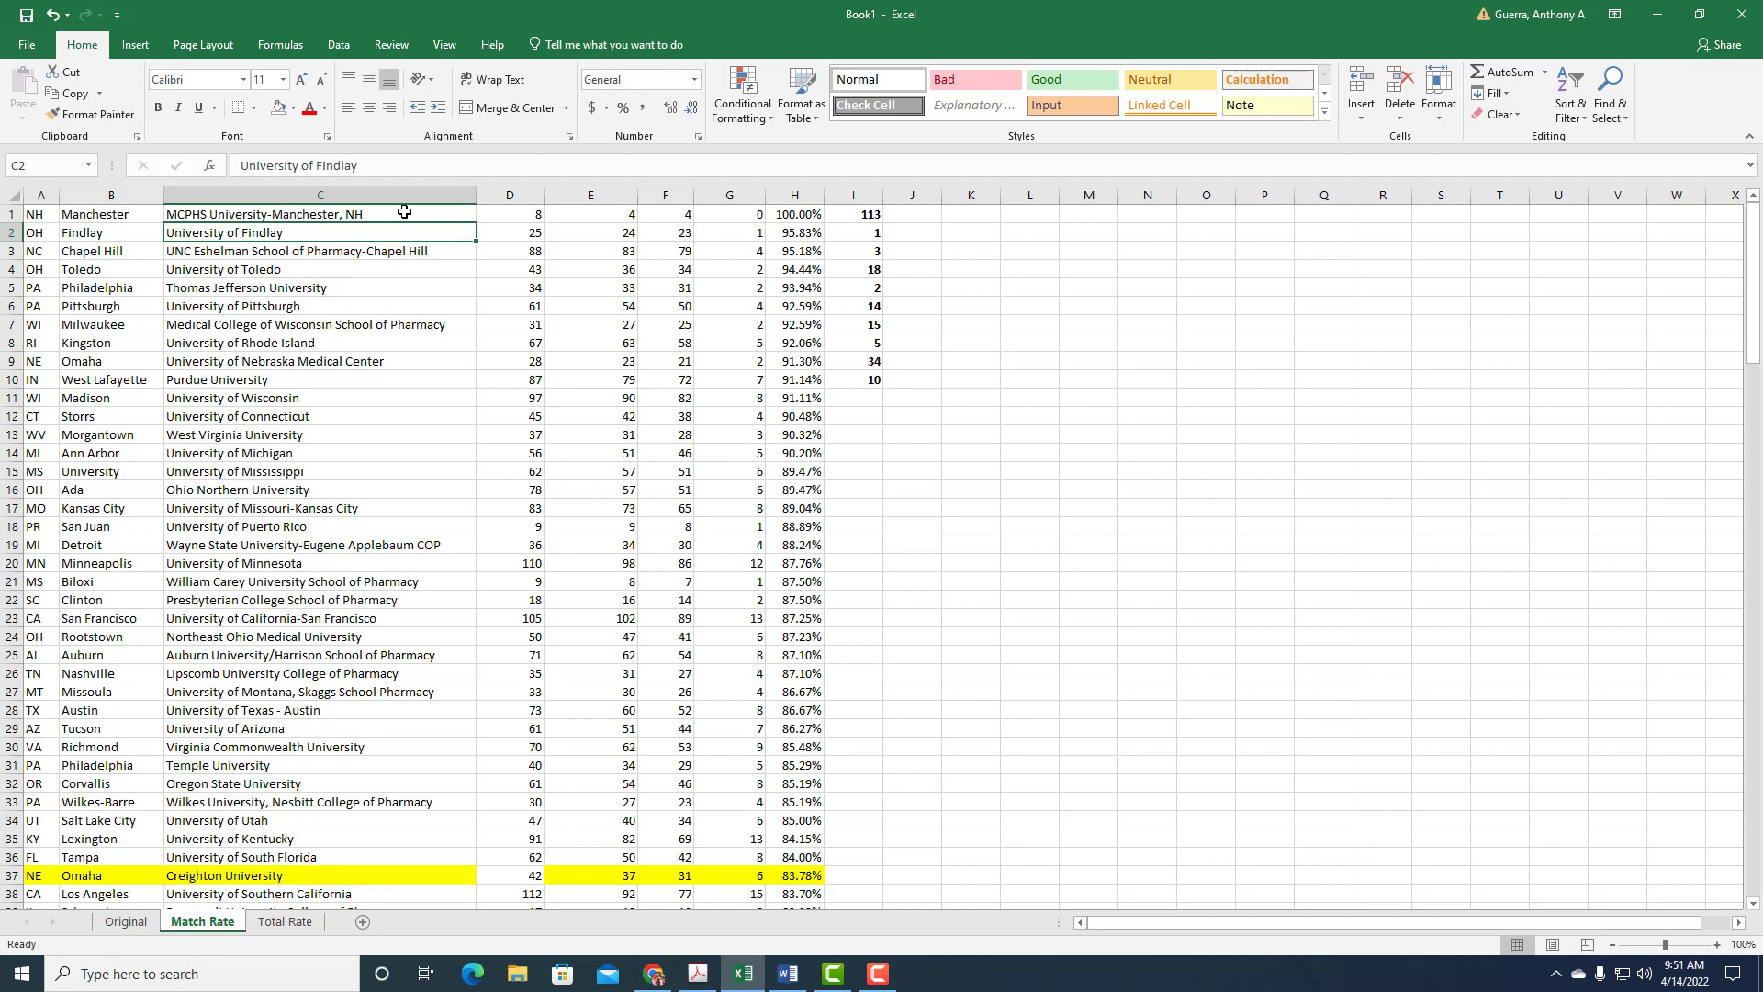
mouse_move(849, 237)
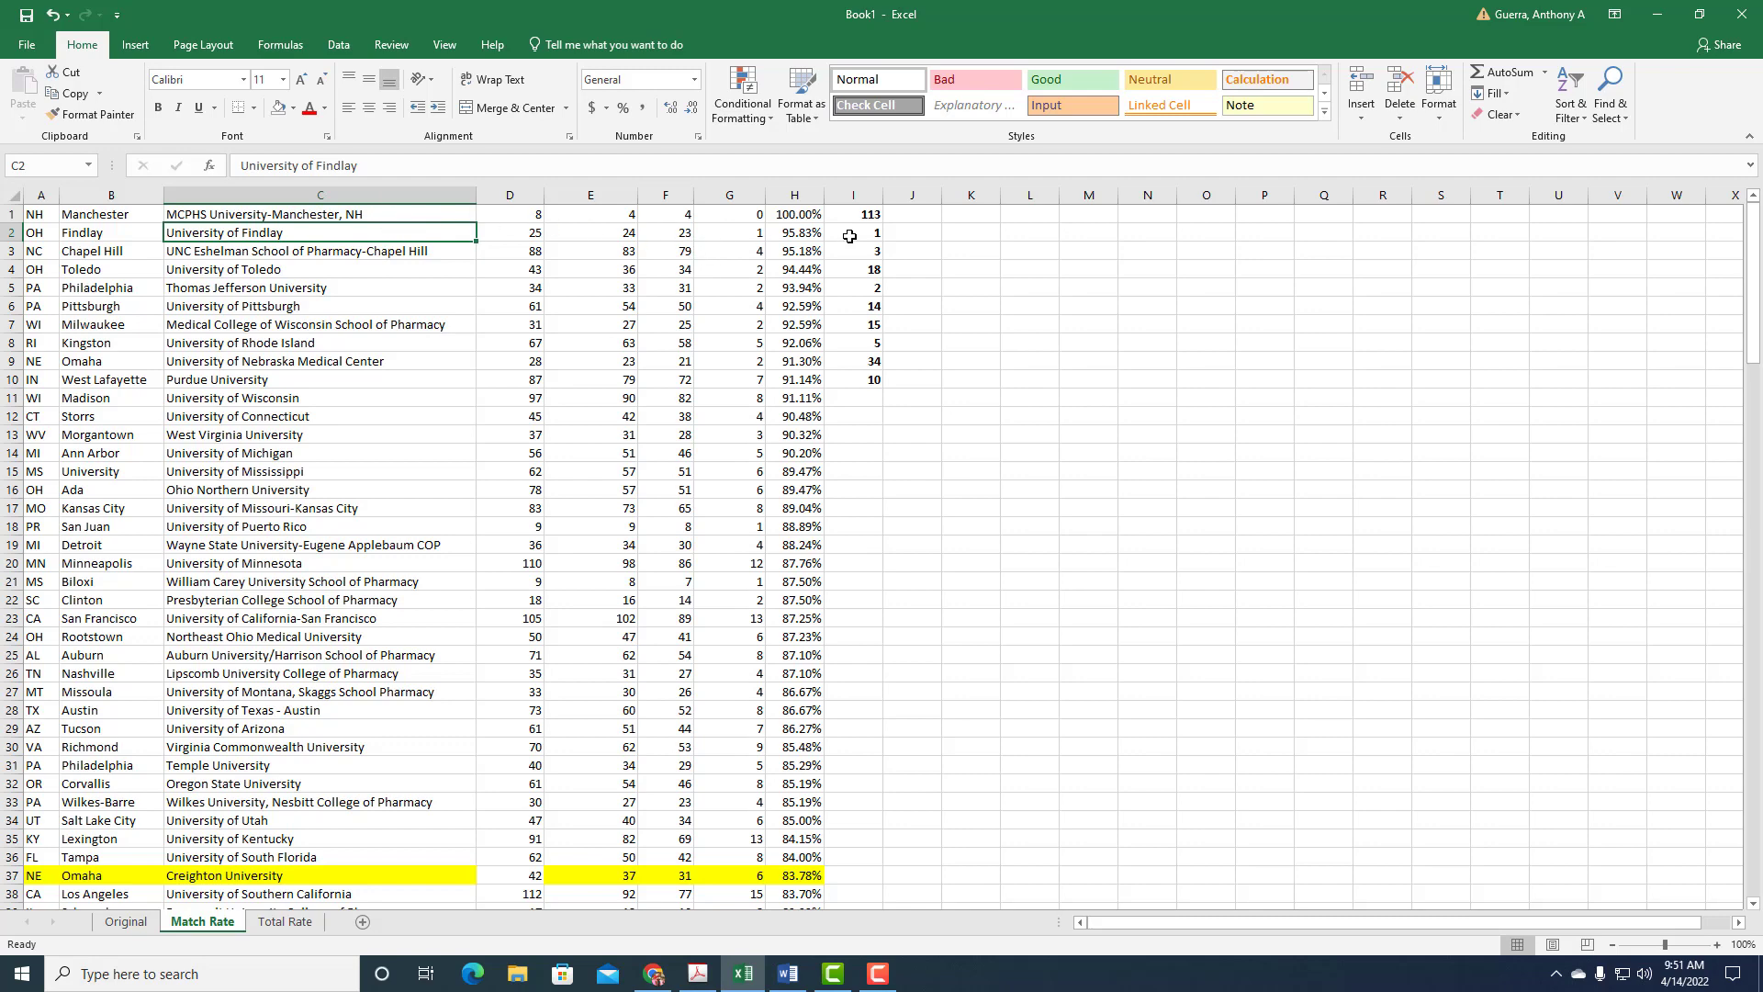
click(852, 250)
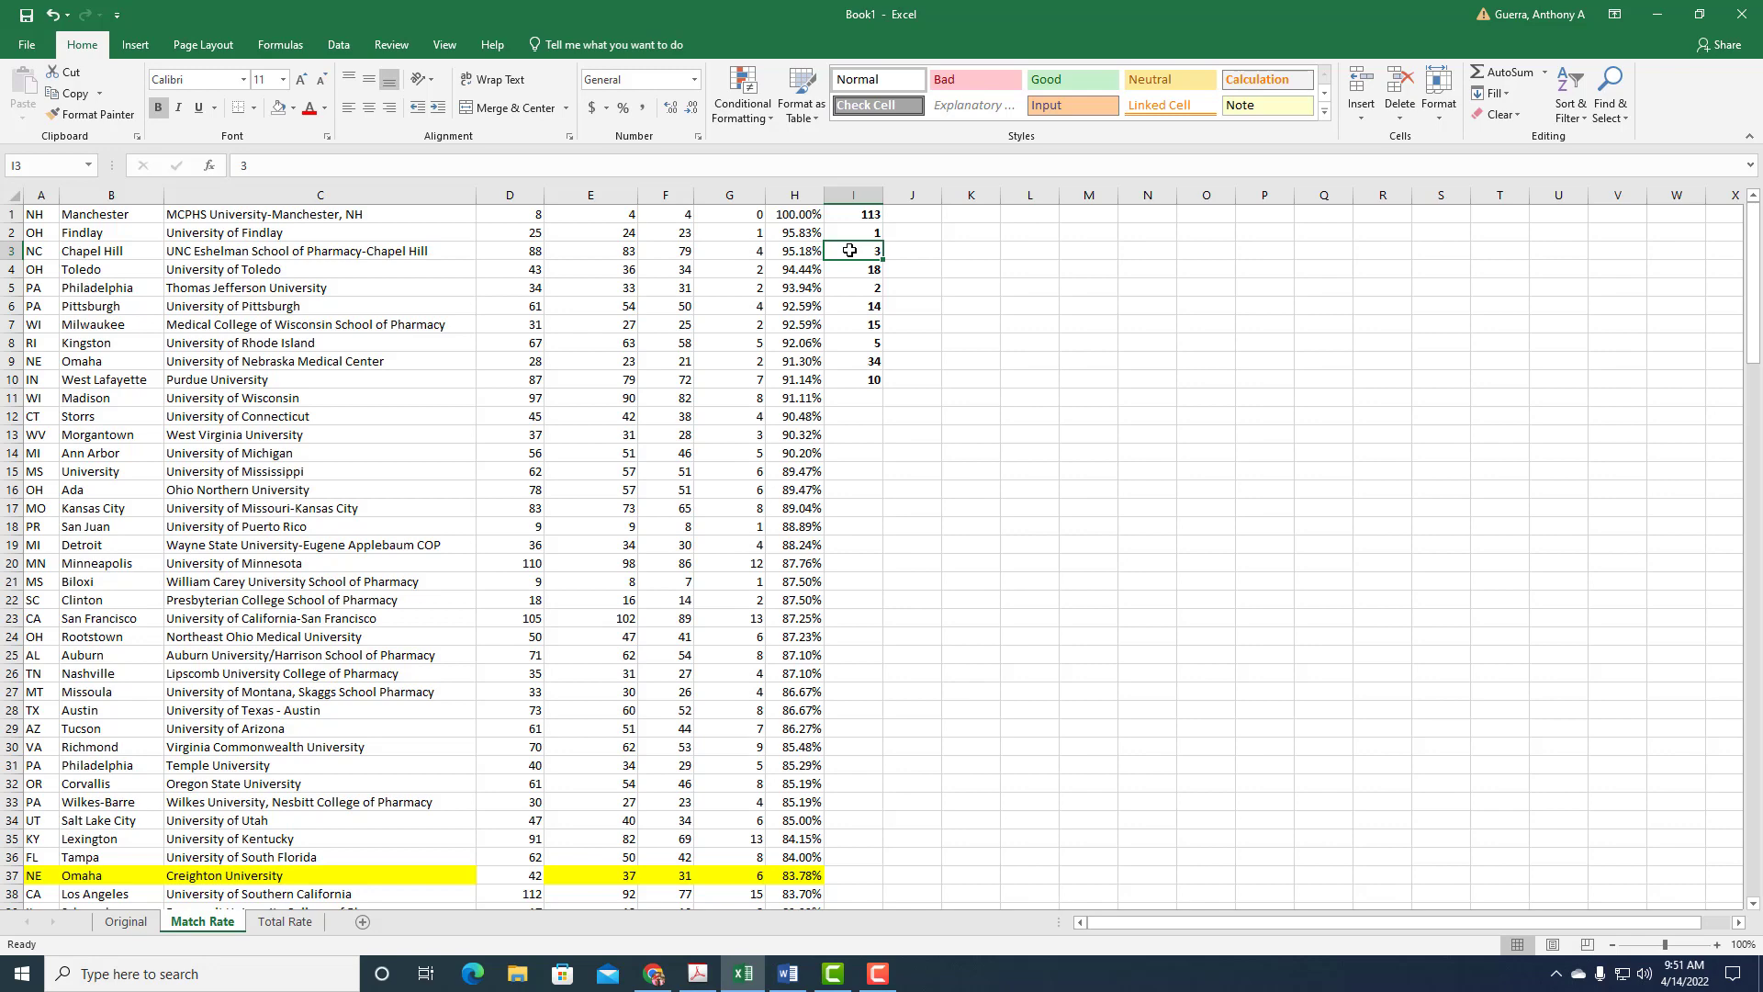
click(854, 268)
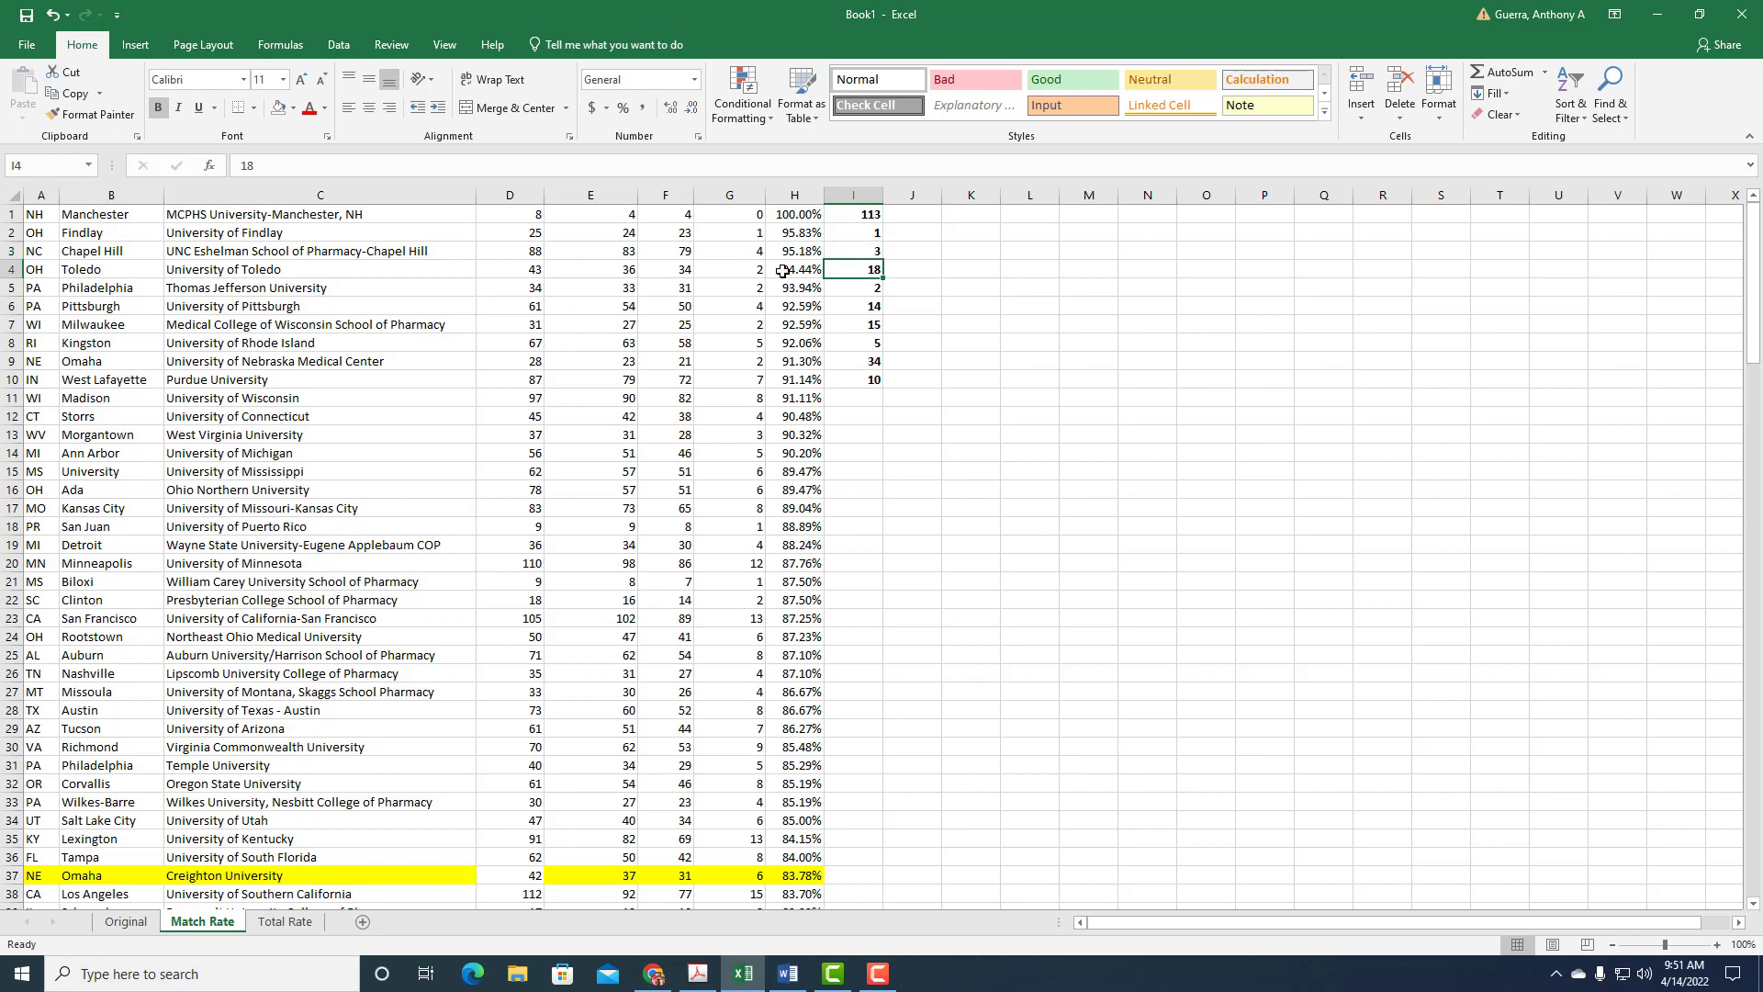
mouse_move(599, 279)
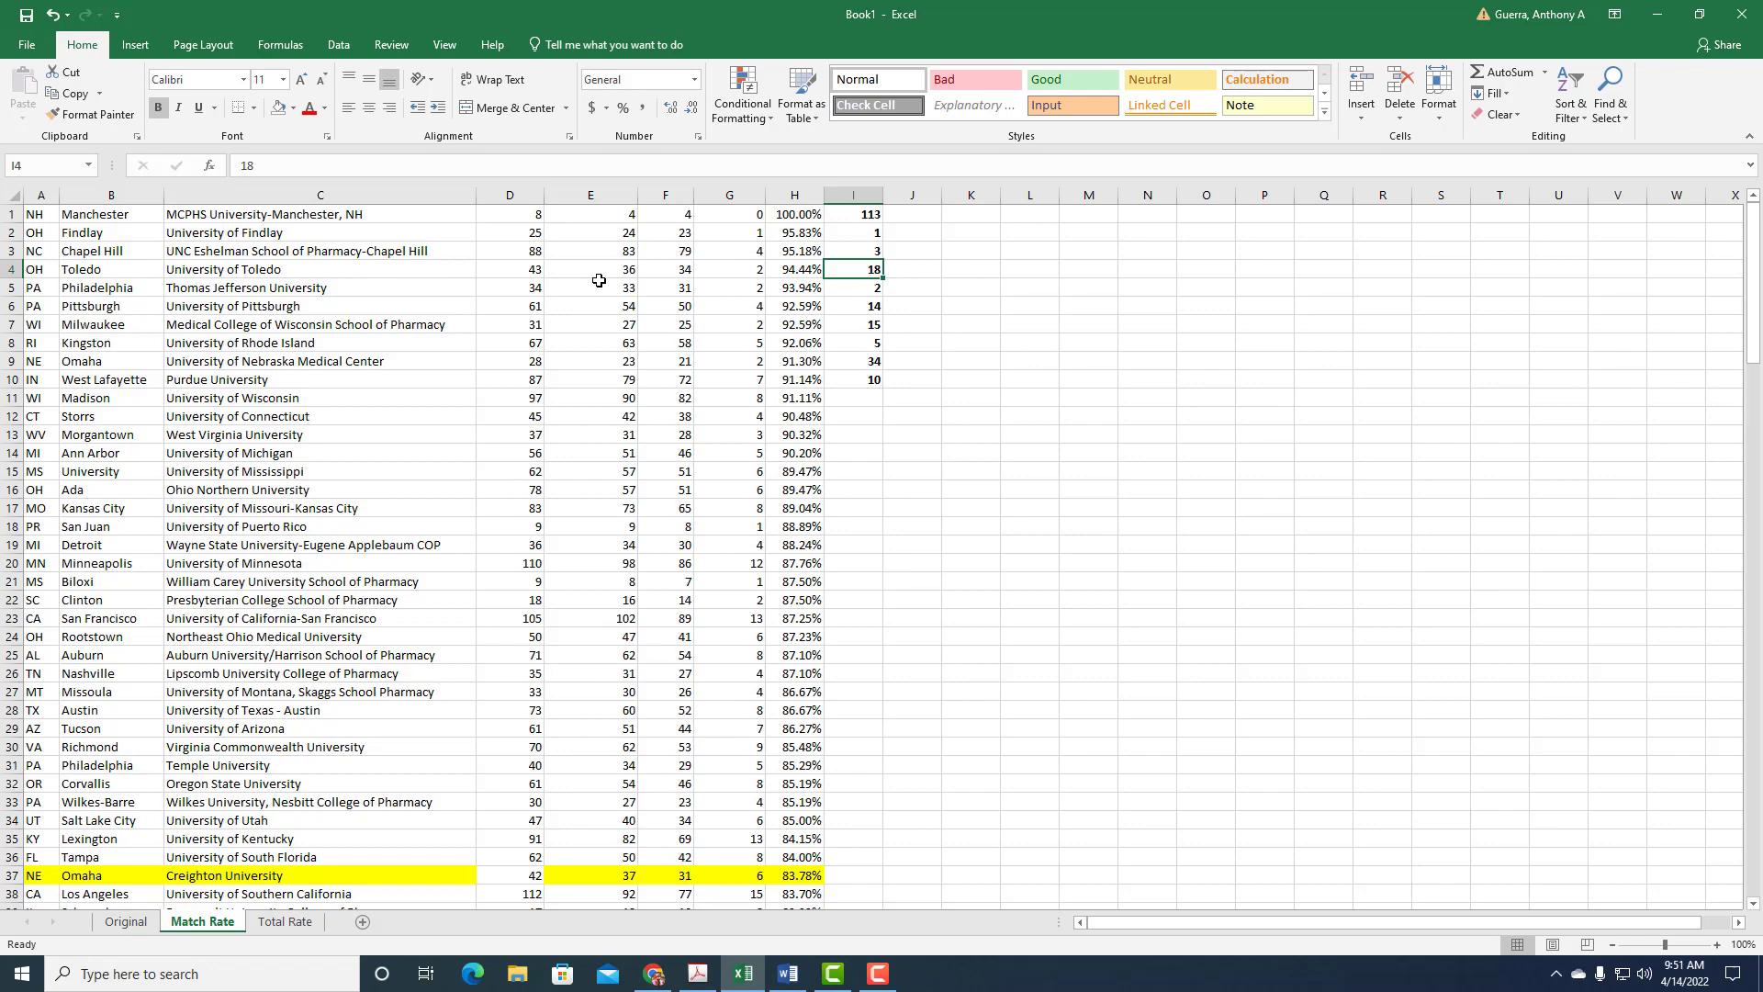
mouse_move(858, 272)
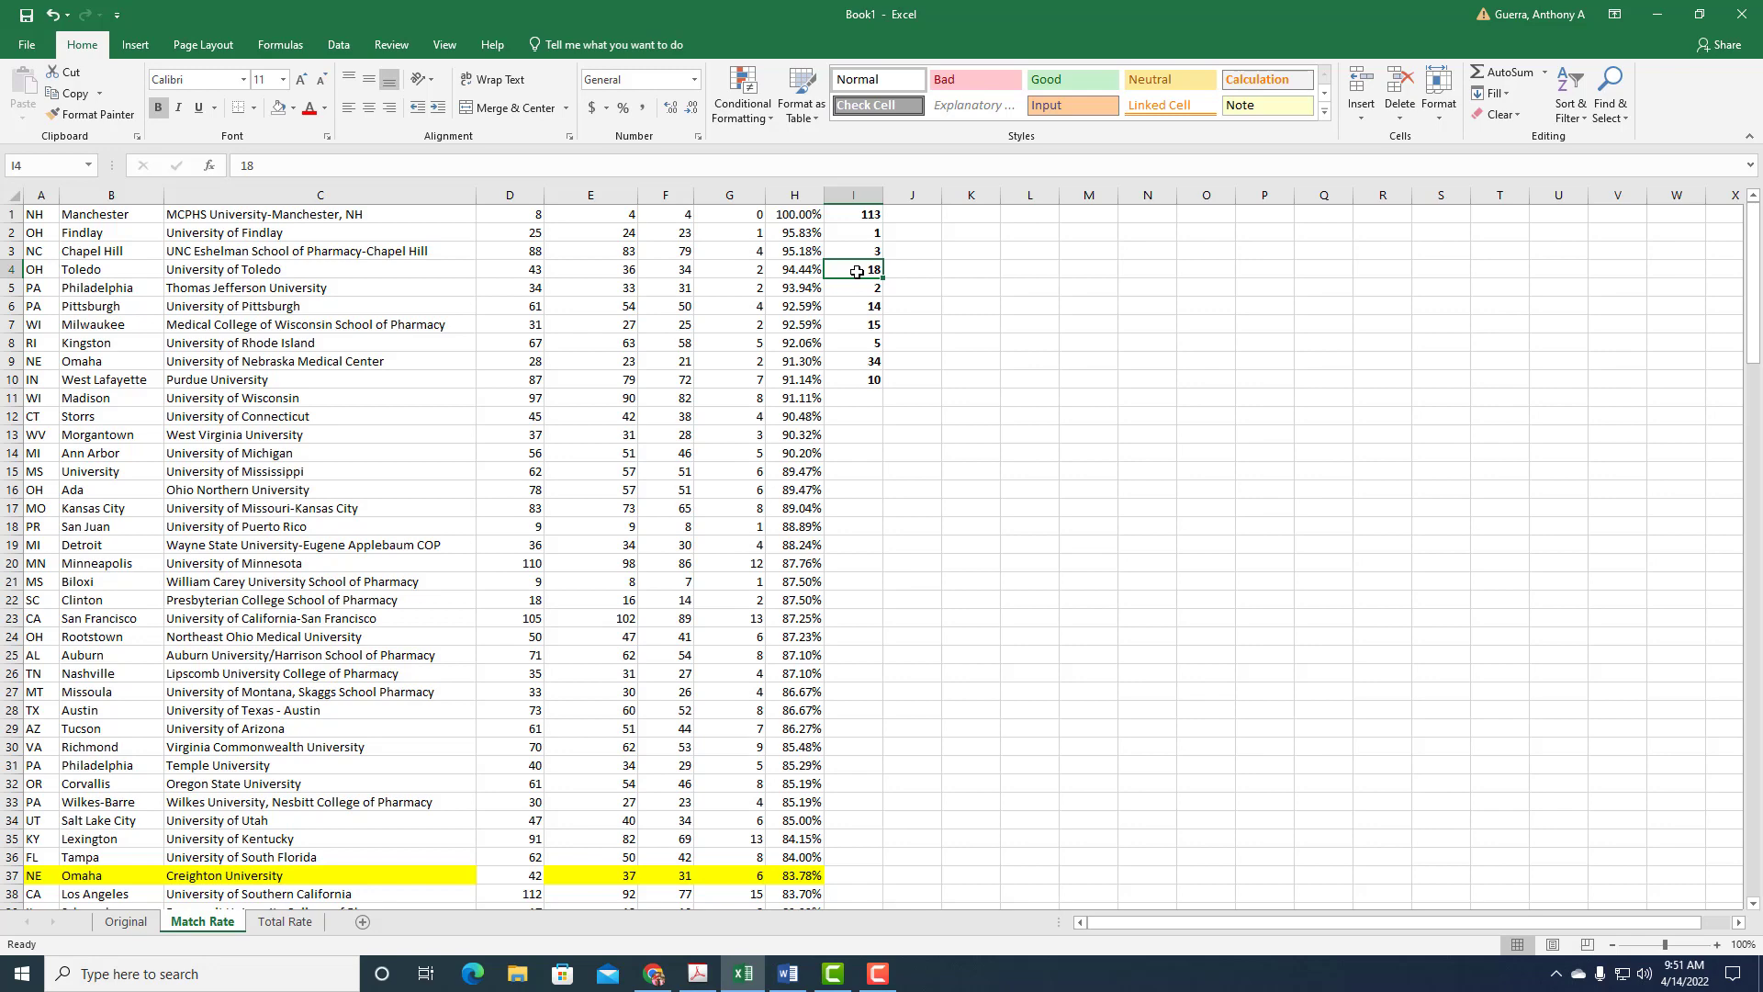
mouse_move(443, 303)
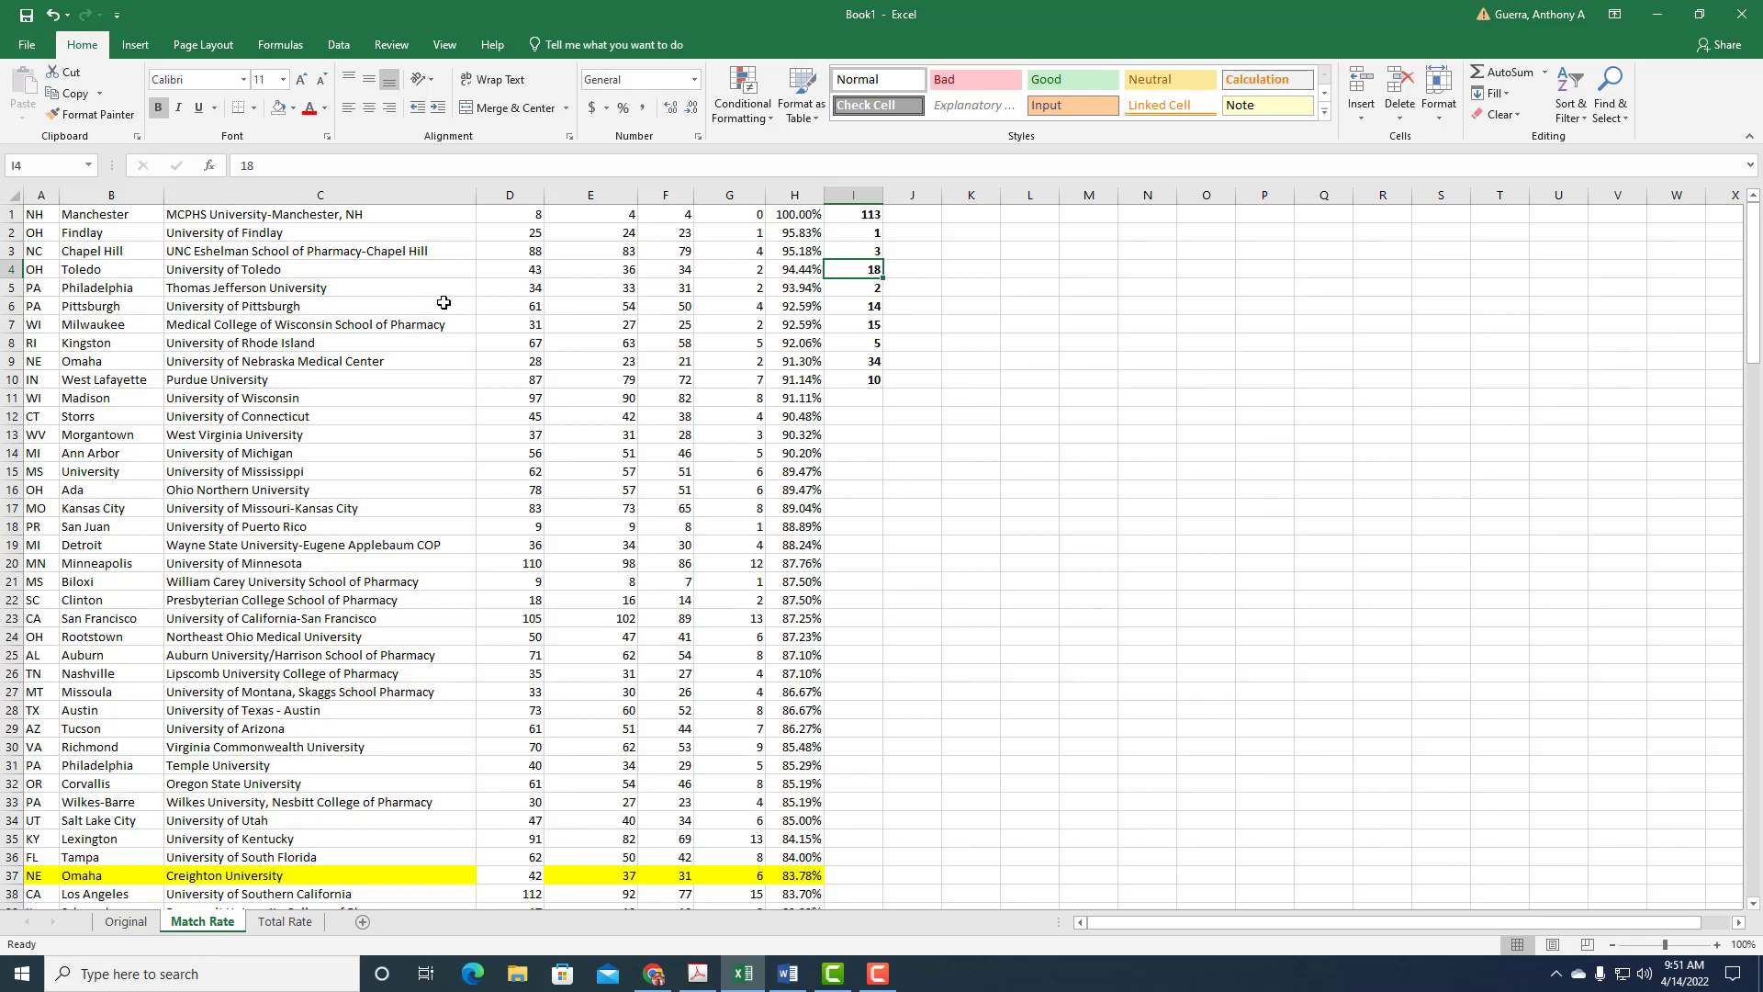
click(319, 287)
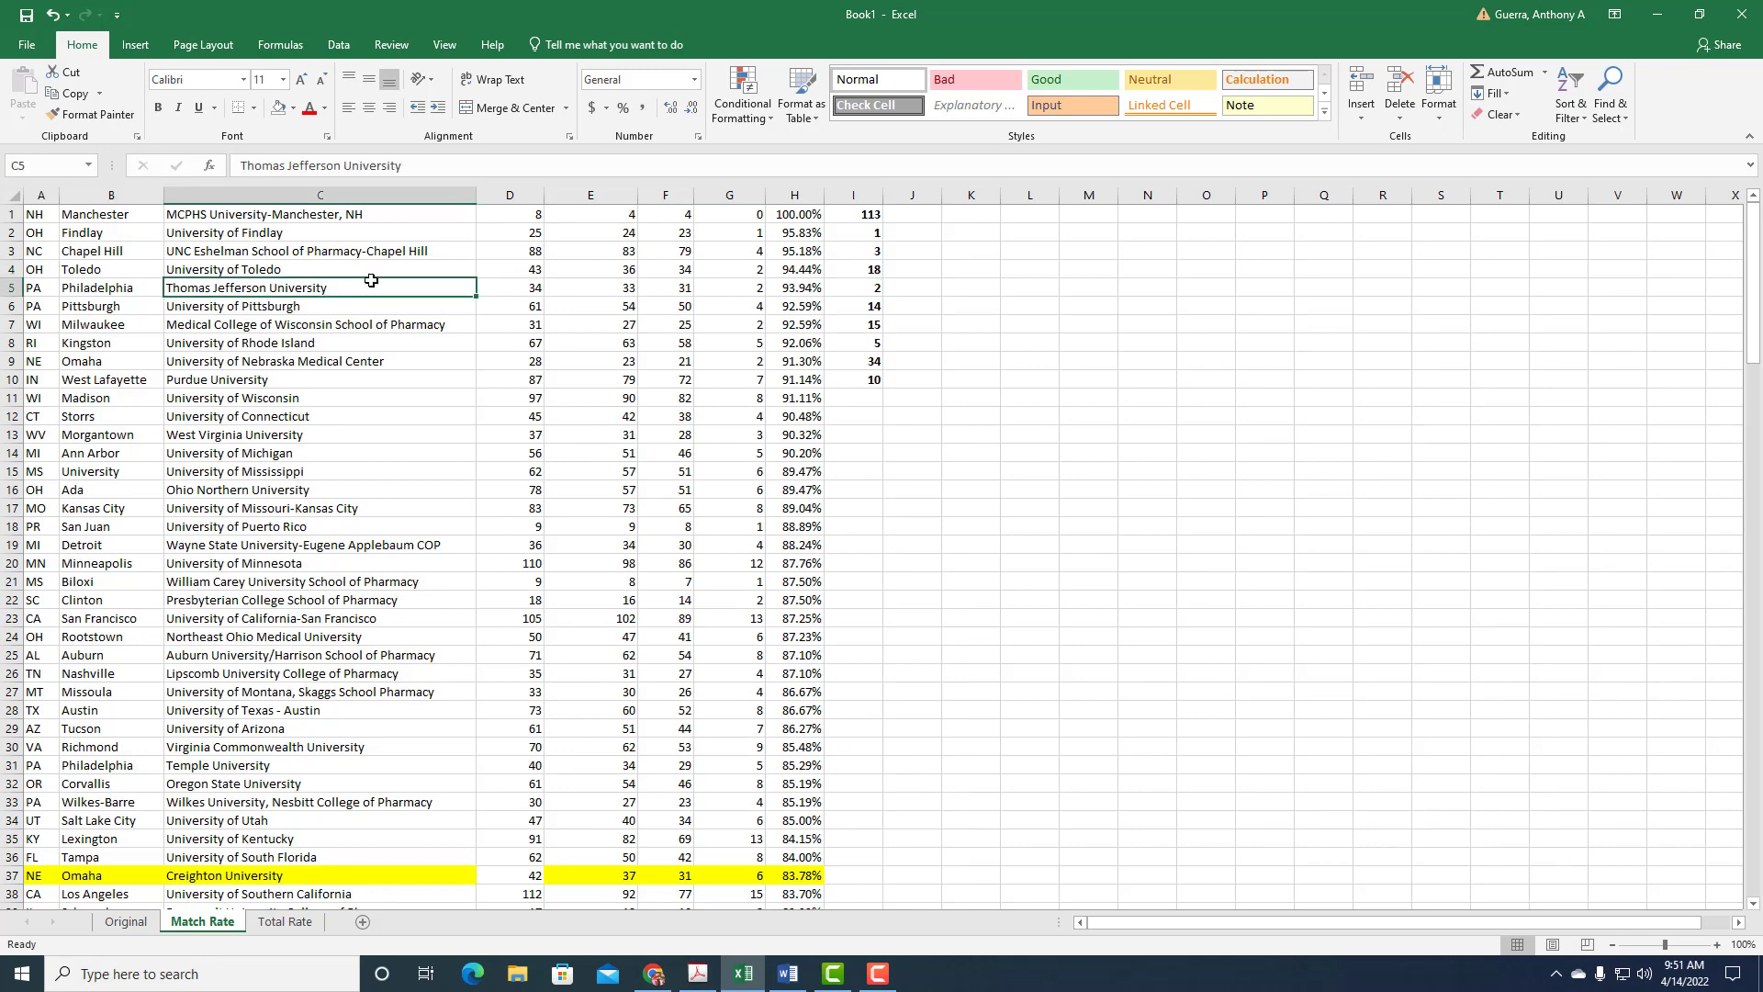
mouse_move(558, 286)
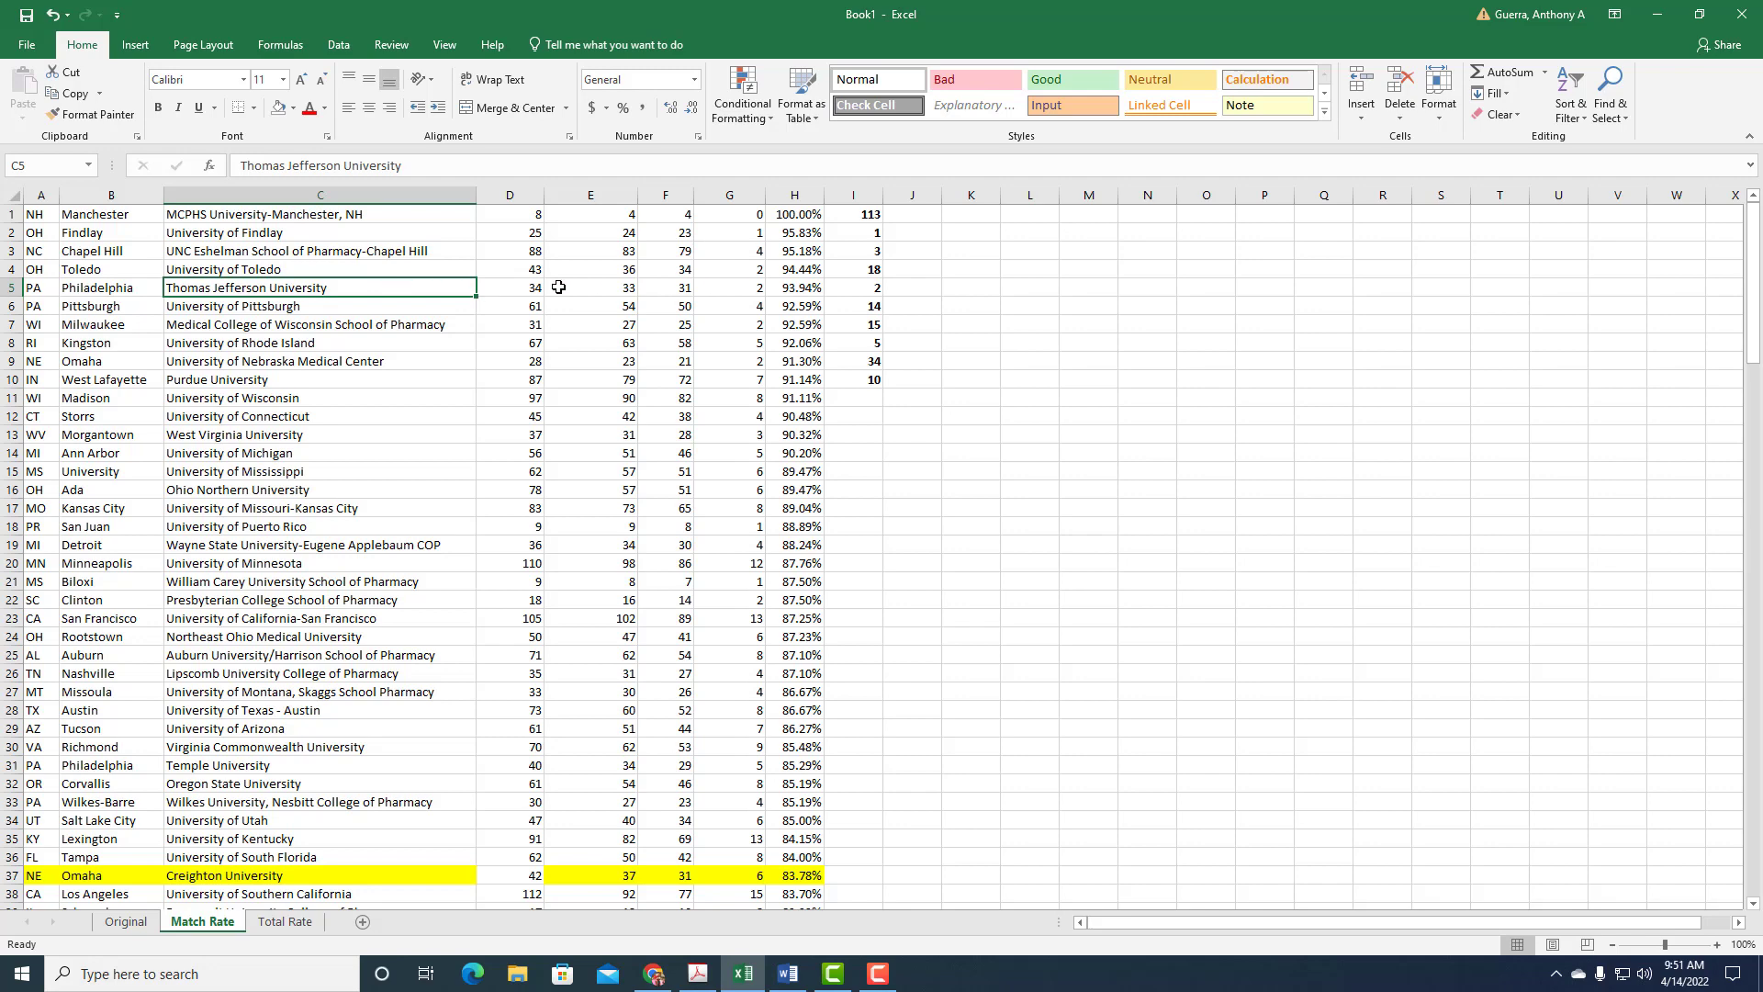
mouse_move(859, 289)
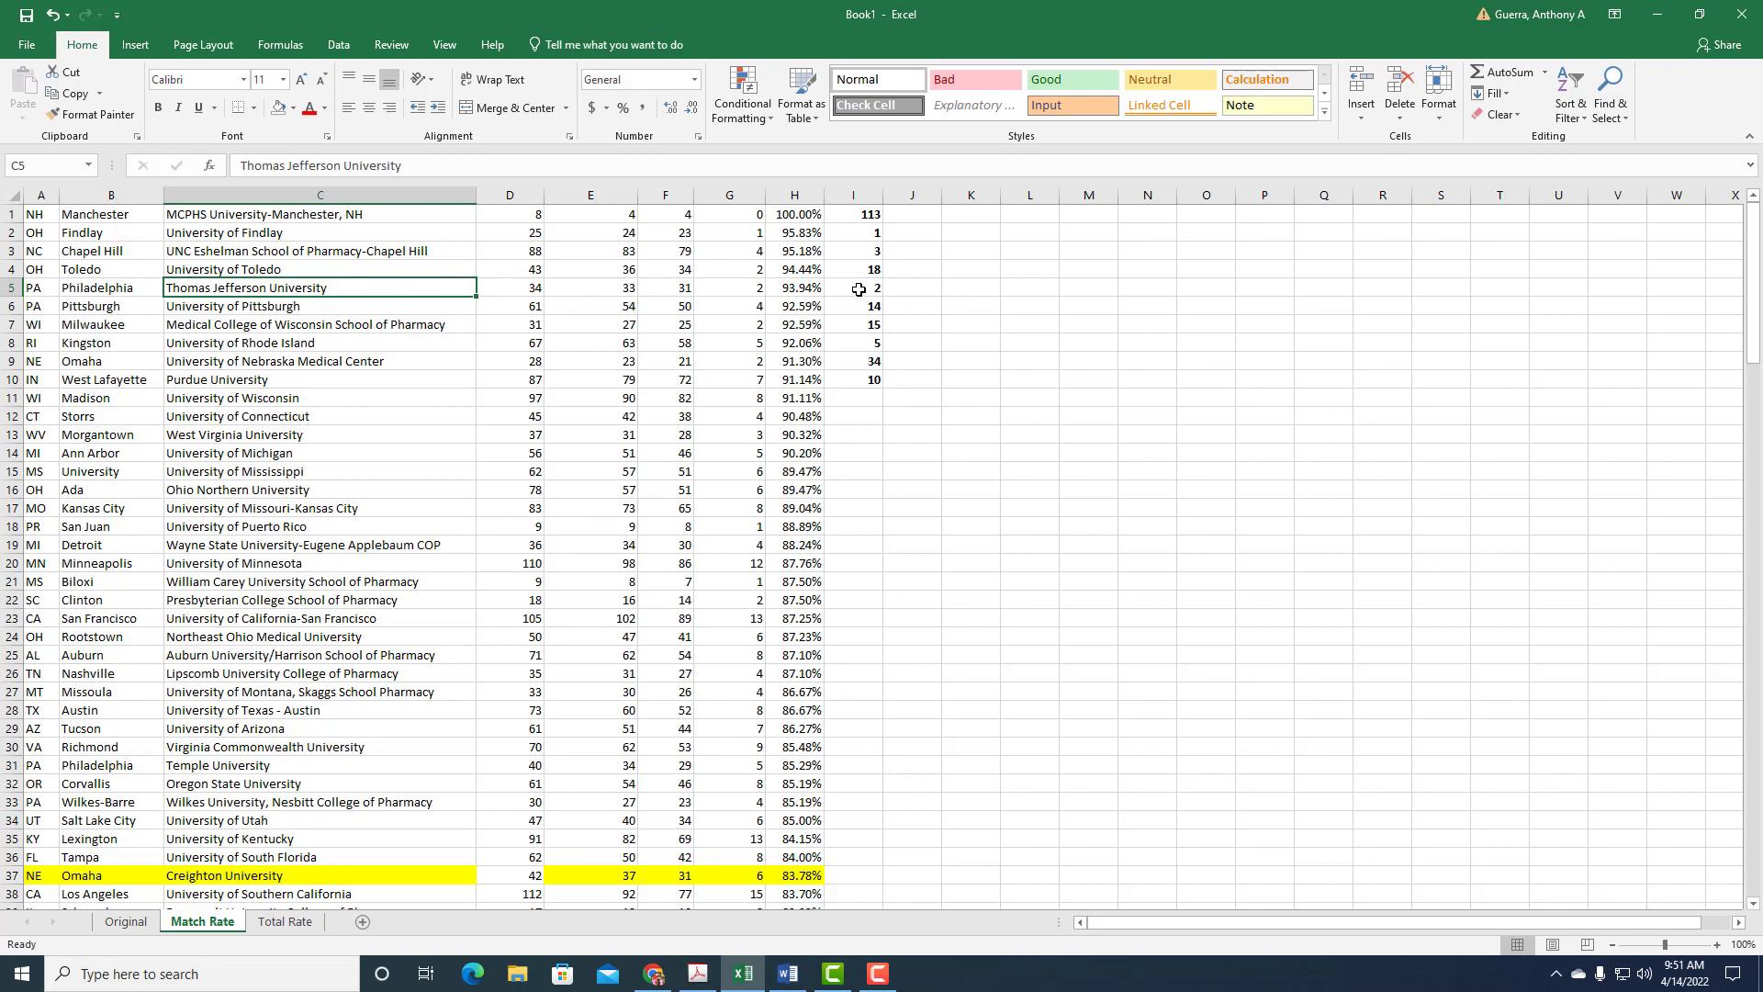
click(852, 286)
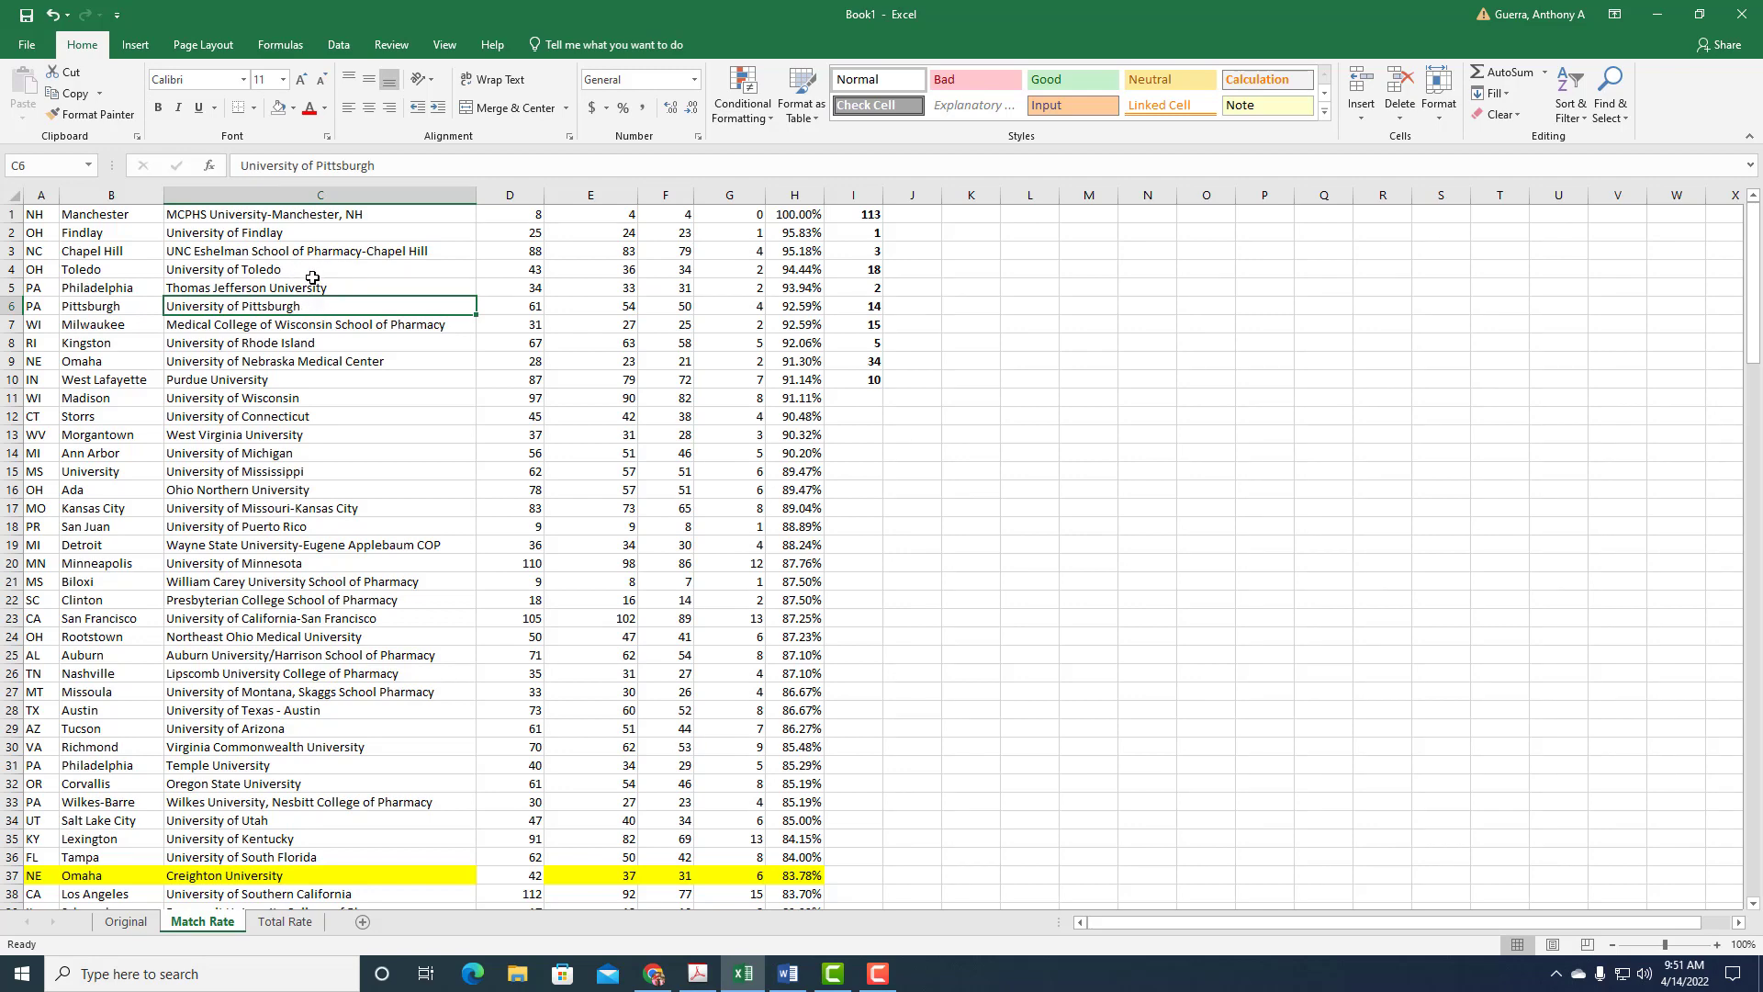
mouse_move(307, 272)
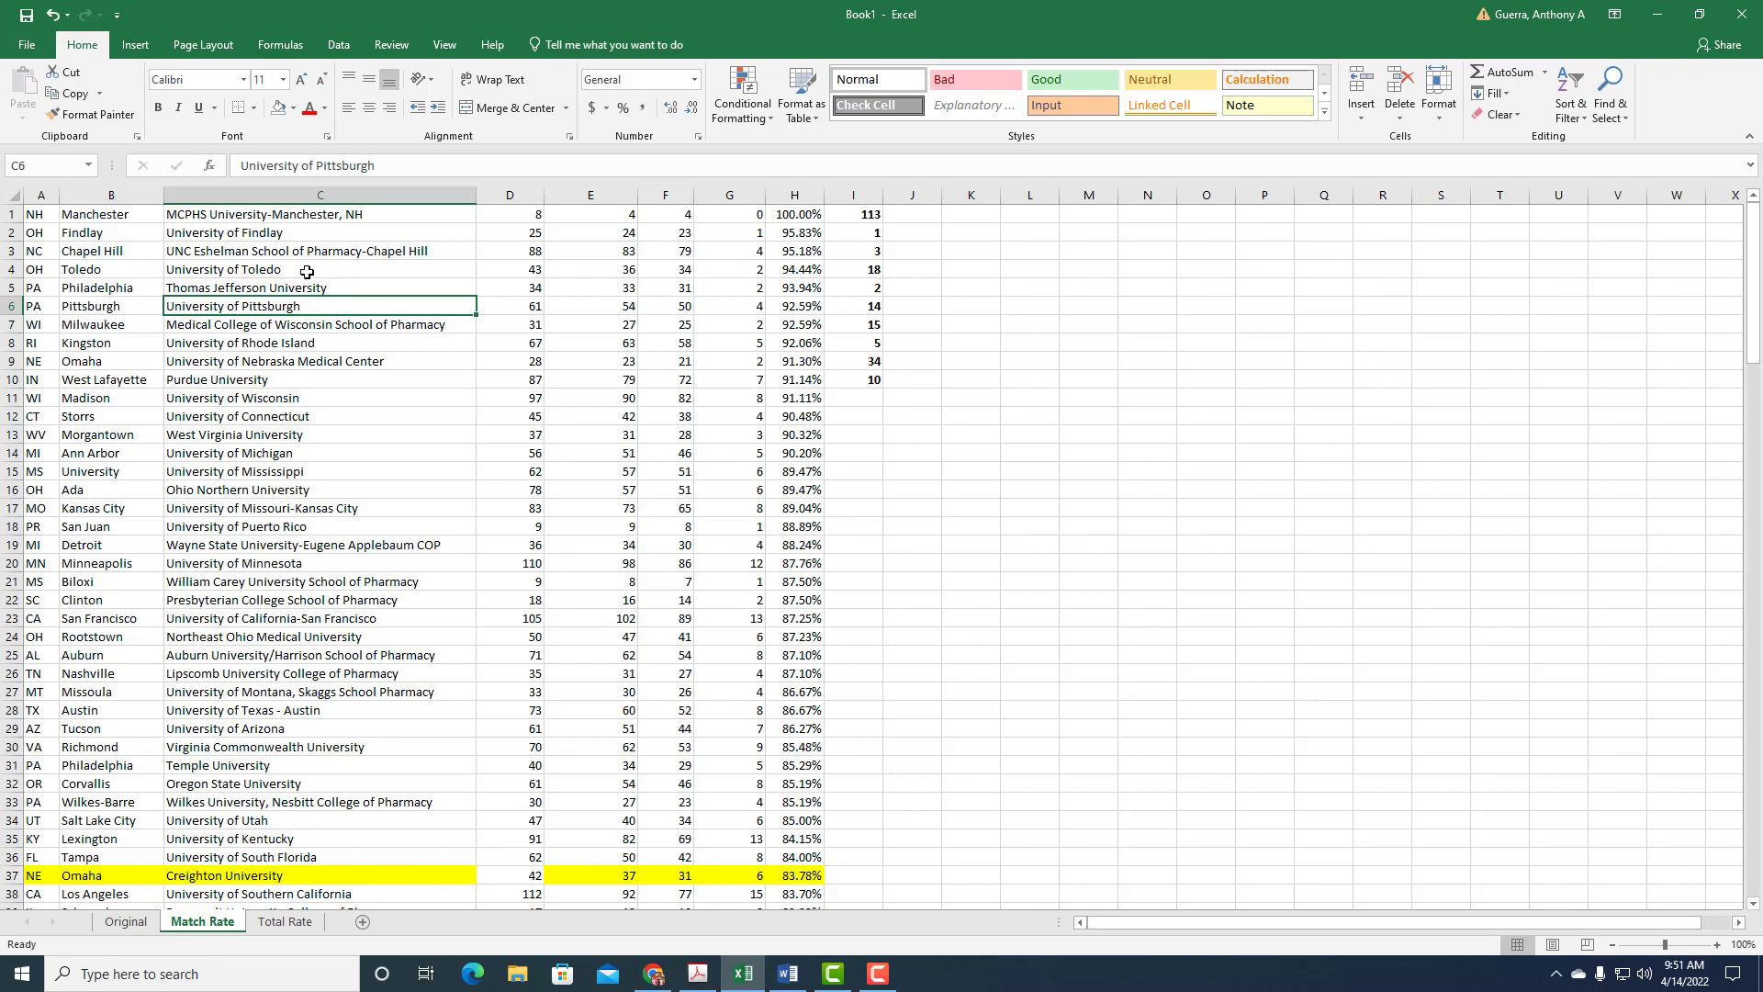
mouse_move(312, 288)
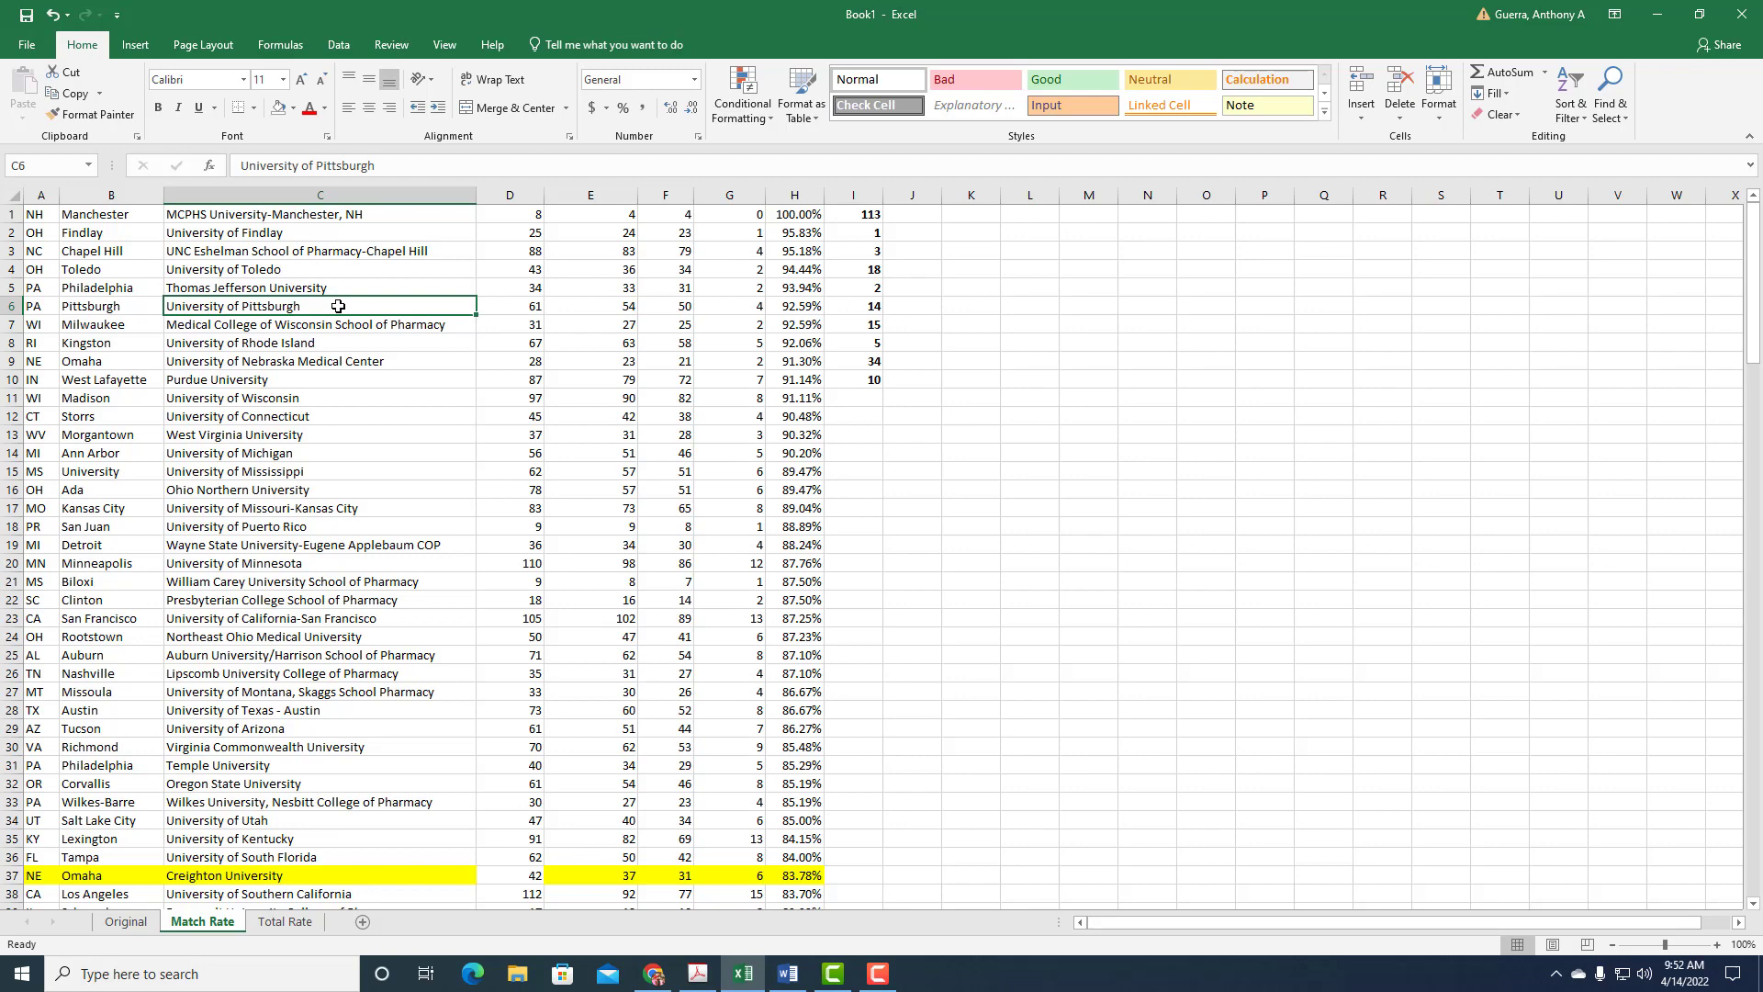
click(318, 323)
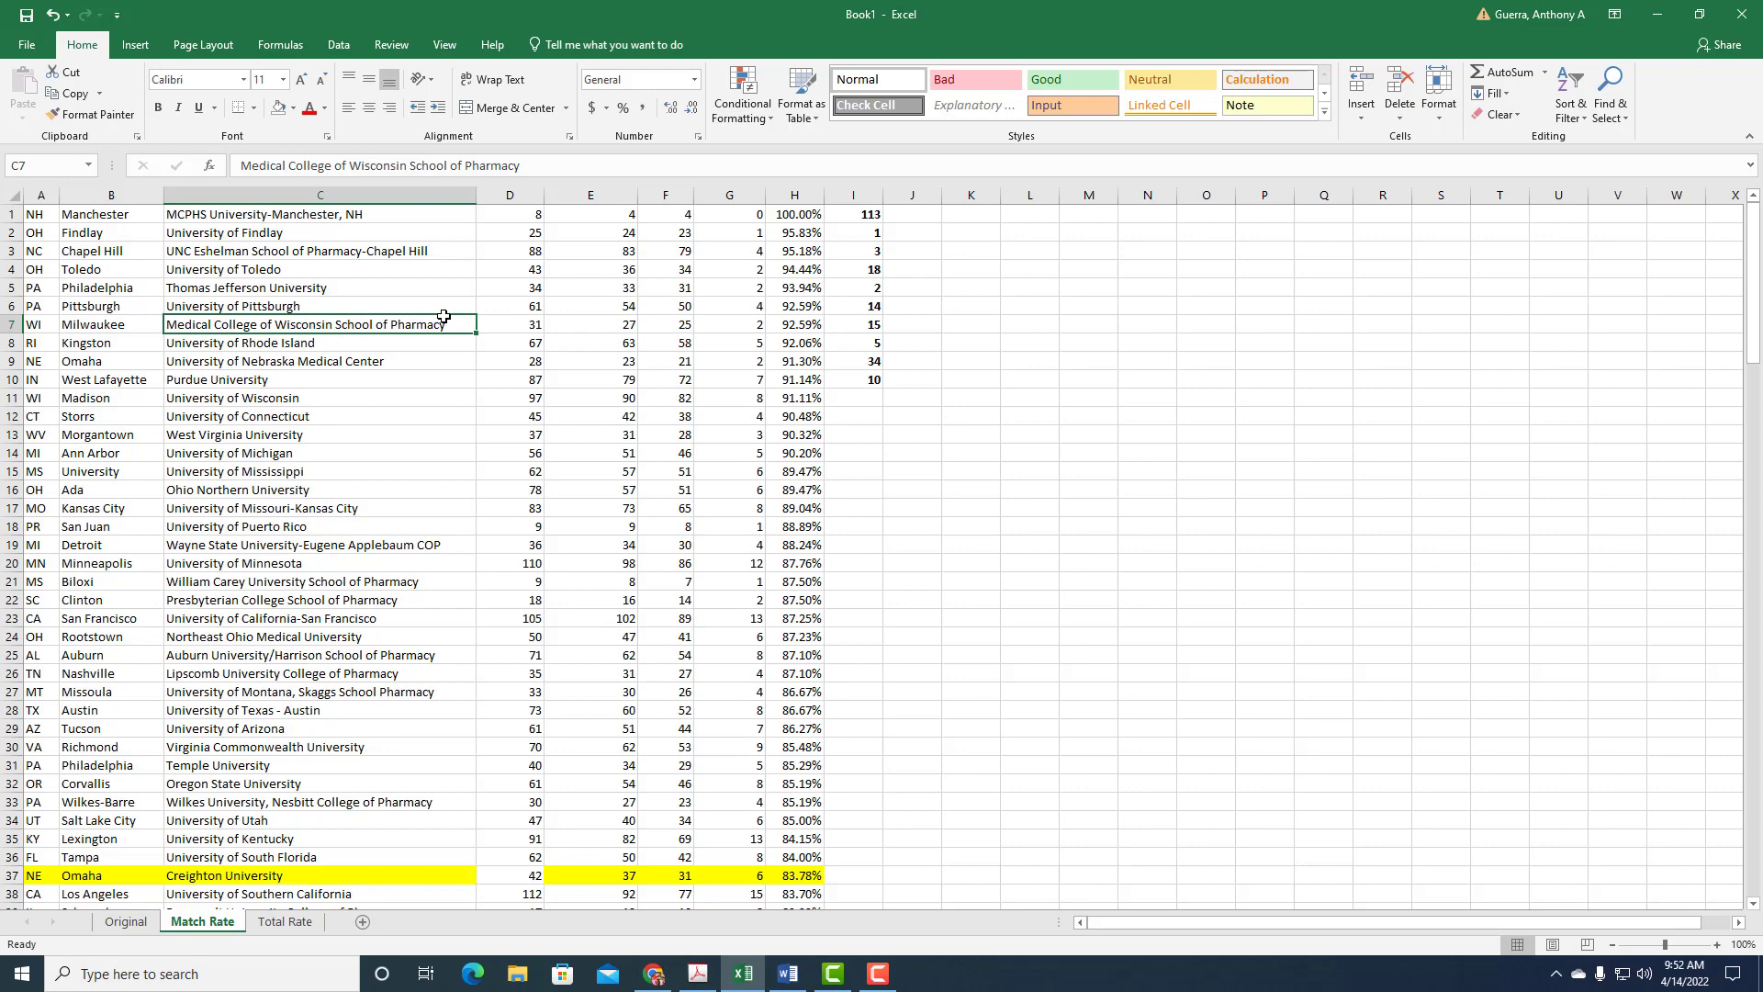
mouse_move(448, 336)
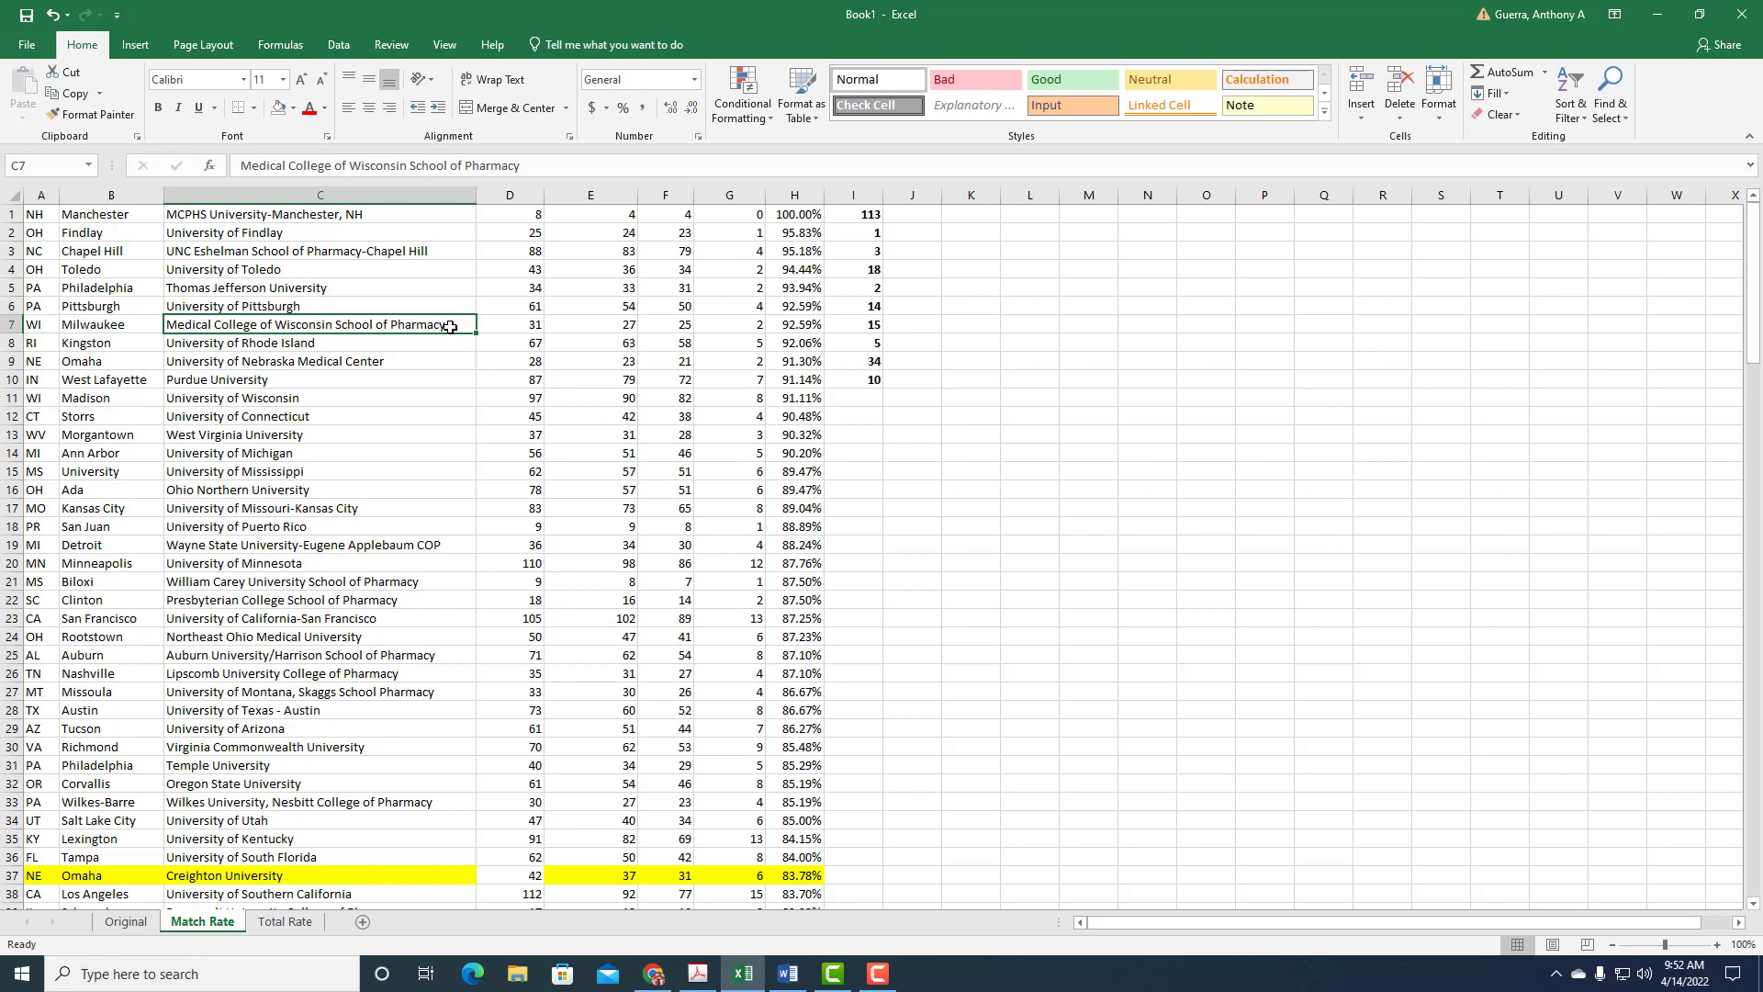
mouse_move(810, 324)
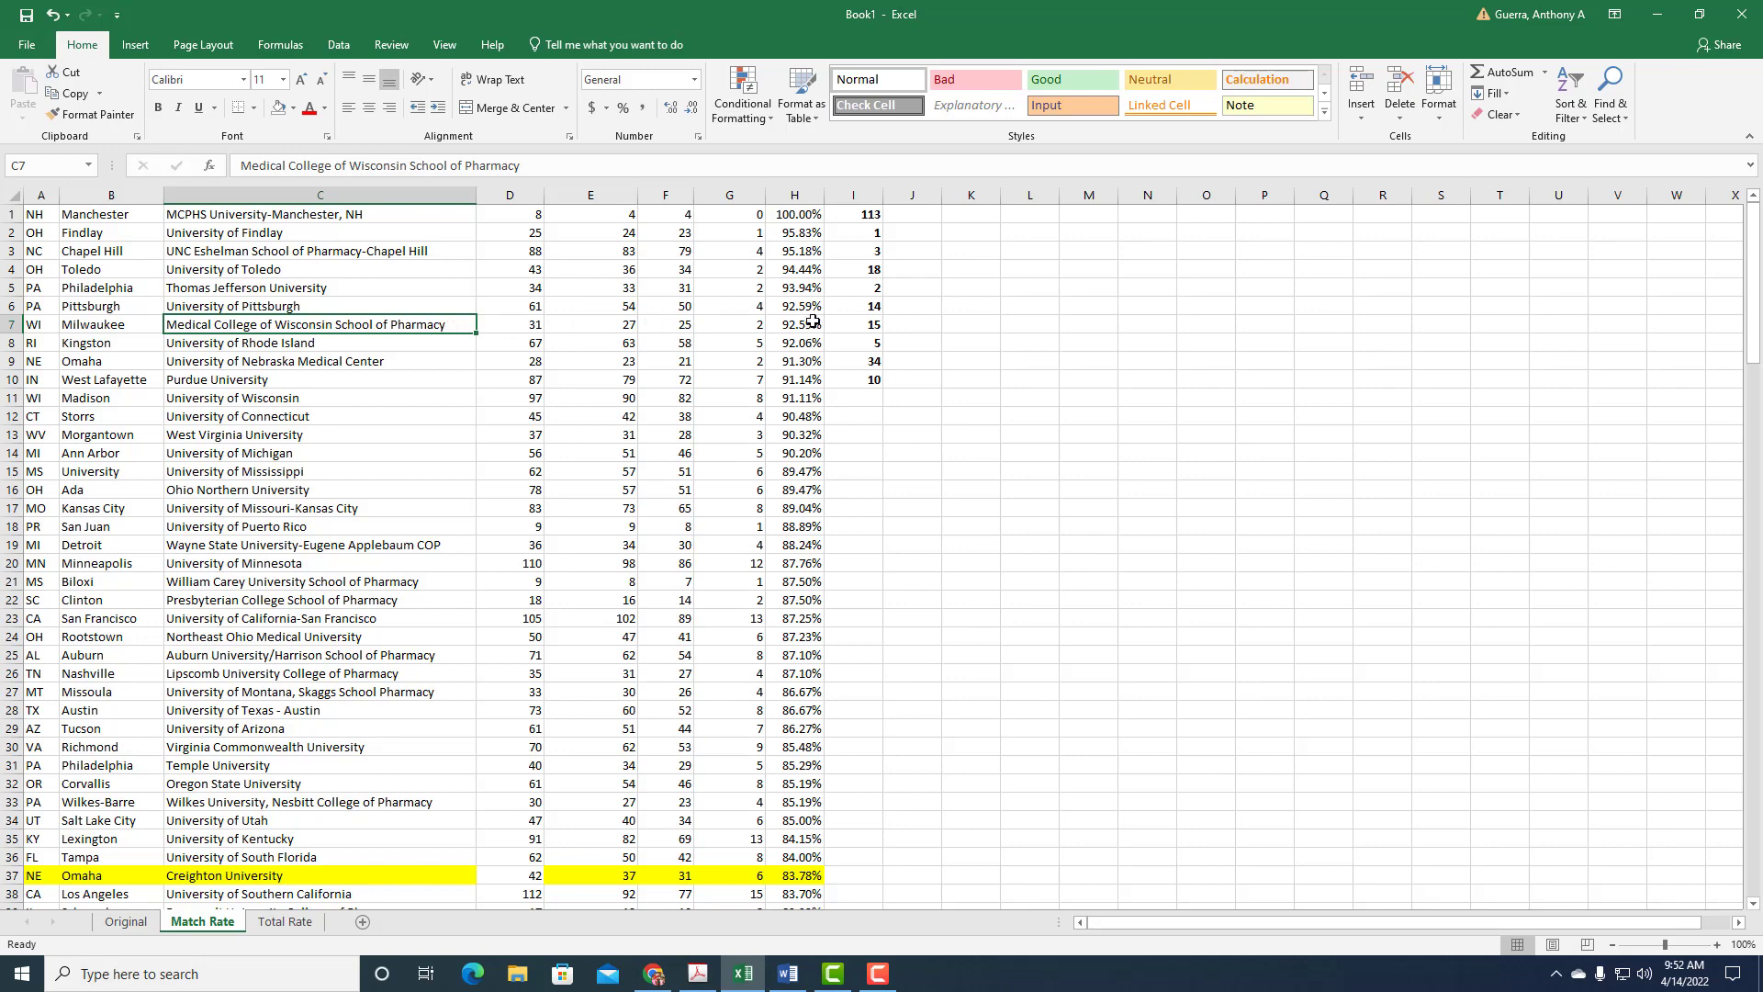
mouse_move(810, 321)
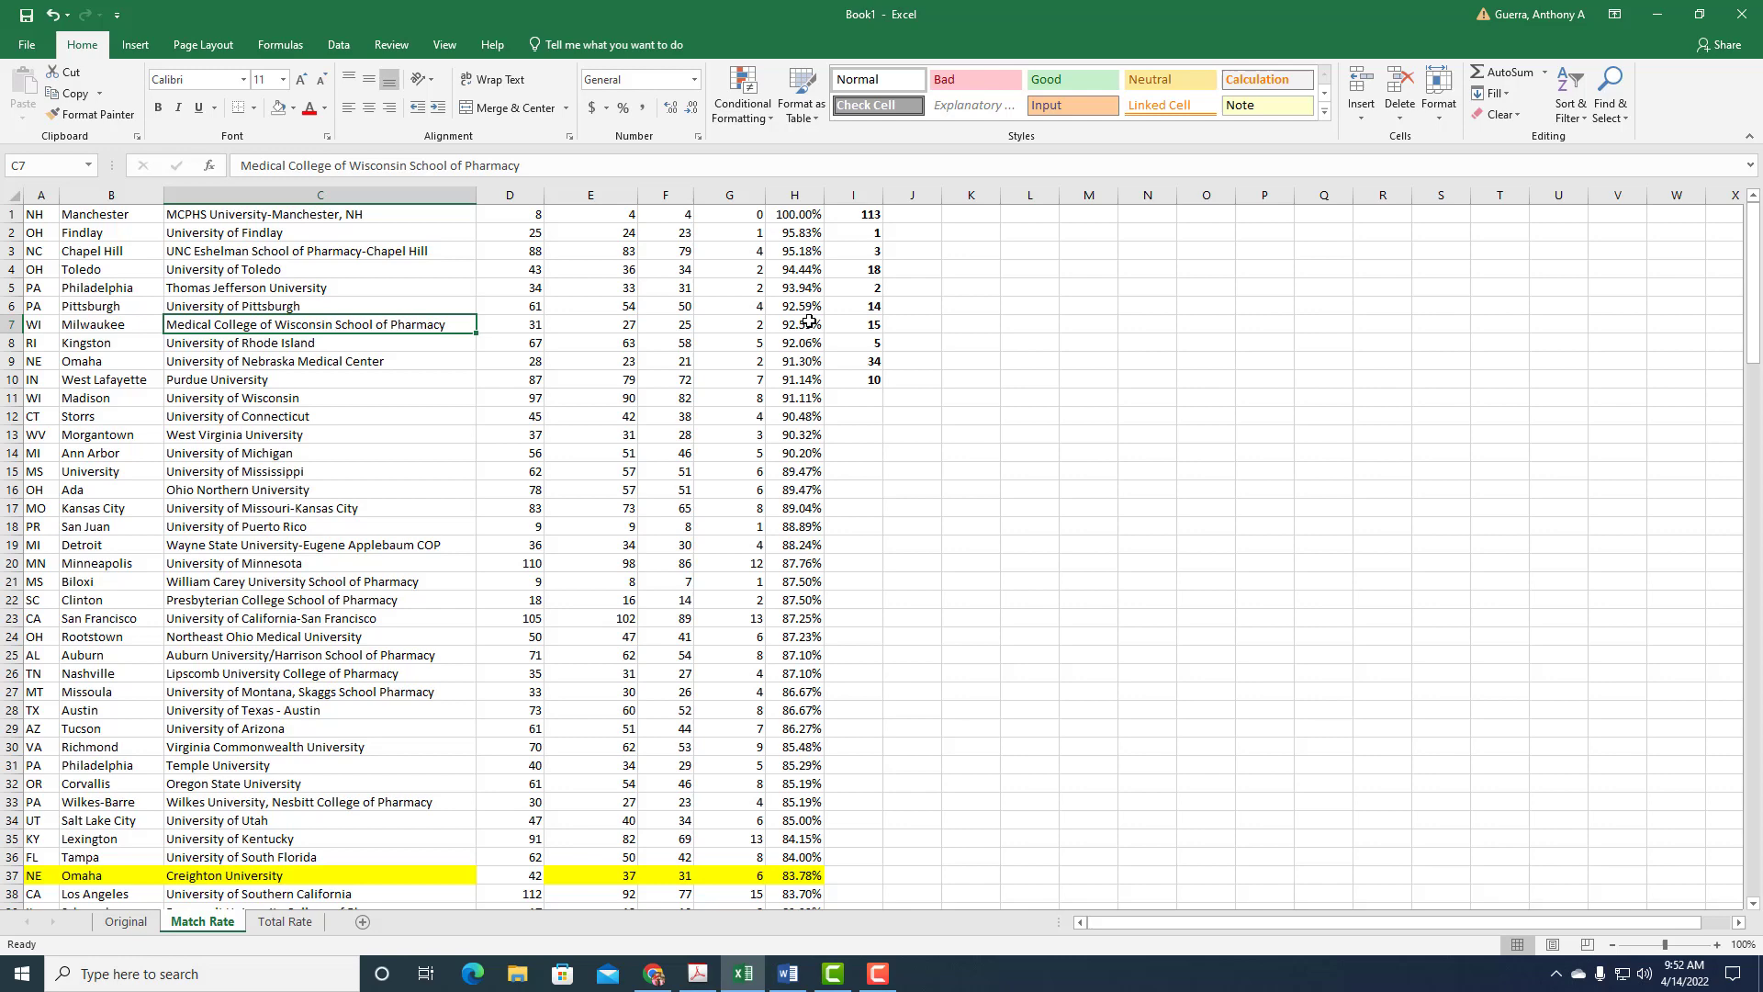
click(852, 323)
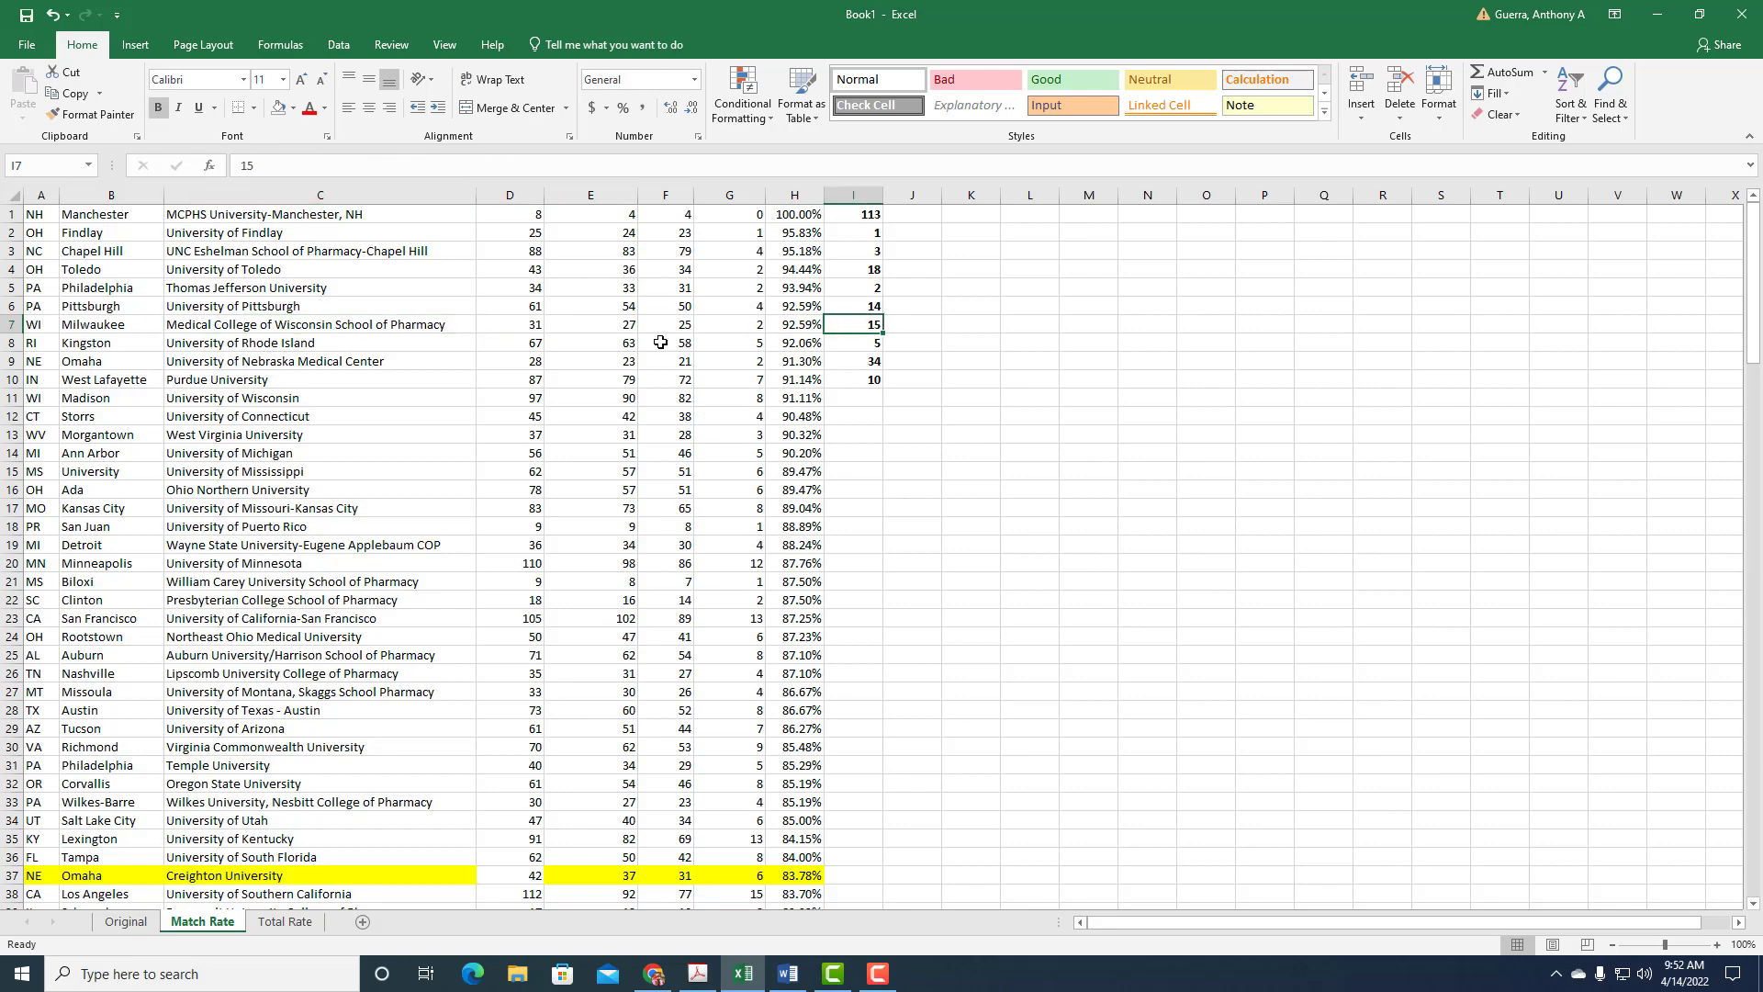
click(319, 343)
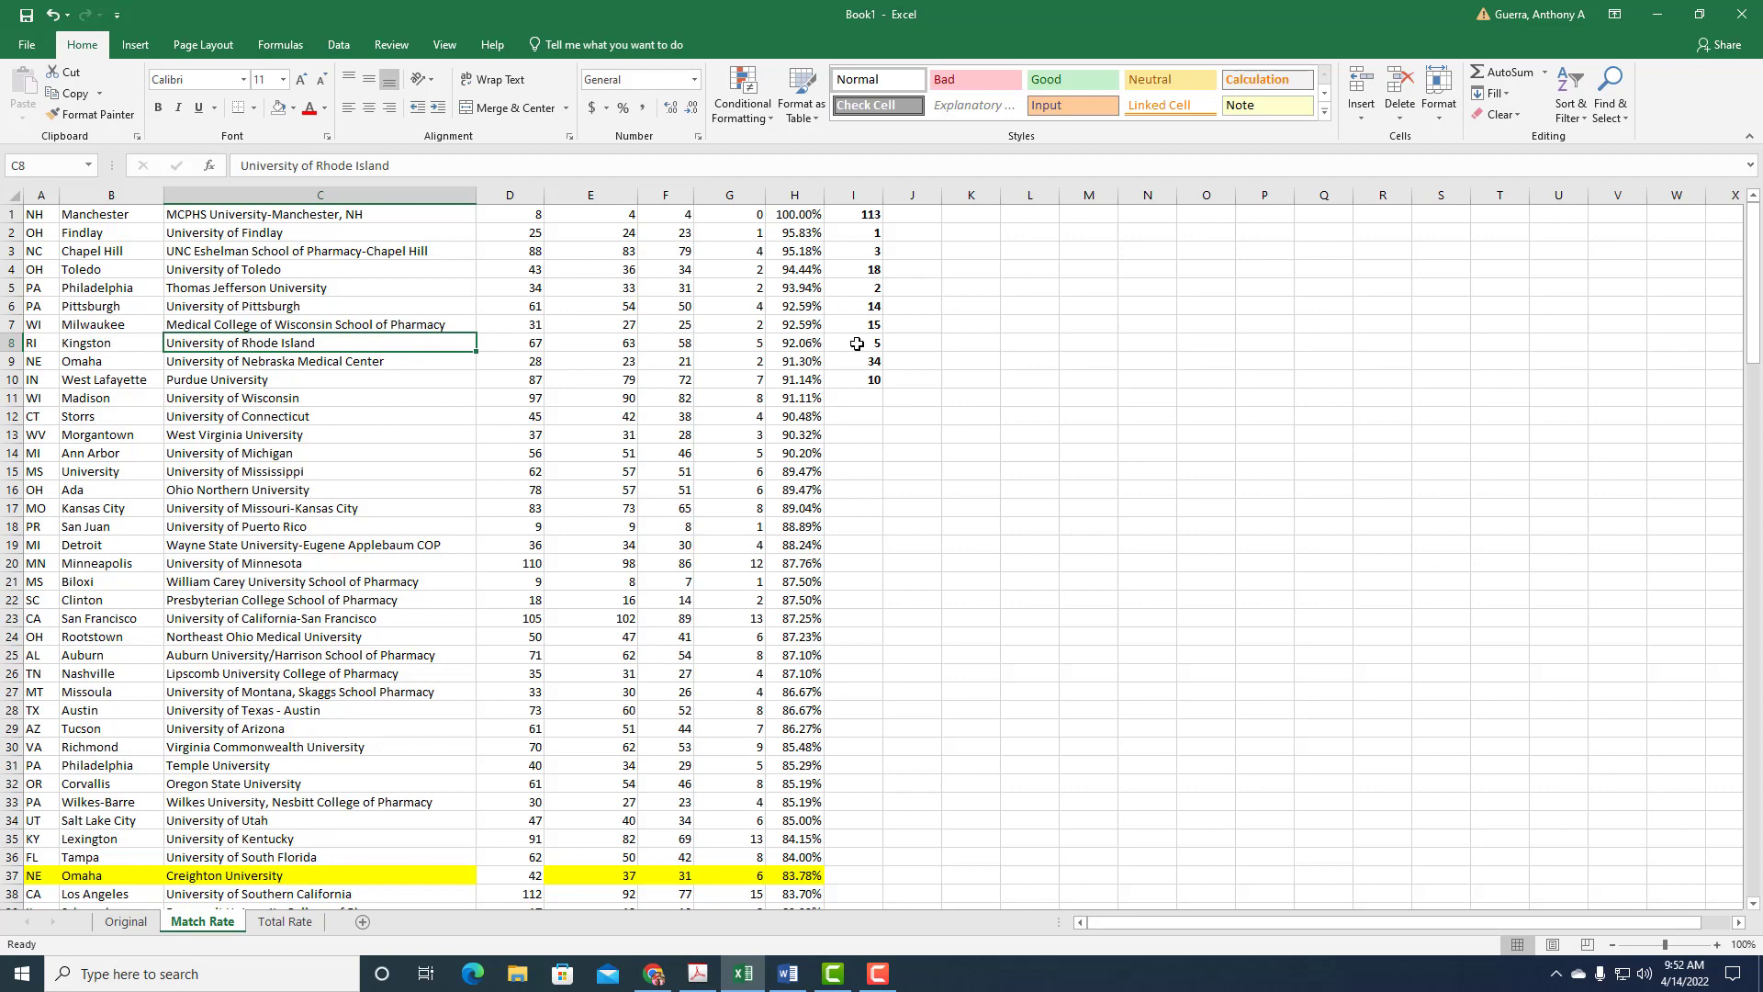
mouse_move(499, 339)
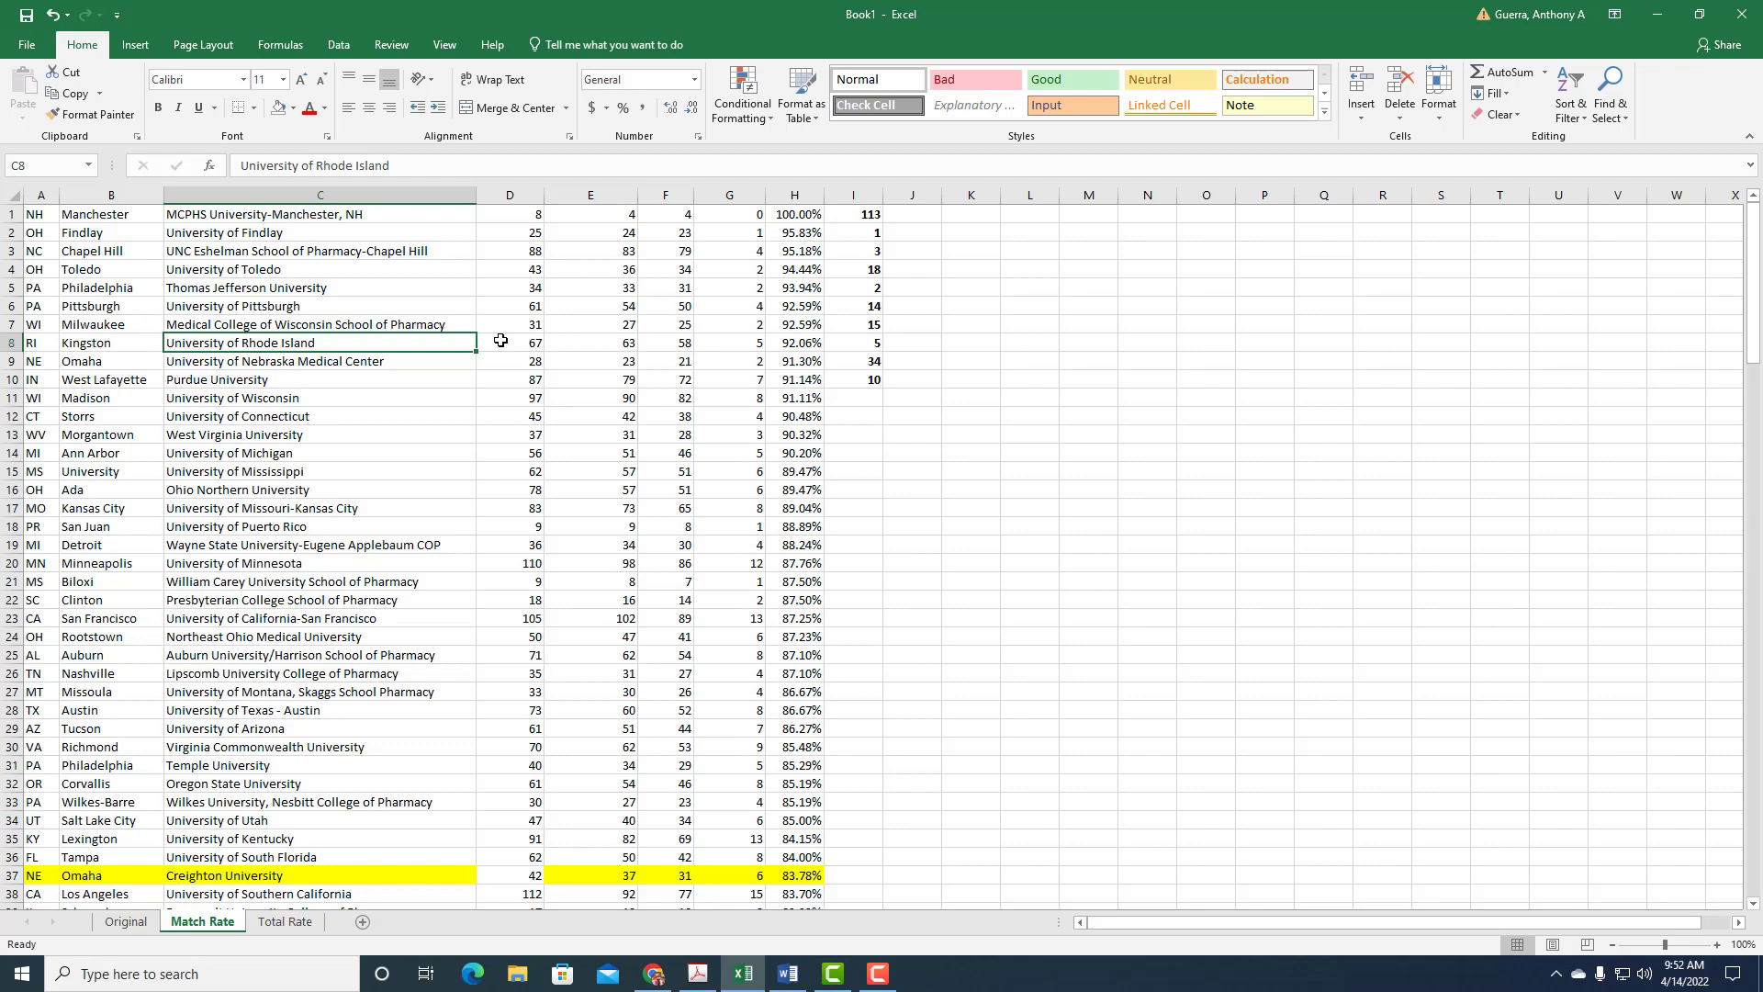
click(320, 362)
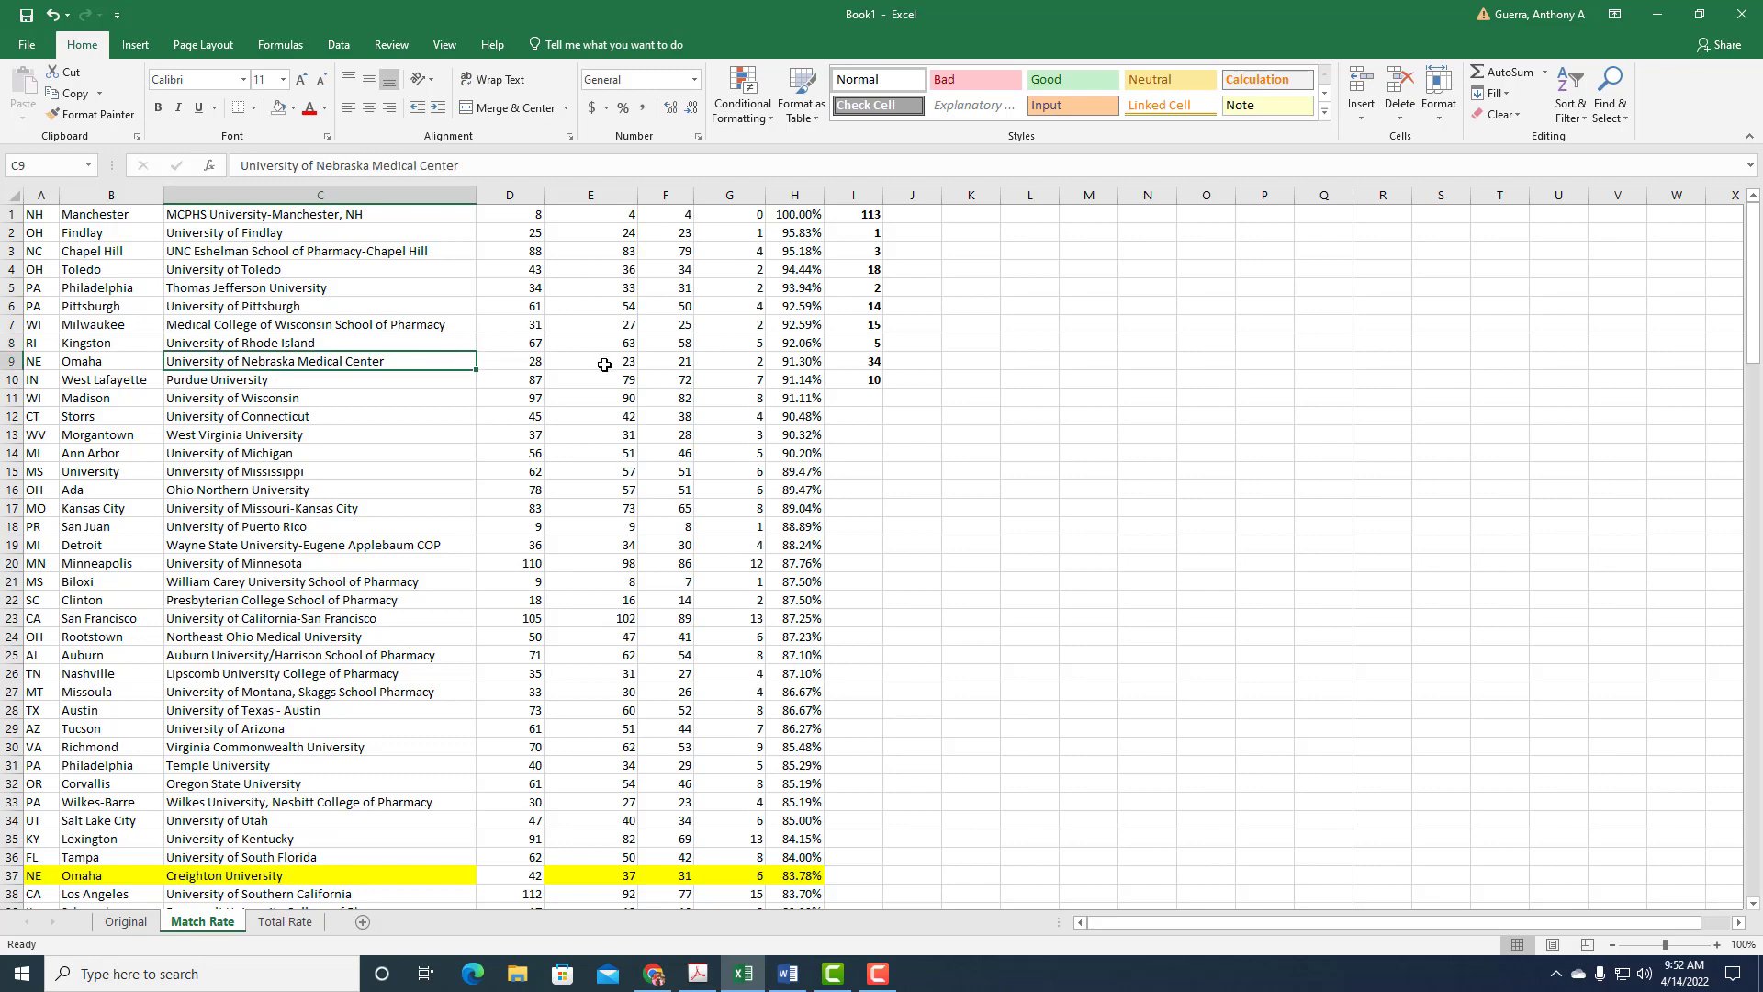
mouse_move(793, 360)
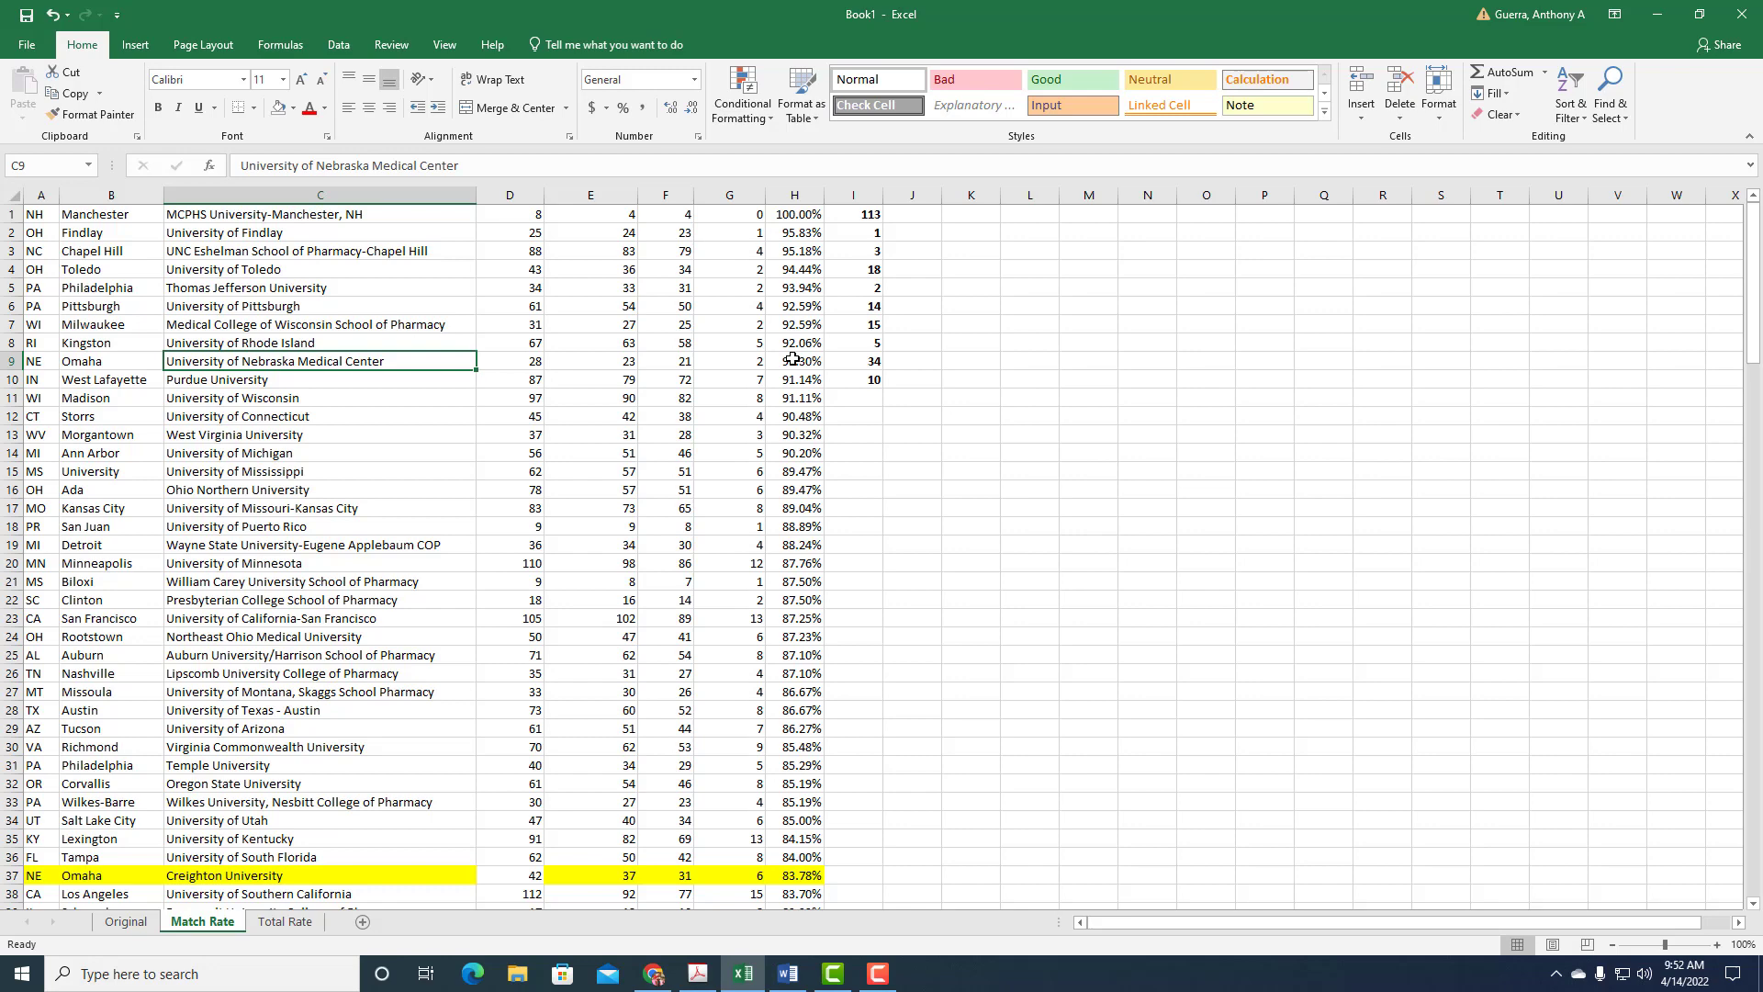
click(852, 360)
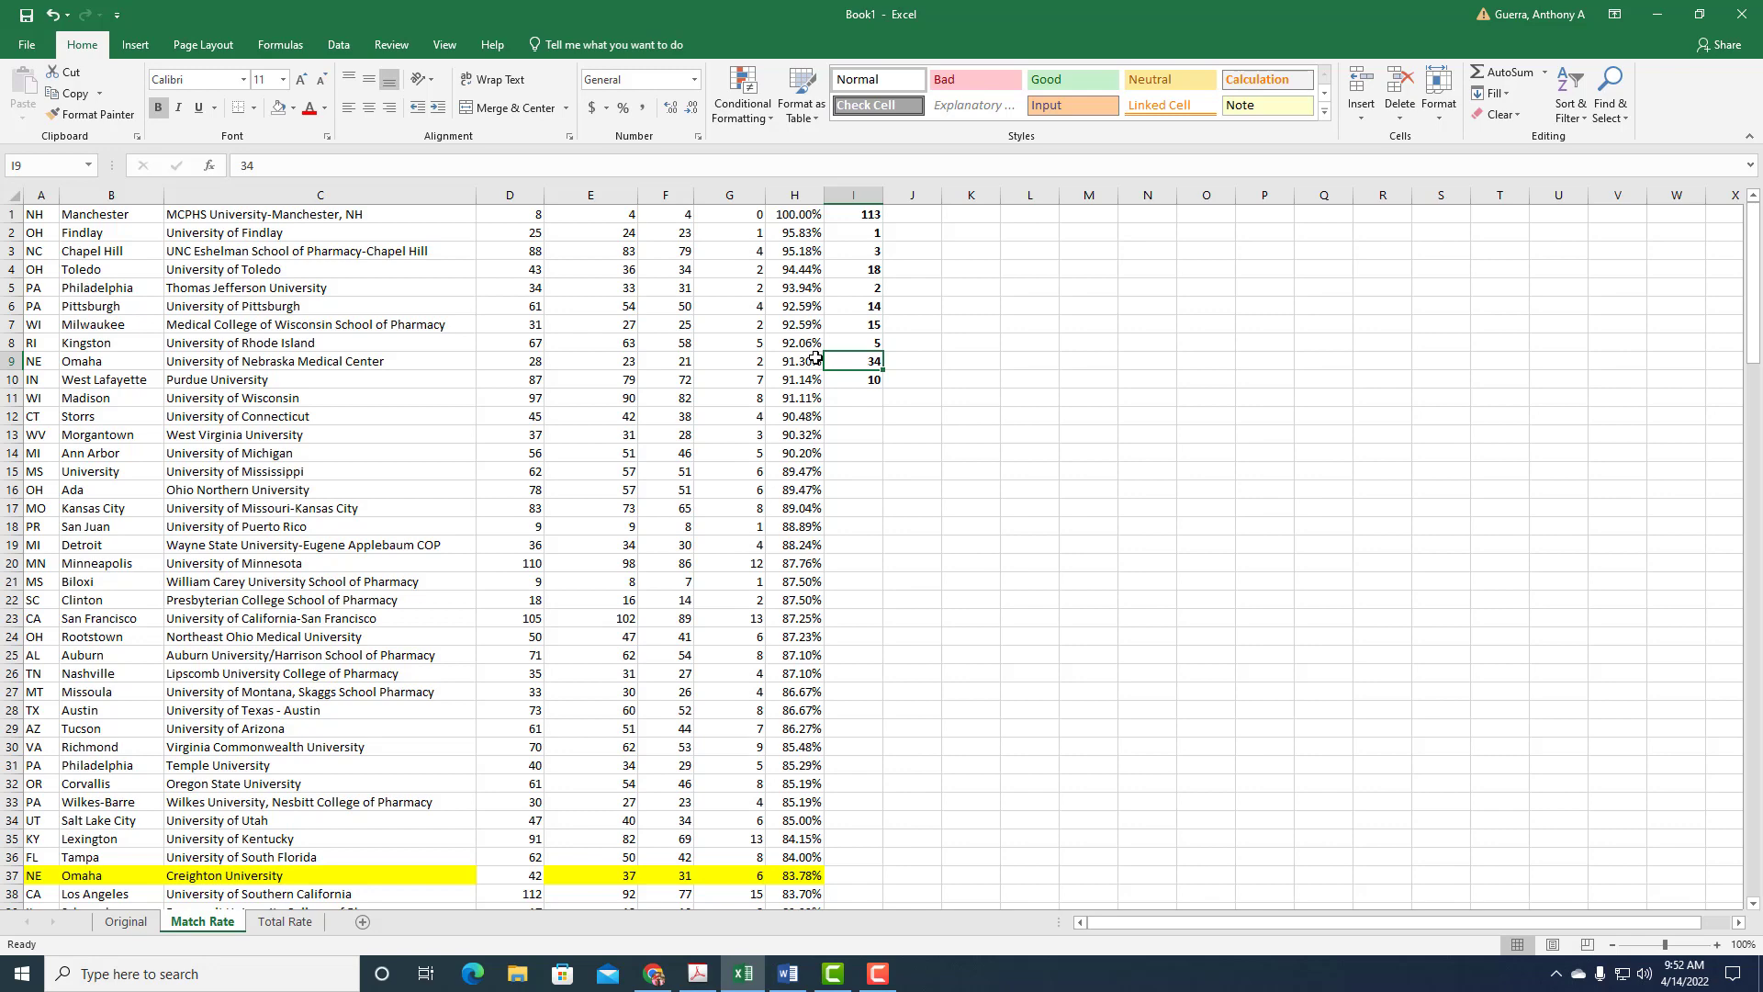
mouse_move(532, 380)
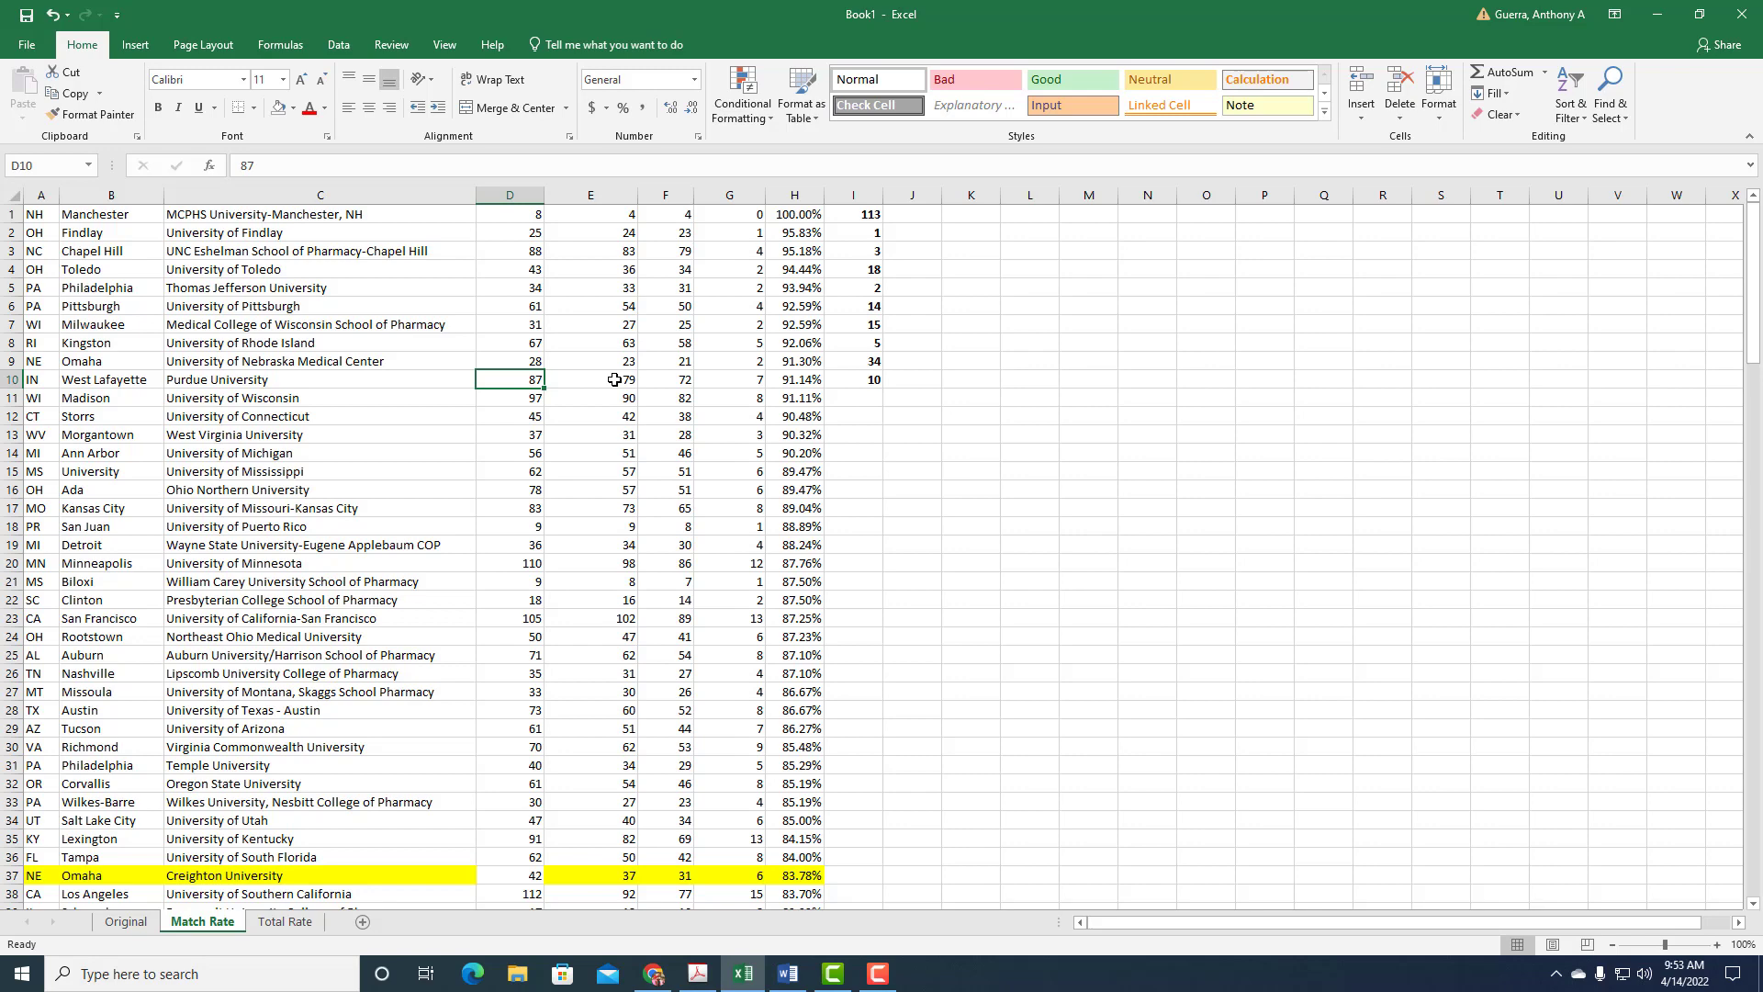
click(283, 920)
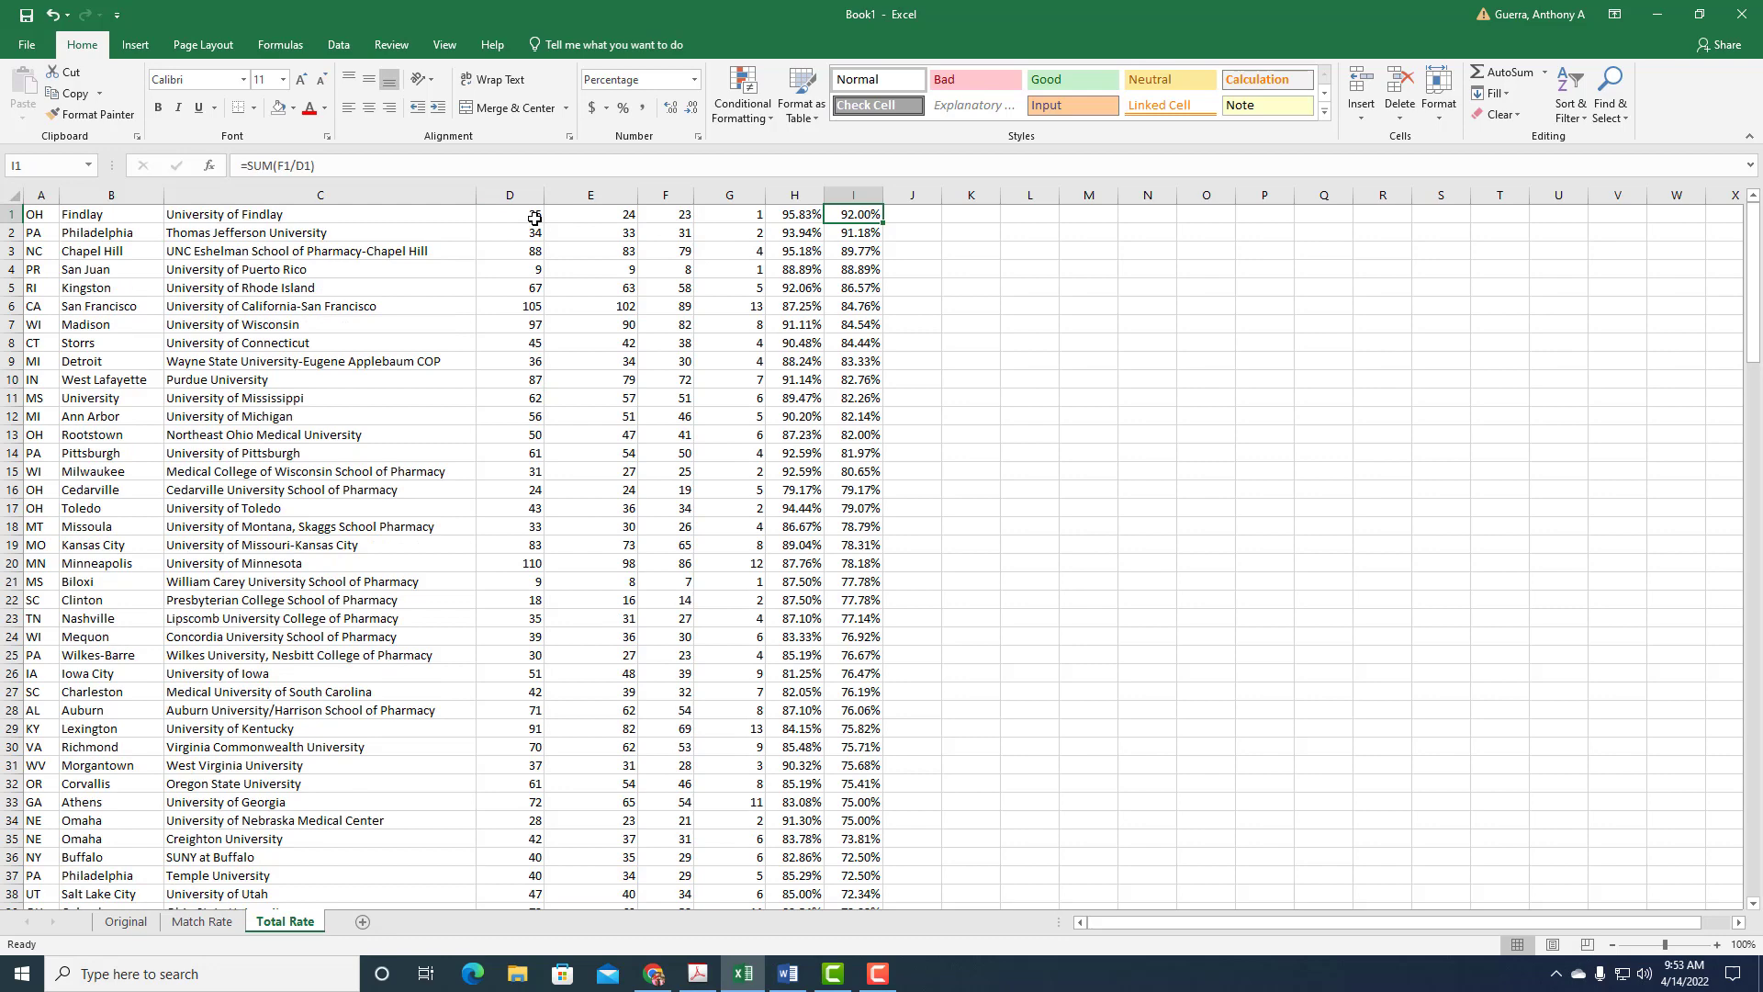
mouse_move(523, 211)
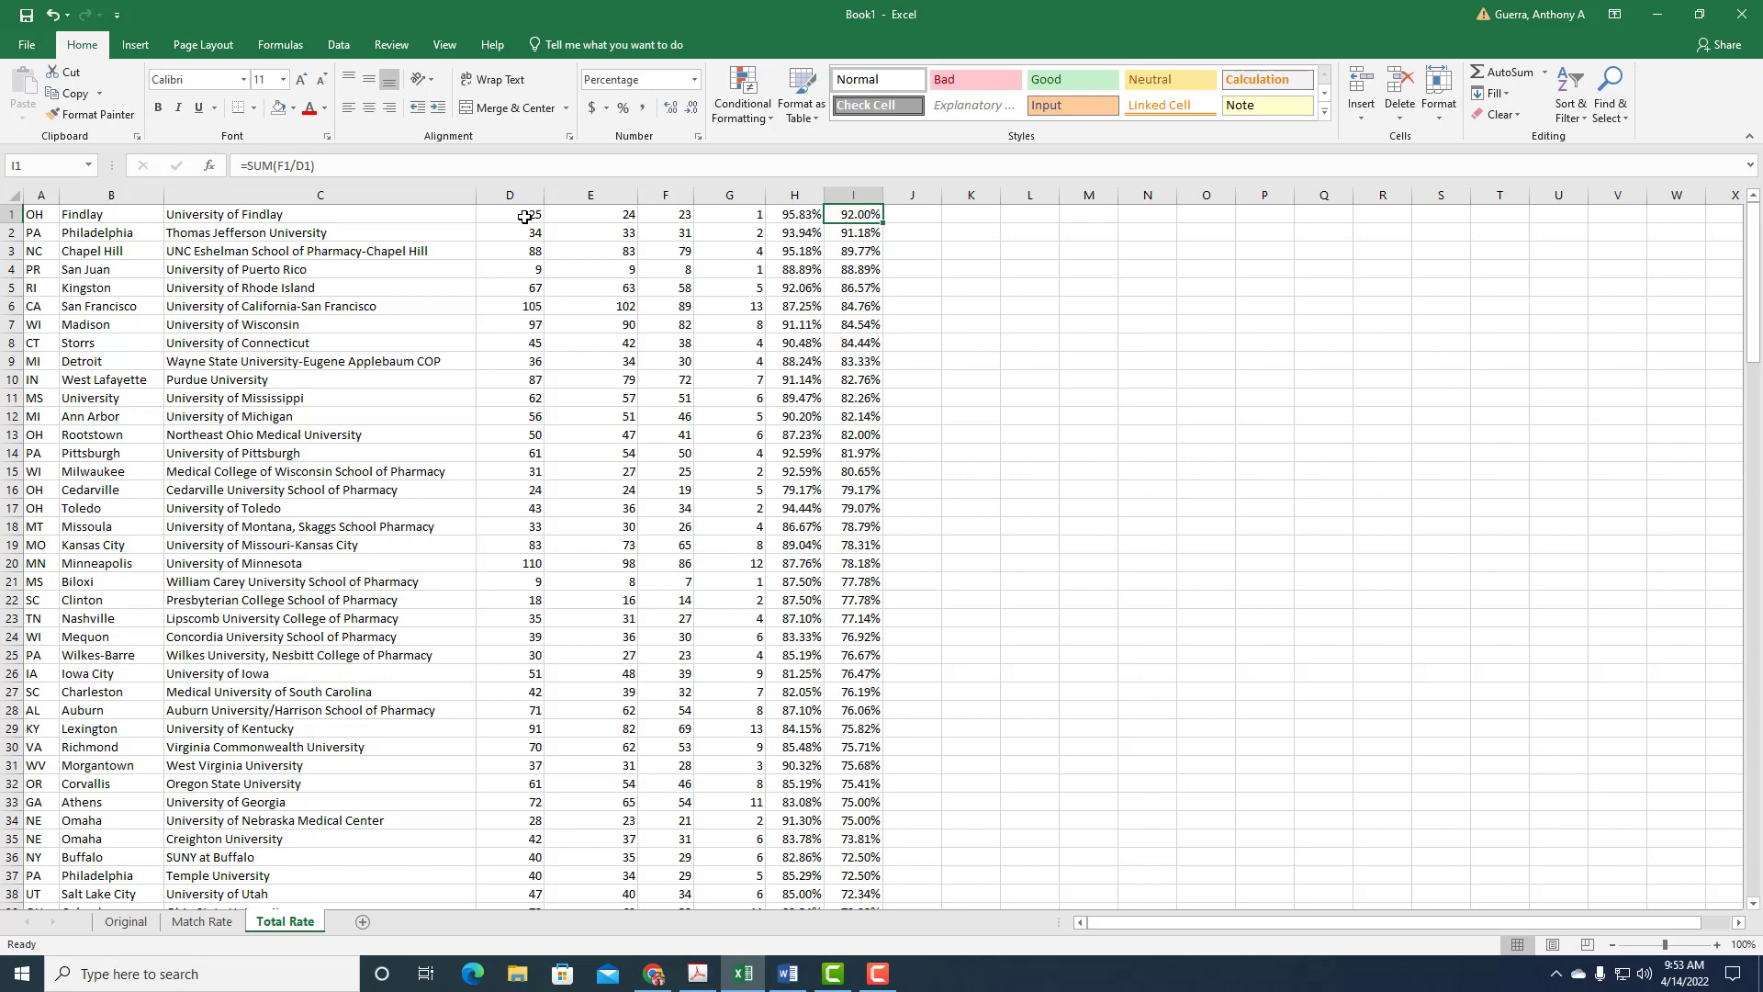
mouse_move(526, 224)
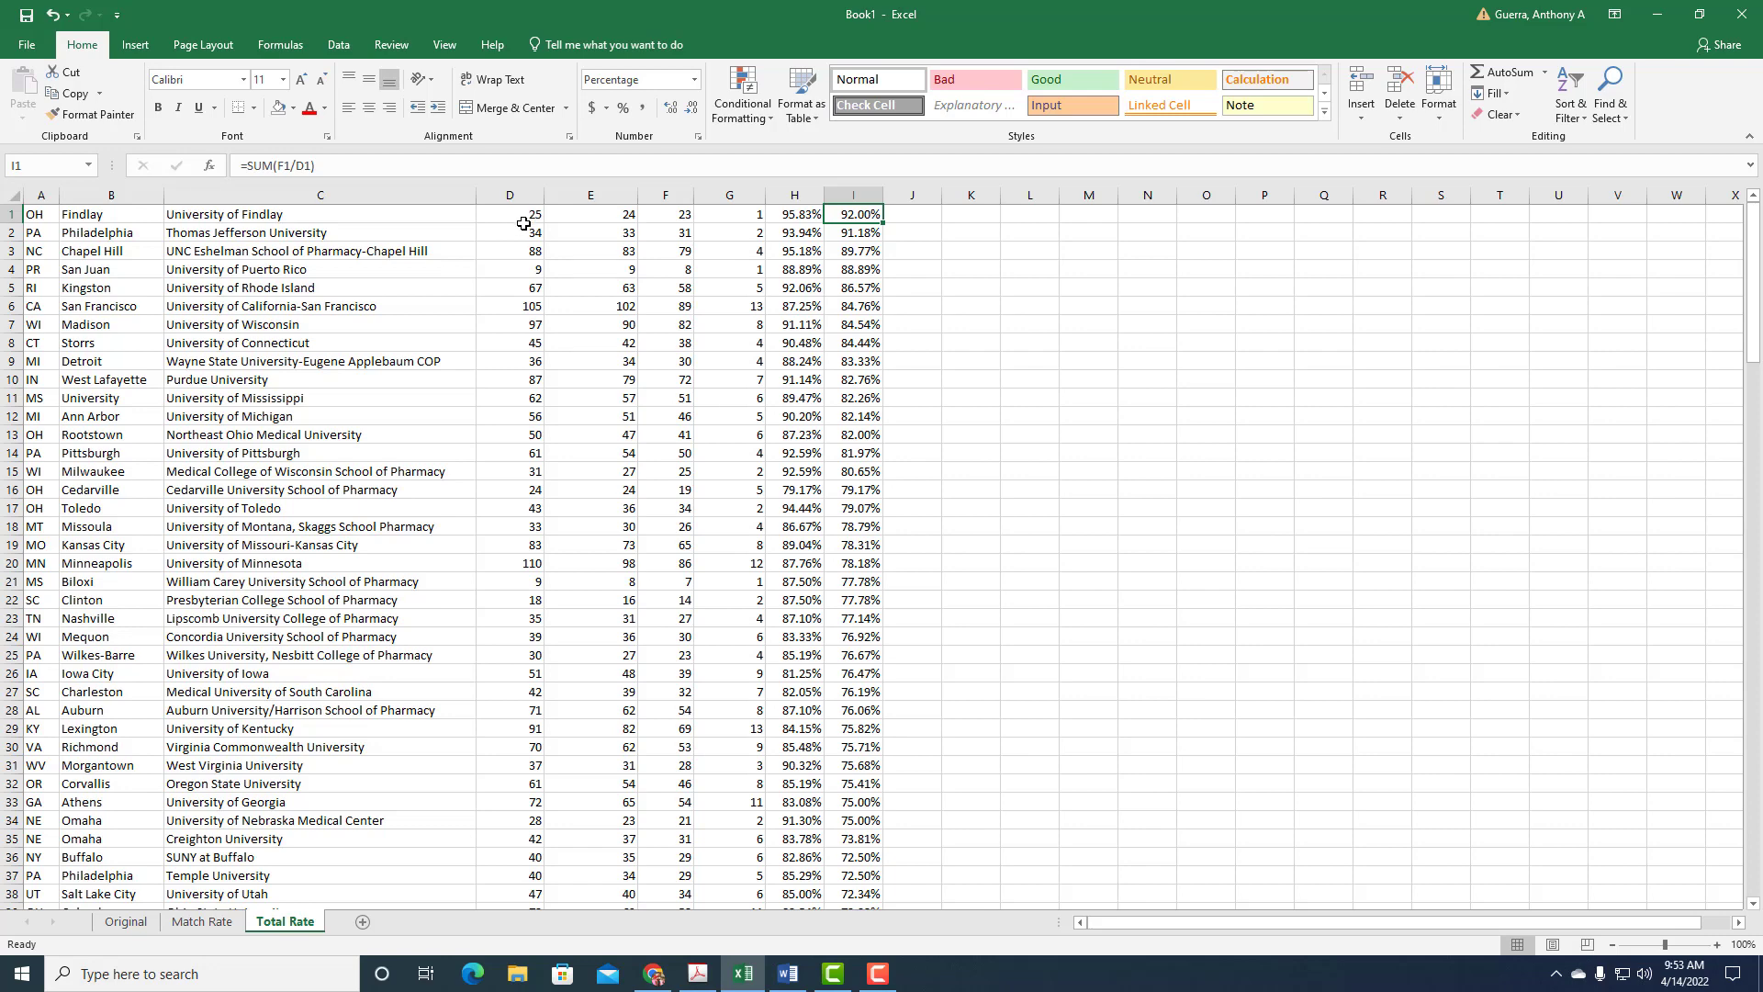
mouse_move(525, 248)
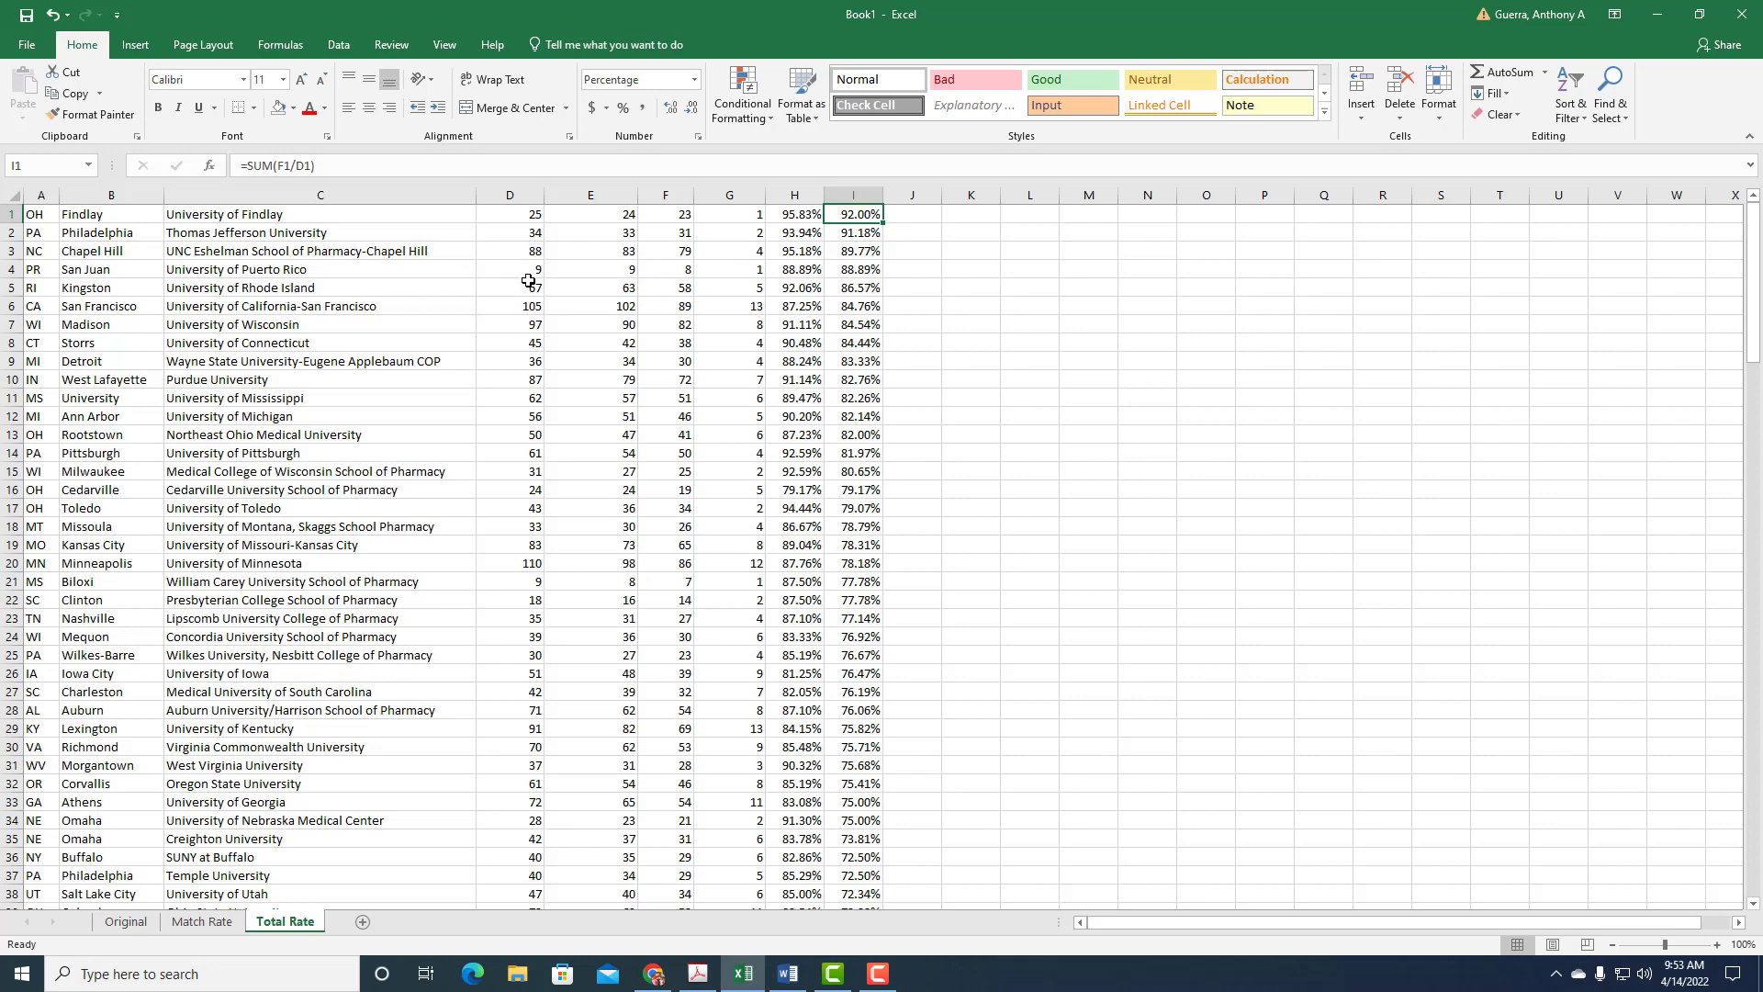
mouse_move(525, 309)
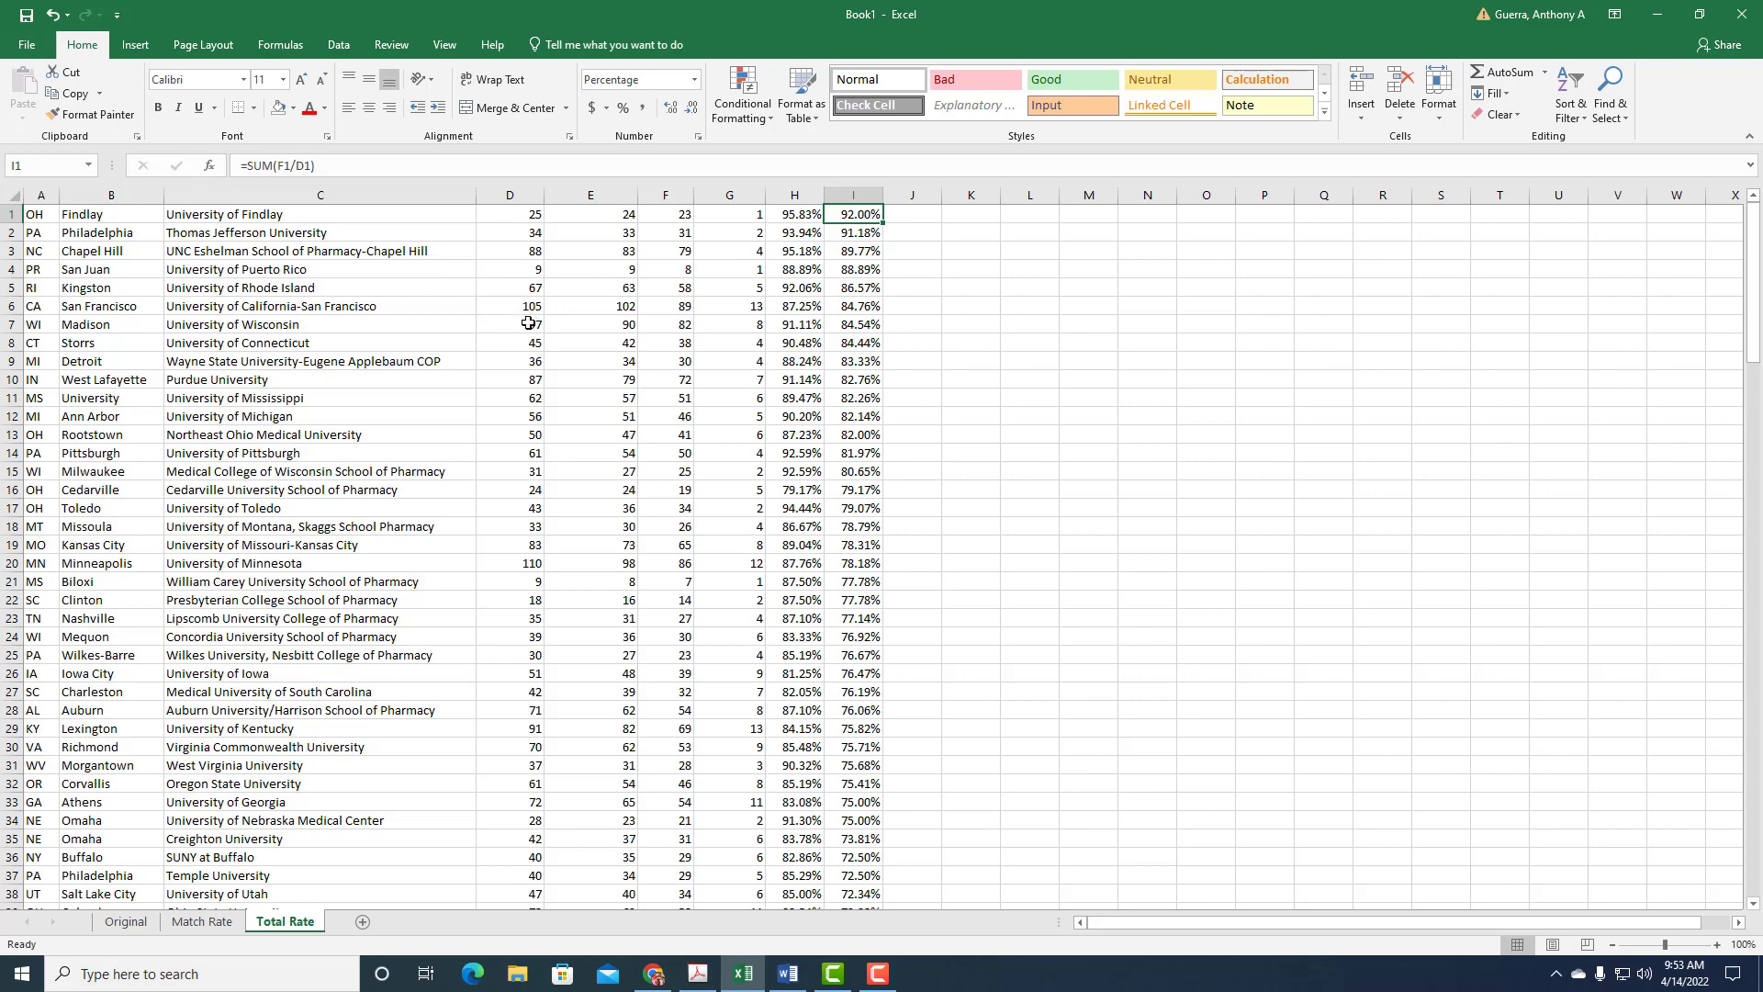
mouse_move(535, 340)
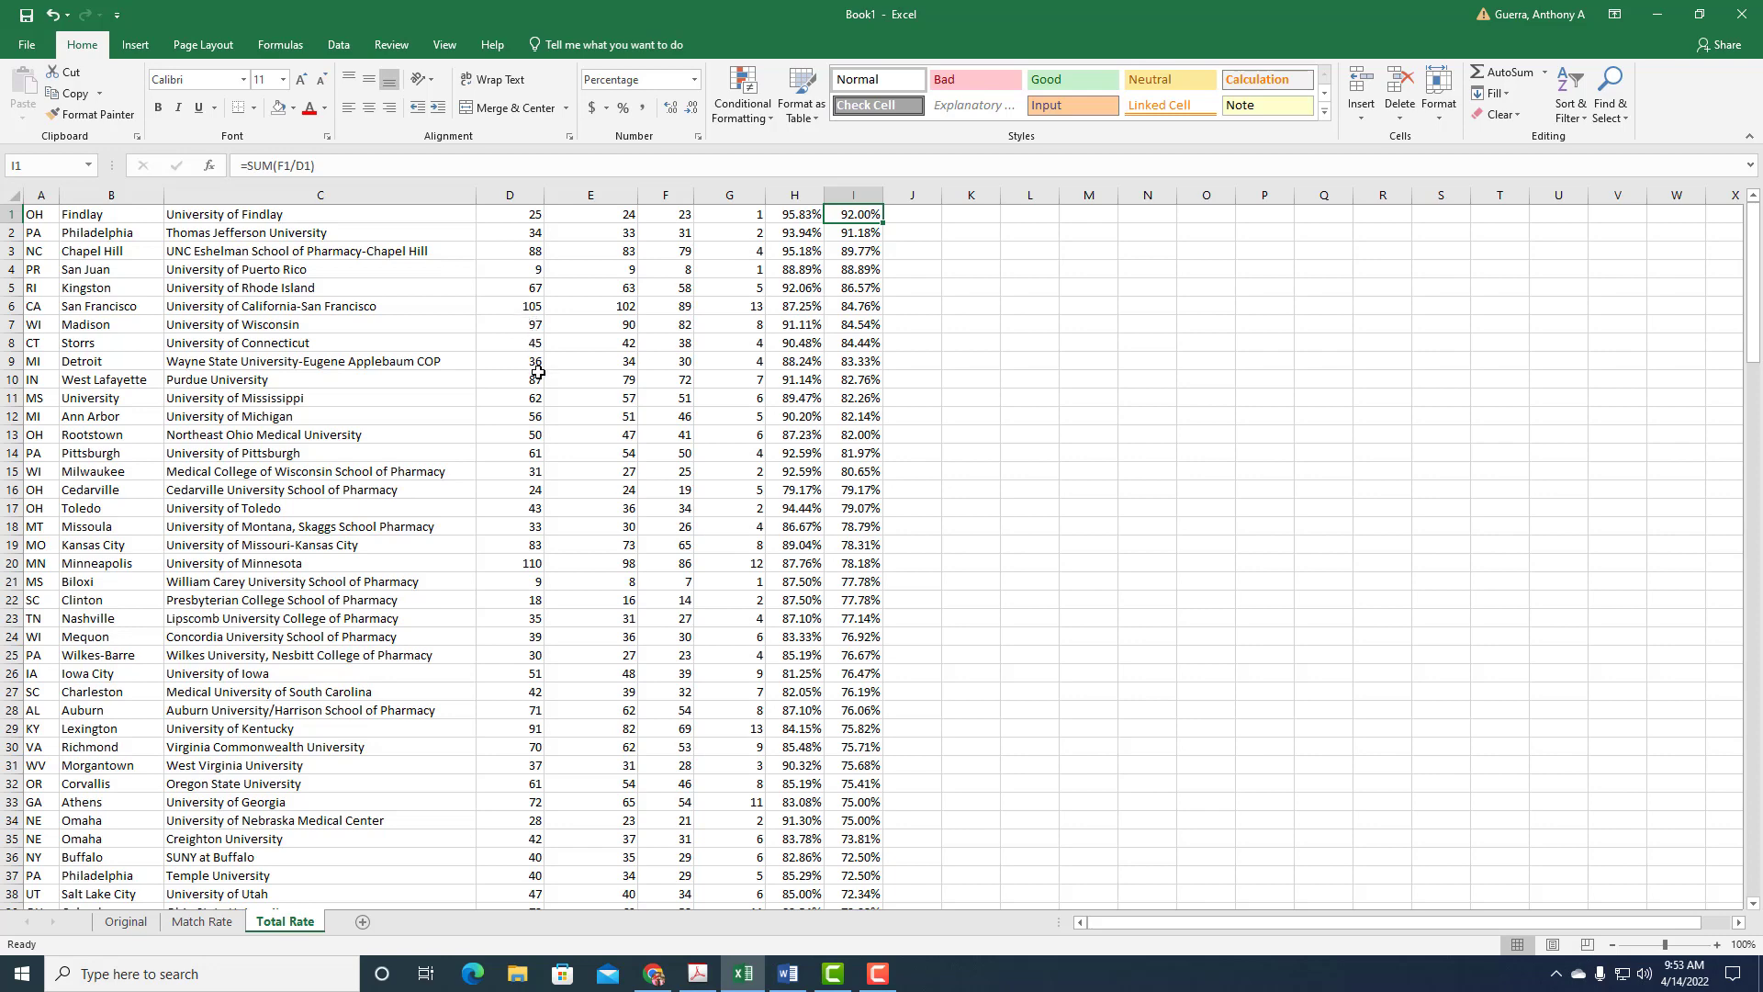
mouse_move(521, 376)
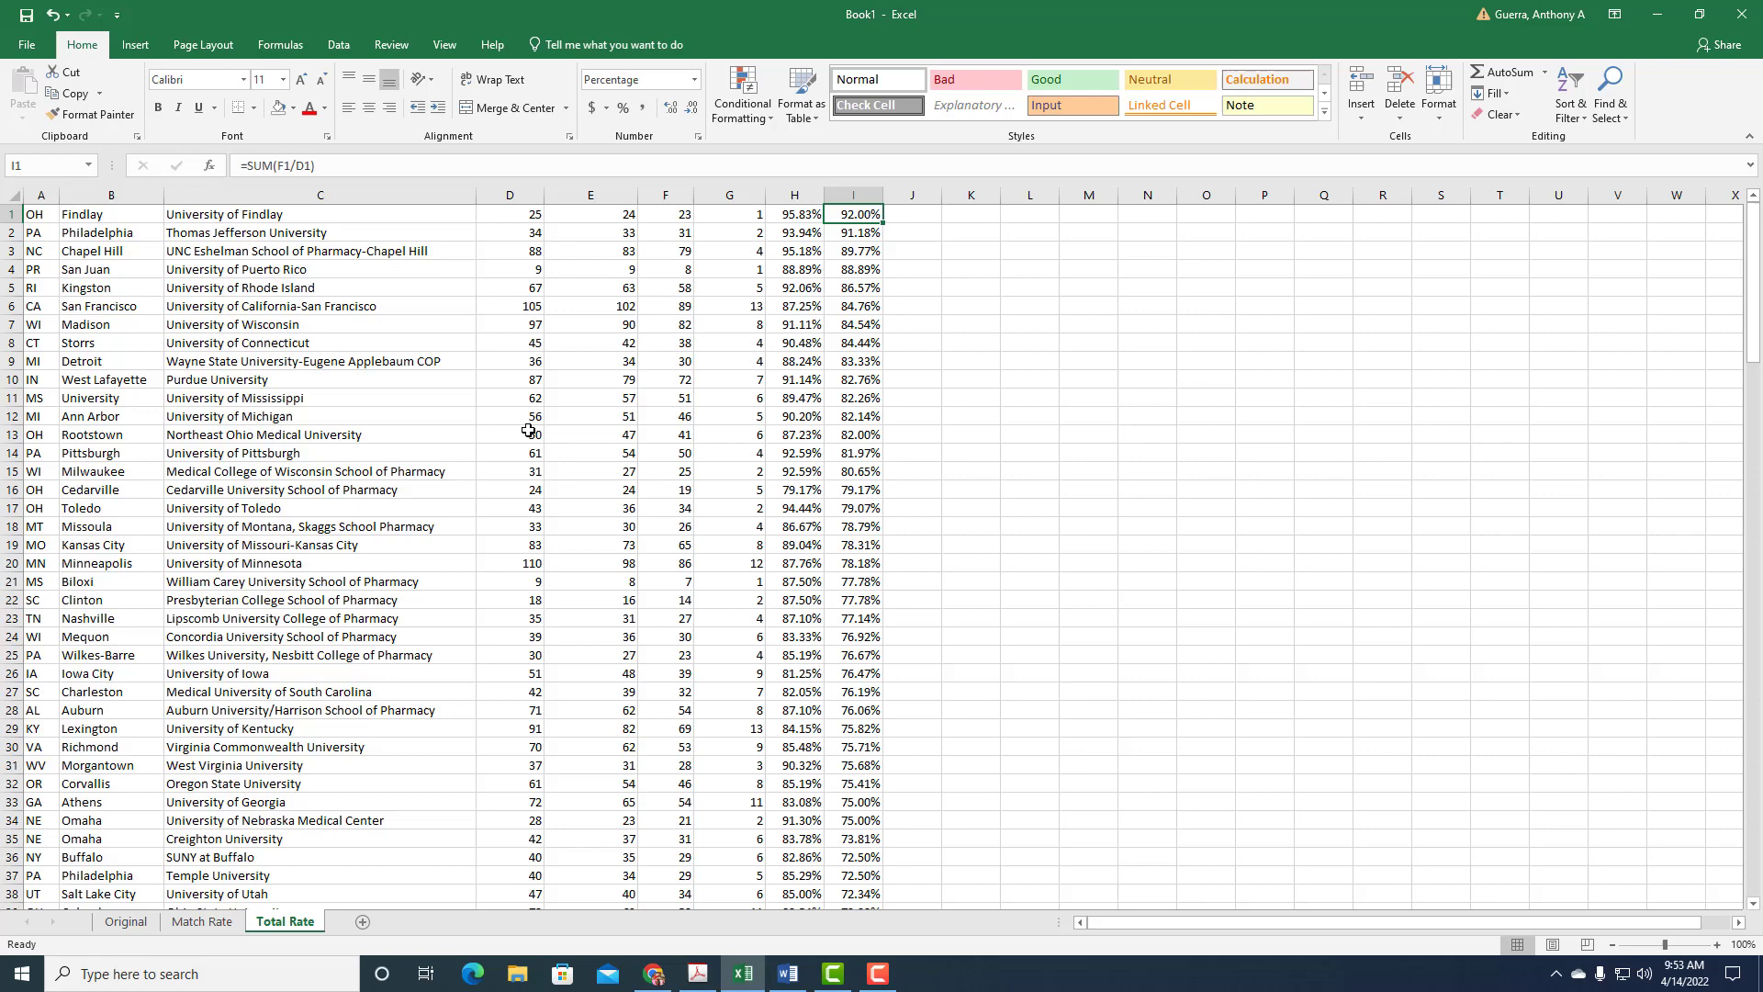
mouse_move(529, 437)
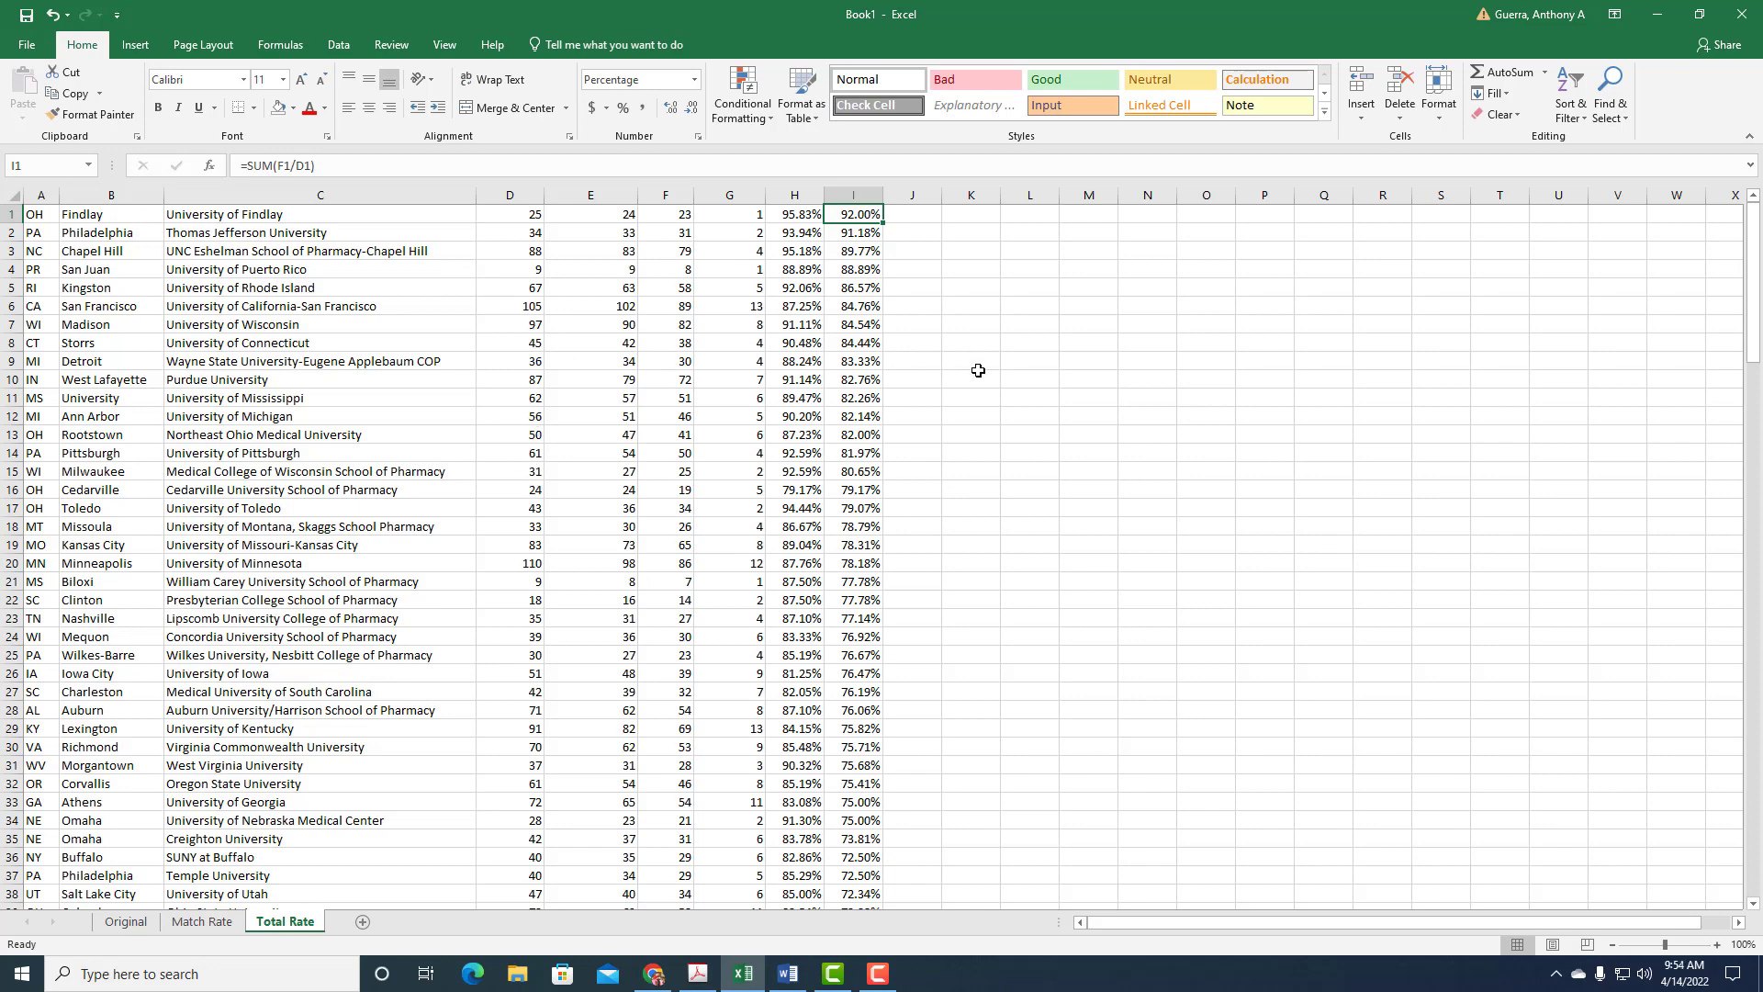
mouse_move(1414, 374)
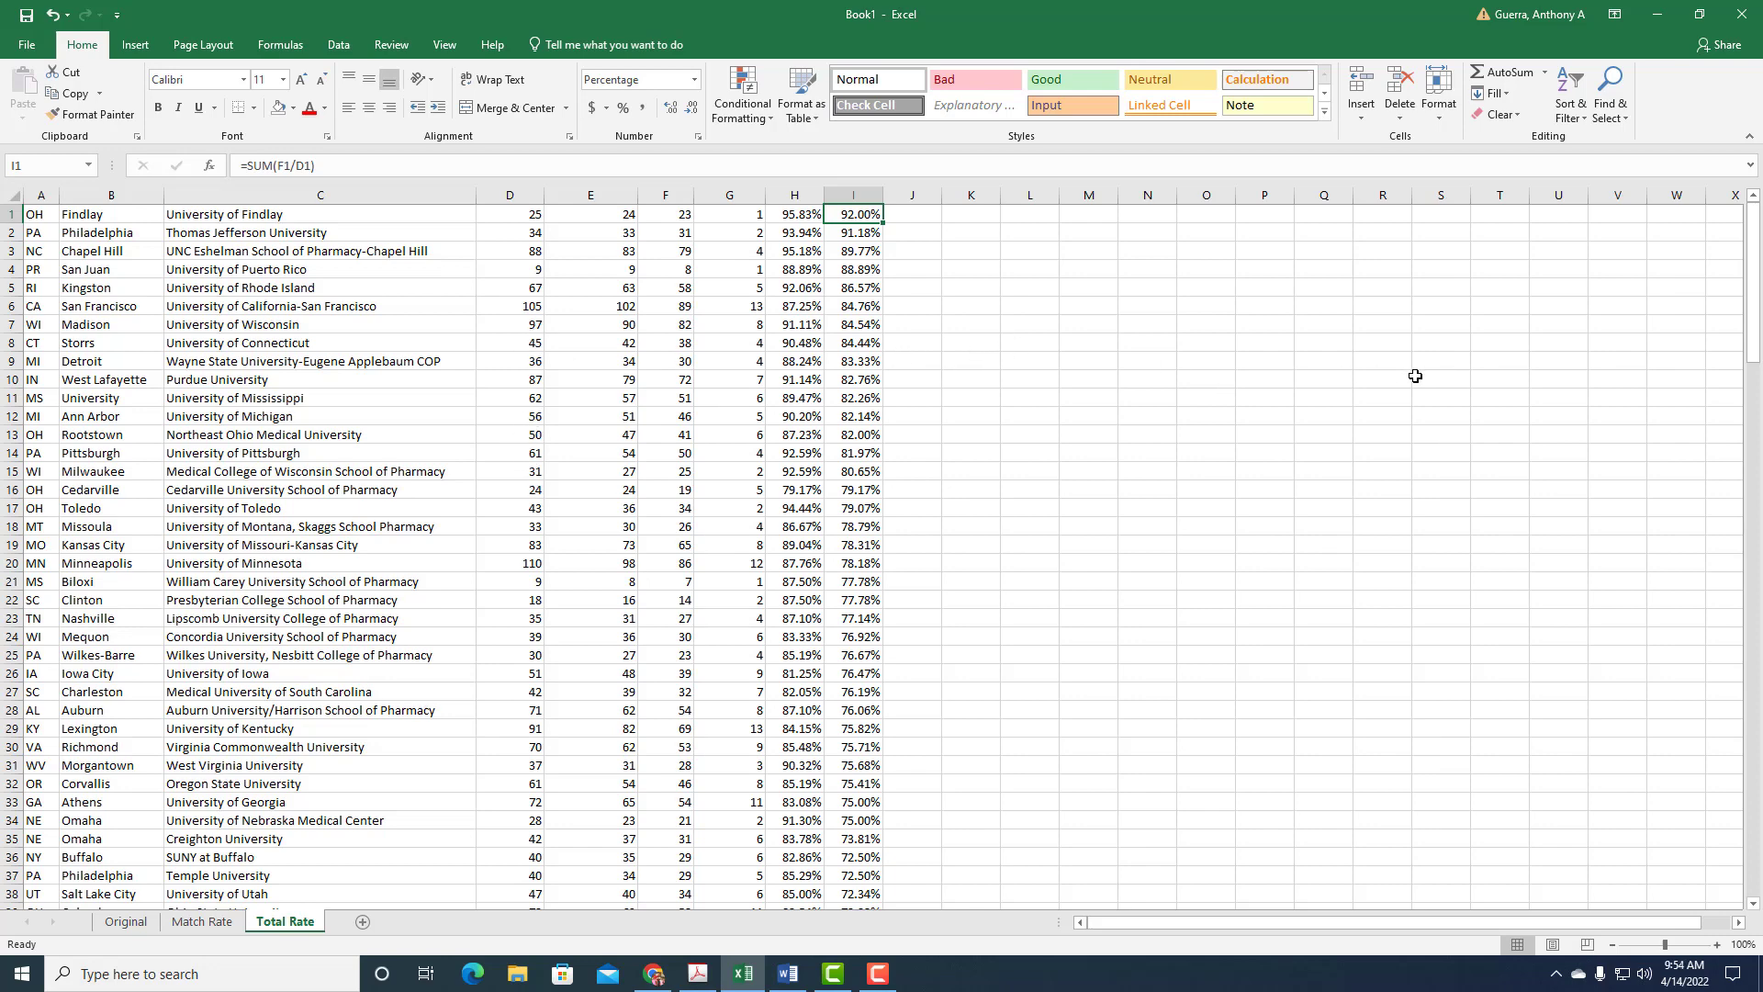
mouse_move(1675, 547)
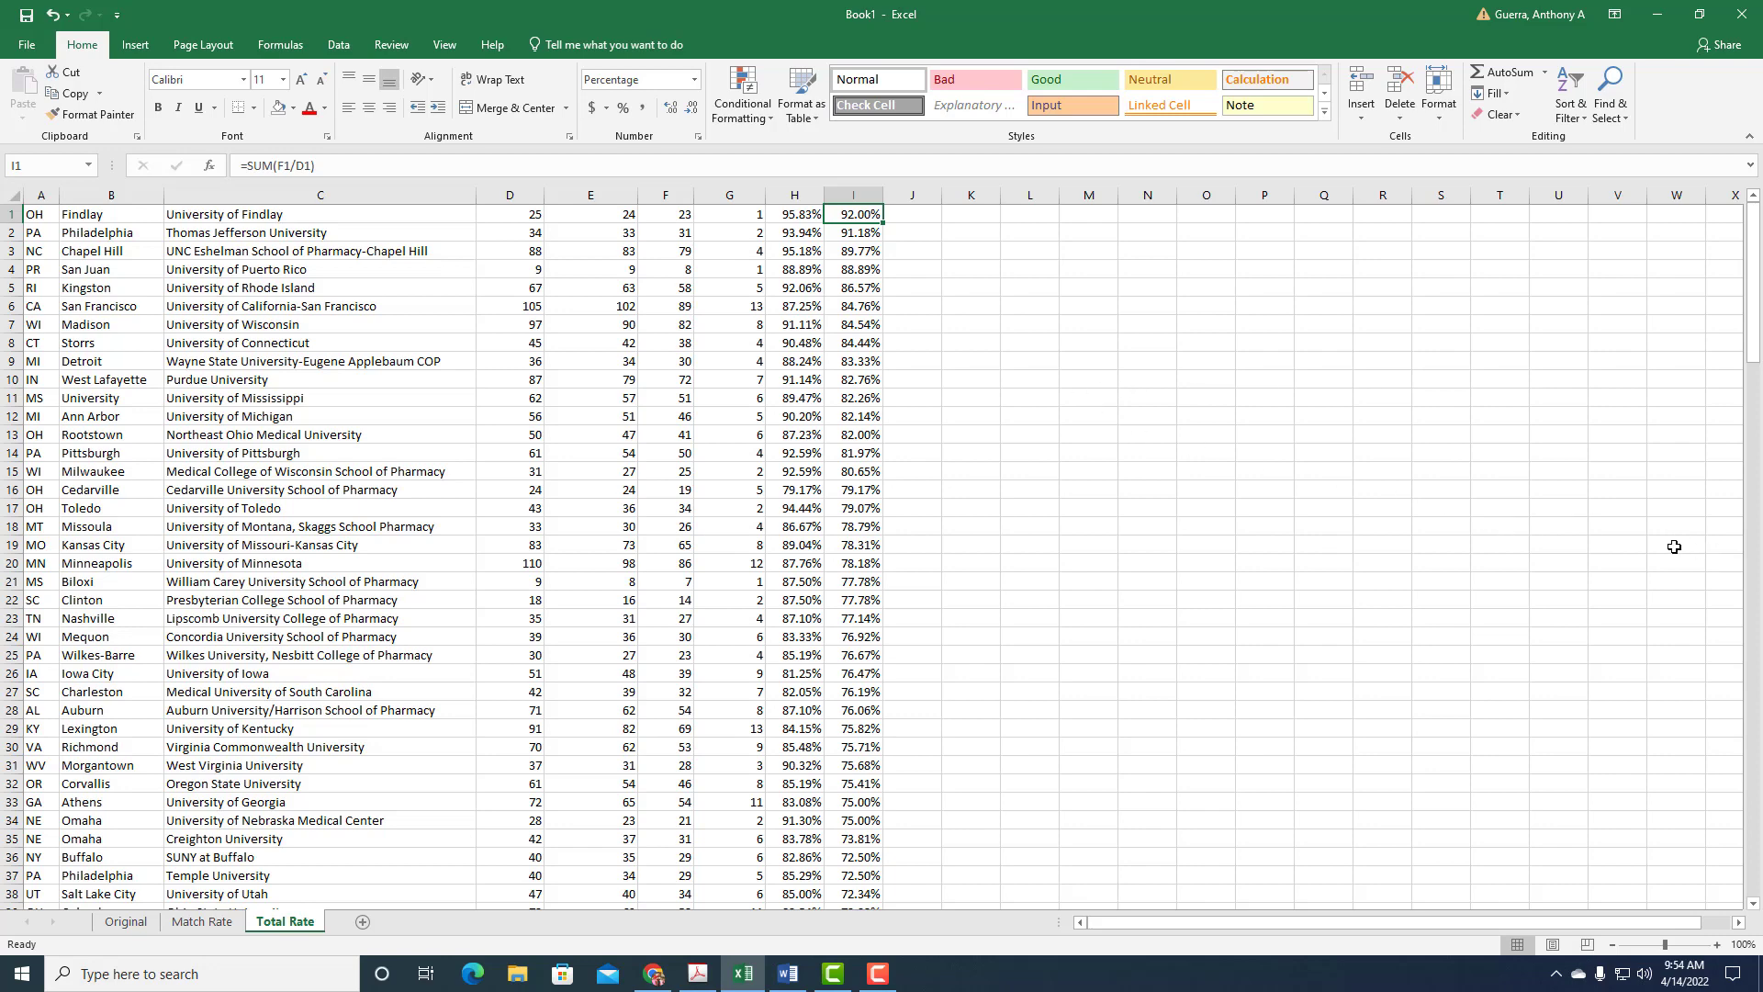
mouse_move(917, 354)
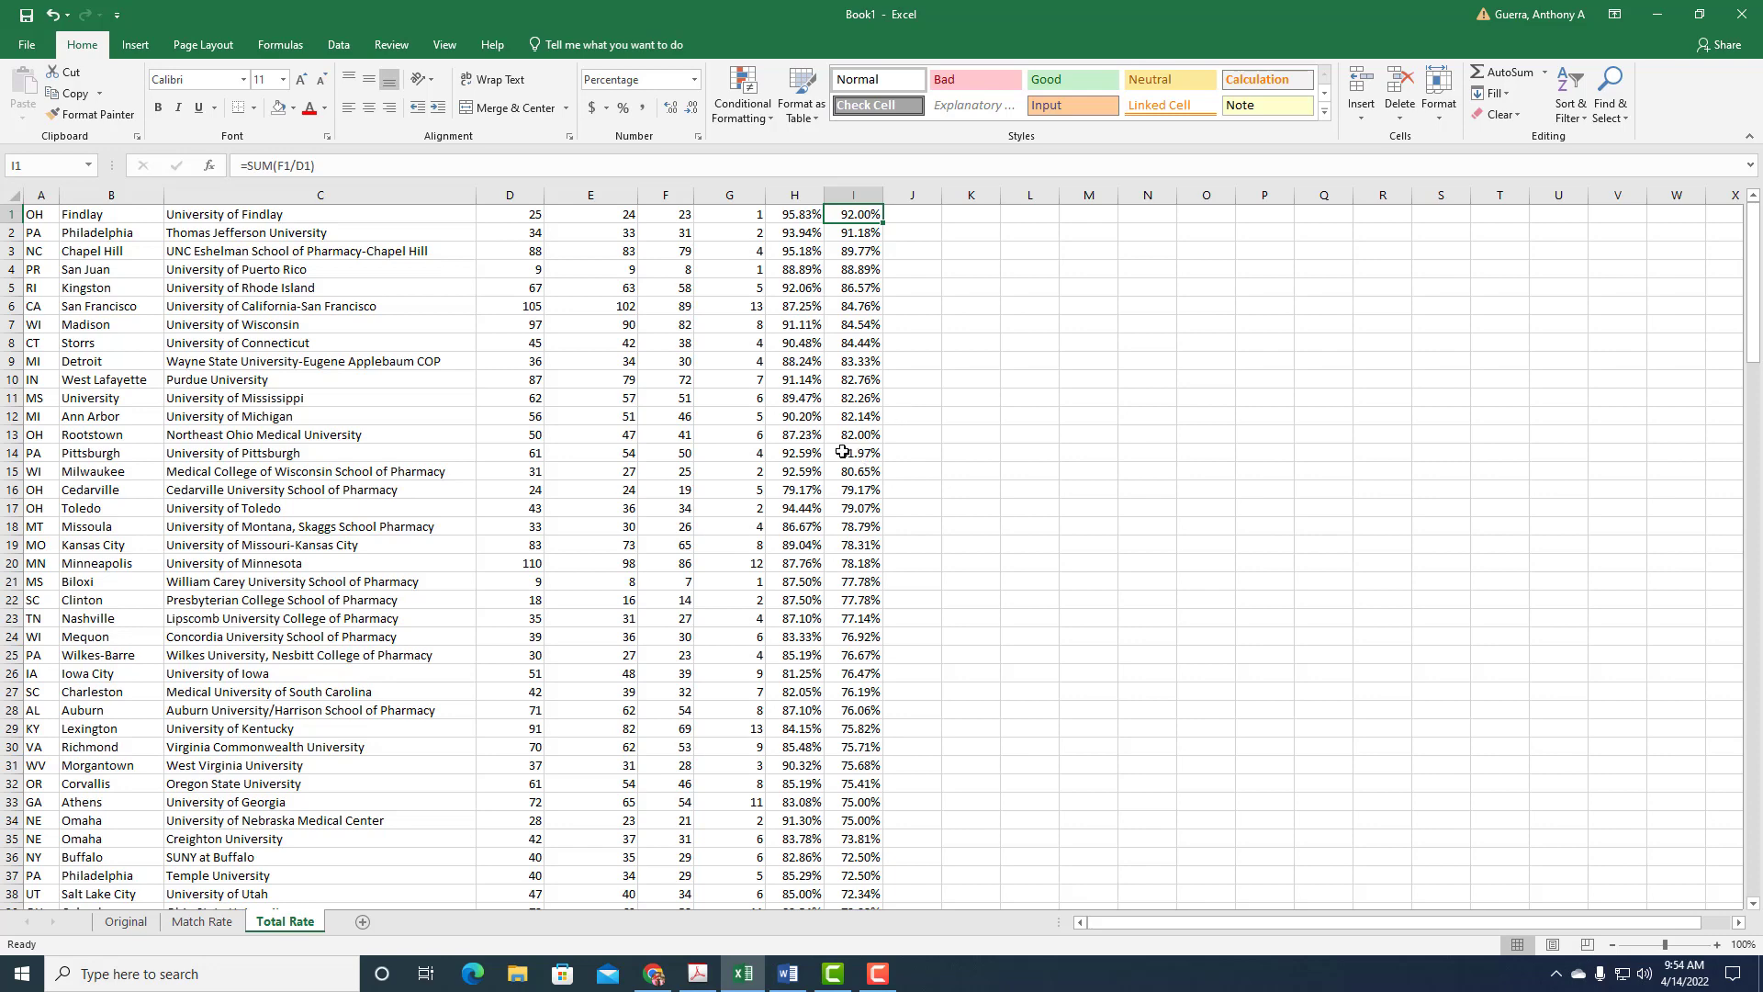
mouse_move(764, 437)
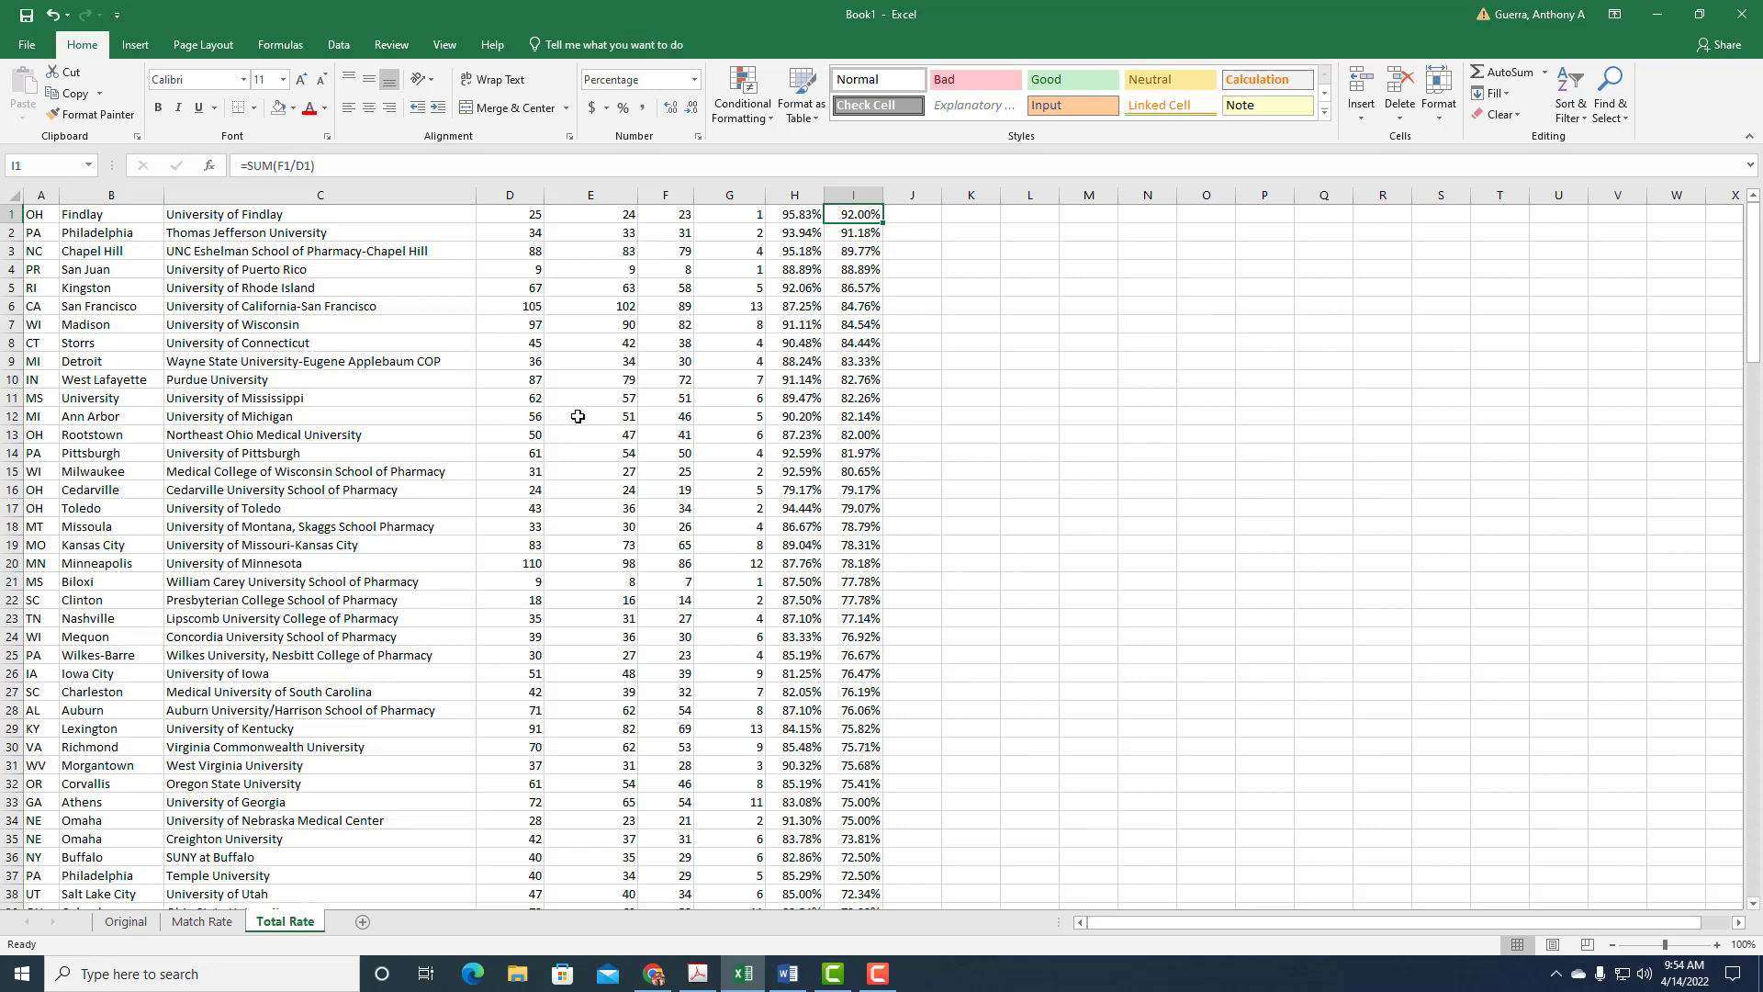
- Switch to the Match Rate sheet showing Purdue's 87 applicants ranked 10 at 91.14%
click(202, 920)
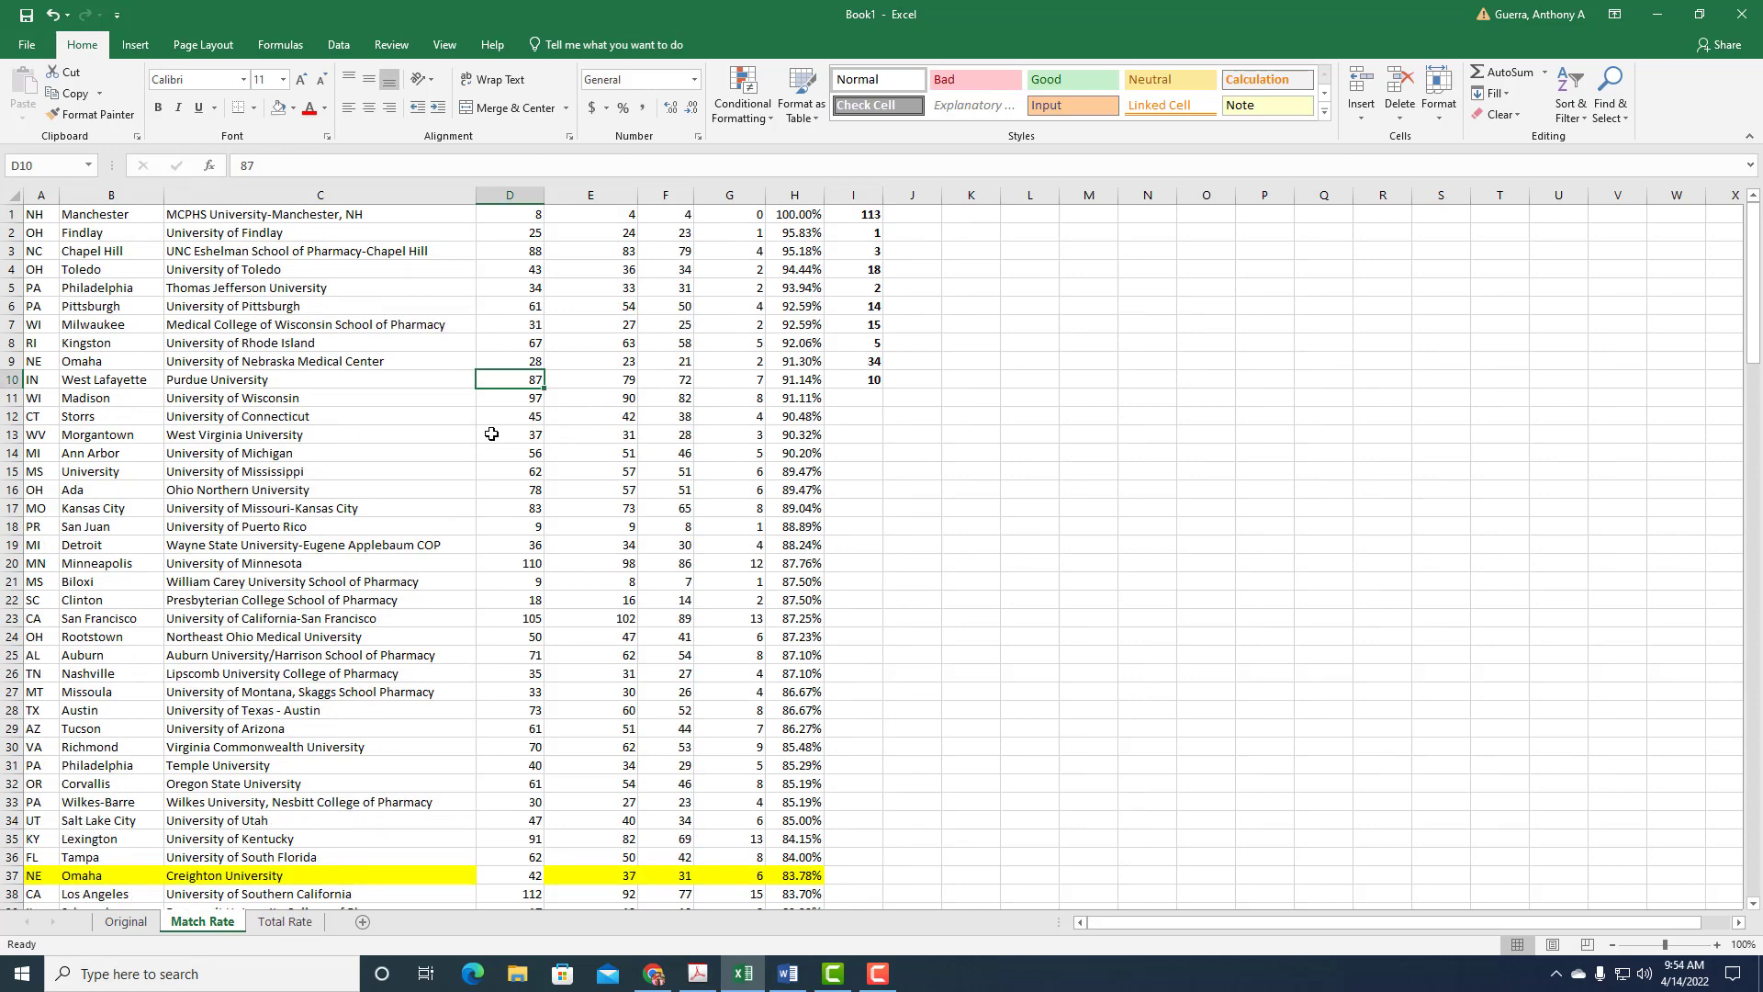
mouse_move(610, 374)
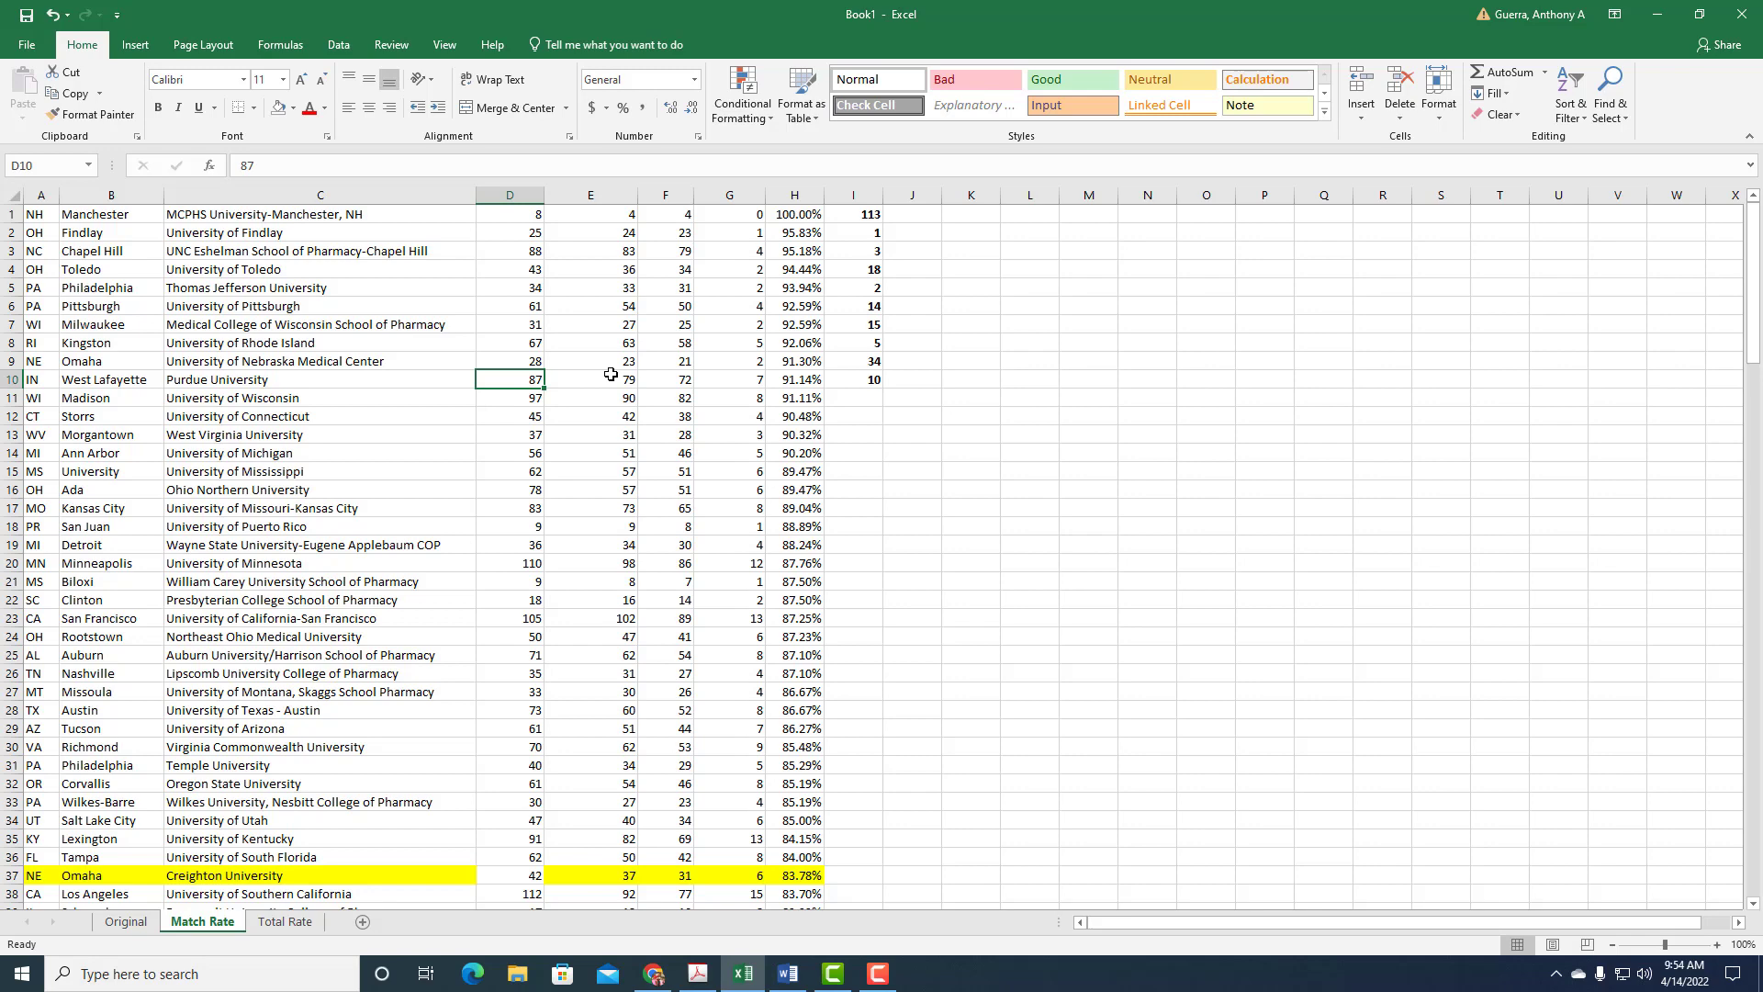
mouse_move(597, 231)
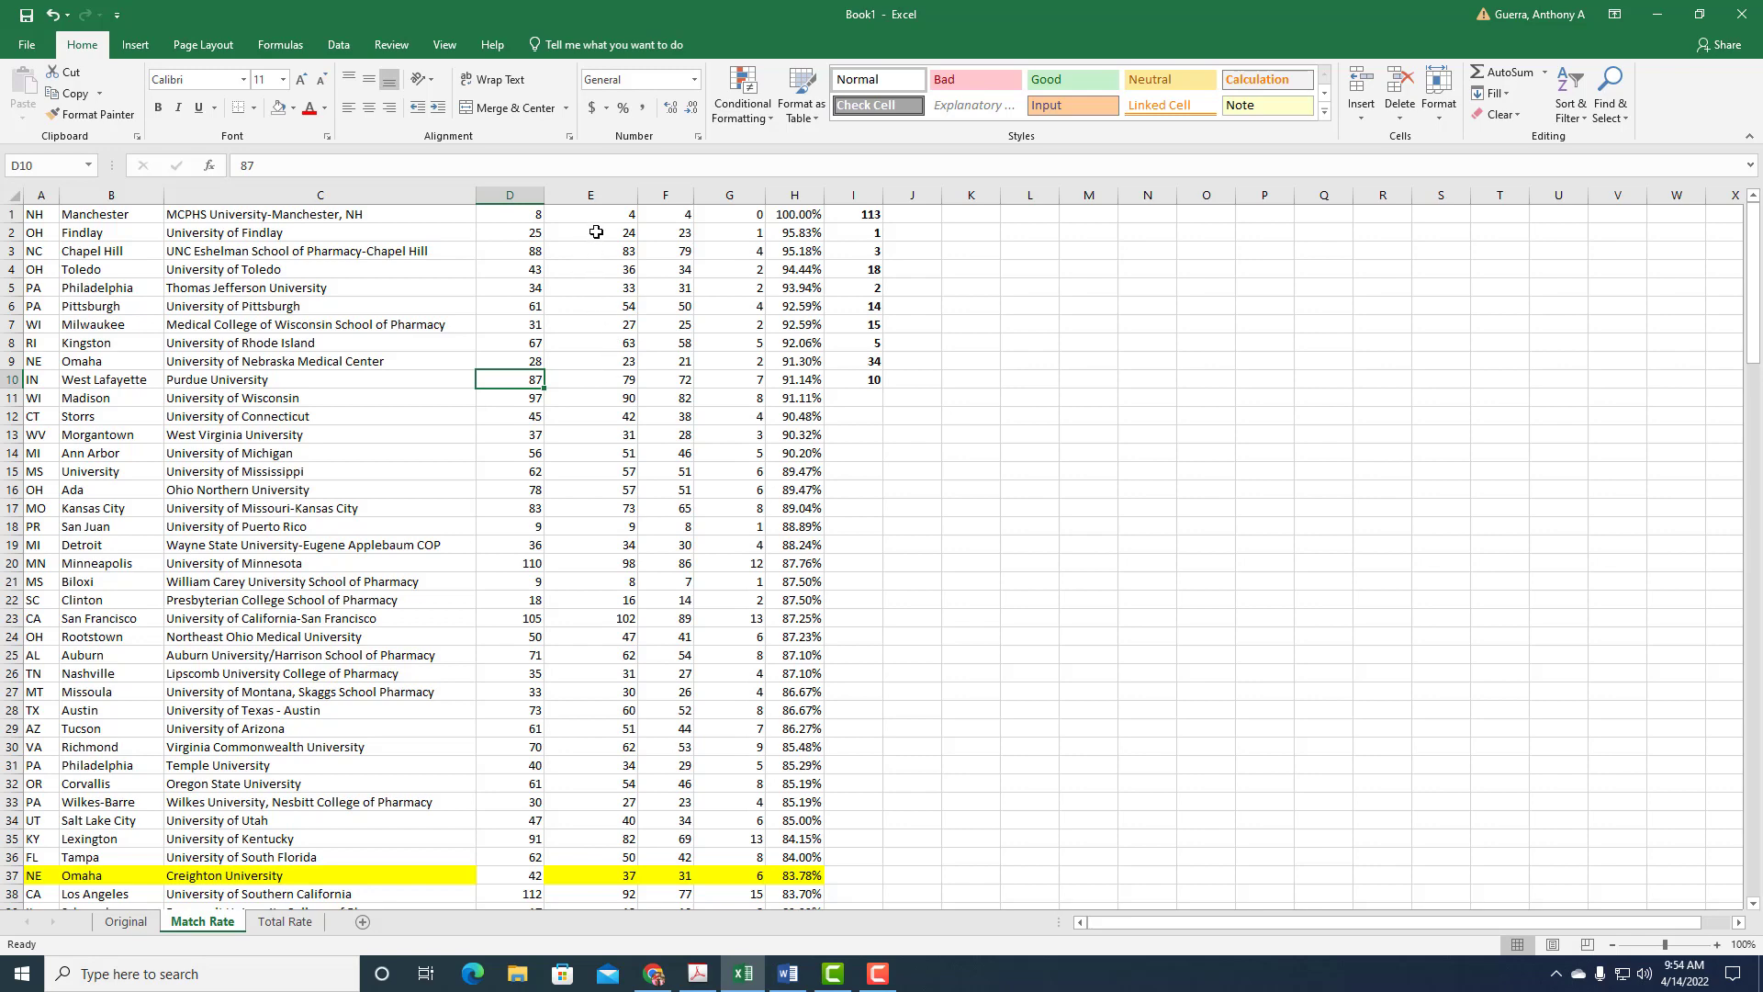
mouse_move(610, 206)
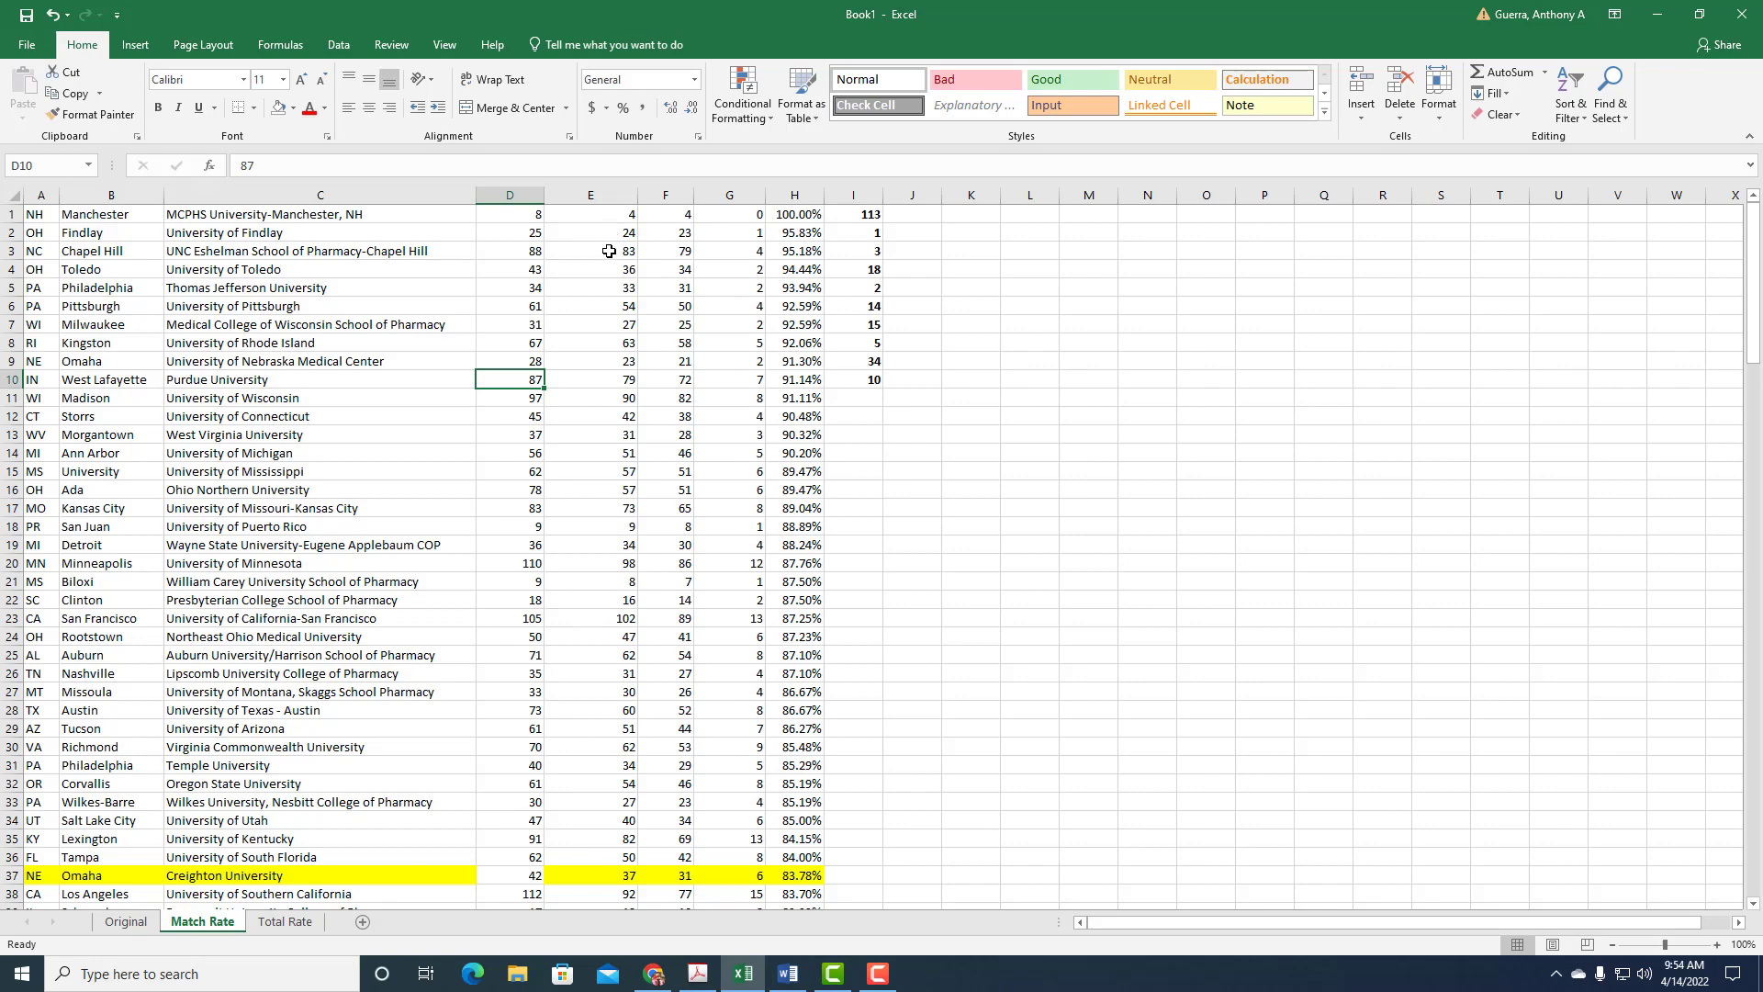
mouse_move(586, 268)
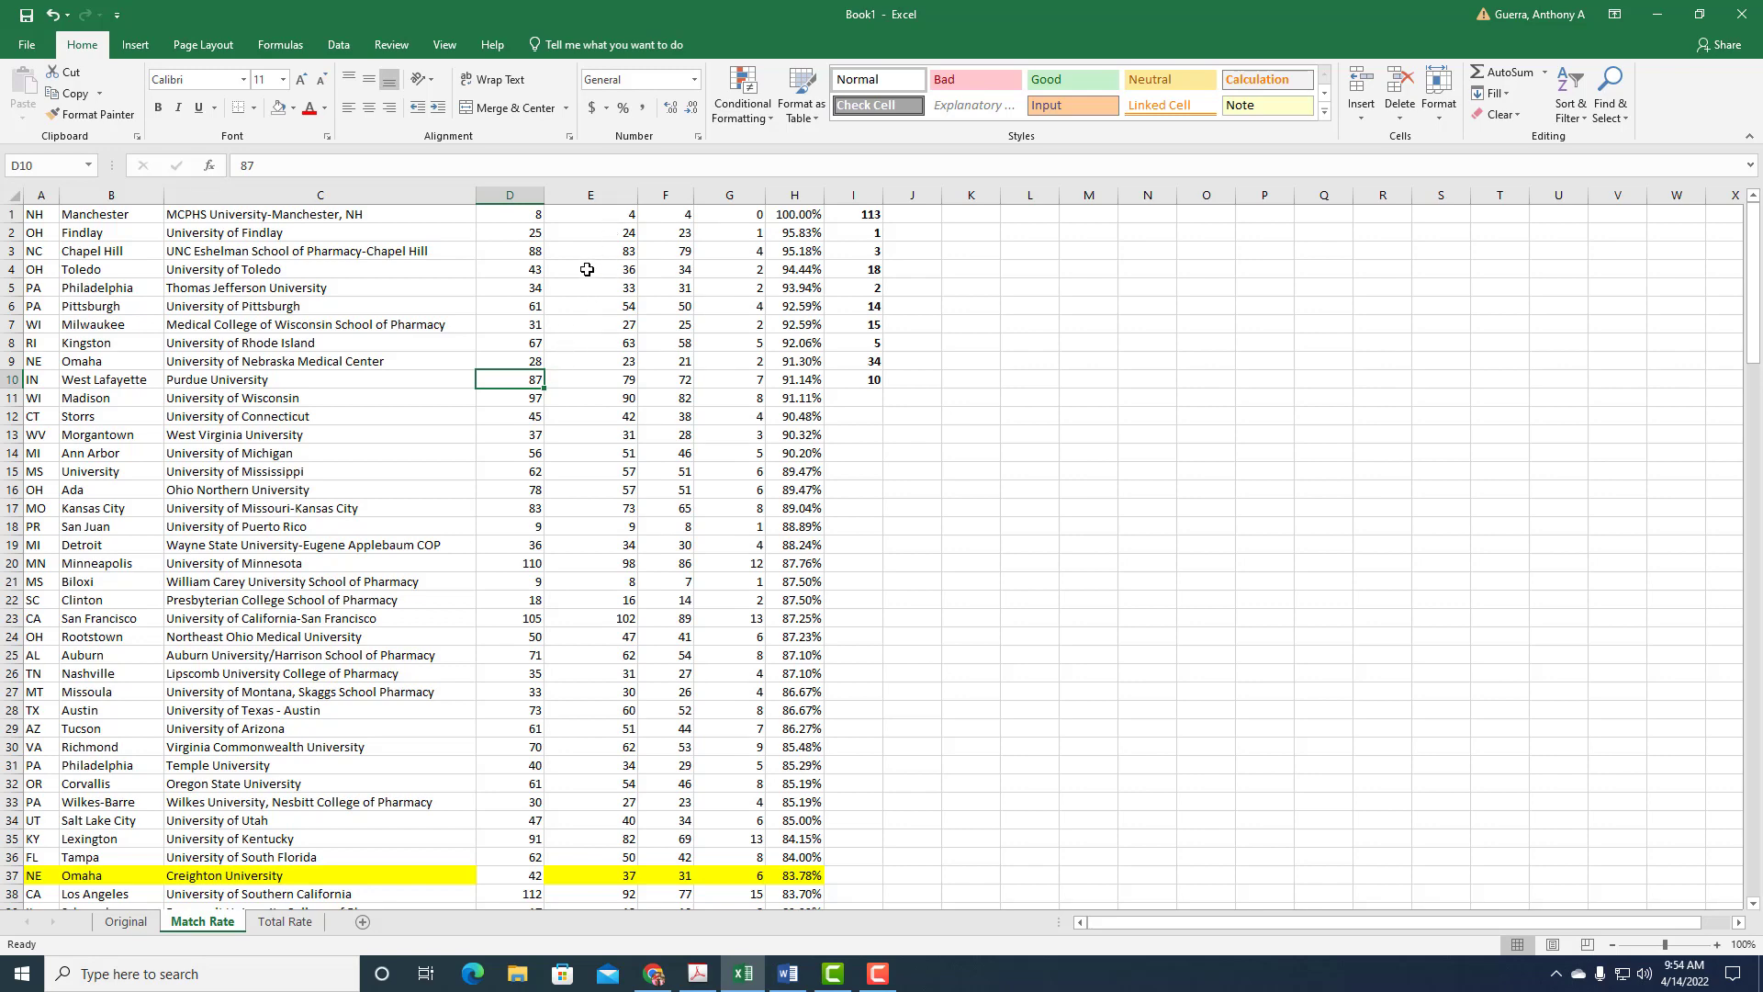
mouse_move(520, 215)
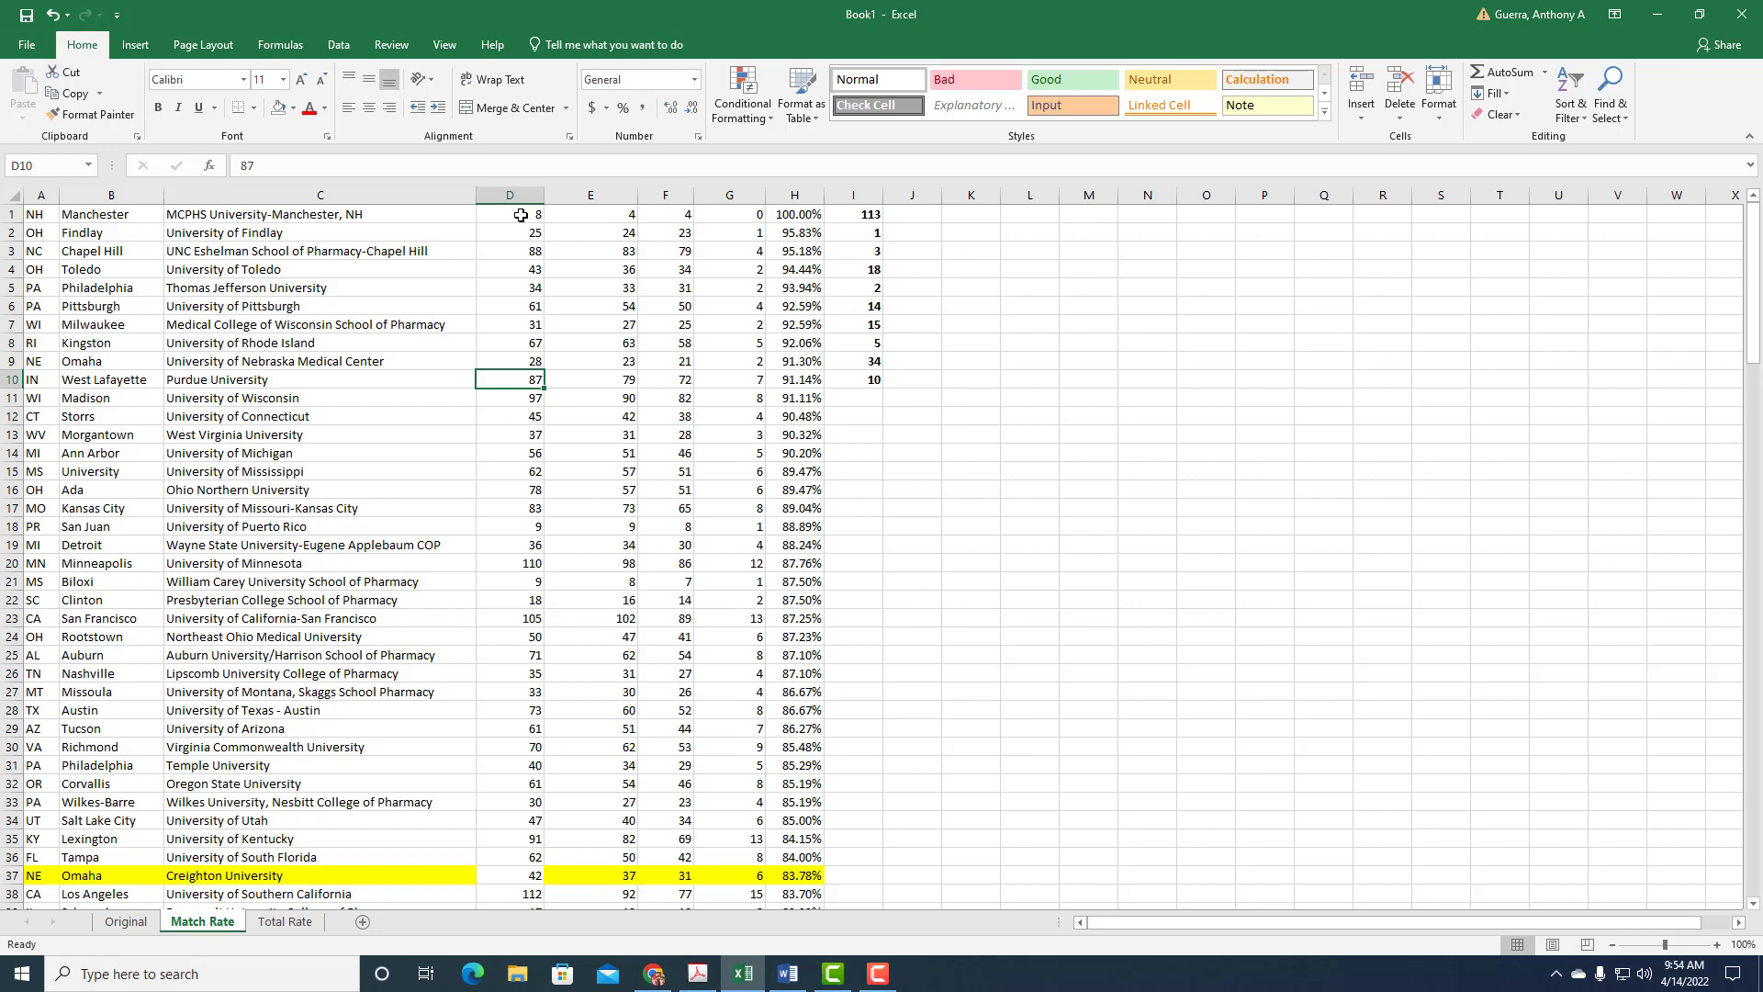
mouse_move(636, 434)
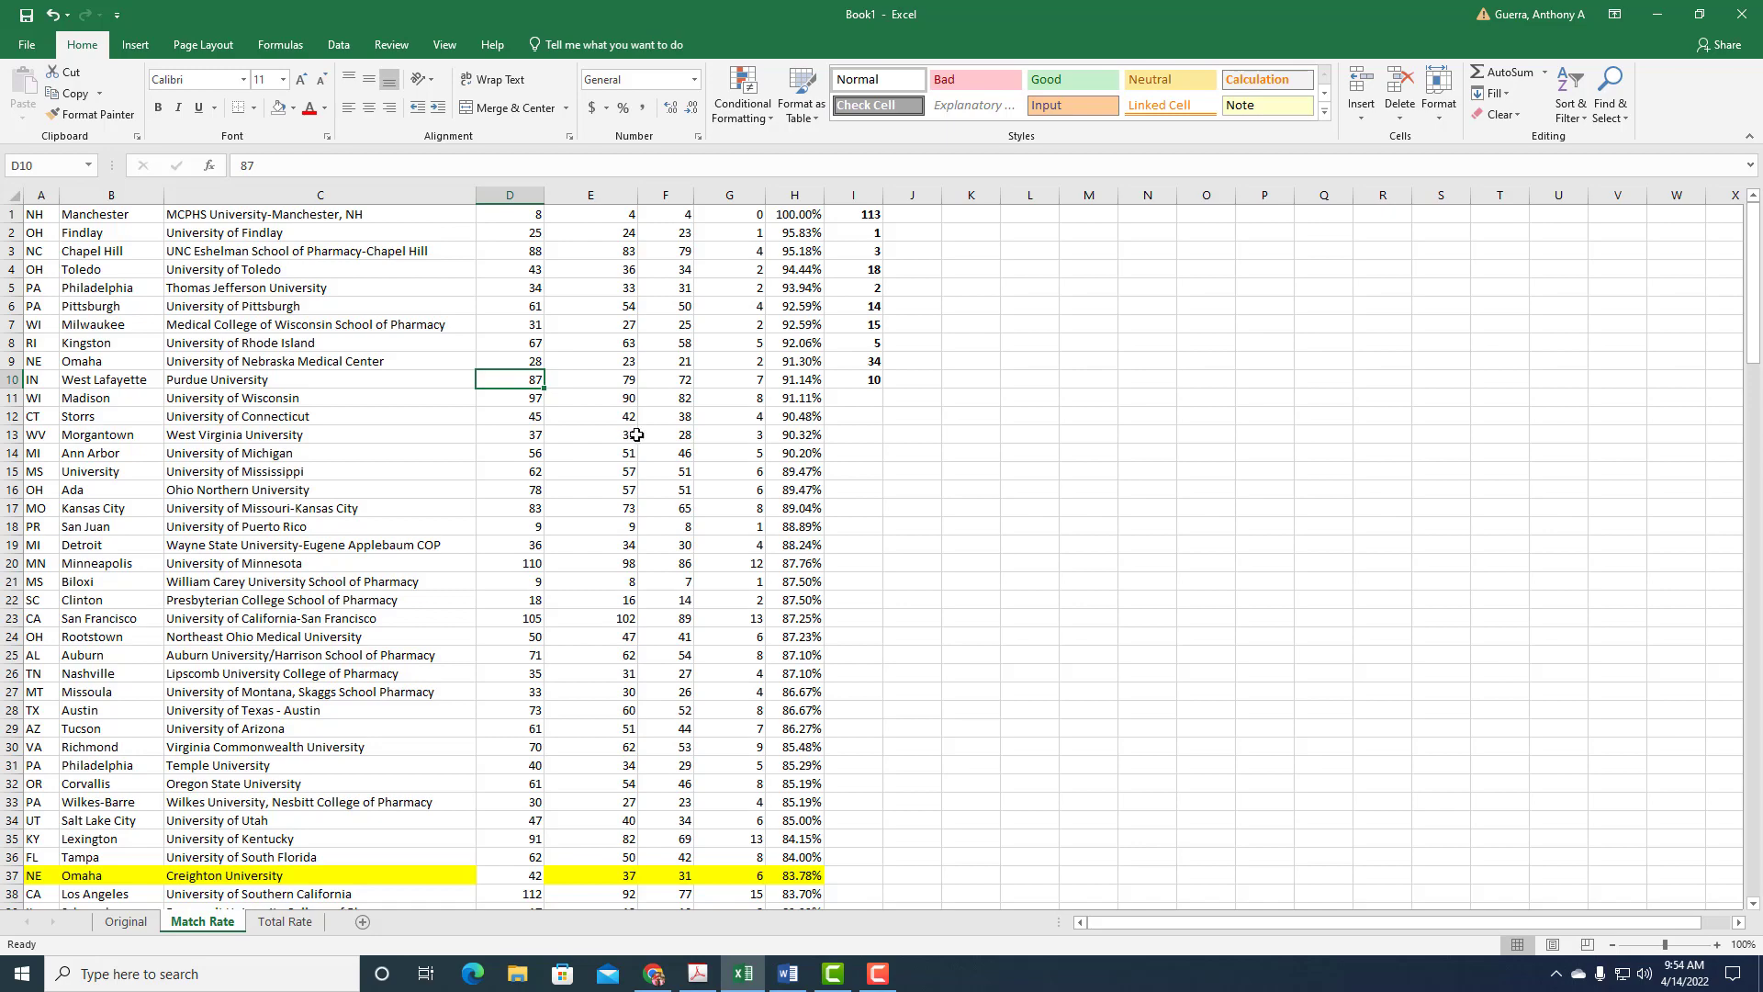
scroll(down, 3)
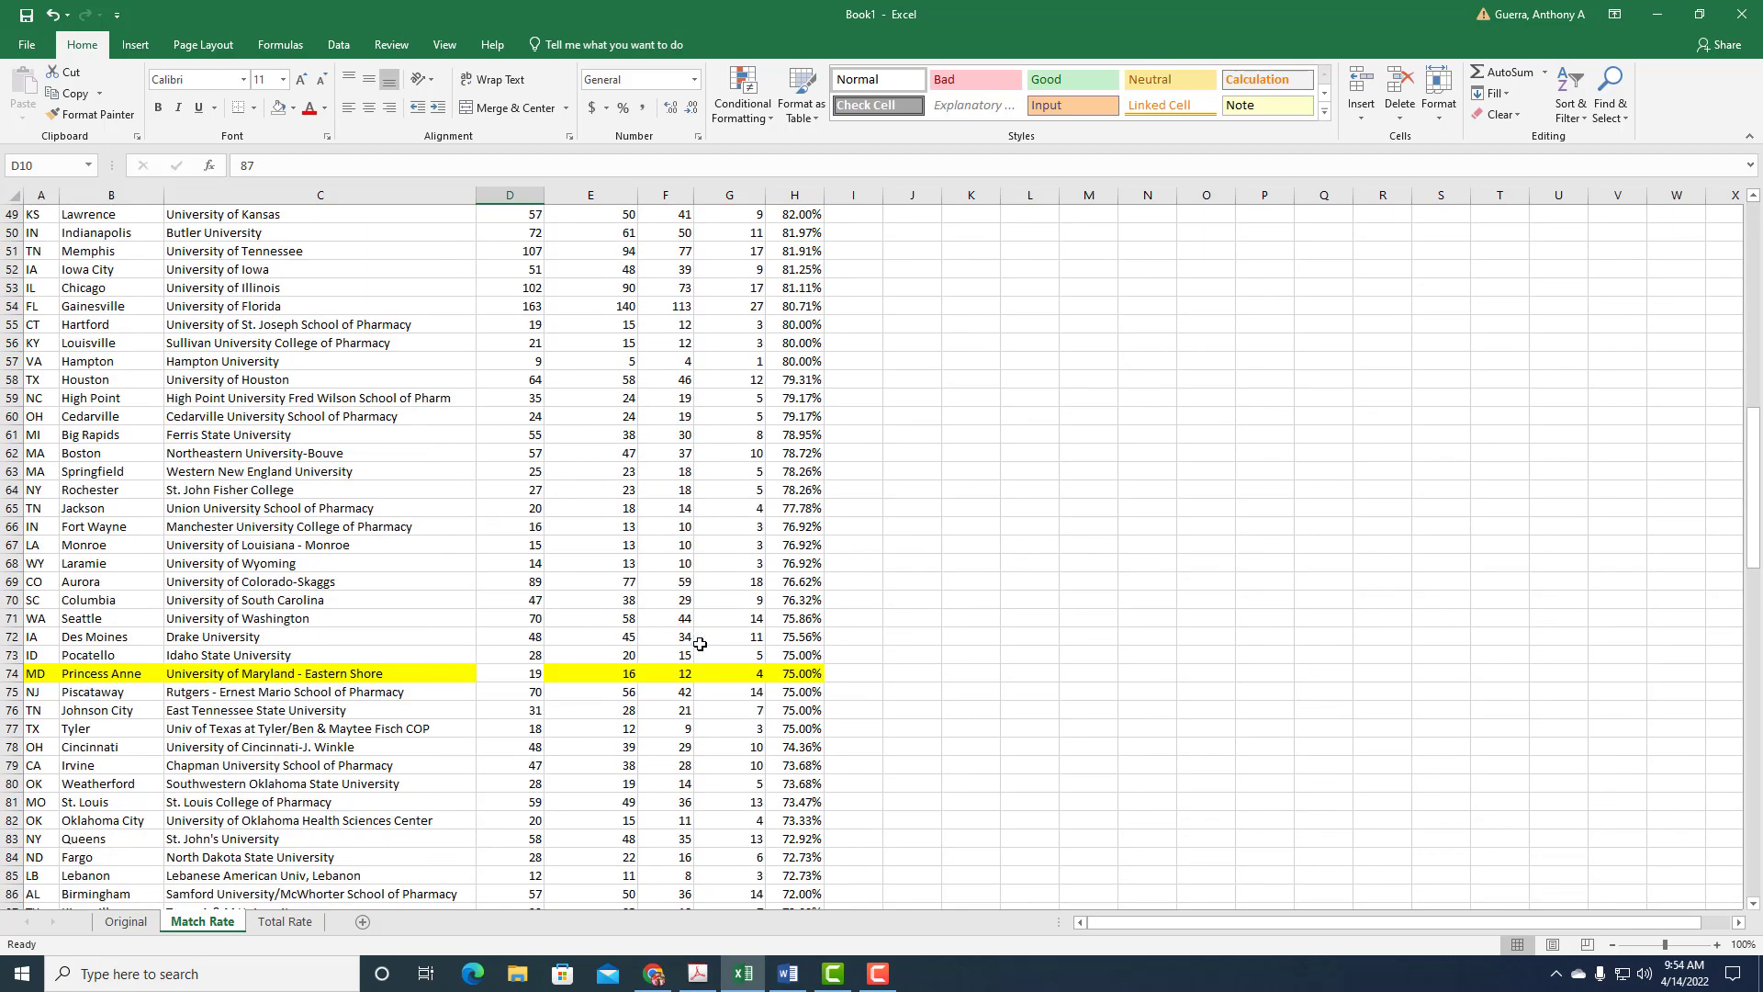
mouse_move(740, 660)
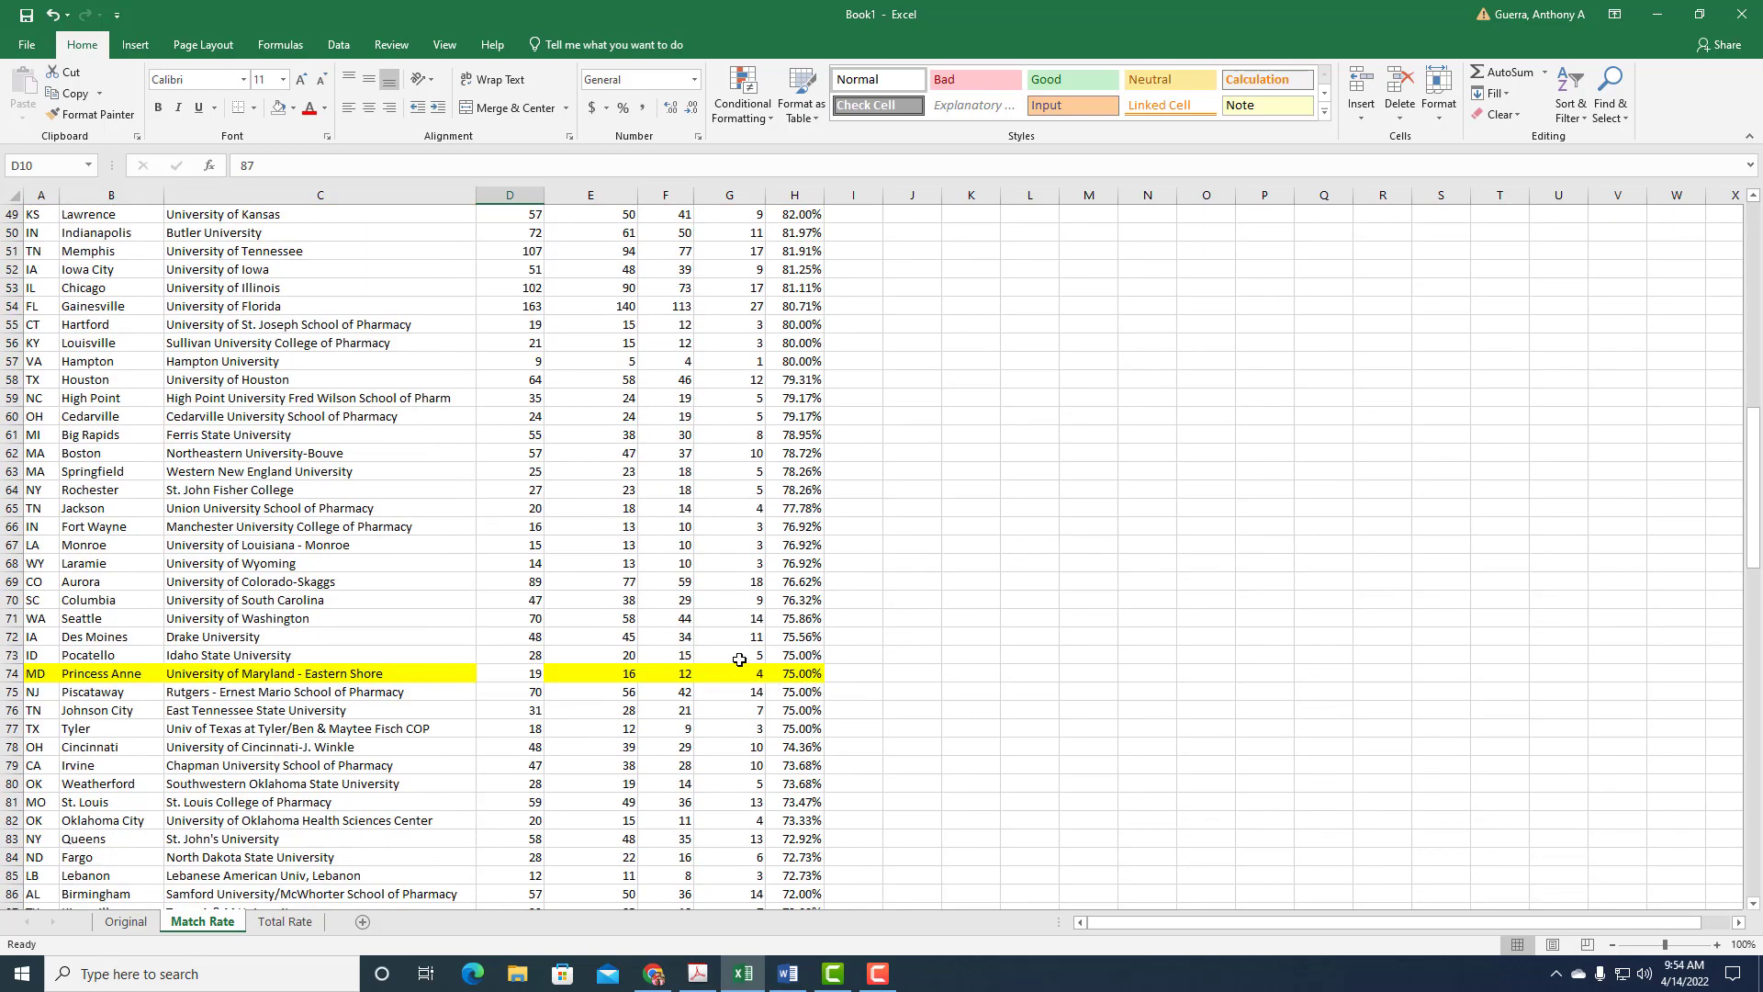
scroll(down, 3)
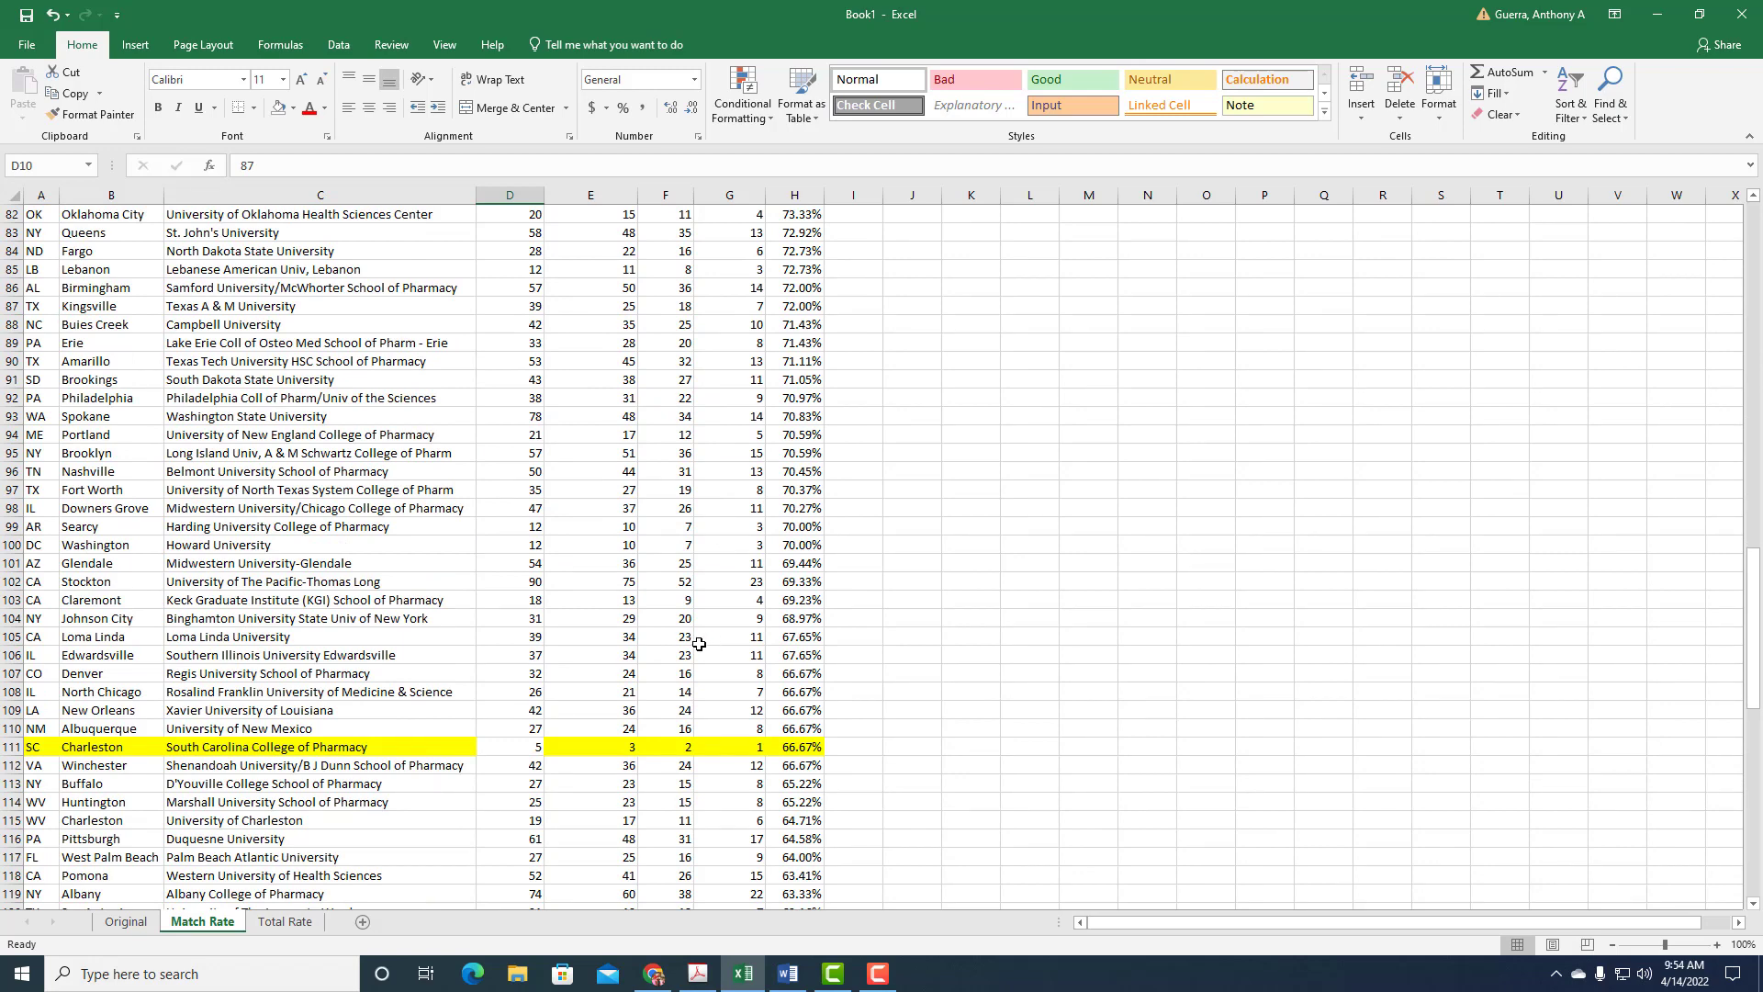
scroll(up, 3)
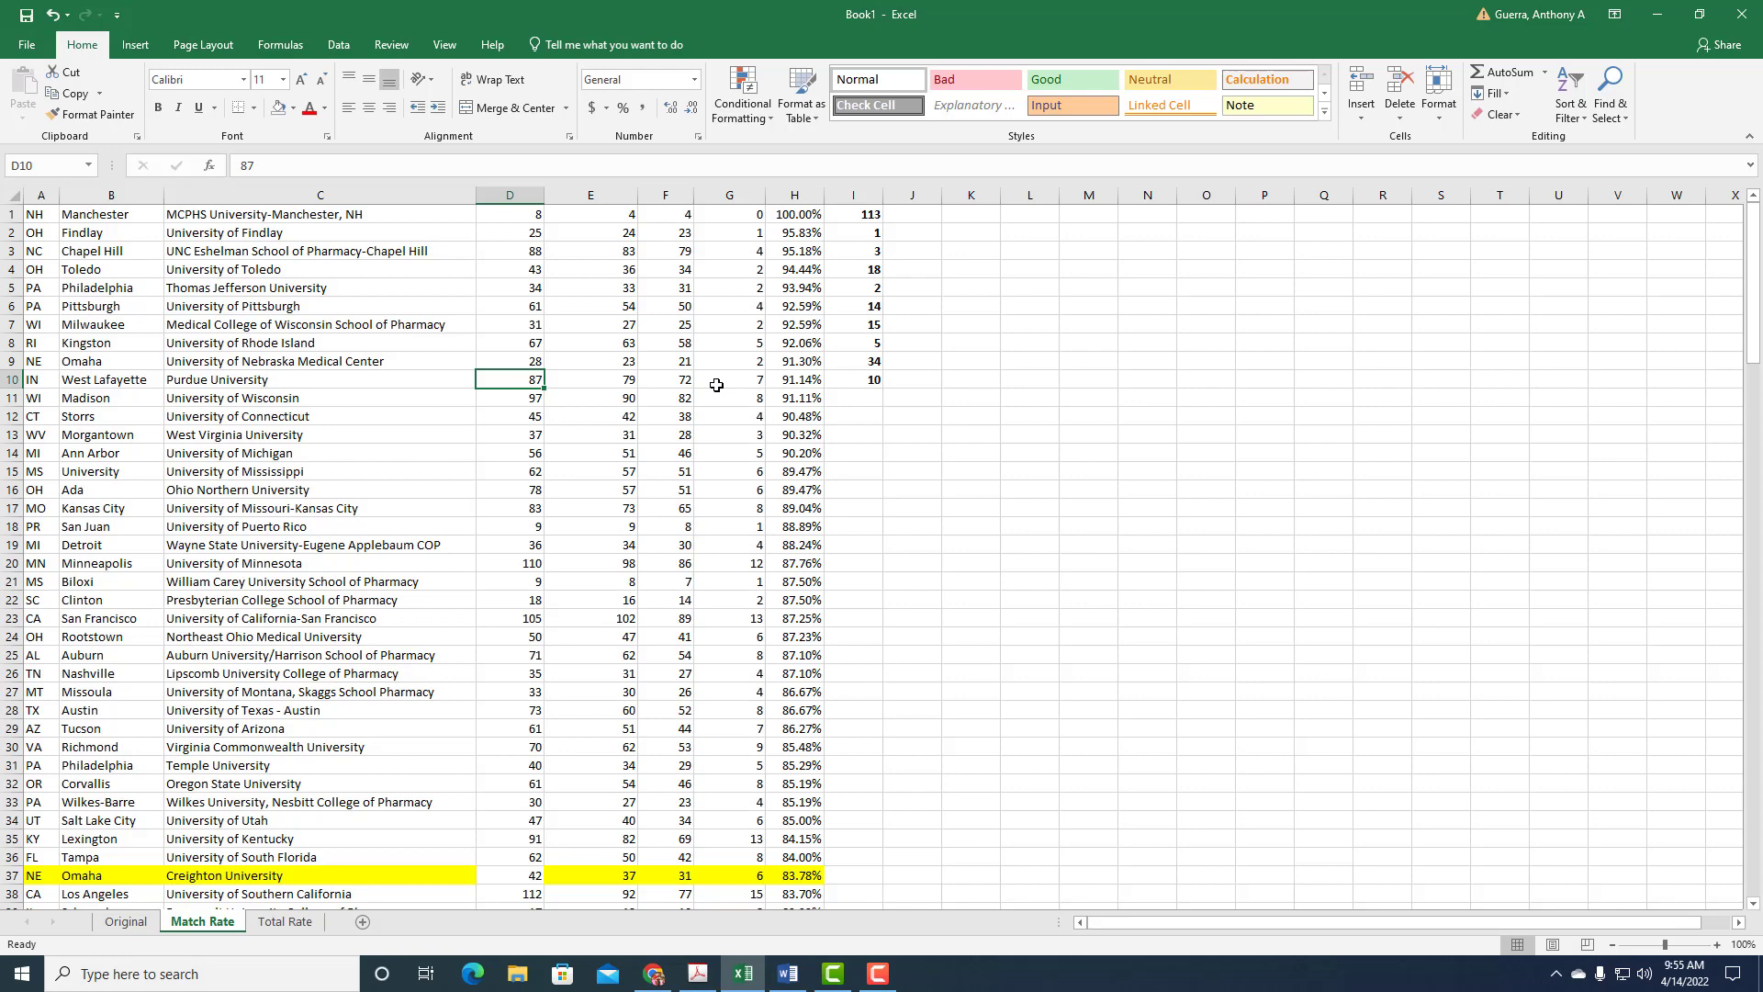
mouse_move(700, 391)
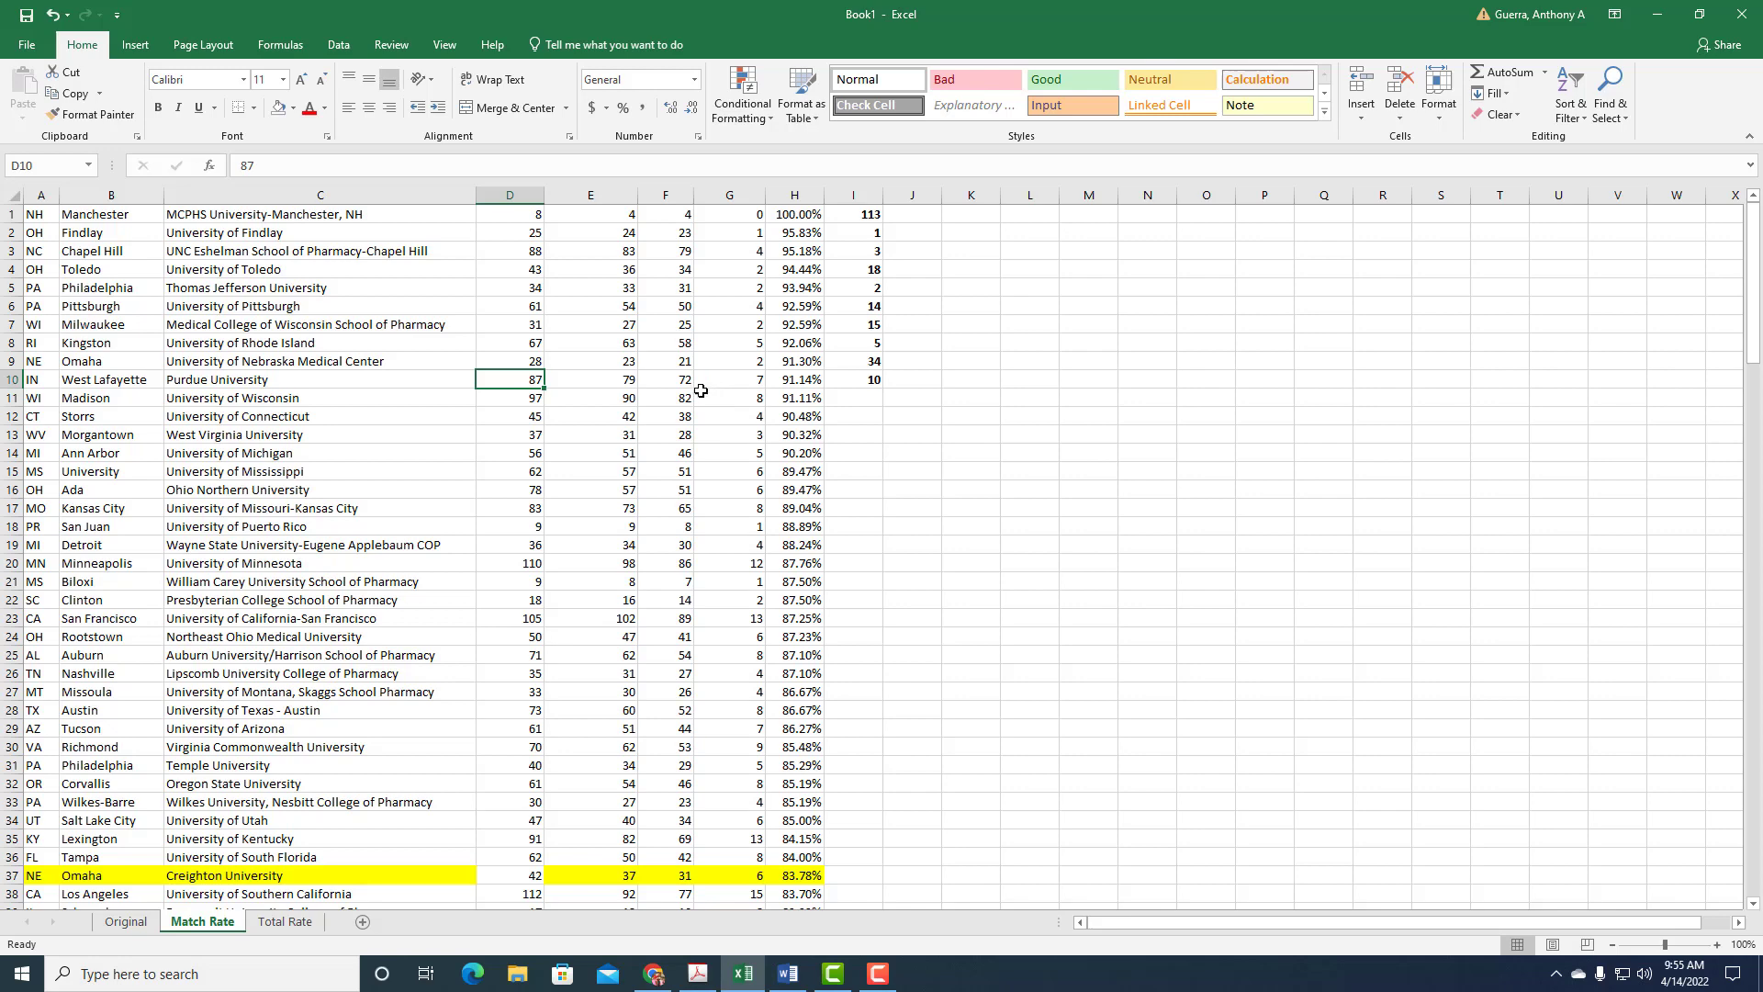
mouse_move(689, 396)
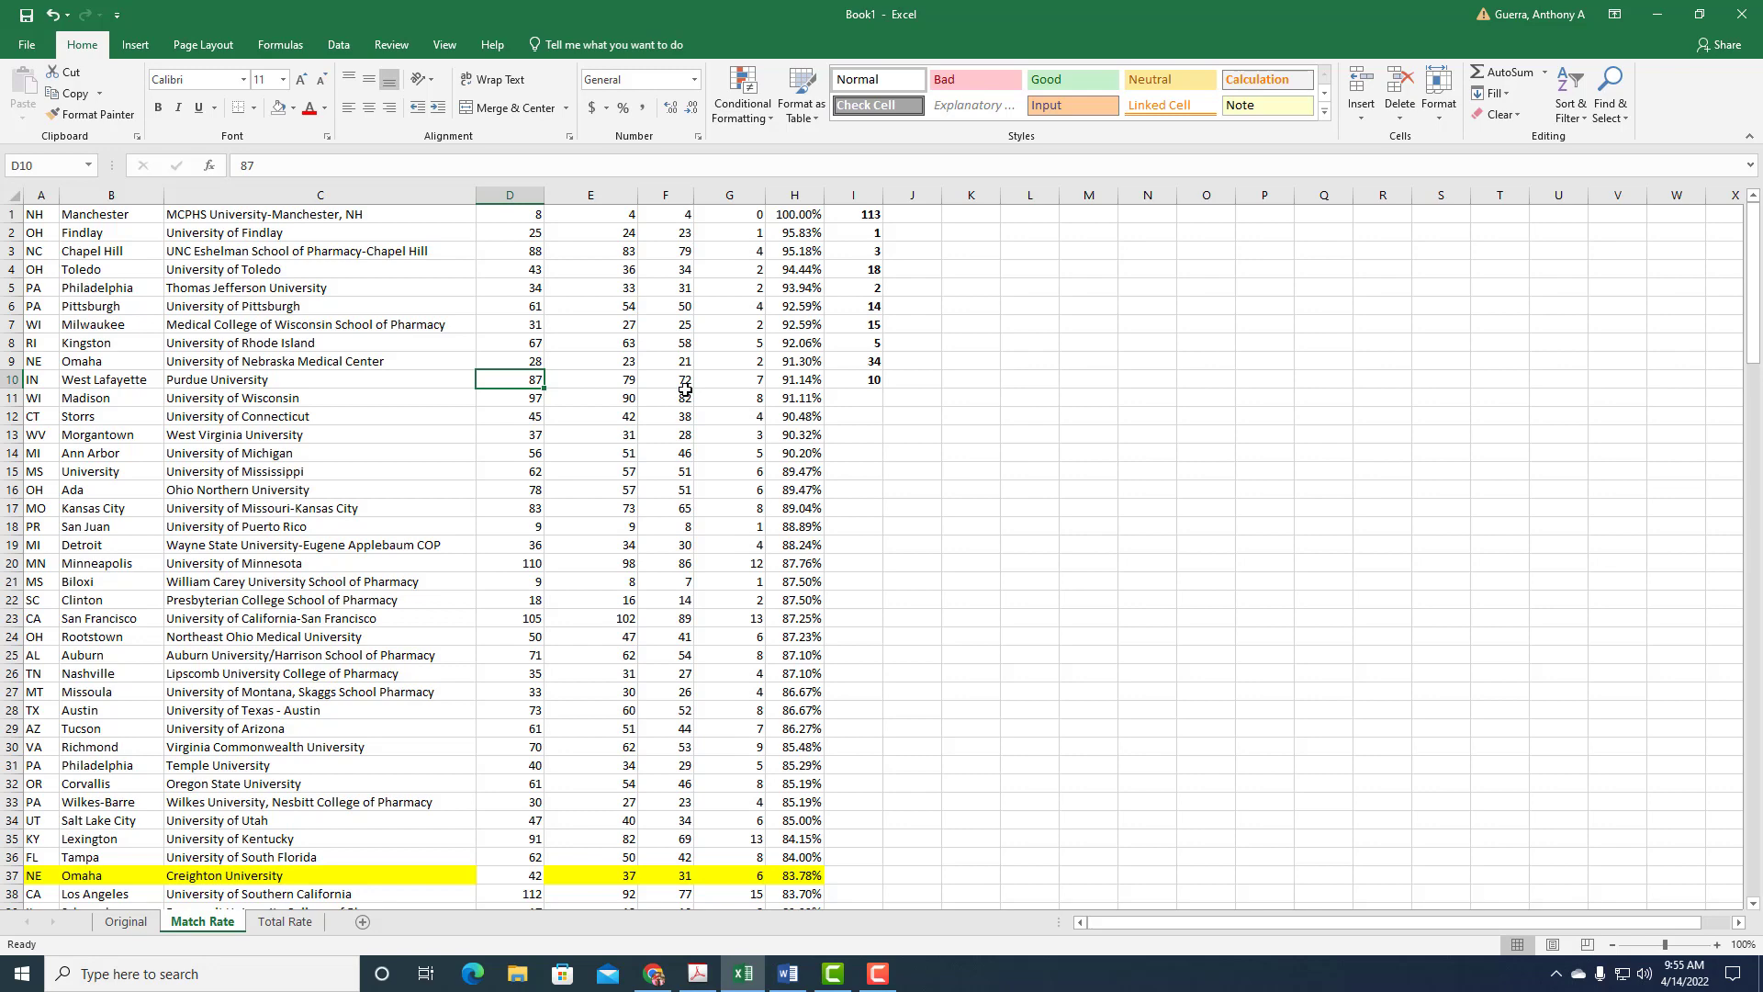
mouse_move(635, 287)
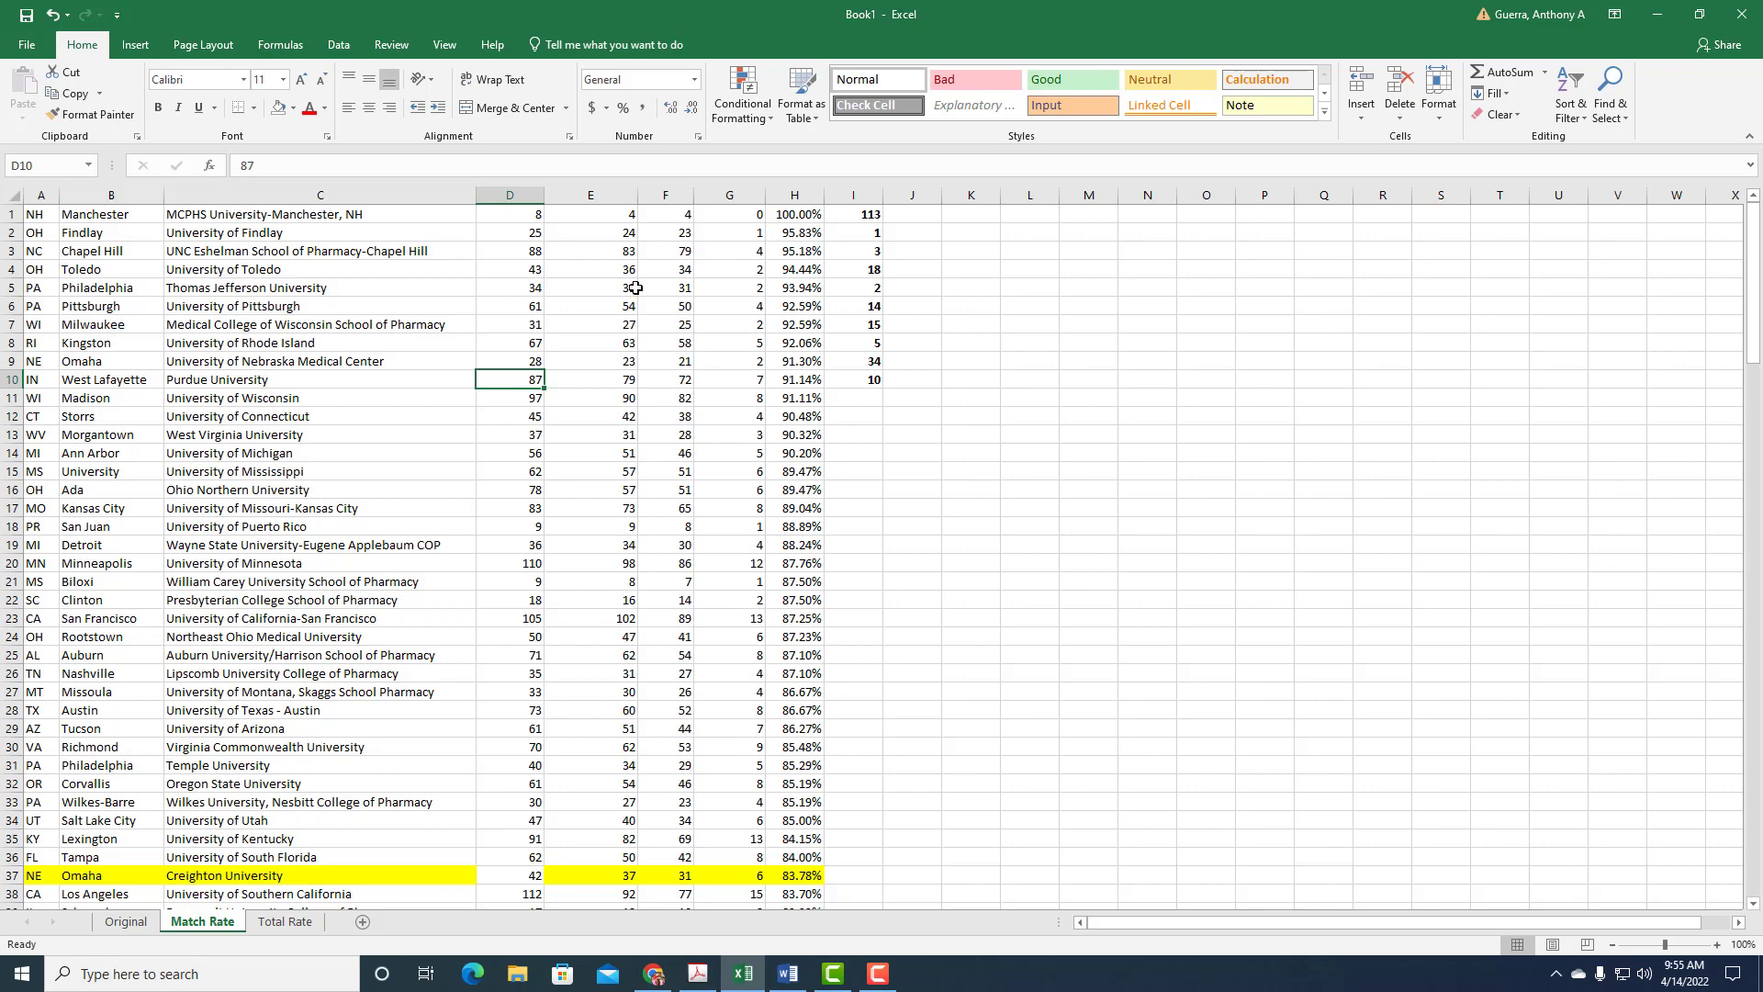
mouse_move(395, 252)
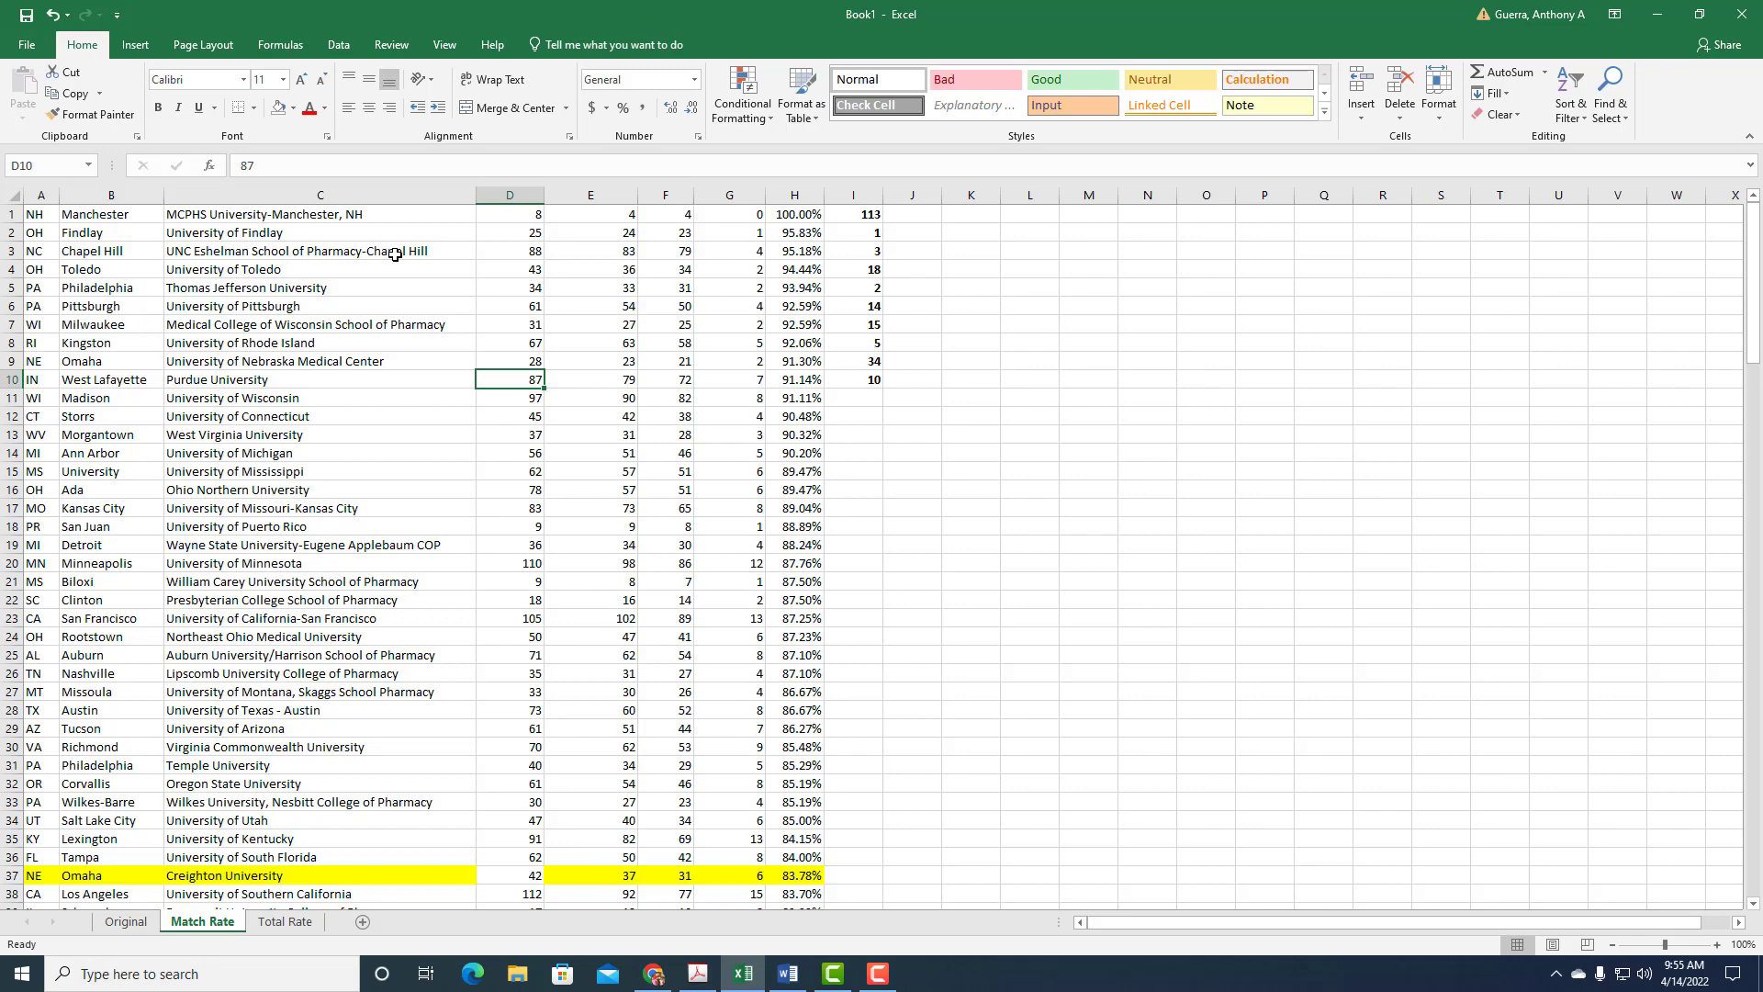
mouse_move(397, 244)
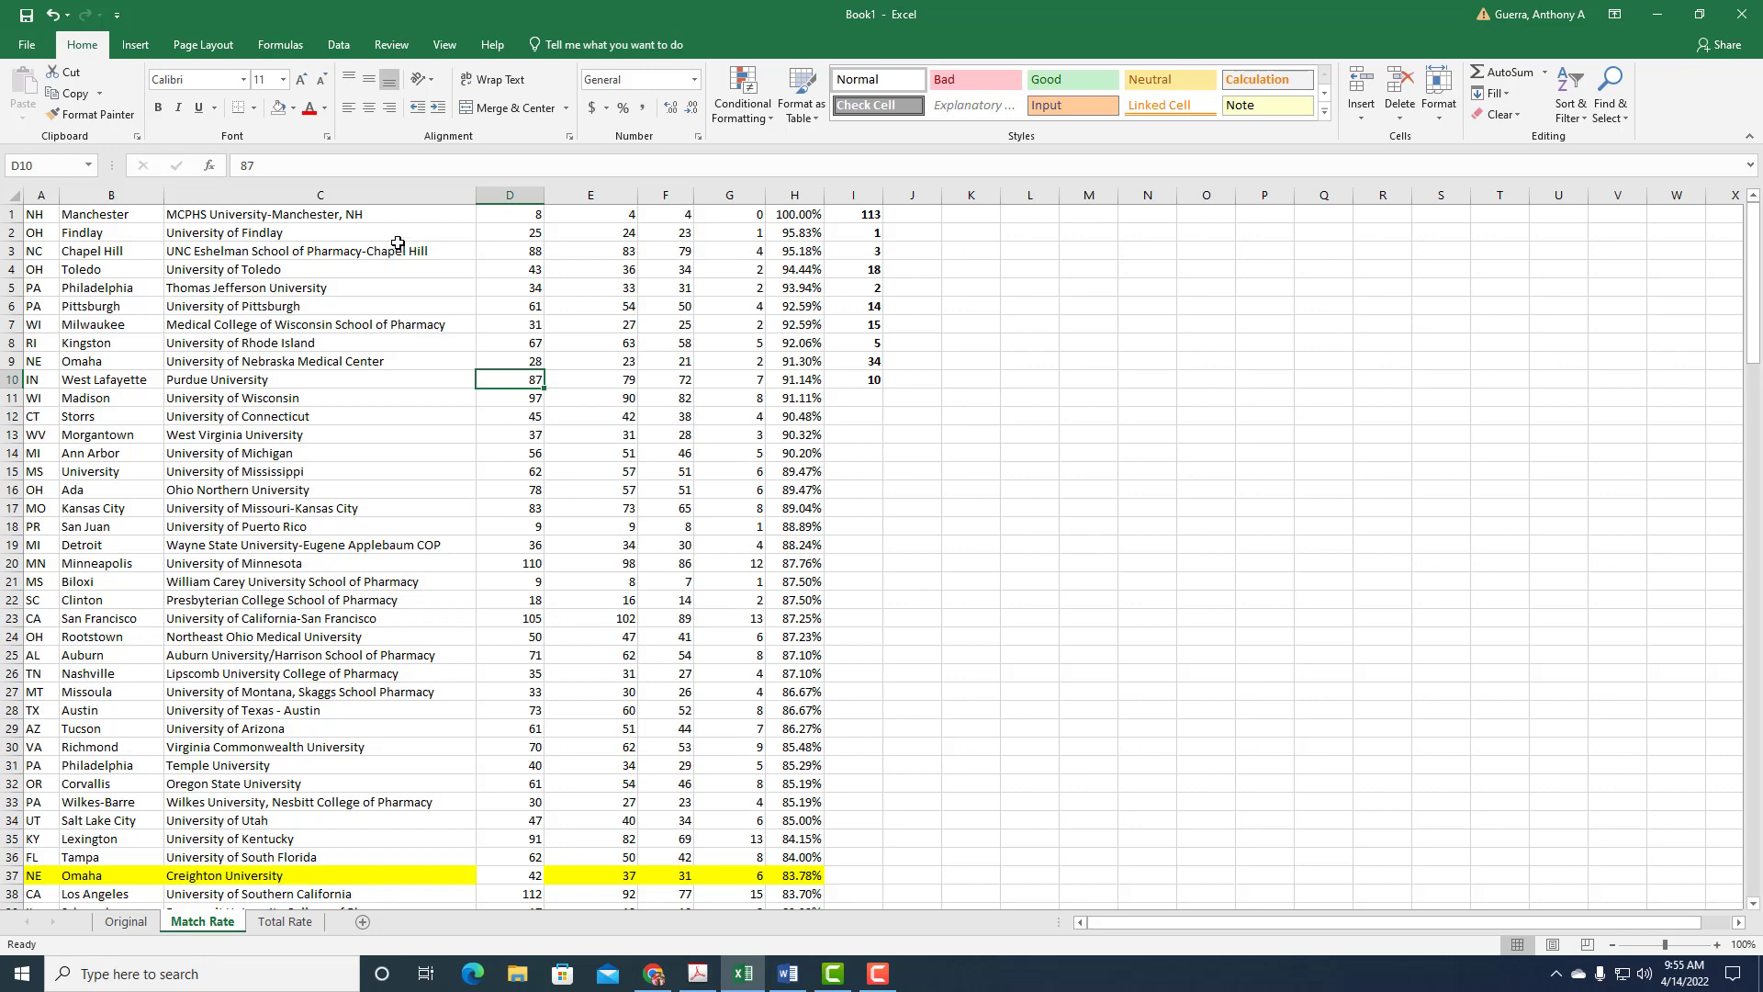
mouse_move(390, 292)
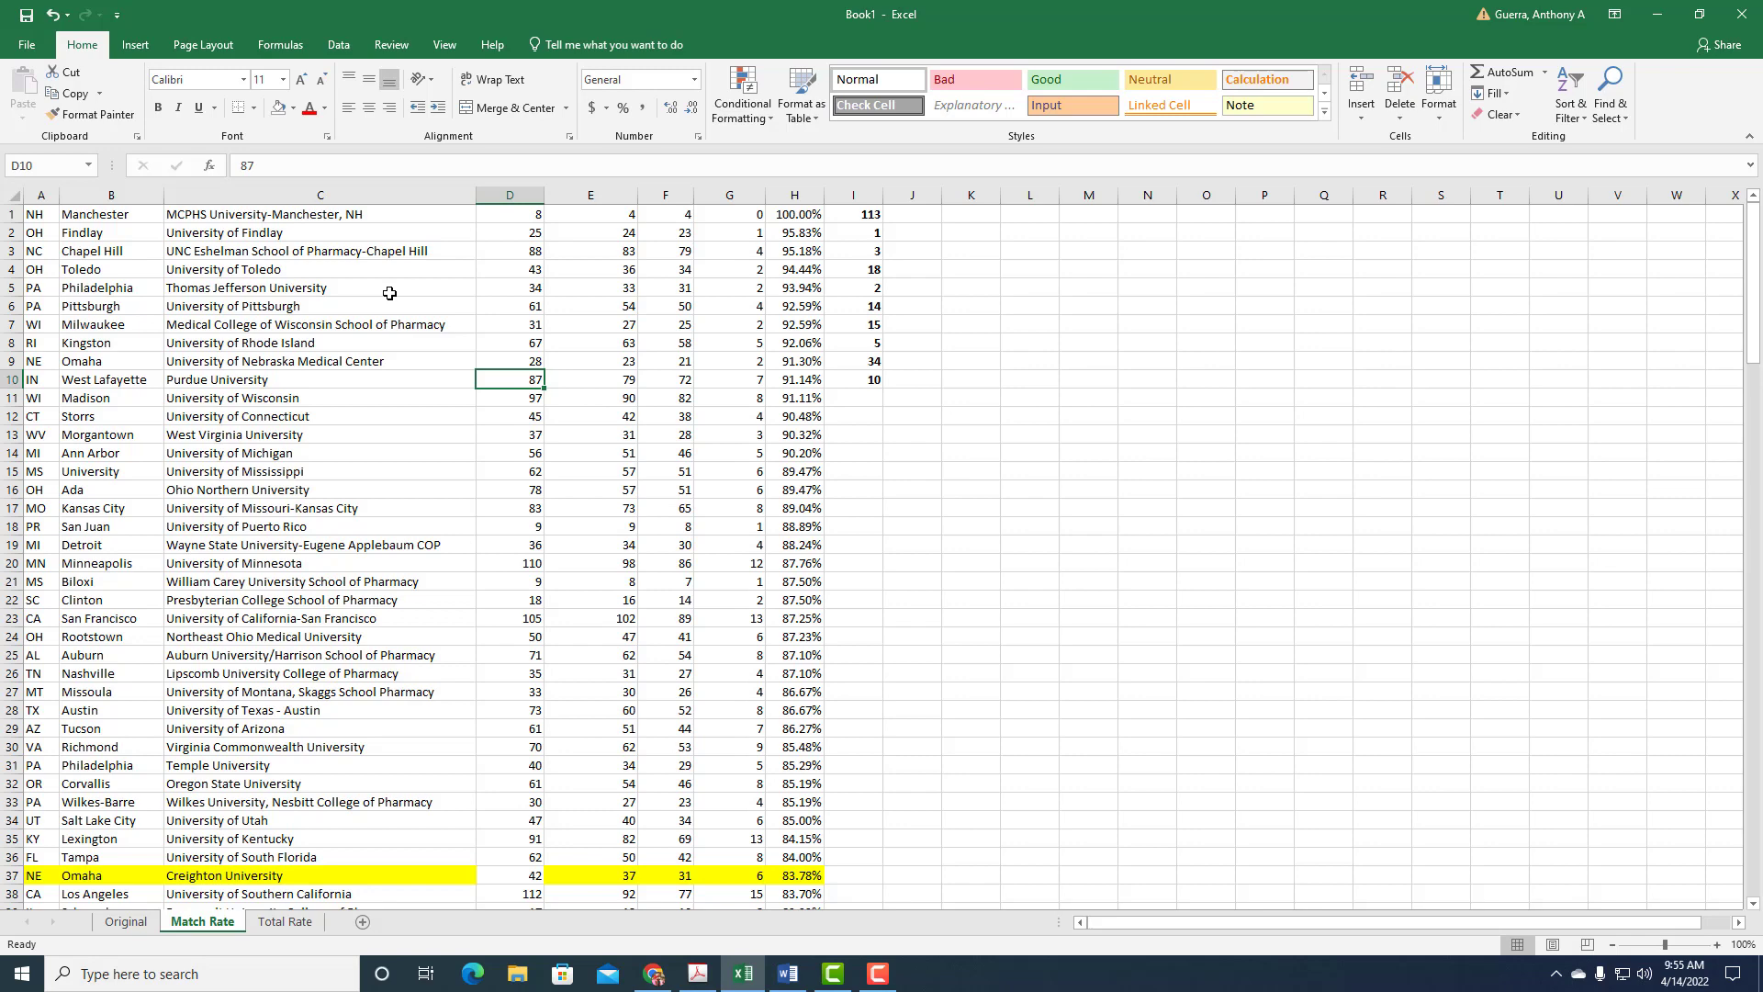
mouse_move(389, 362)
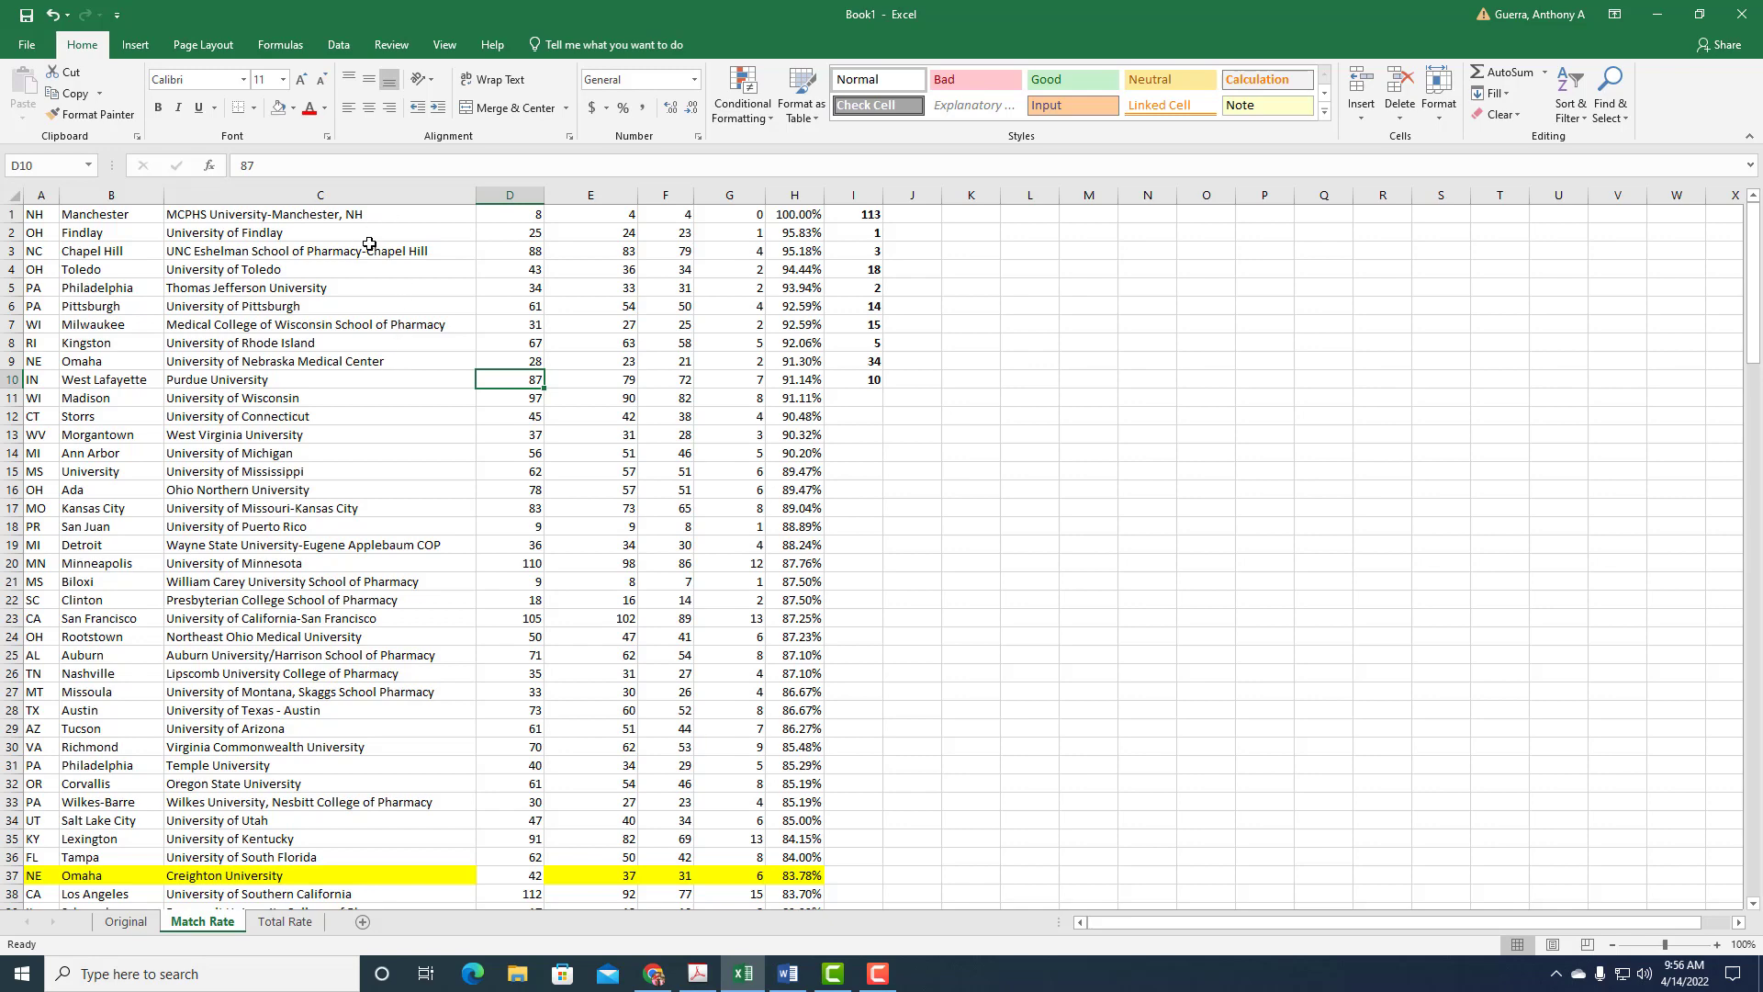
mouse_move(367, 243)
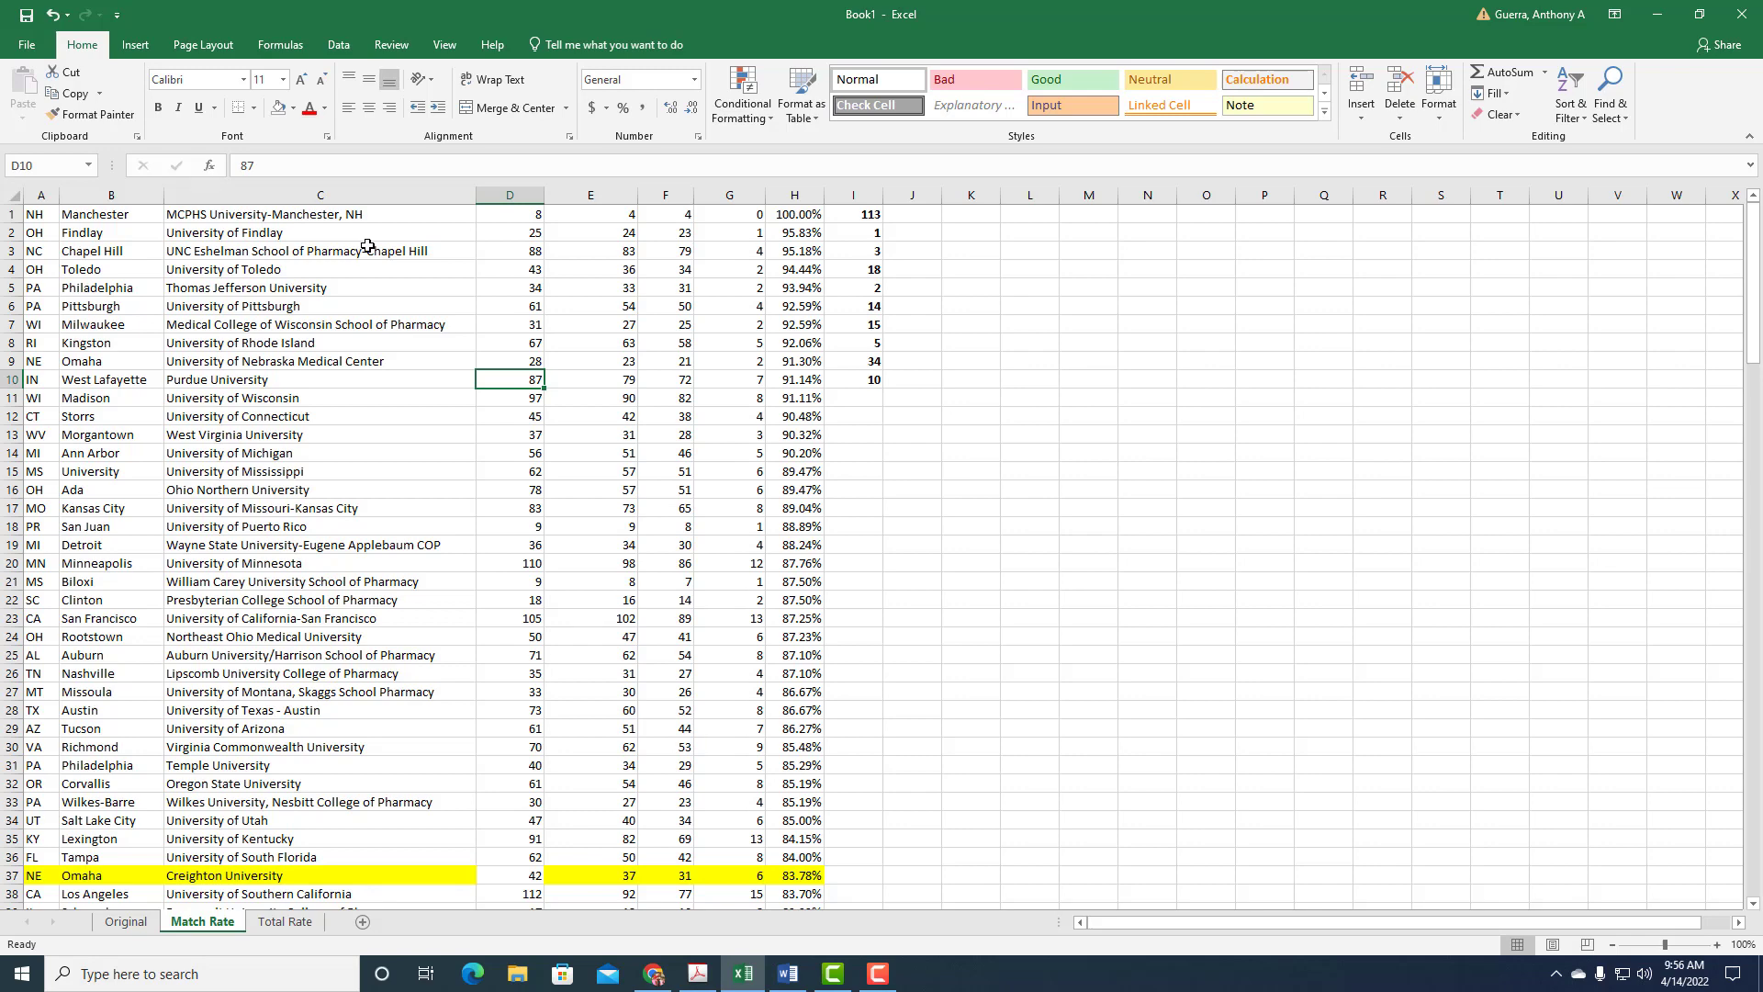
mouse_move(367, 246)
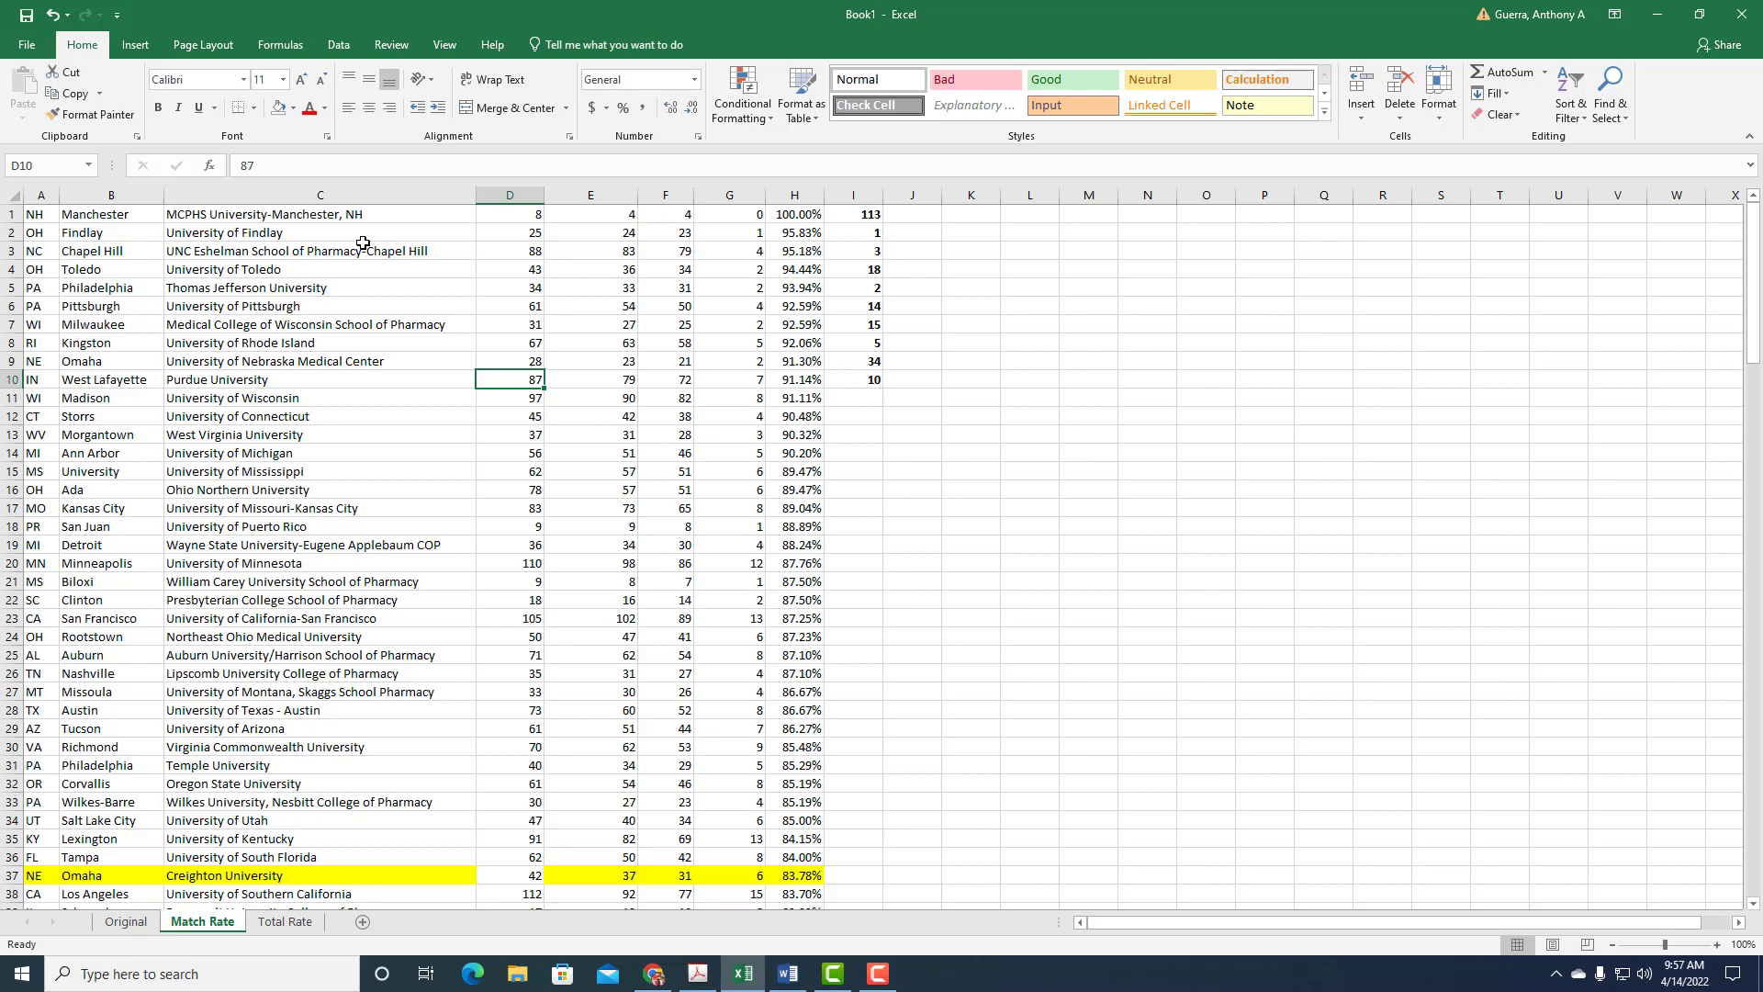
mouse_move(390, 248)
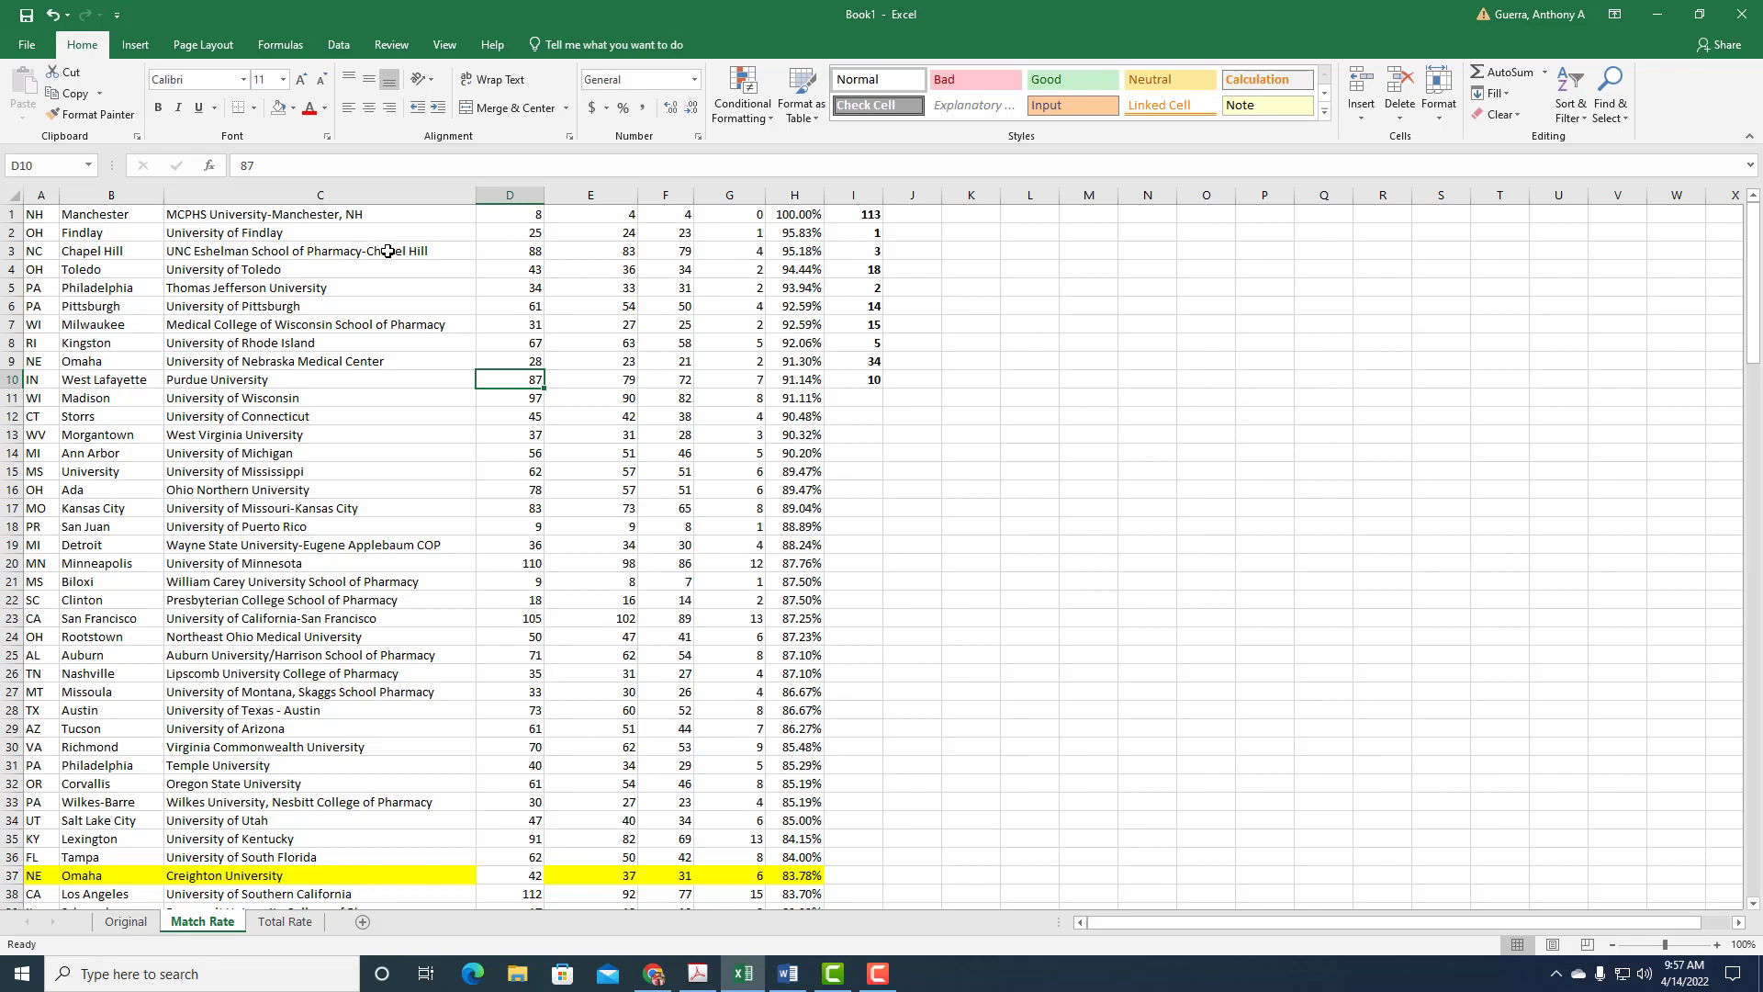